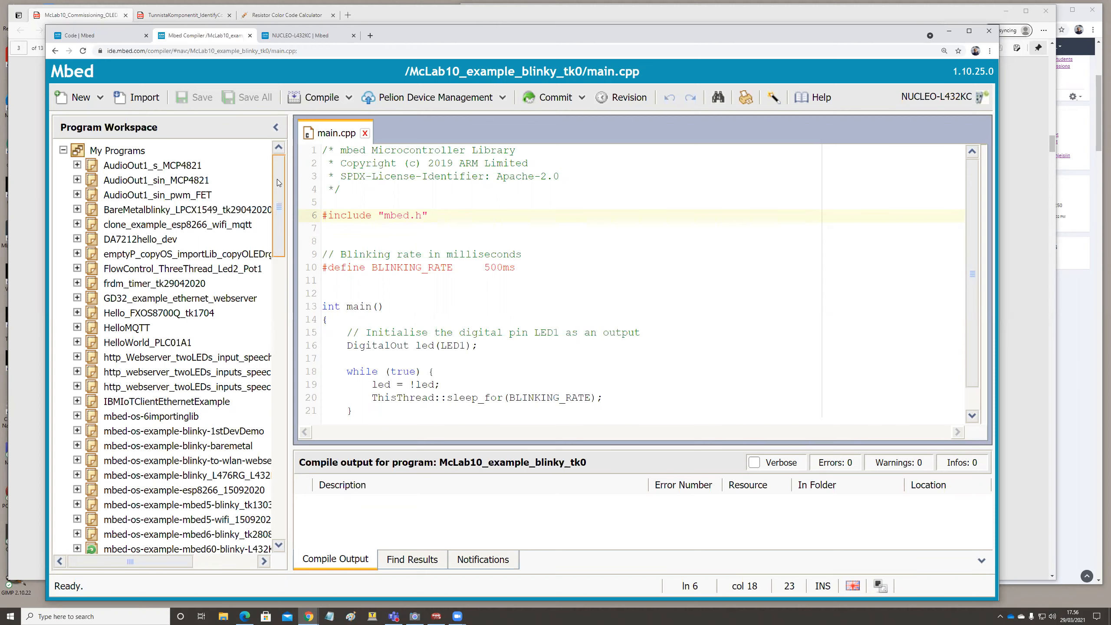
mouse_move(409, 225)
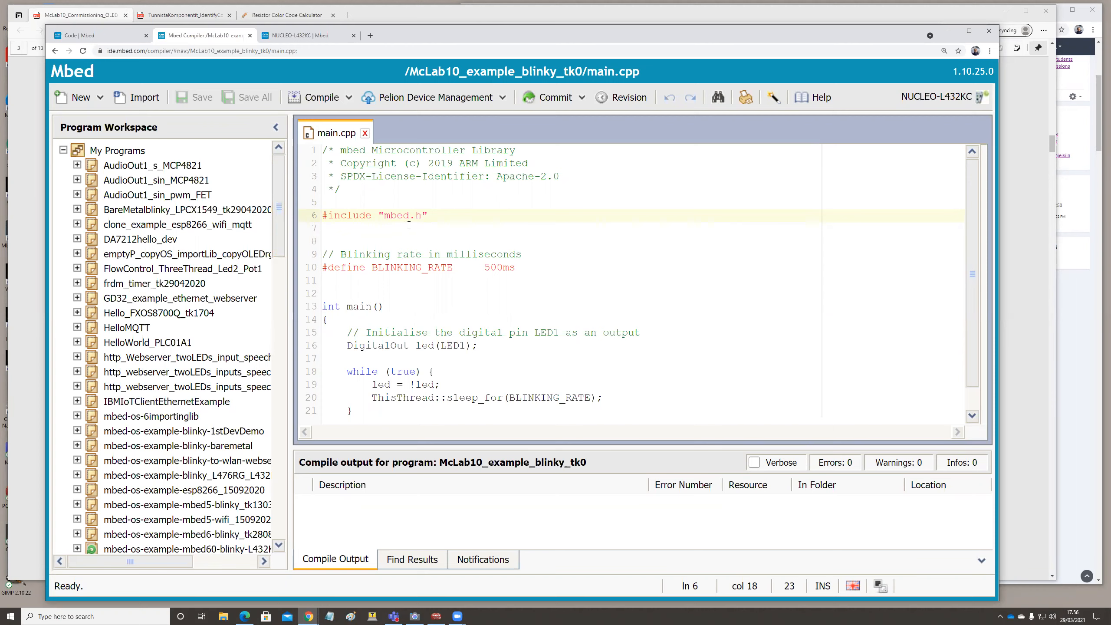
Scroll through the Program Workspace tree to find UDP_RoundTripDelay_OS6_K64F
click(428, 215)
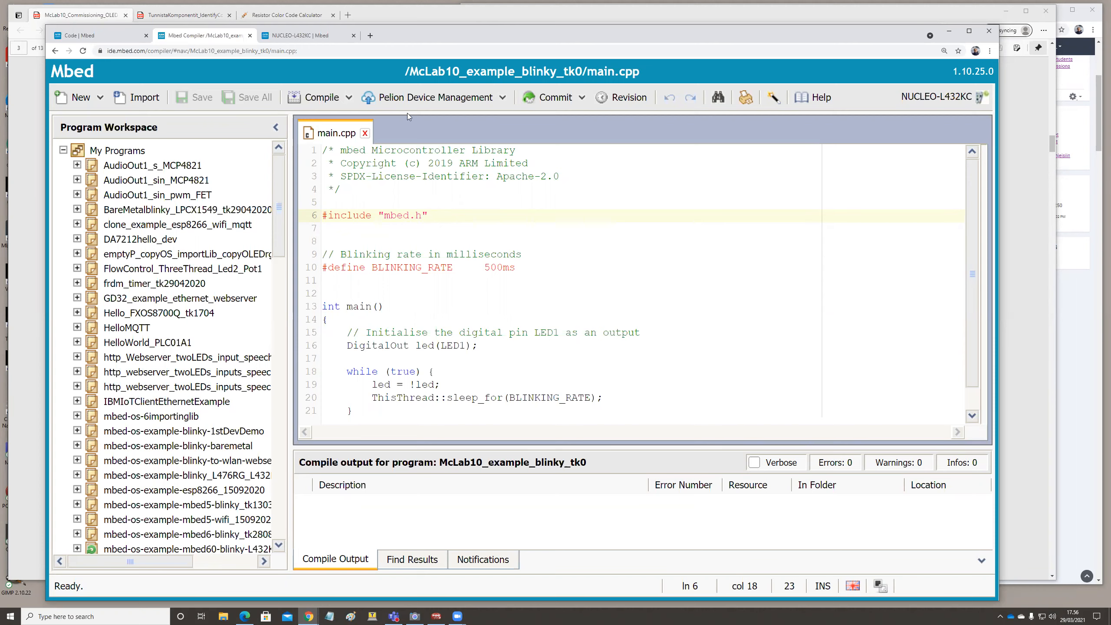
mouse_move(226, 92)
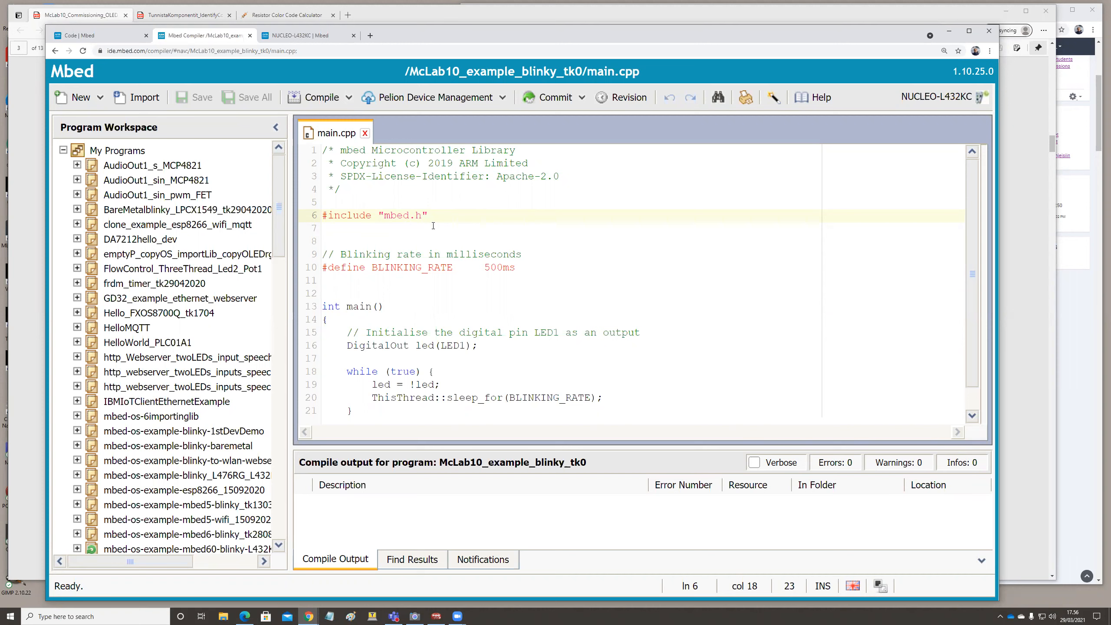
click(427, 216)
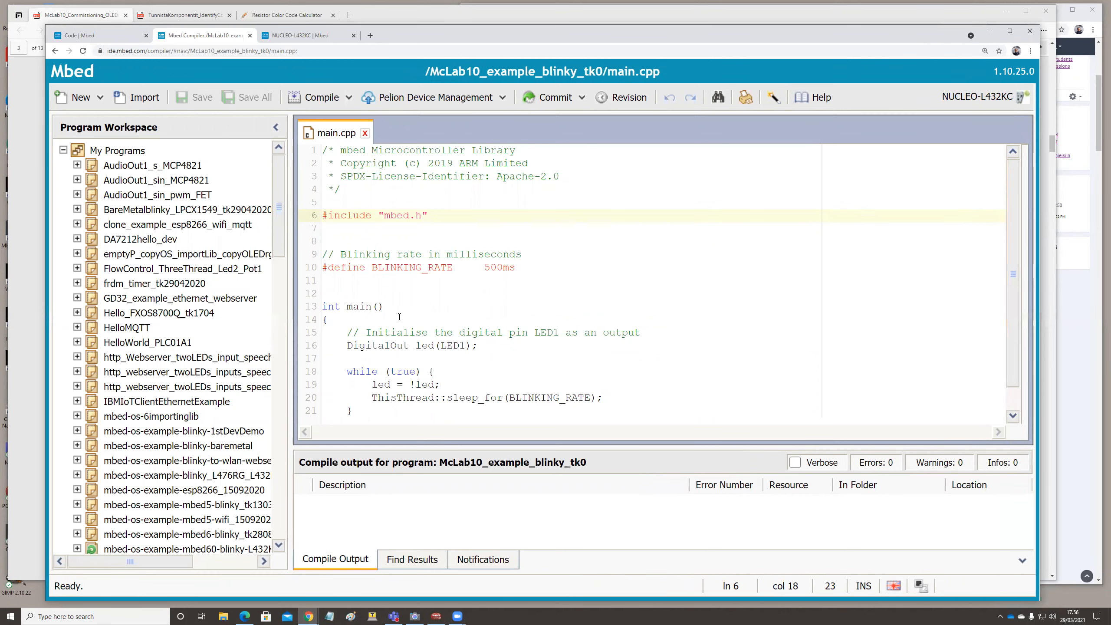
scroll(down, 3)
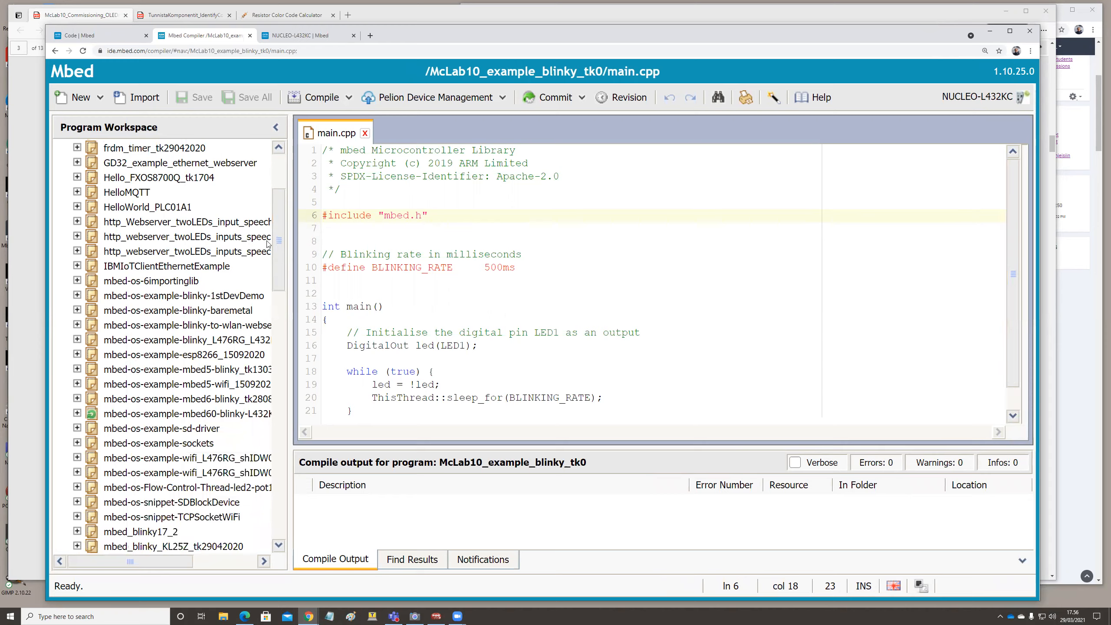
scroll(down, 3)
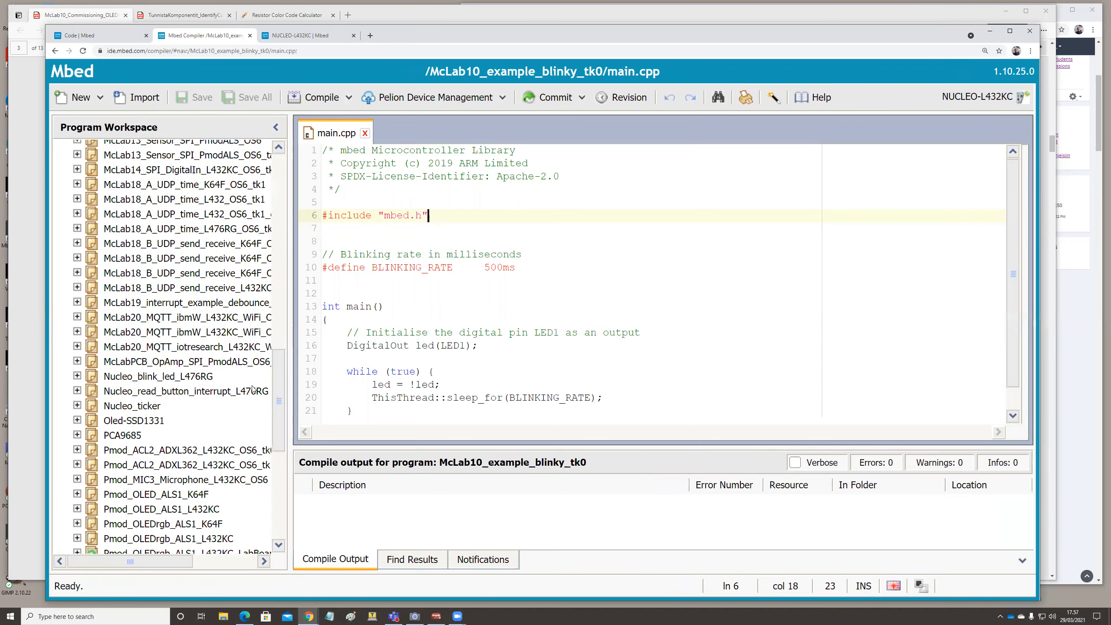
scroll(down, 3)
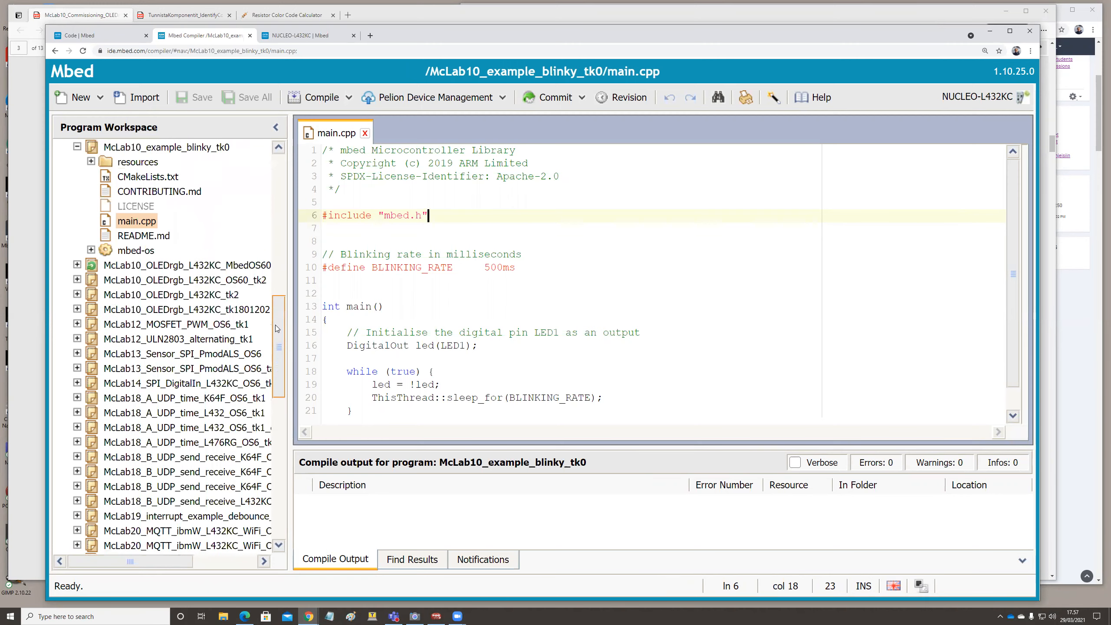
scroll(up, 3)
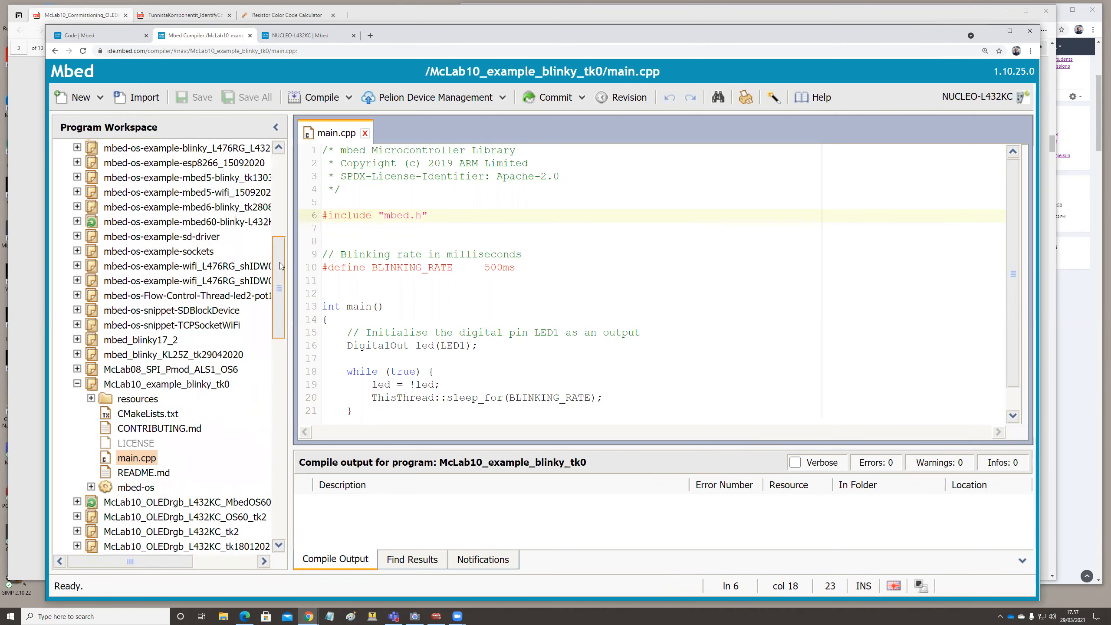
scroll(down, 3)
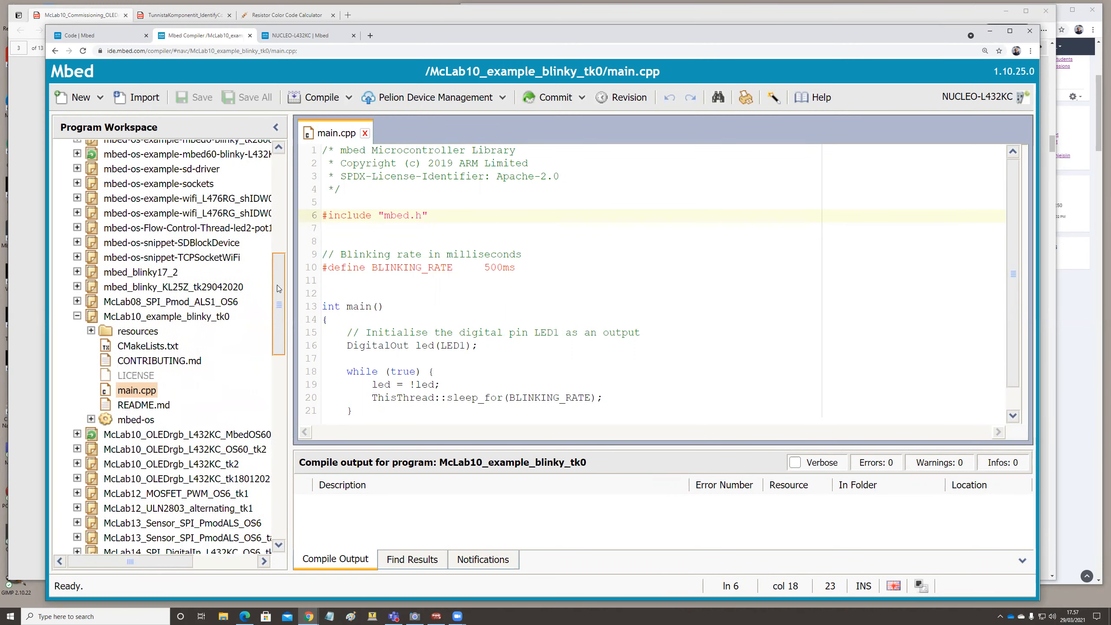
click(425, 215)
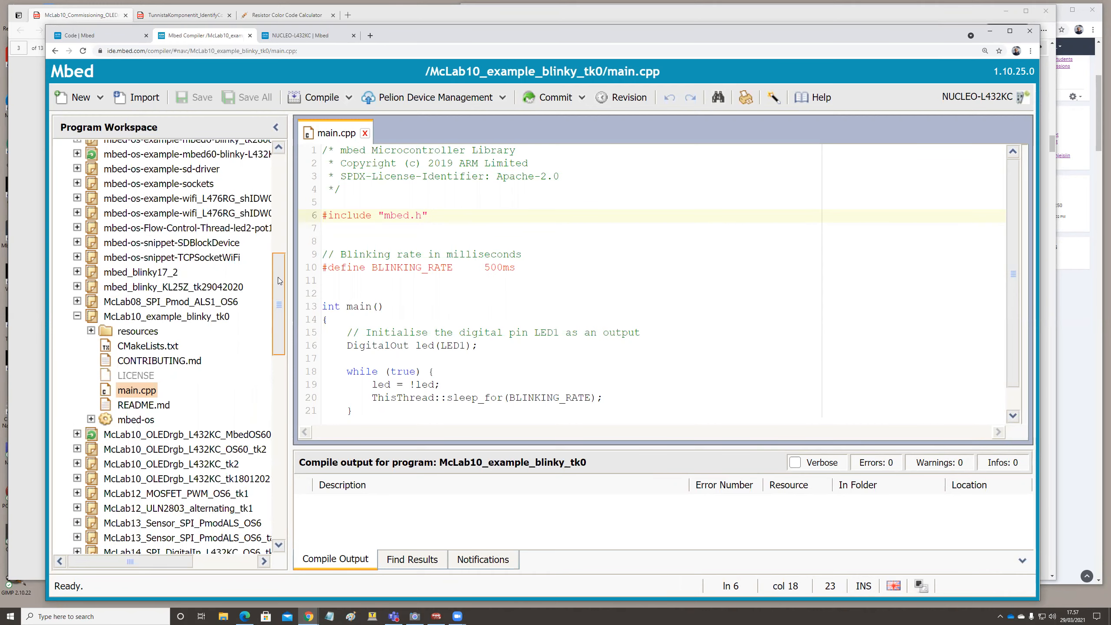
scroll(down, 3)
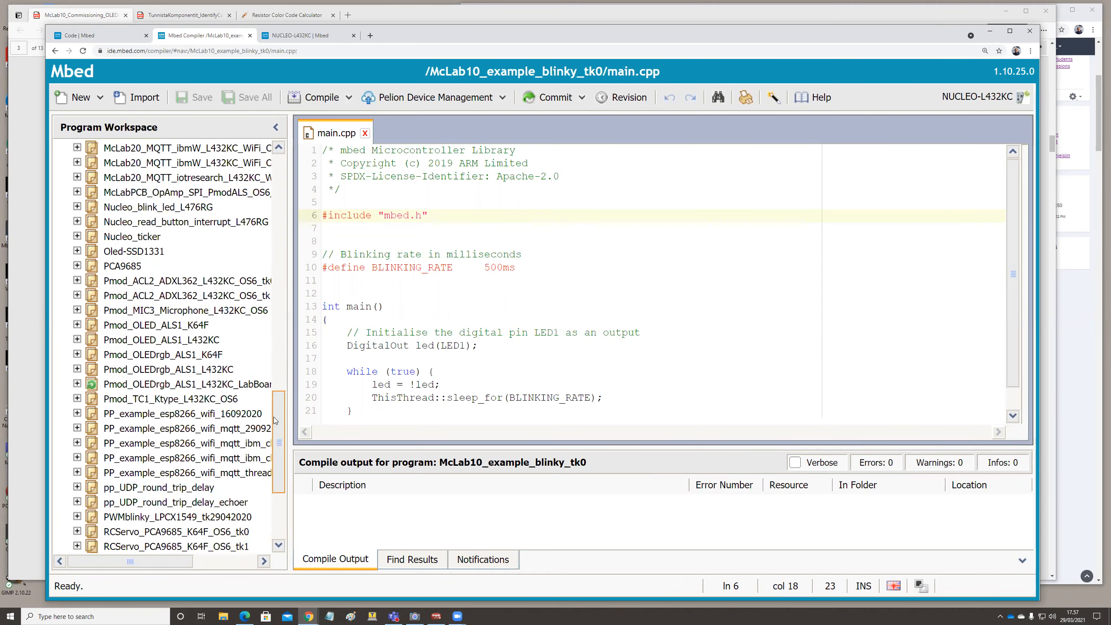
scroll(down, 3)
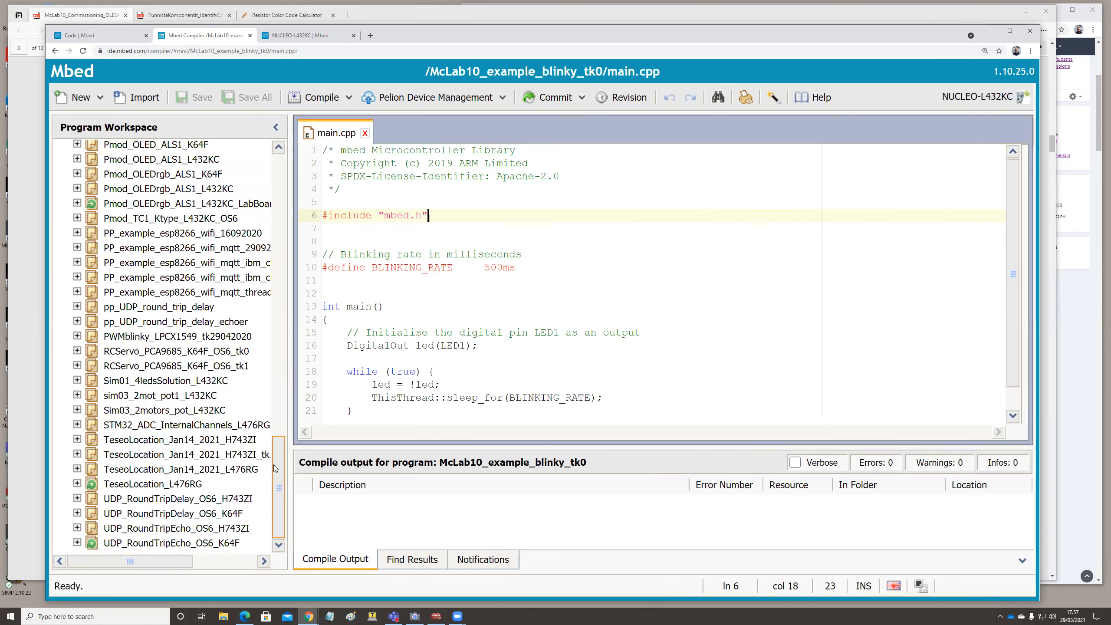
mouse_move(147, 515)
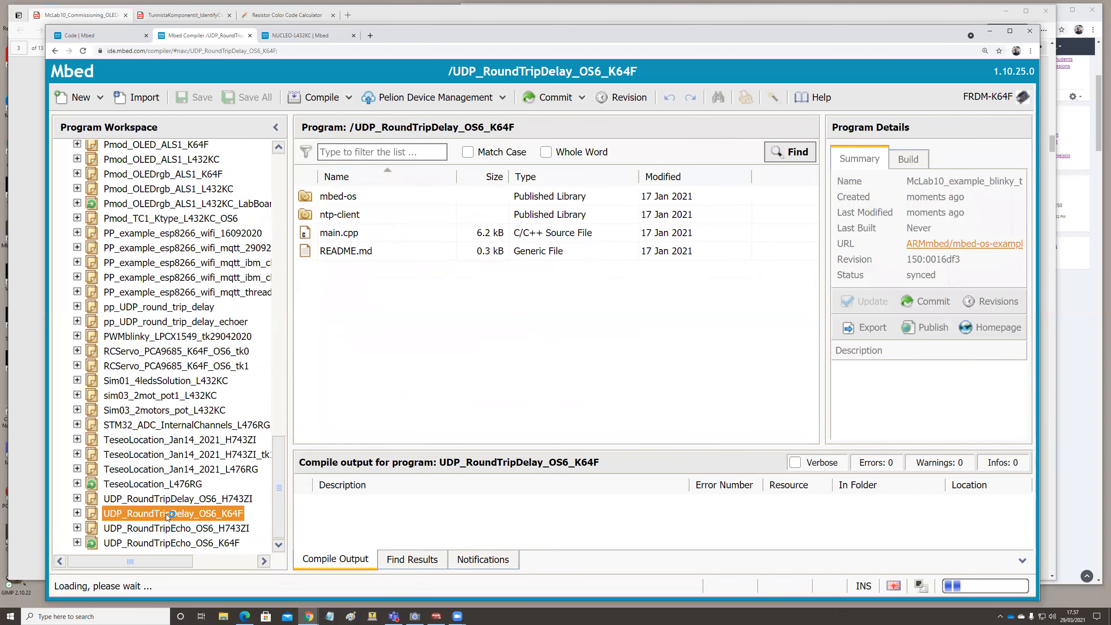
Expand UDP_RoundTripDelay_OS6_K64F to show its files and bring up its context menu
click(173, 513)
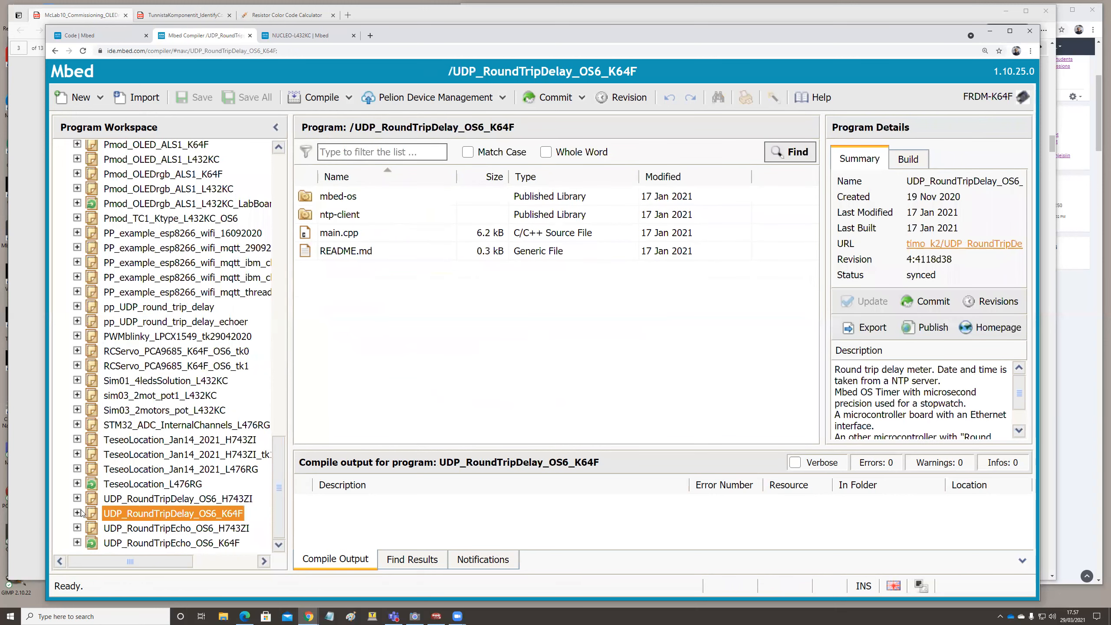
click(76, 513)
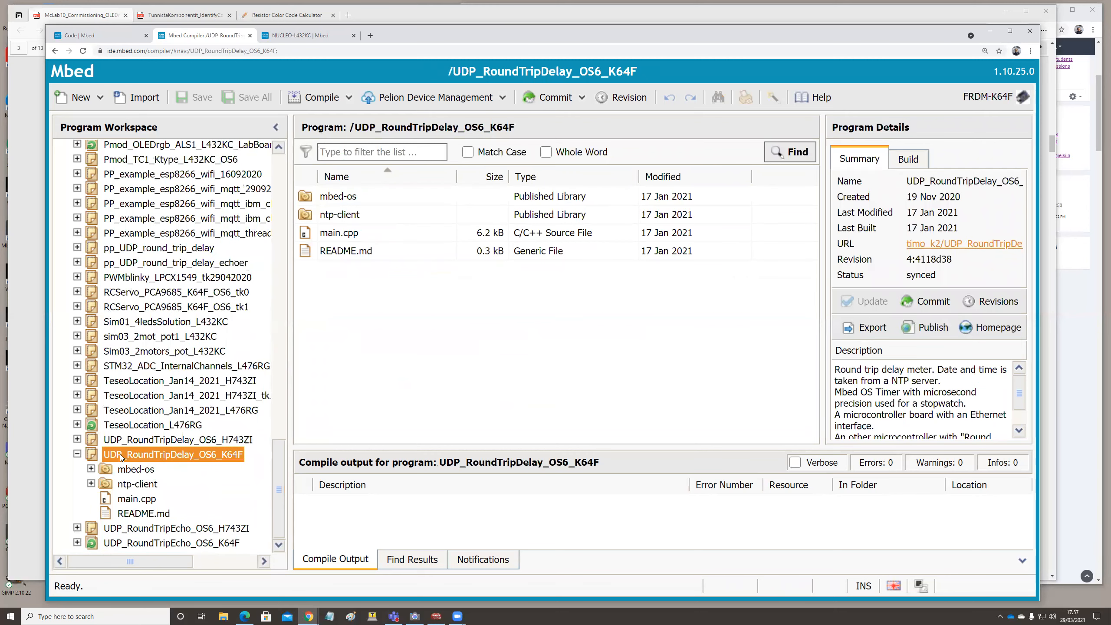
mouse_move(170, 456)
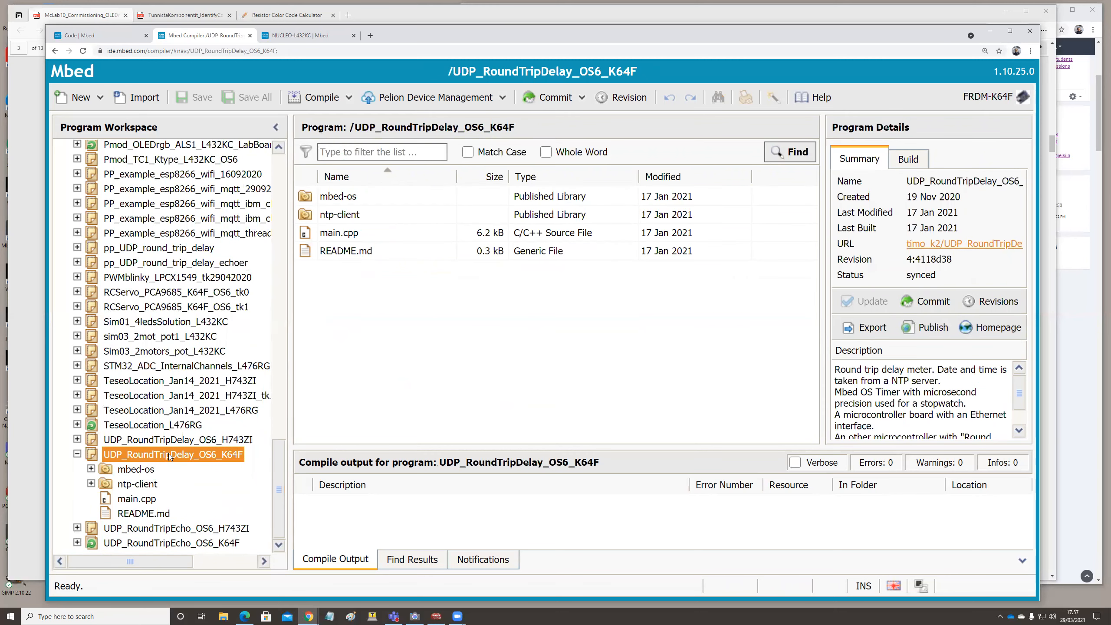
right_click(172, 454)
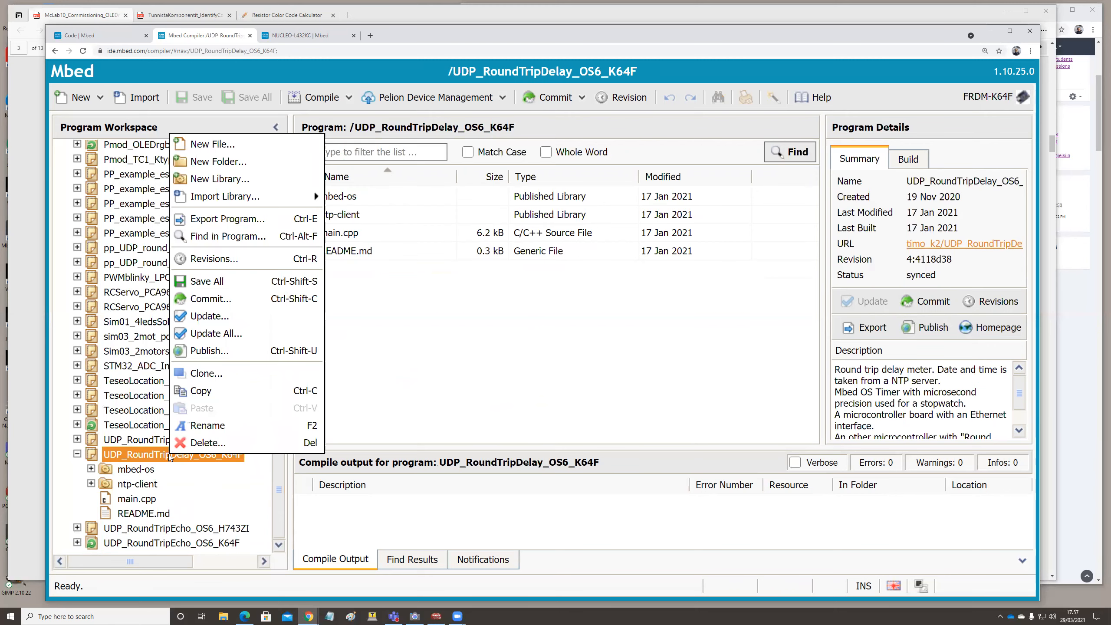
mouse_move(208, 351)
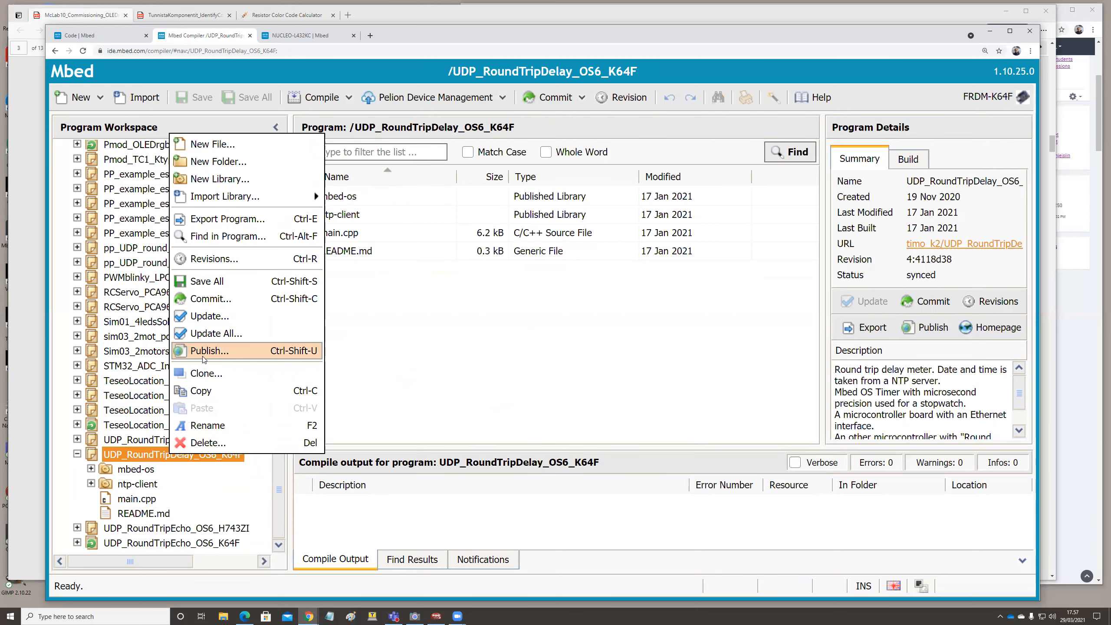
mouse_move(205, 356)
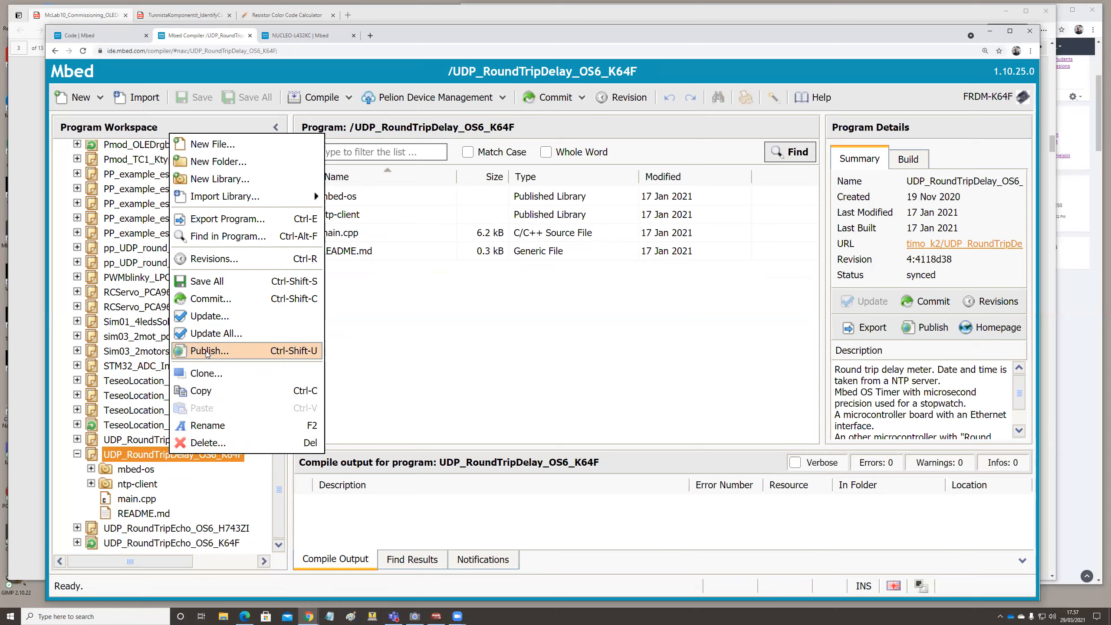
Choose Publish... for UDP_RoundTripDelay_OS6_K64F from the context menu
click(207, 350)
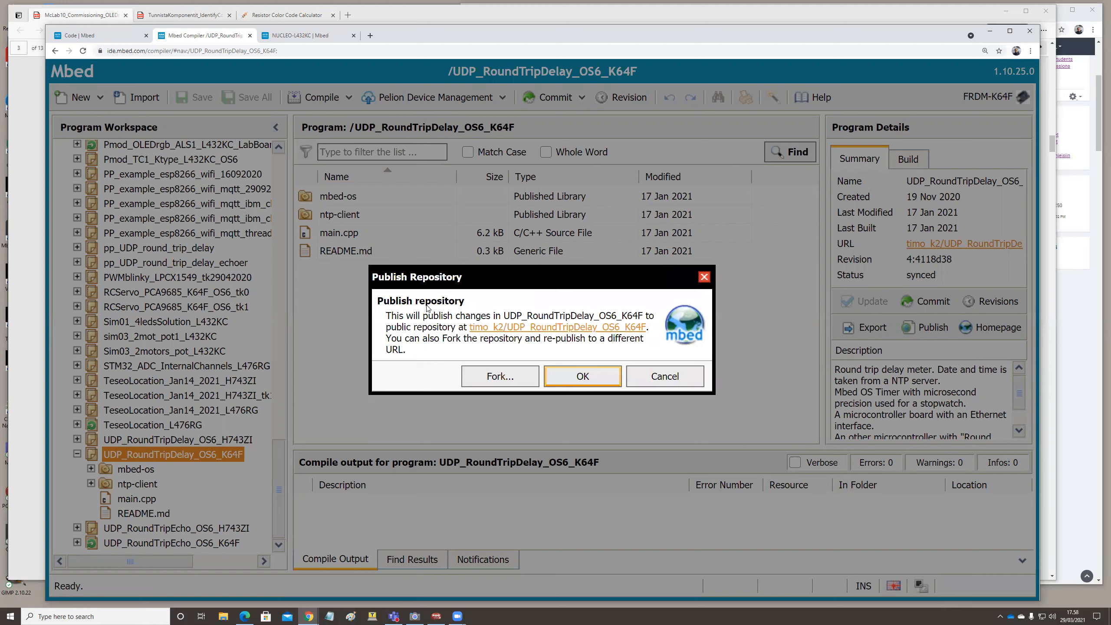
mouse_move(499, 296)
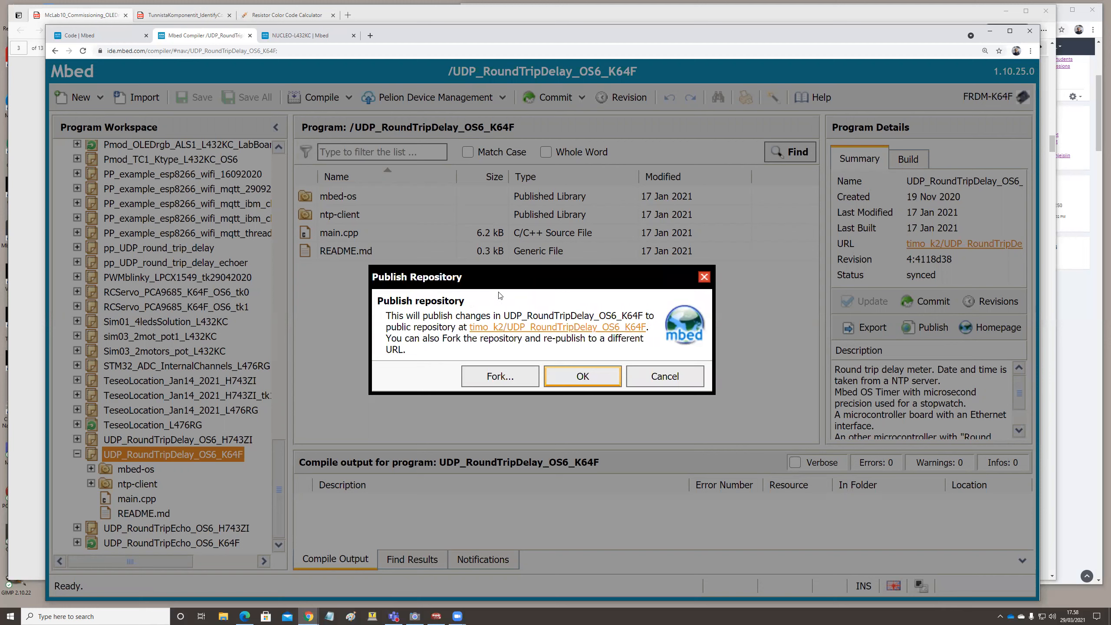
mouse_move(508, 275)
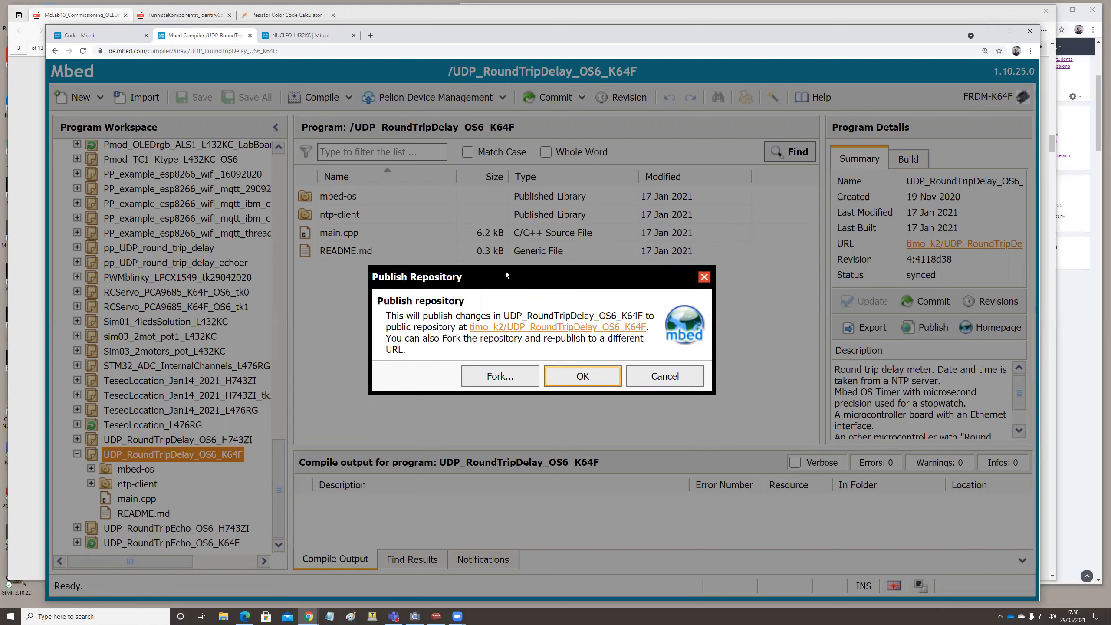
mouse_move(665, 375)
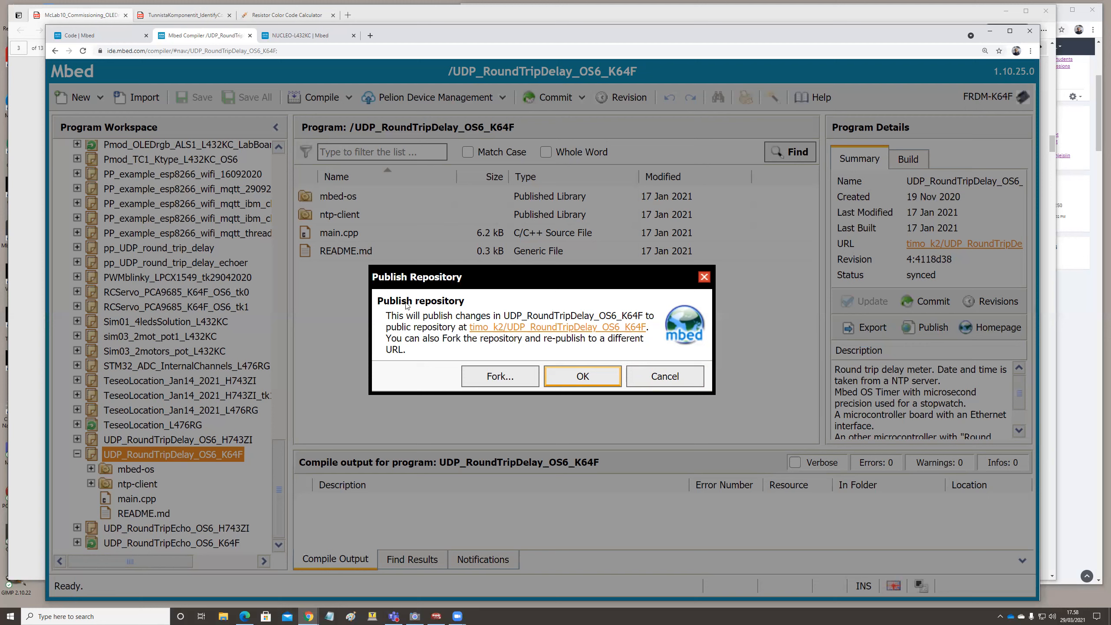
mouse_move(144, 454)
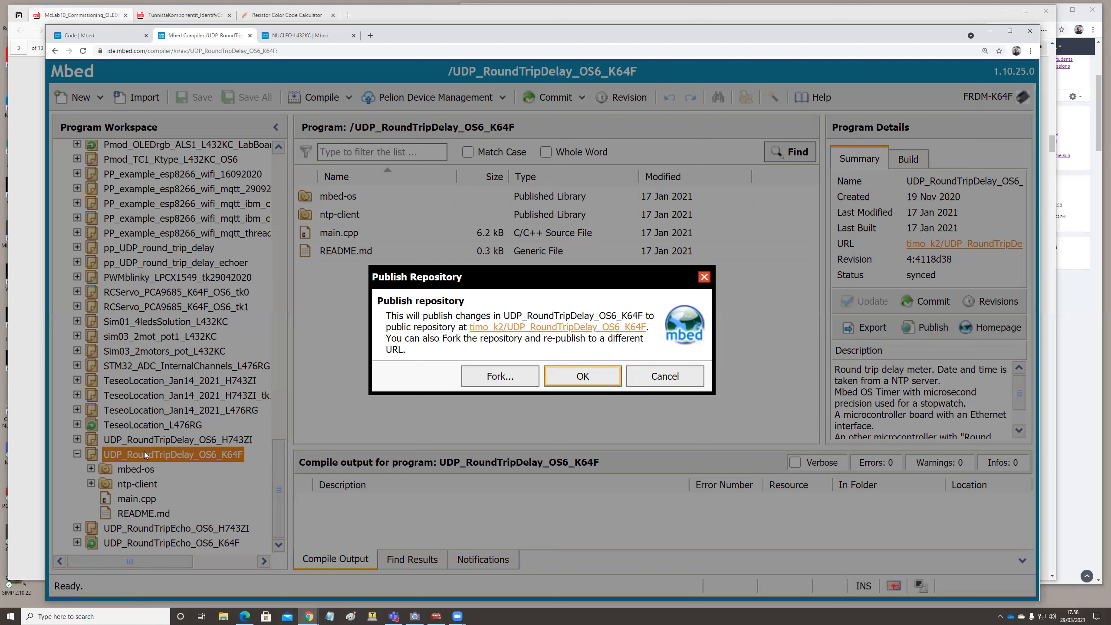
mouse_move(115, 450)
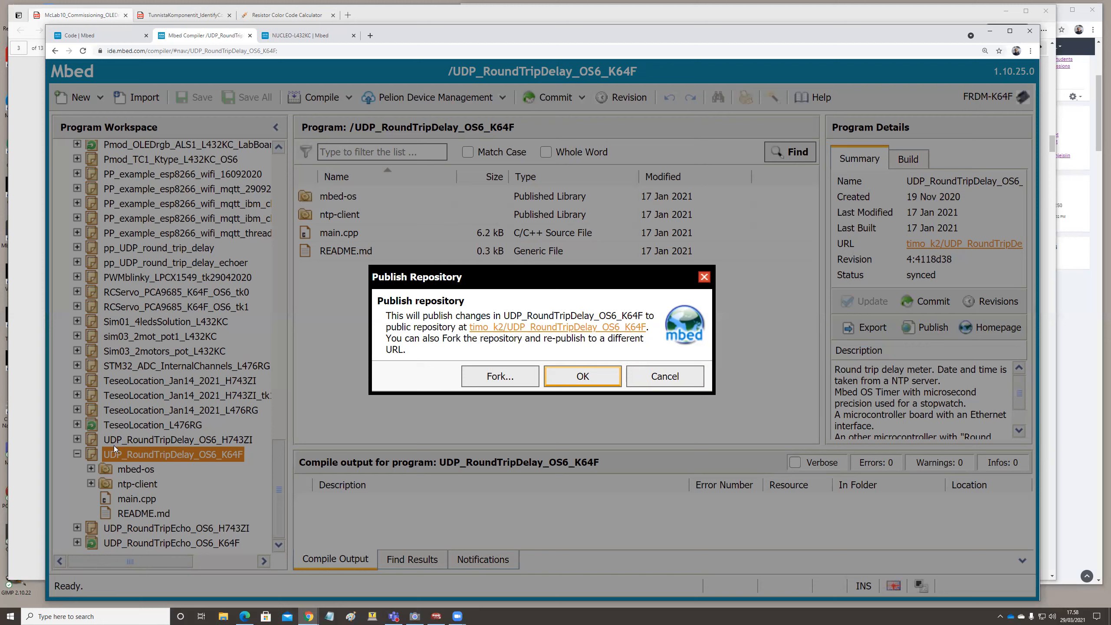
mouse_move(489, 413)
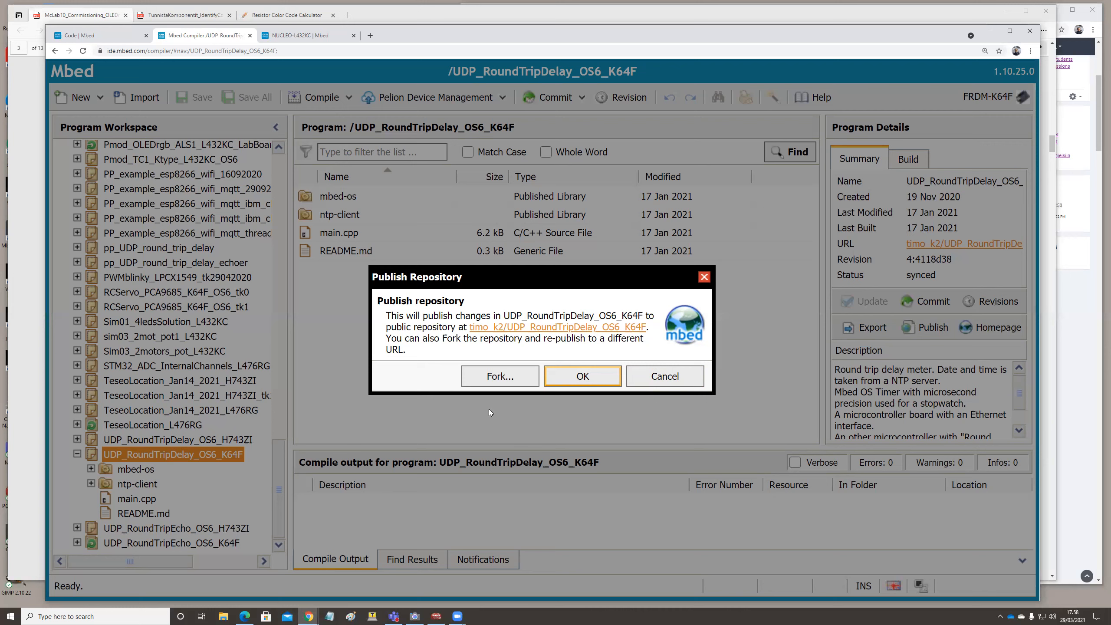
mouse_move(510, 327)
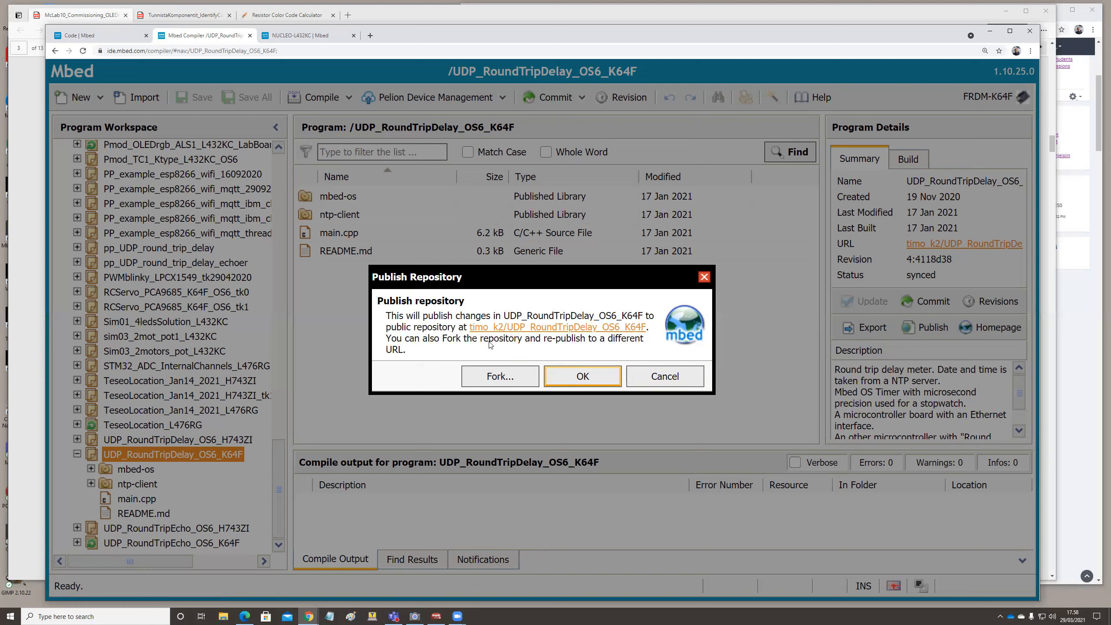
mouse_move(559, 343)
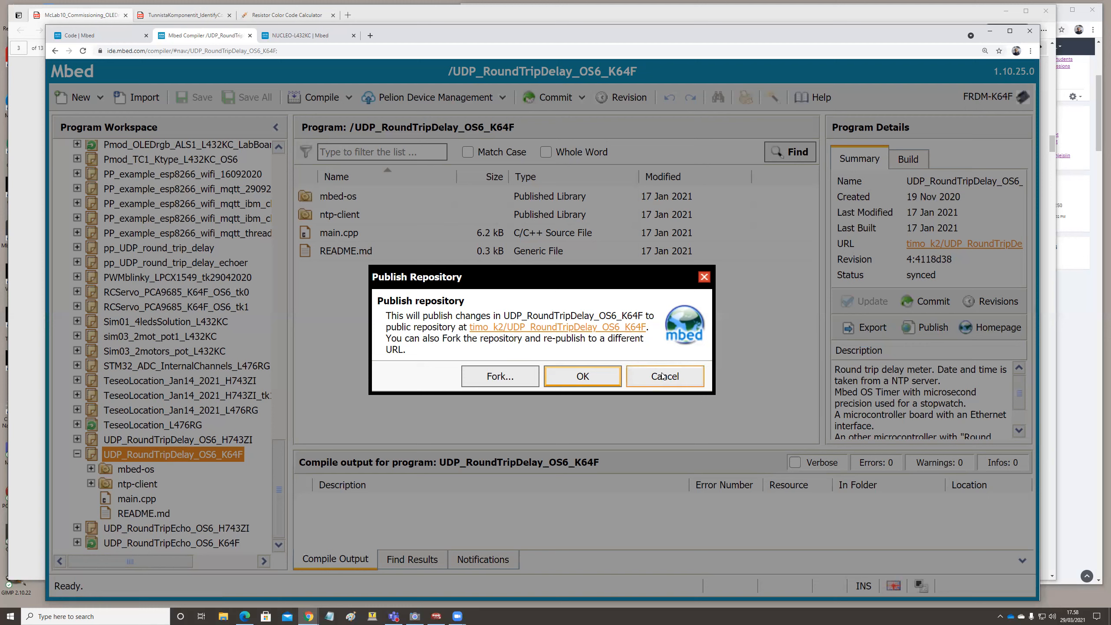
Cancel the publish confirmation and open McLab10_example_blinky_tk0 from the workspace tree
click(663, 375)
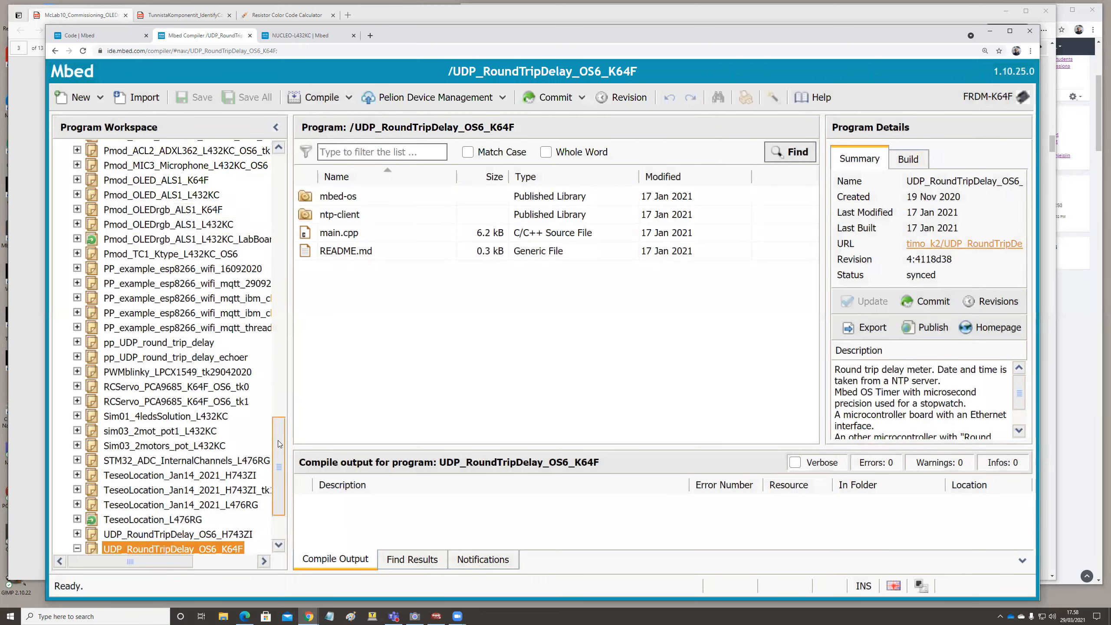
scroll(up, 3)
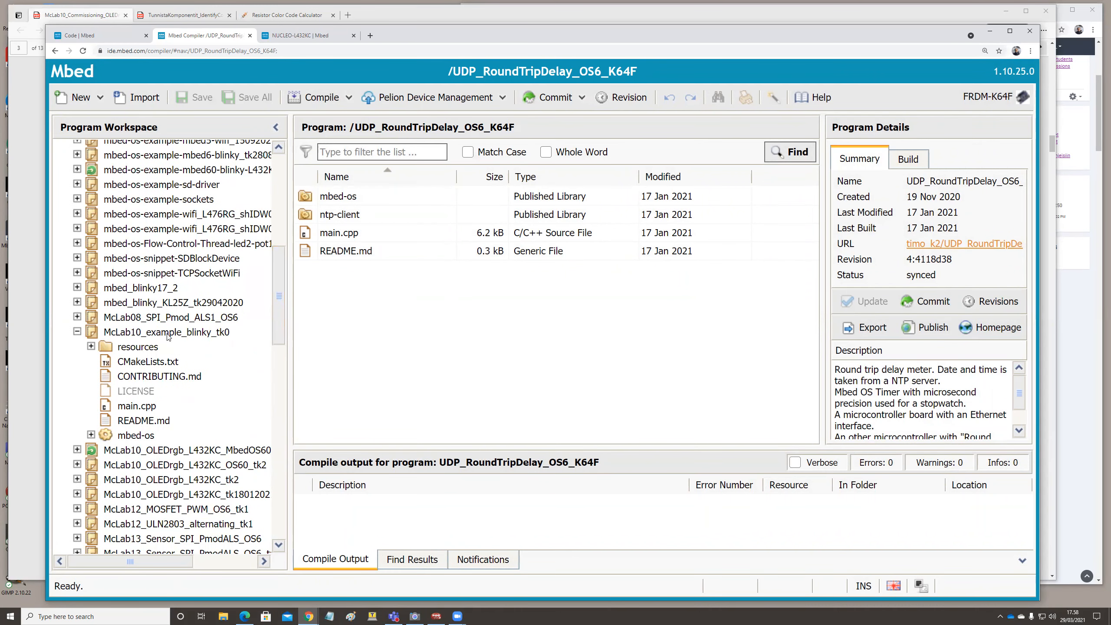
click(165, 331)
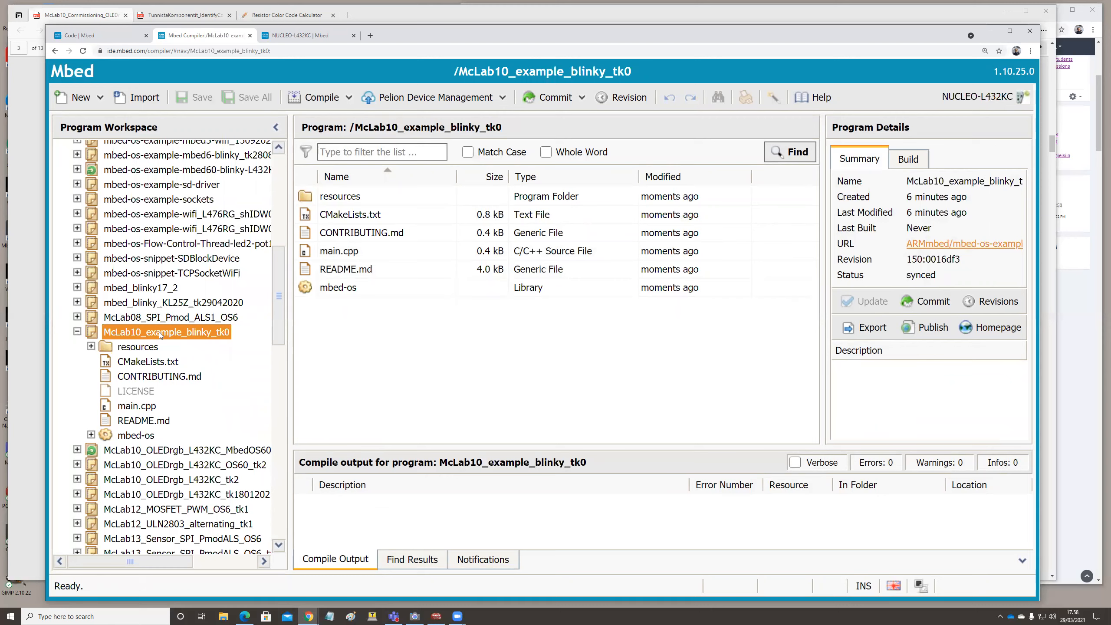
Show McLab10_example_blinky_tk0's context menu with export, commit and publish actions
right_click(165, 332)
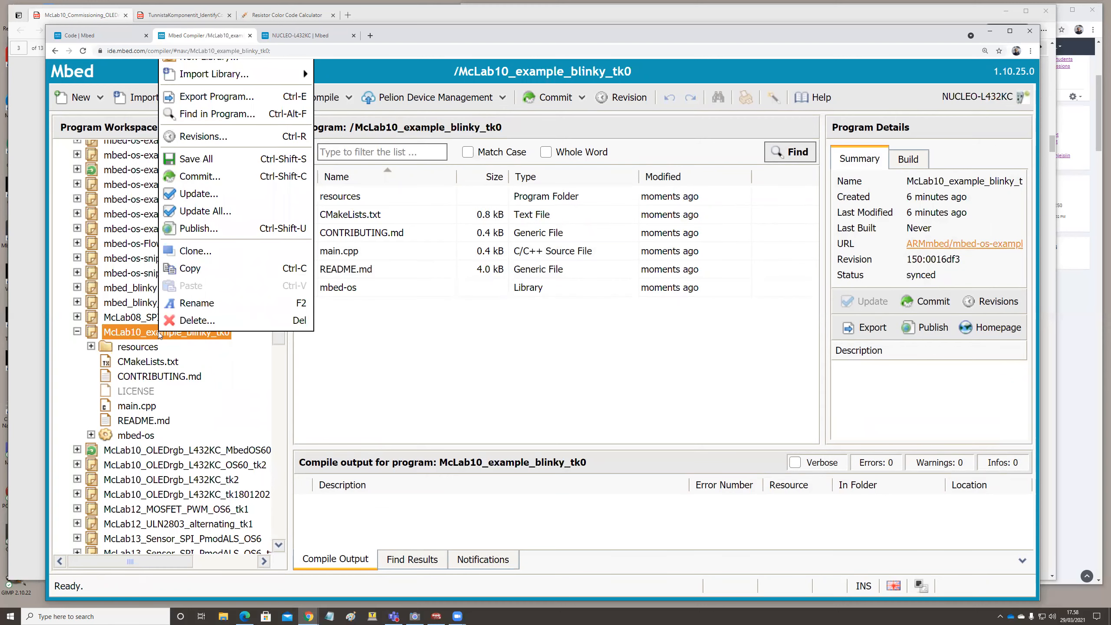
mouse_move(199, 229)
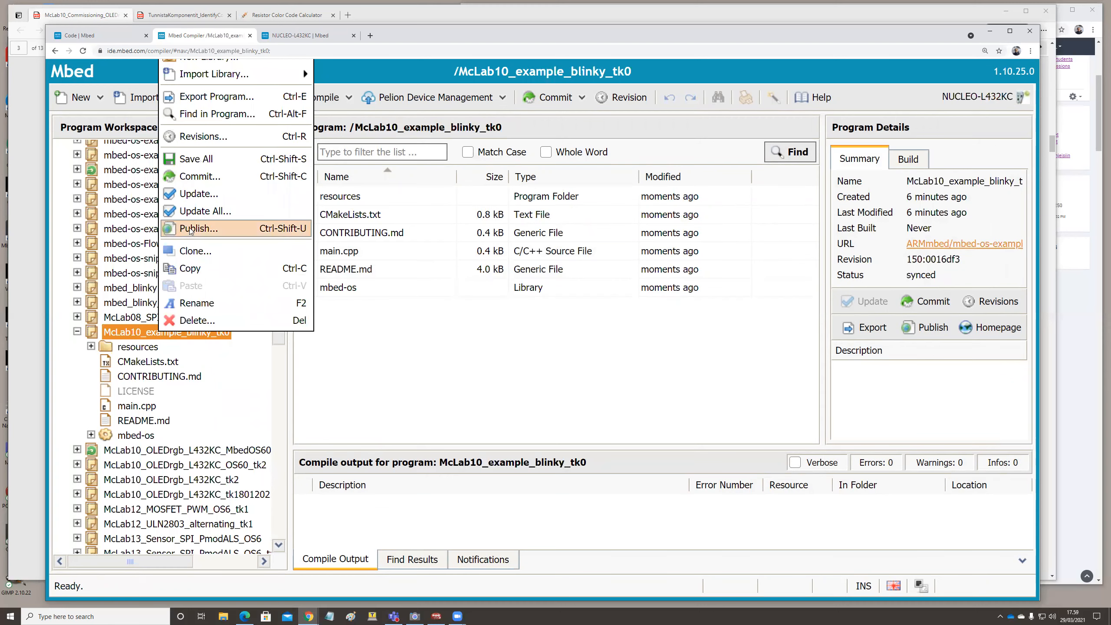
mouse_move(198, 176)
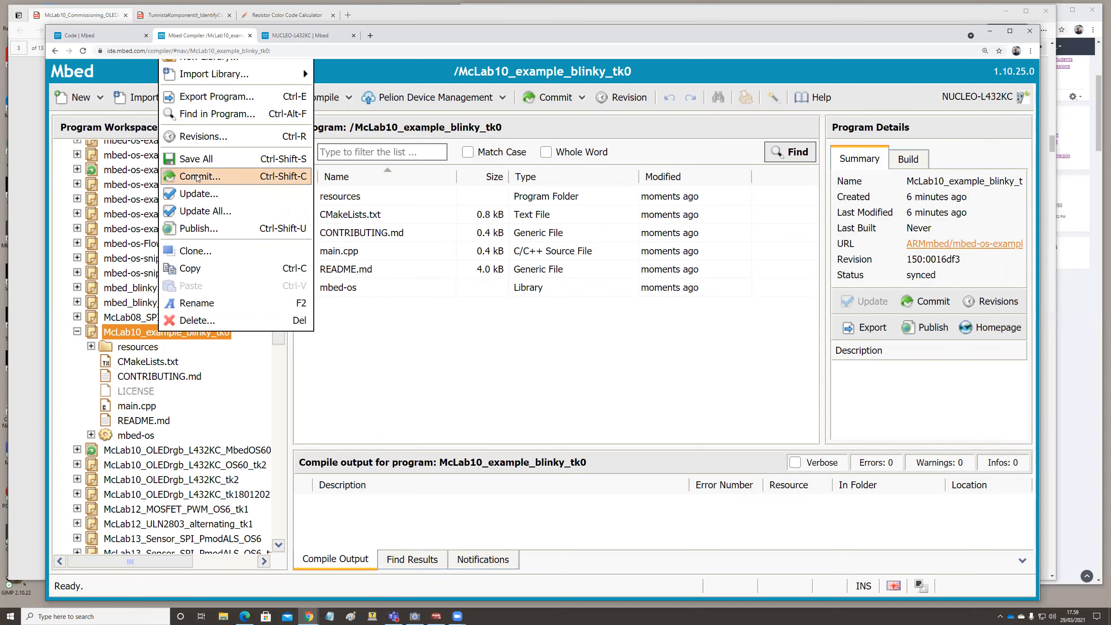
mouse_move(201, 228)
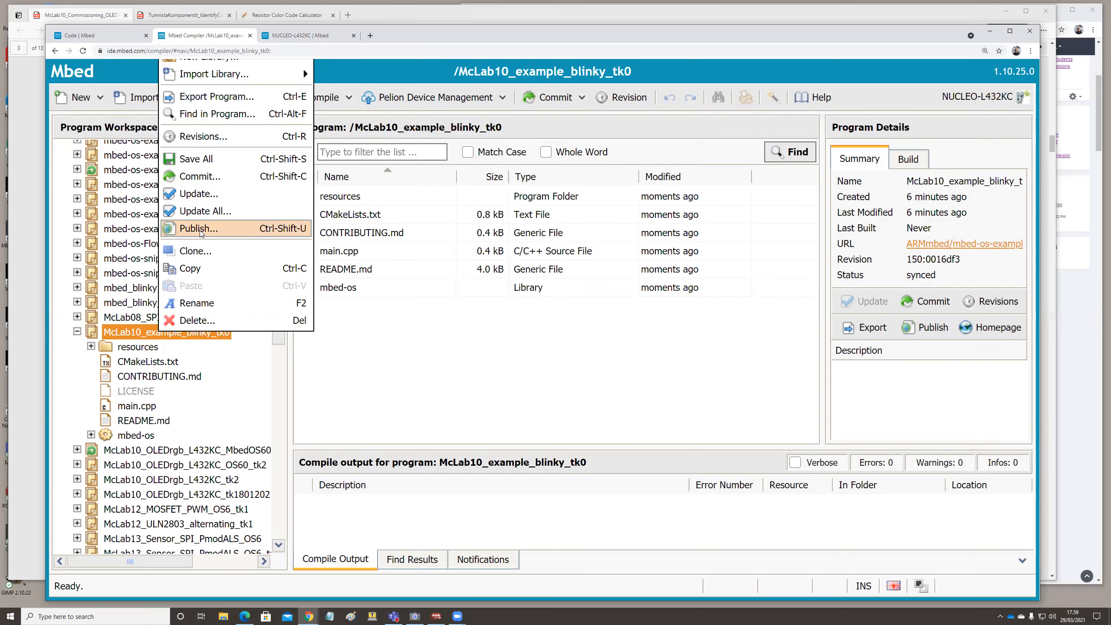
Choose Publish... to target the ARMmbed/mbed-os-example-blinky repository
click(198, 229)
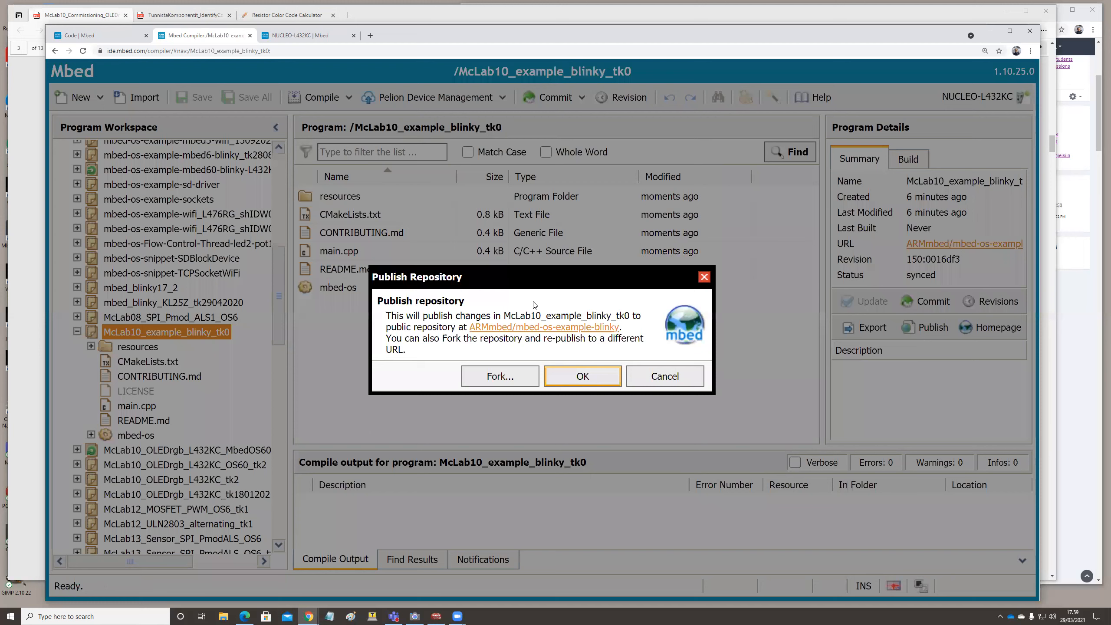
mouse_move(408, 289)
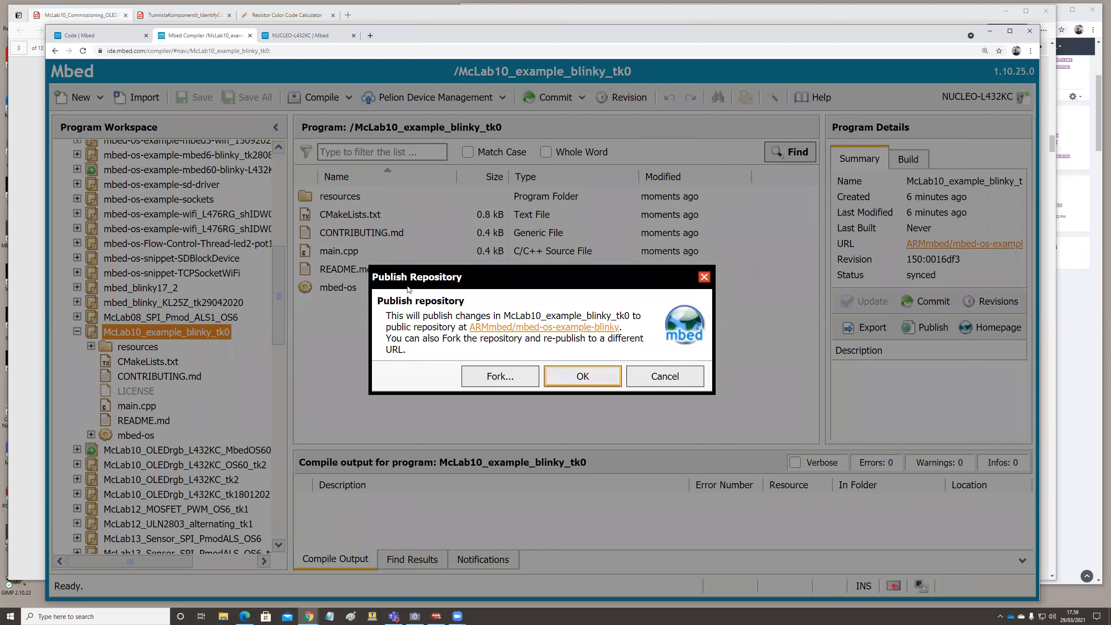
mouse_move(468, 302)
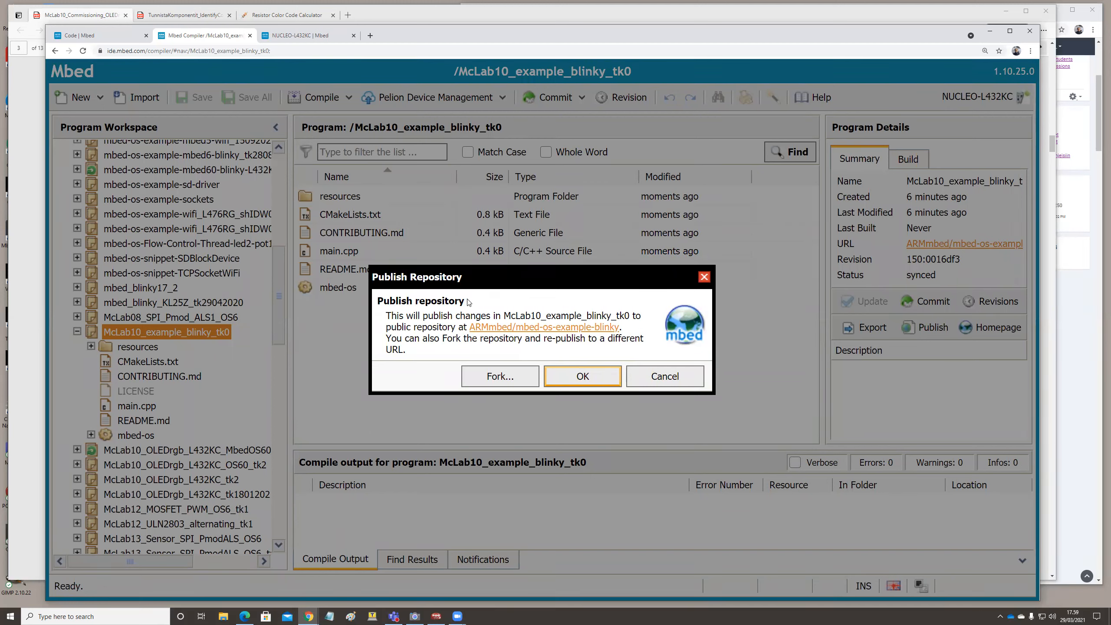
mouse_move(481, 333)
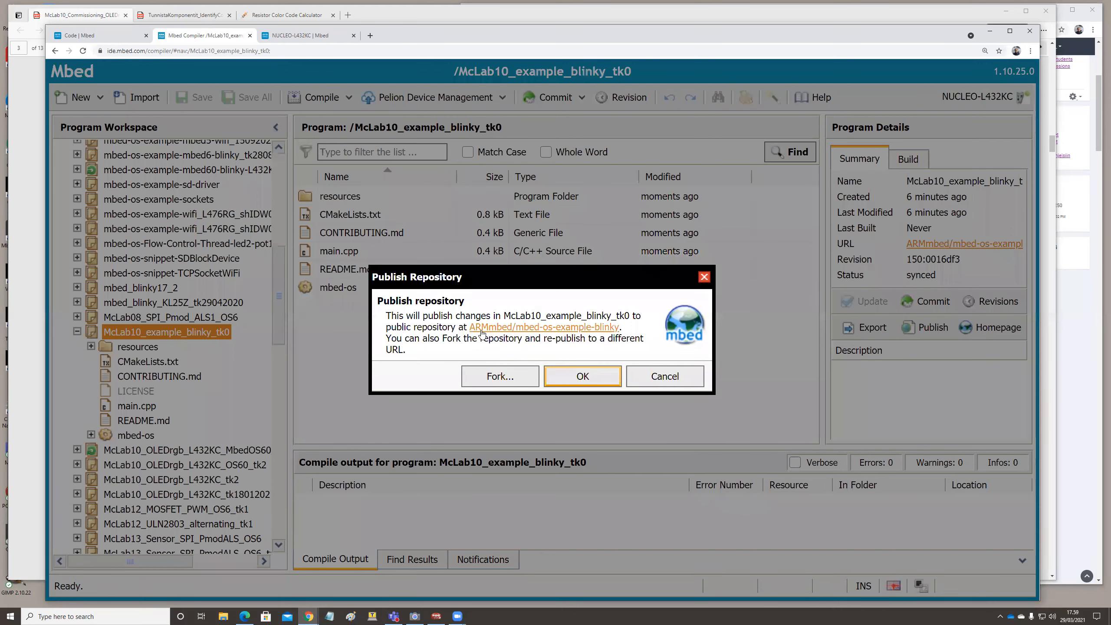
mouse_move(543, 326)
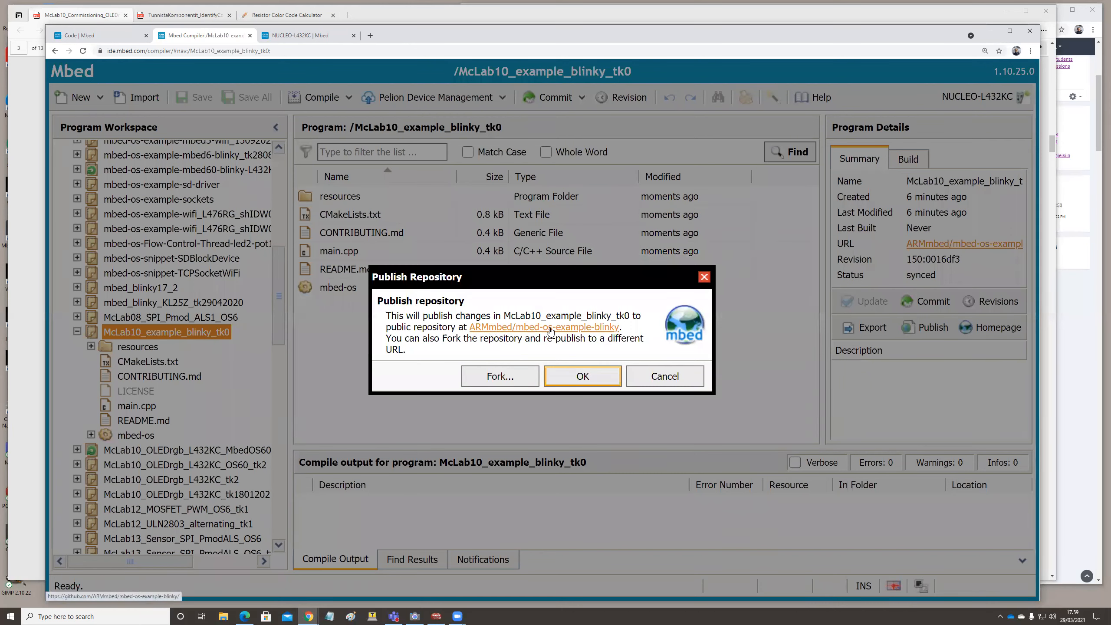
mouse_move(552, 367)
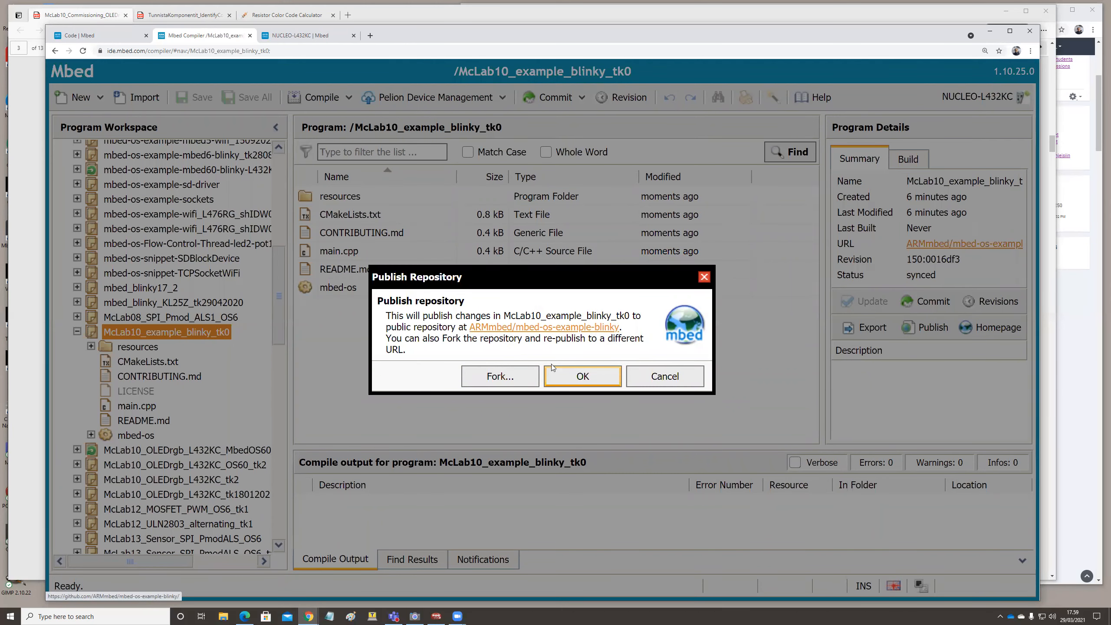
mouse_move(510, 281)
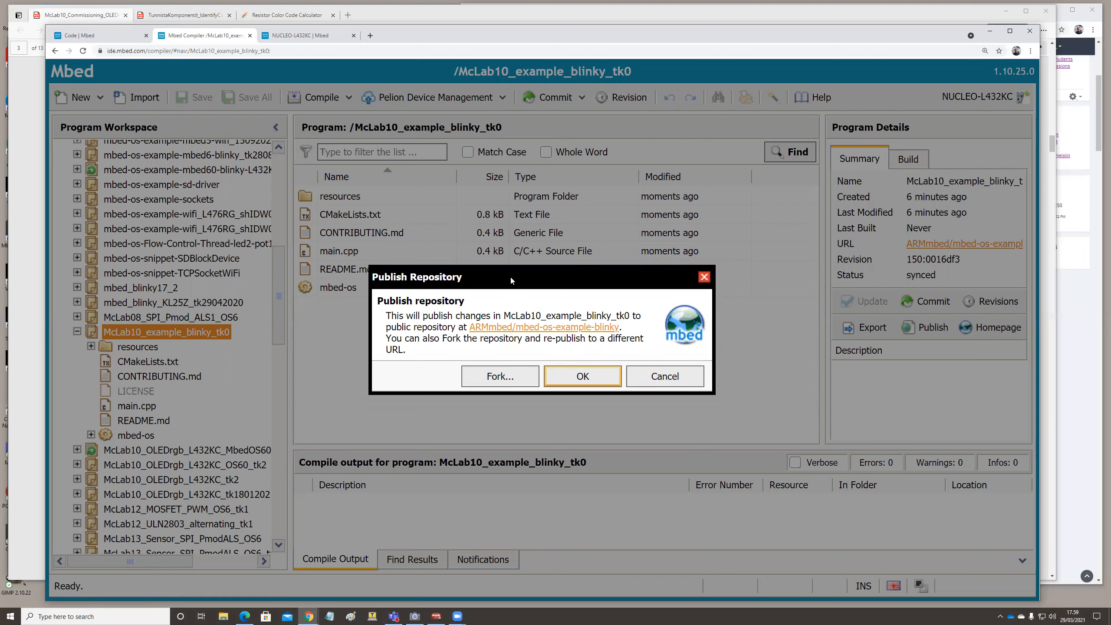
mouse_move(491, 350)
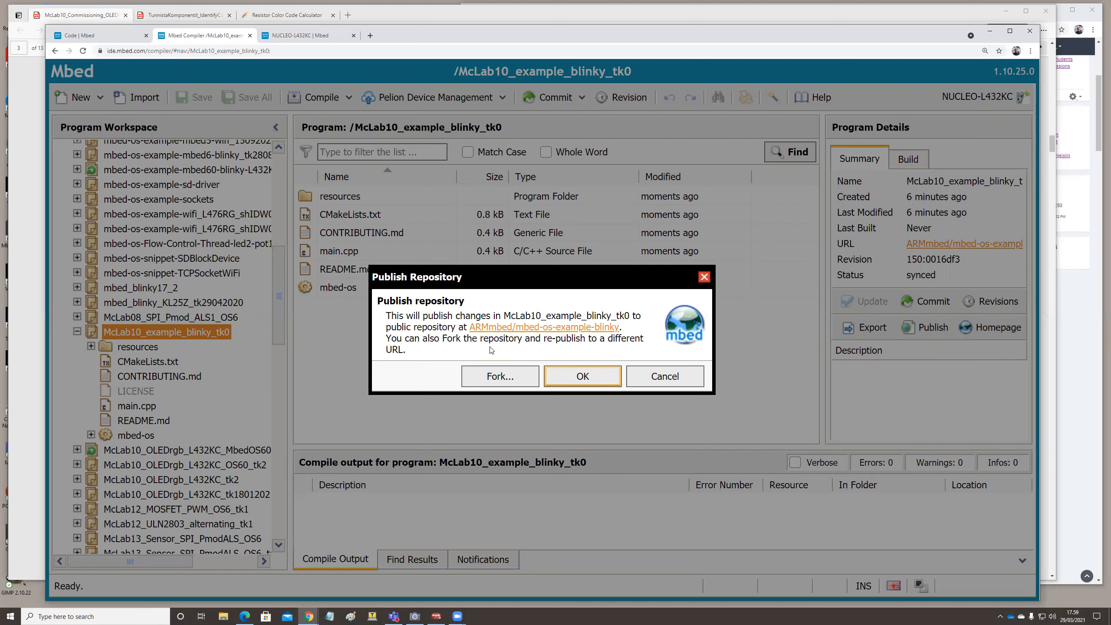
mouse_move(498, 376)
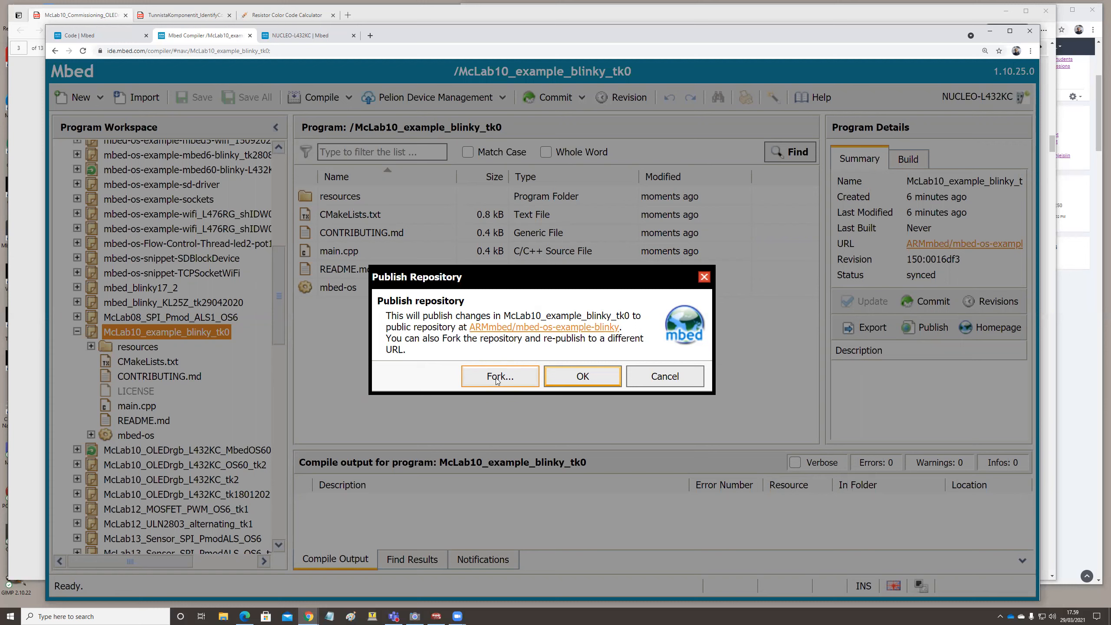
mouse_move(473, 373)
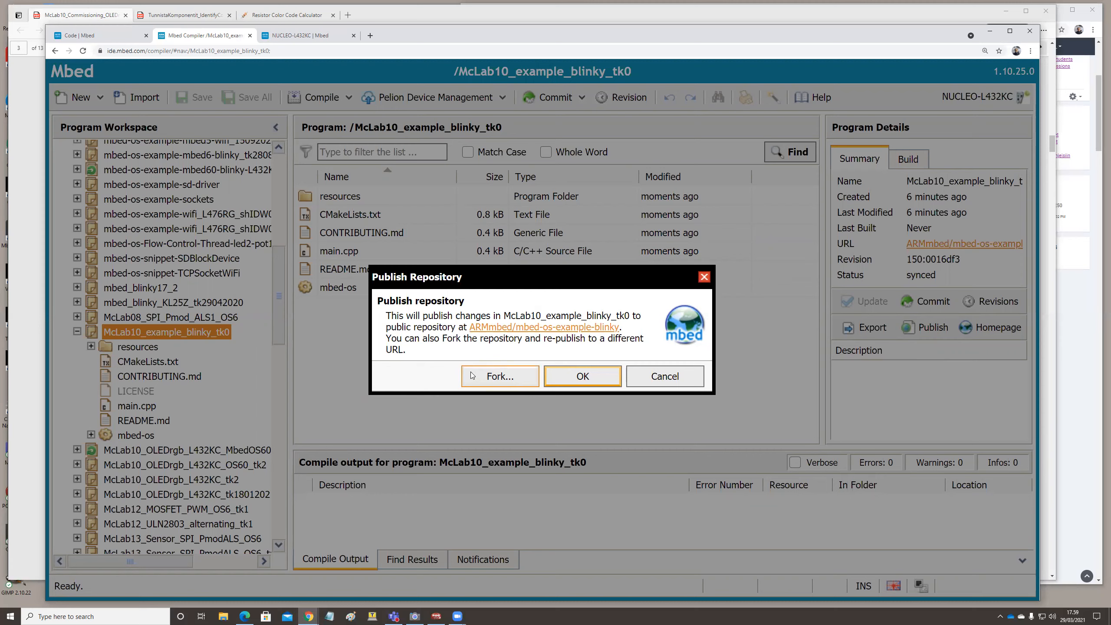
mouse_move(664, 375)
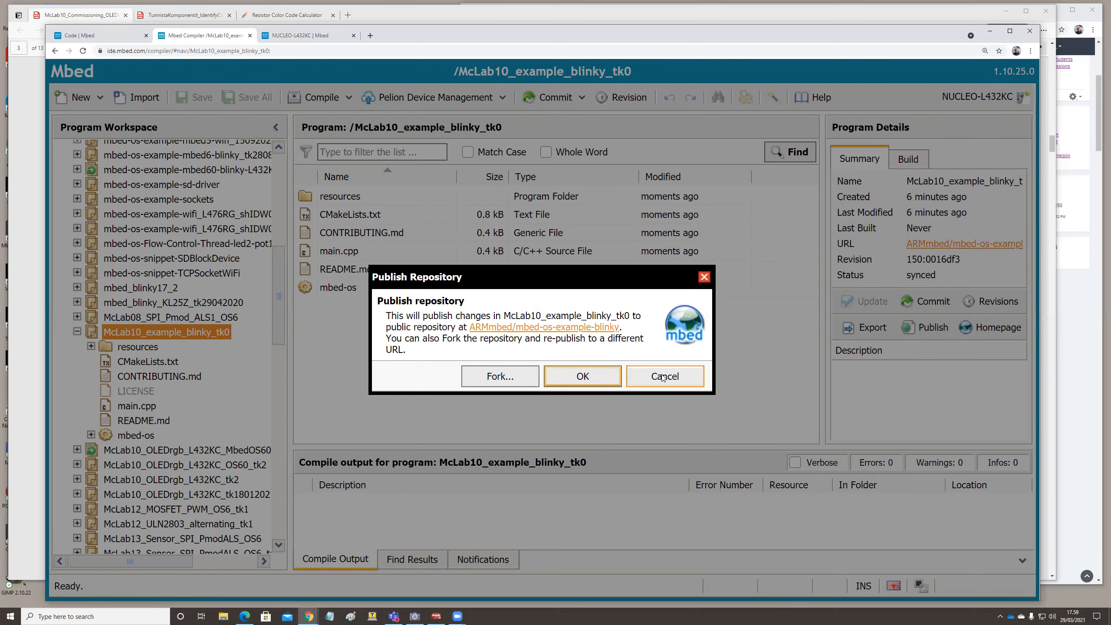
Cancel publishing, set BLINKING_RATE in main.cpp to 1500ms, and save all
click(664, 376)
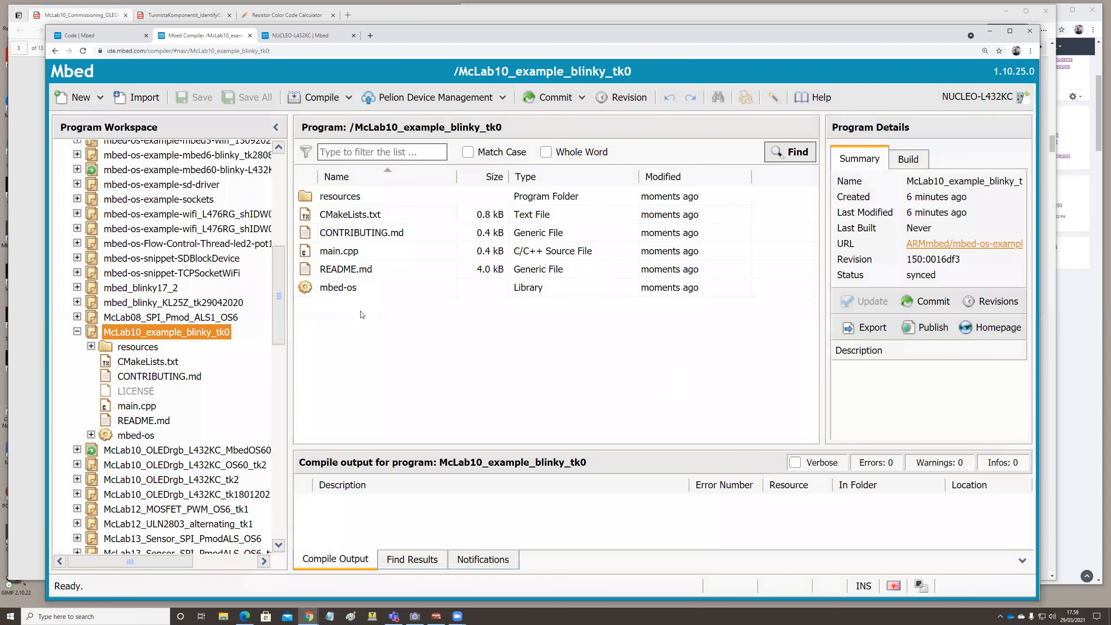
mouse_move(211, 310)
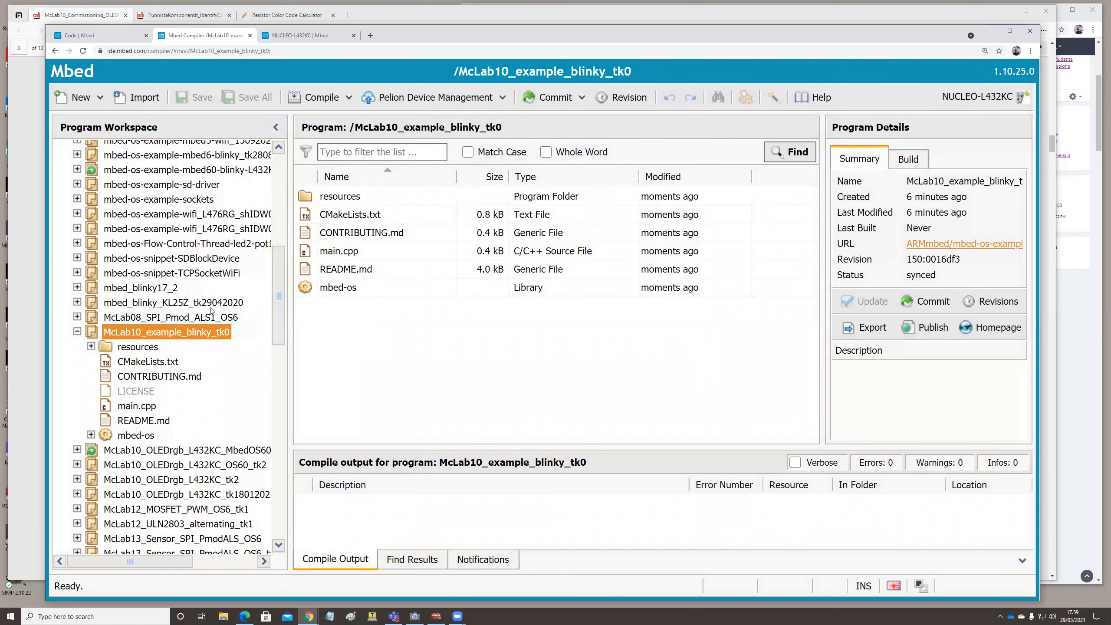
double_click(136, 405)
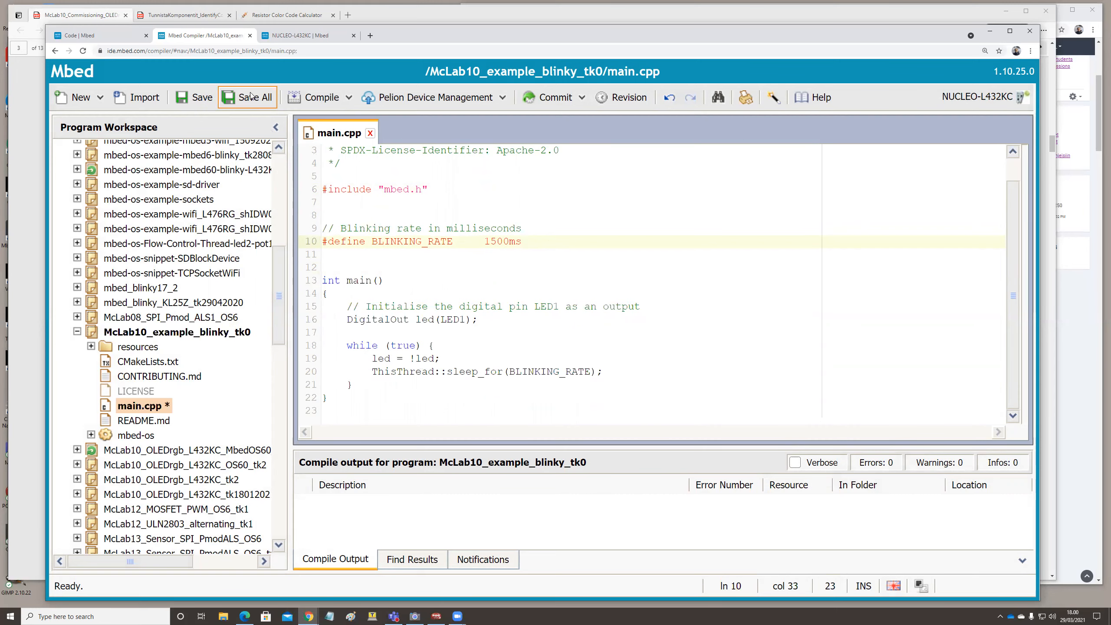
click(248, 97)
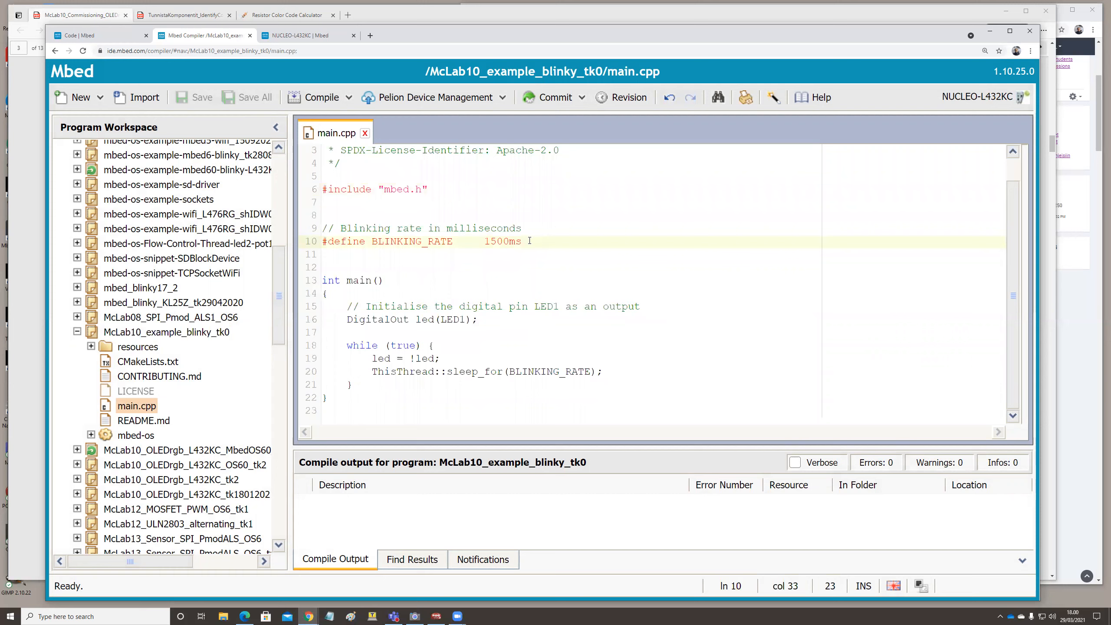
mouse_move(182, 351)
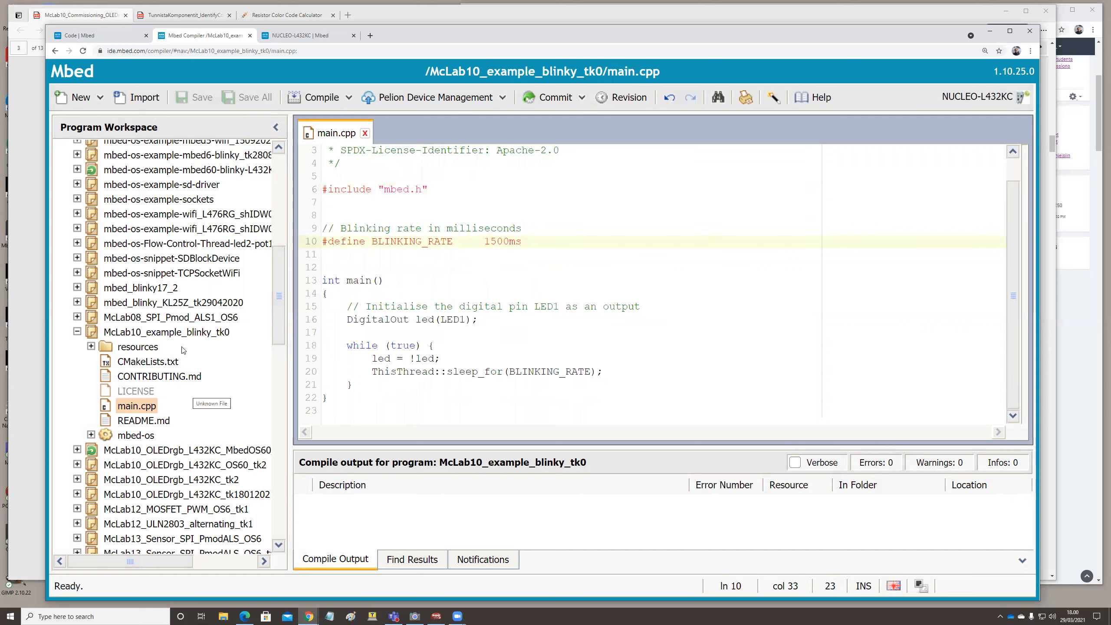
mouse_move(459, 338)
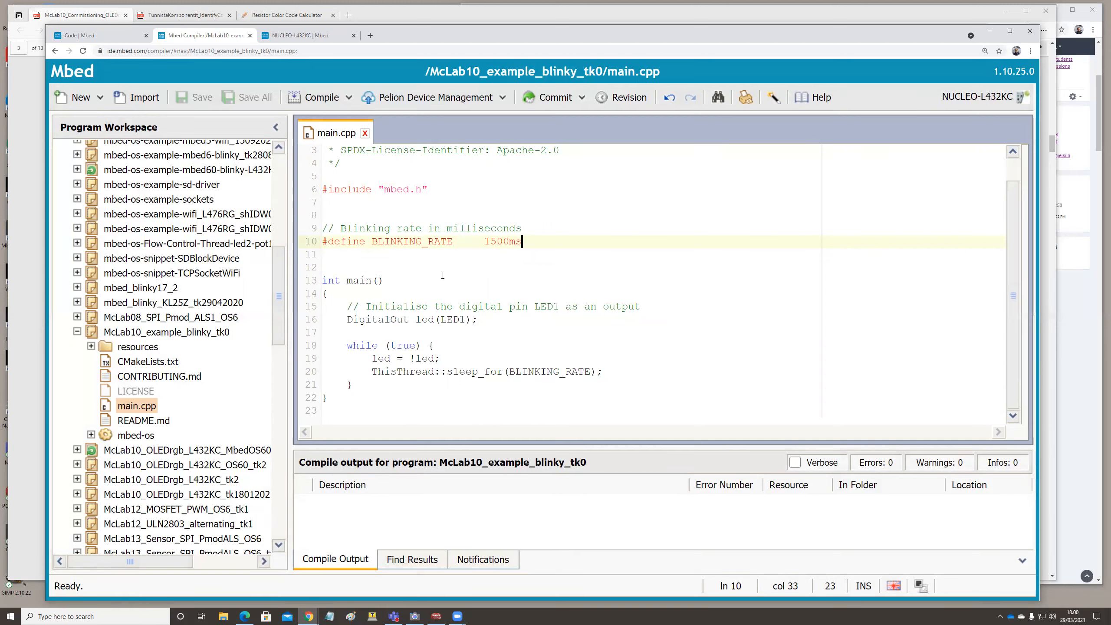
mouse_move(464, 284)
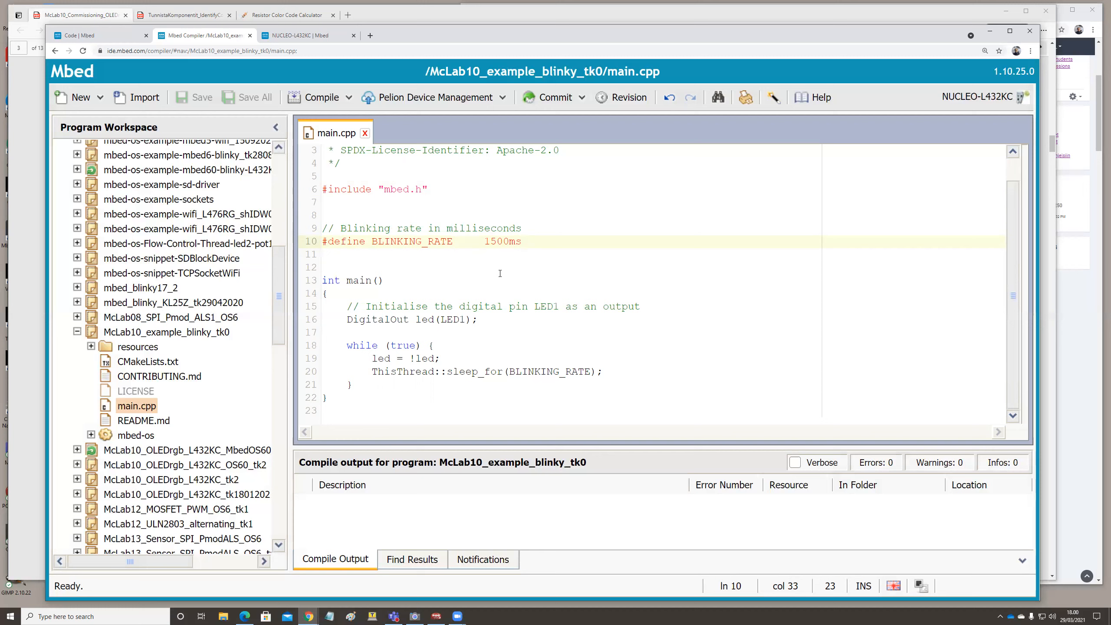
mouse_move(386, 287)
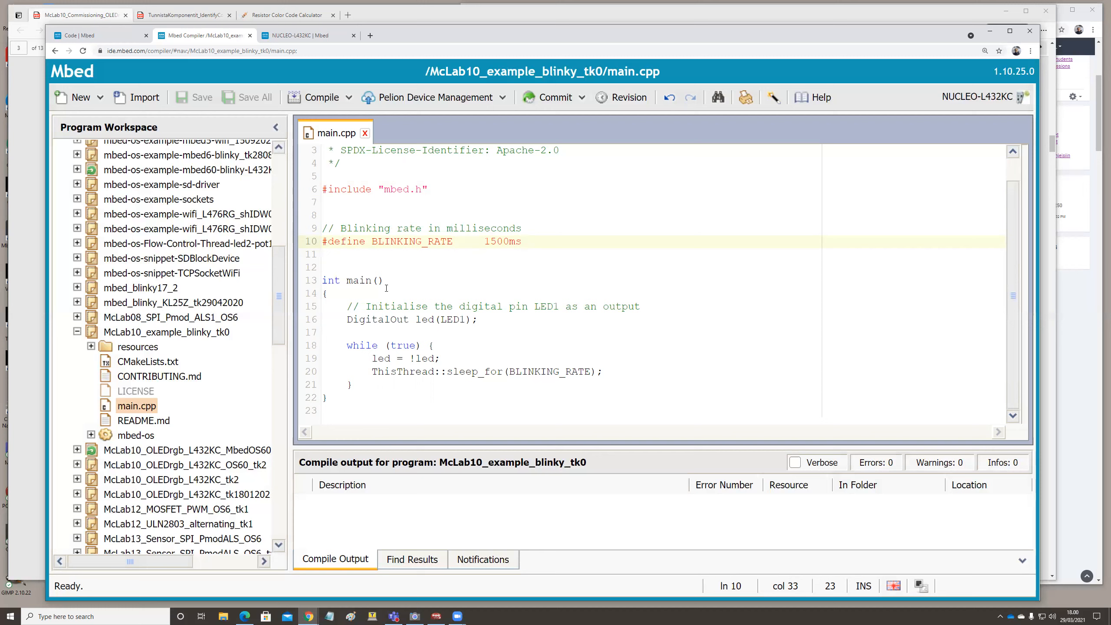
click(521, 241)
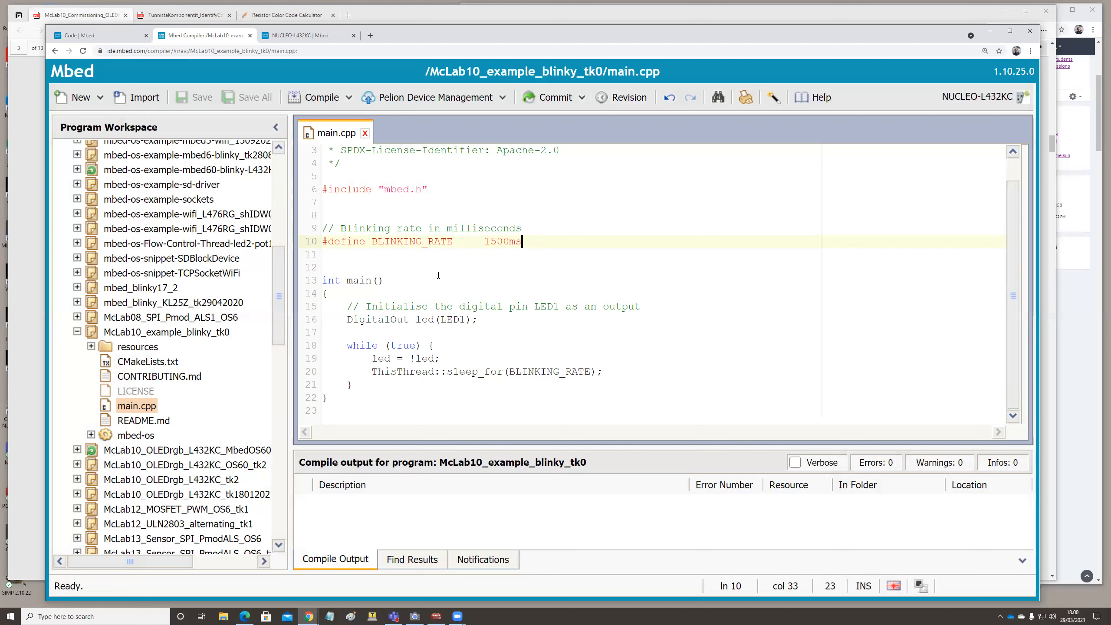
mouse_move(452, 257)
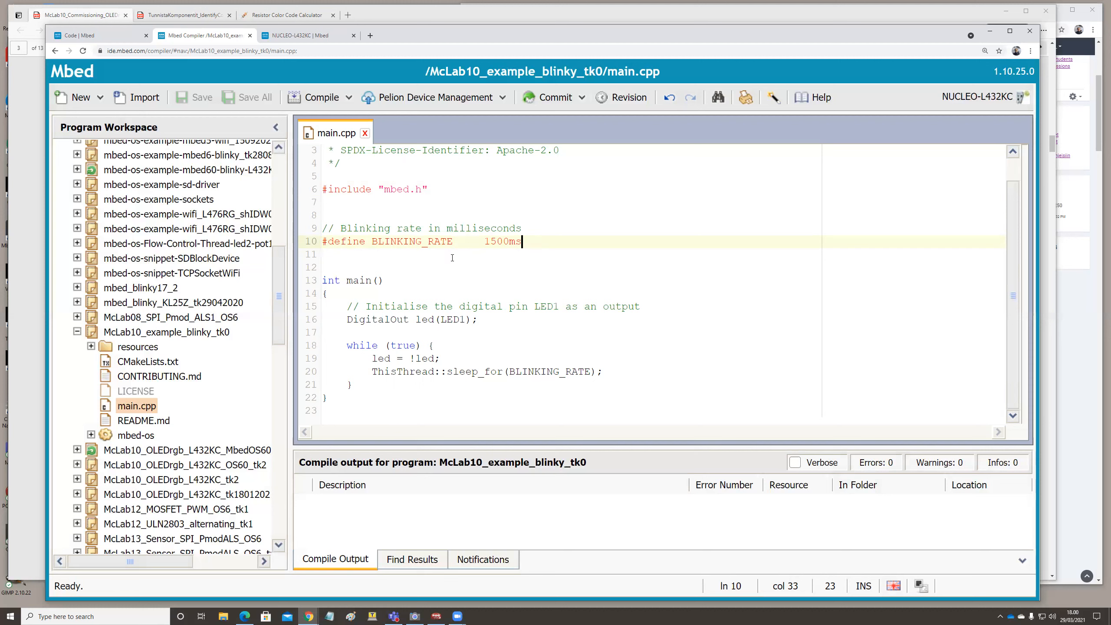
click(165, 331)
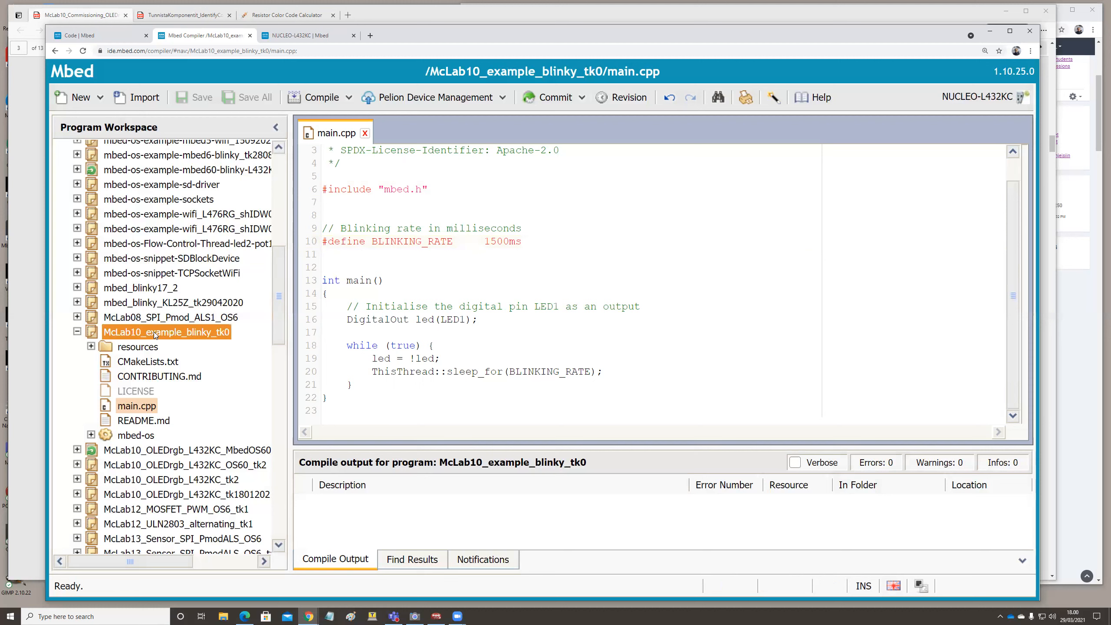
Commit the blinky program with the message 'changed timing'
click(167, 332)
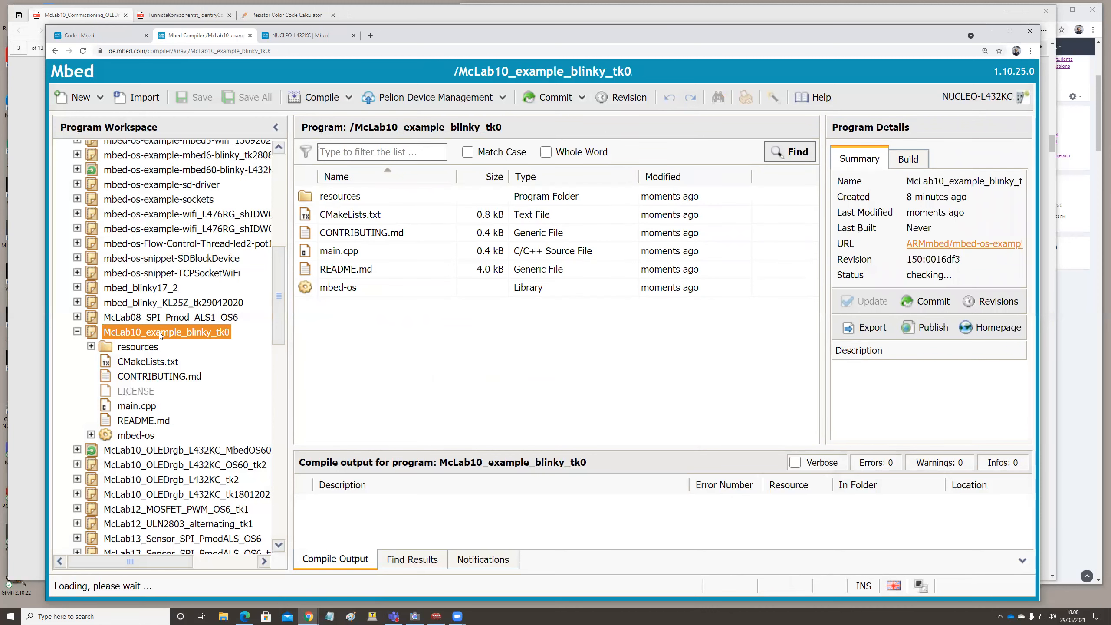
right_click(166, 331)
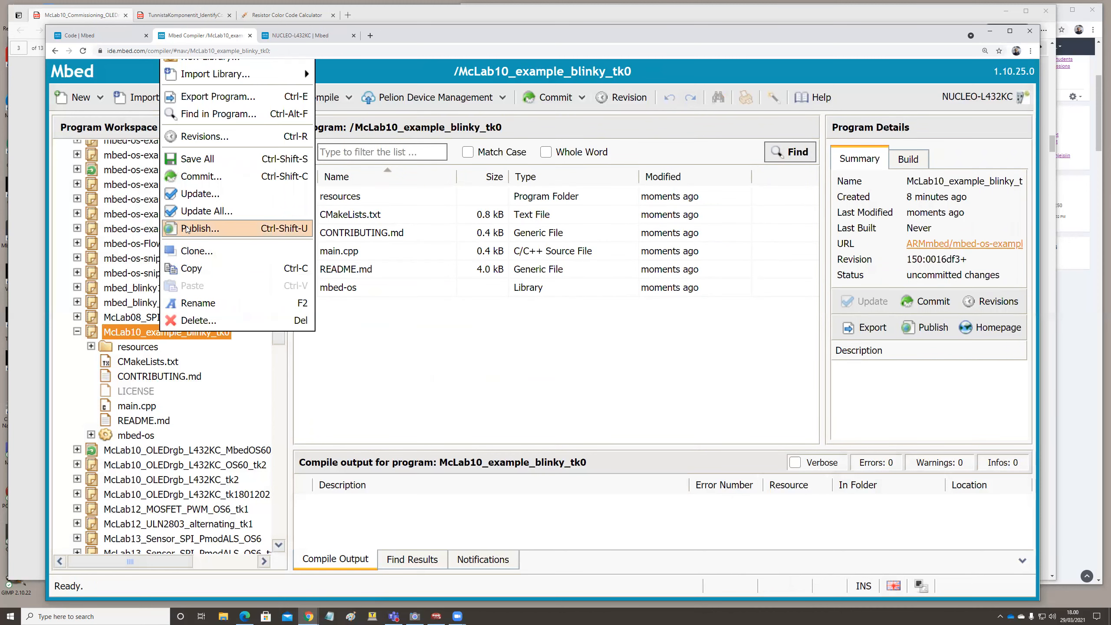
click(199, 229)
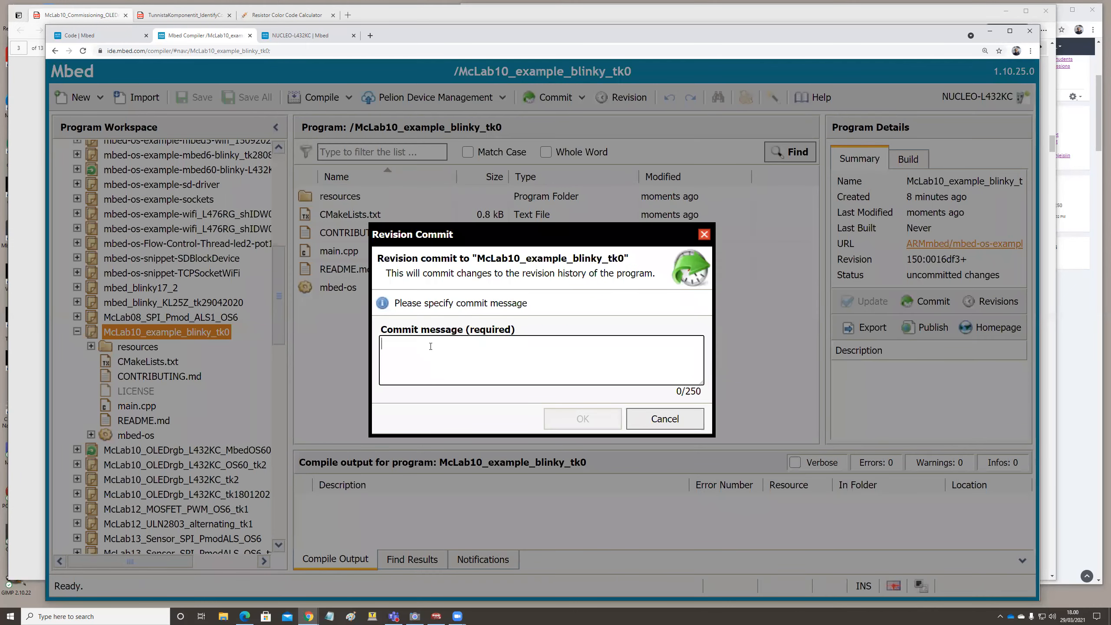
text(changed)
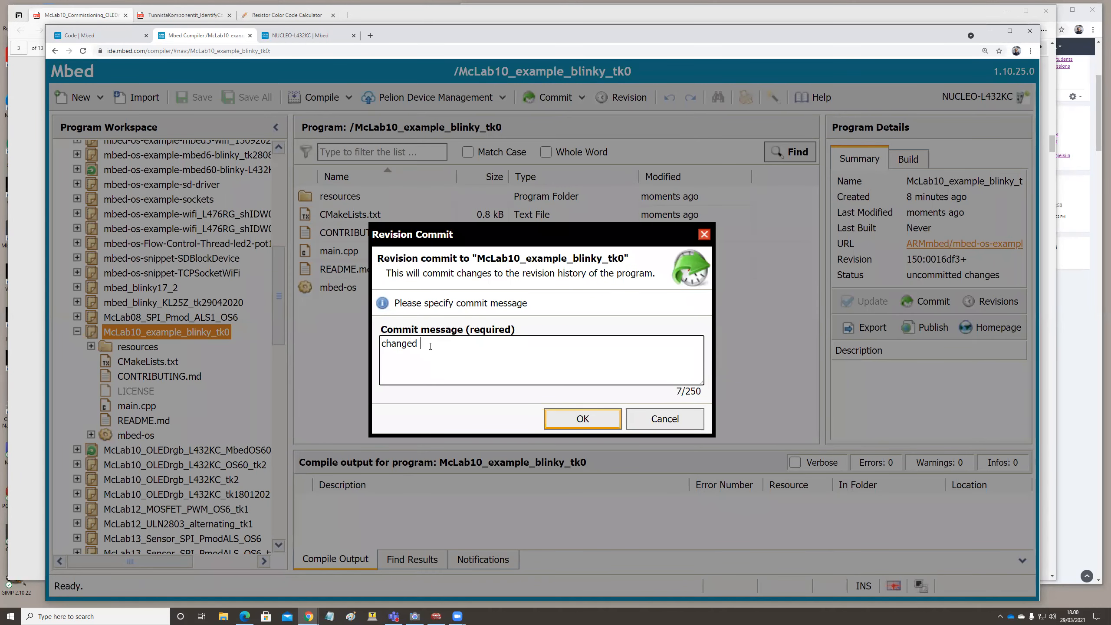
text(timing)
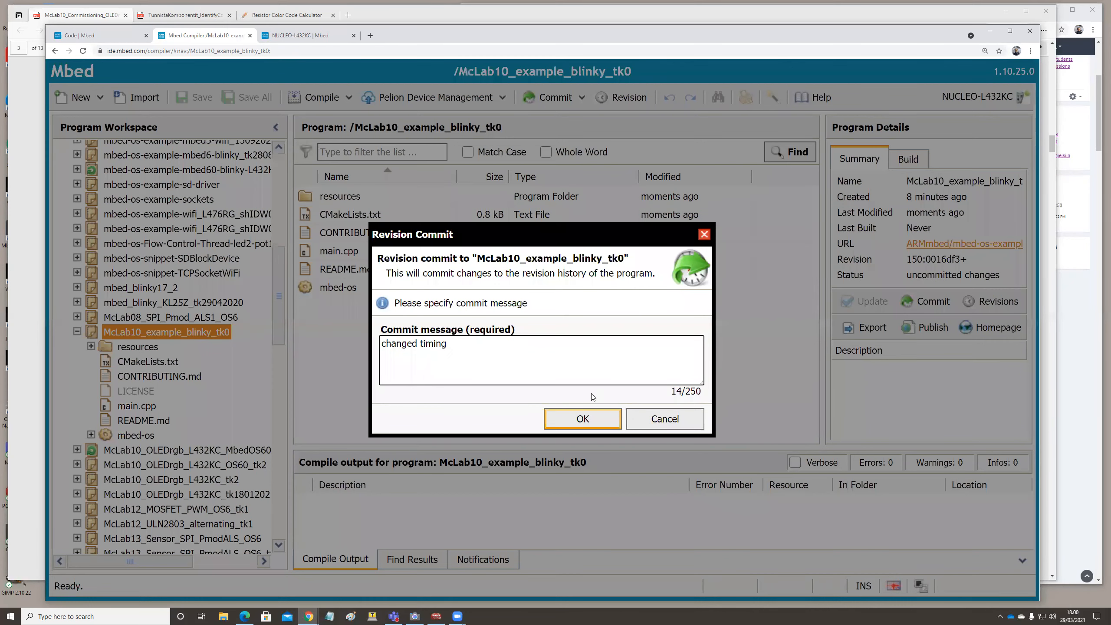
click(582, 418)
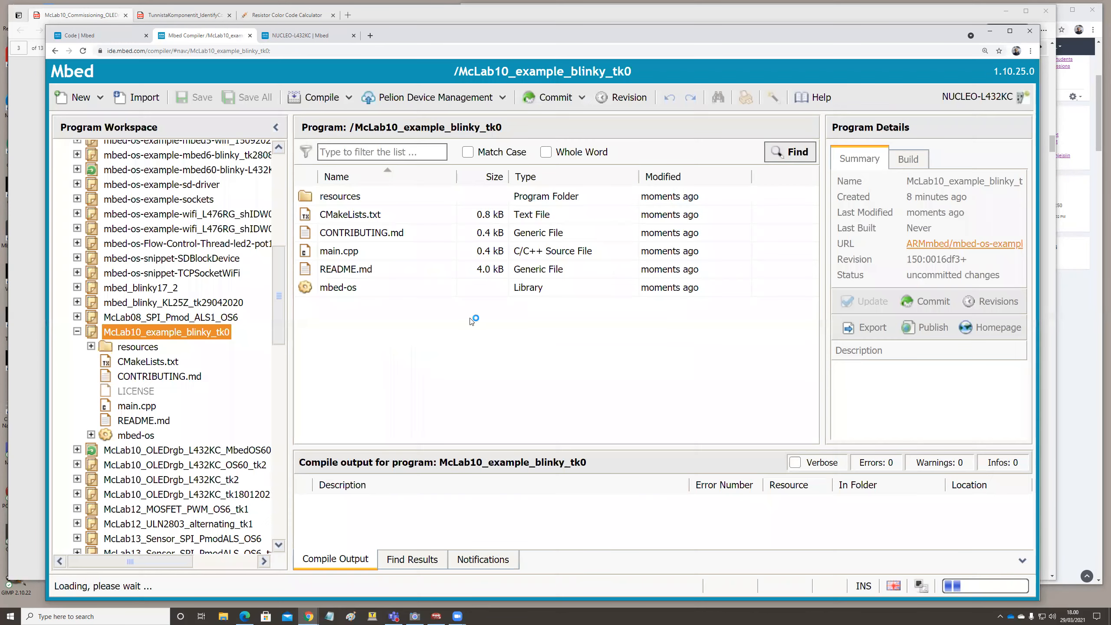
Retry the commit via Commit... with the same 'changed timing' message
right_click(165, 332)
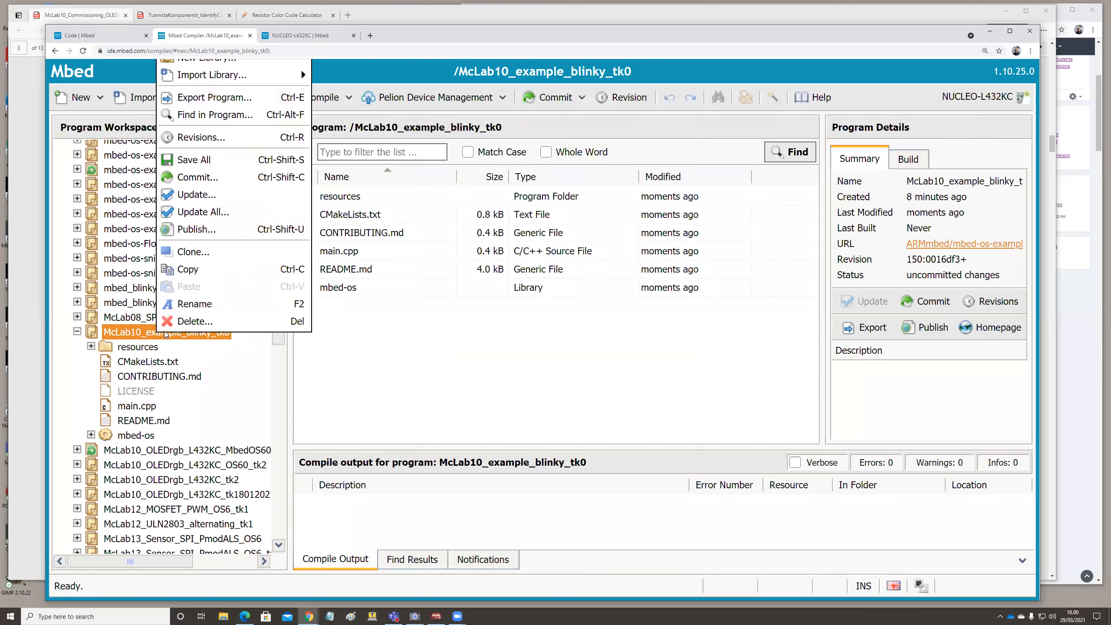
click(198, 194)
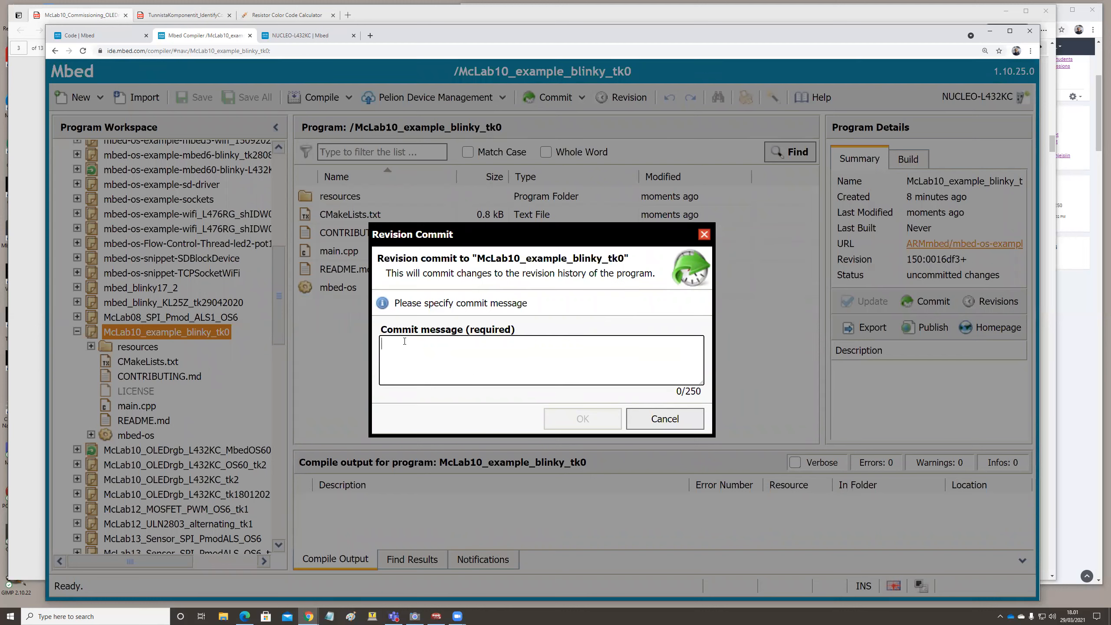
text(changed)
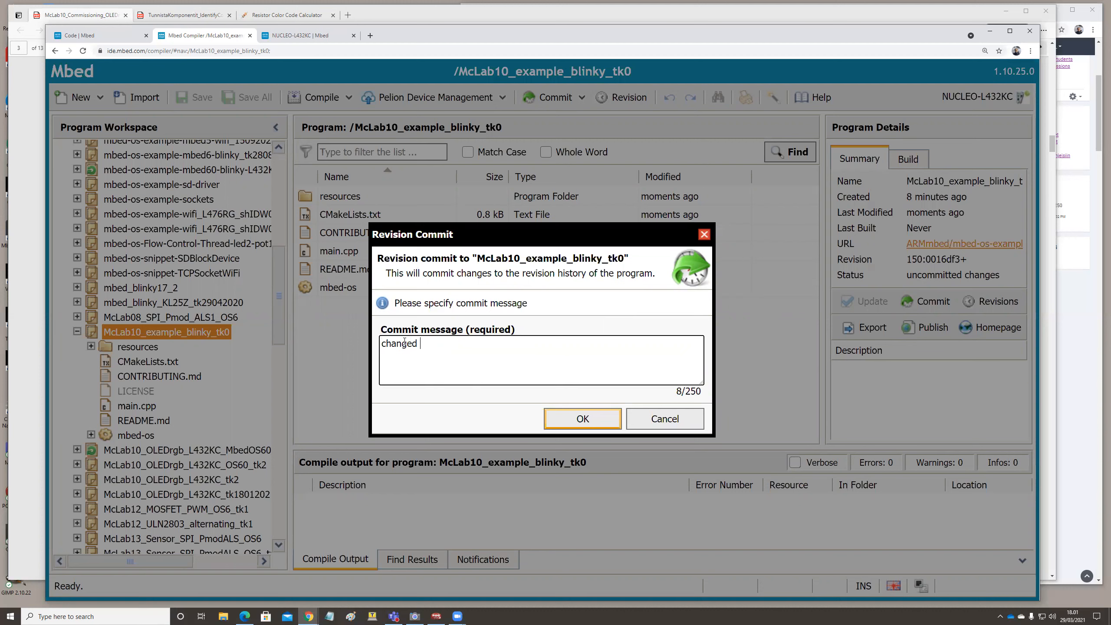
text(timing)
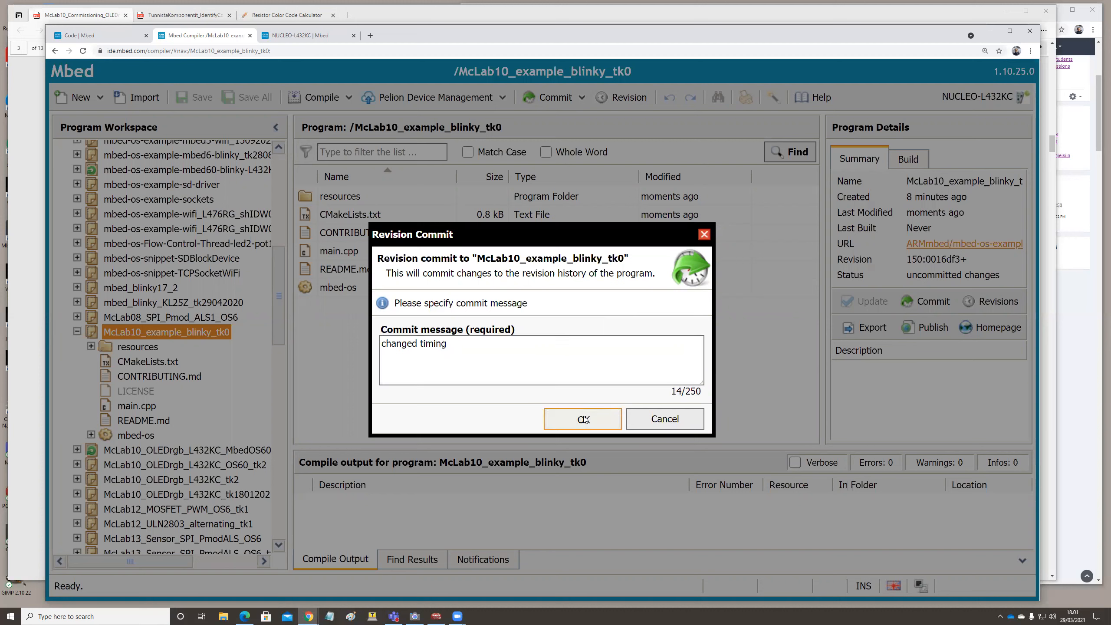
click(582, 418)
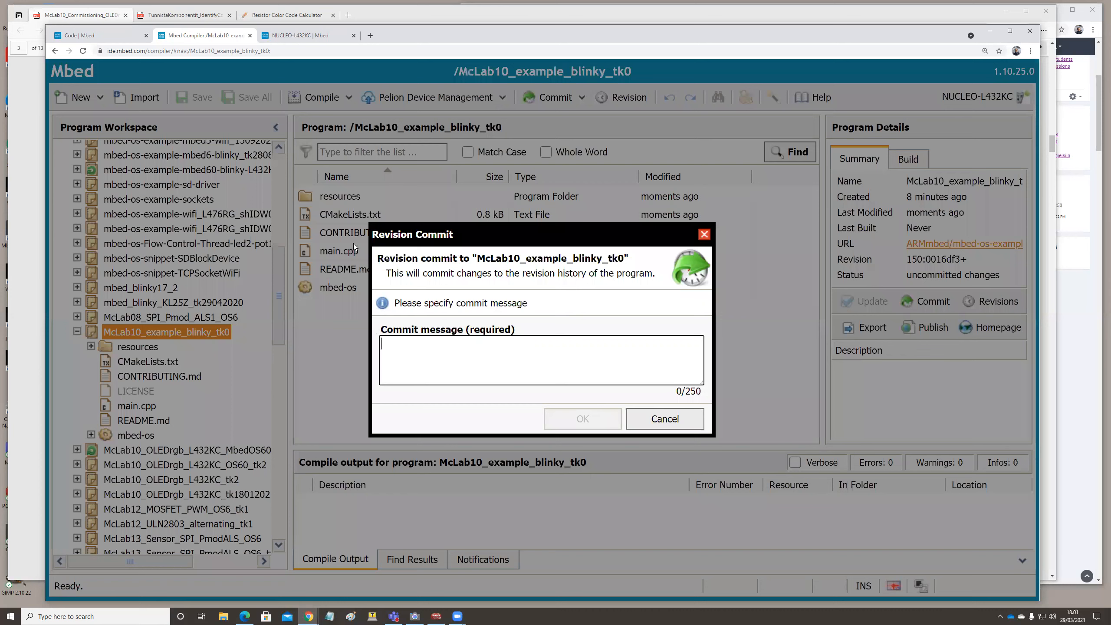
mouse_move(592, 330)
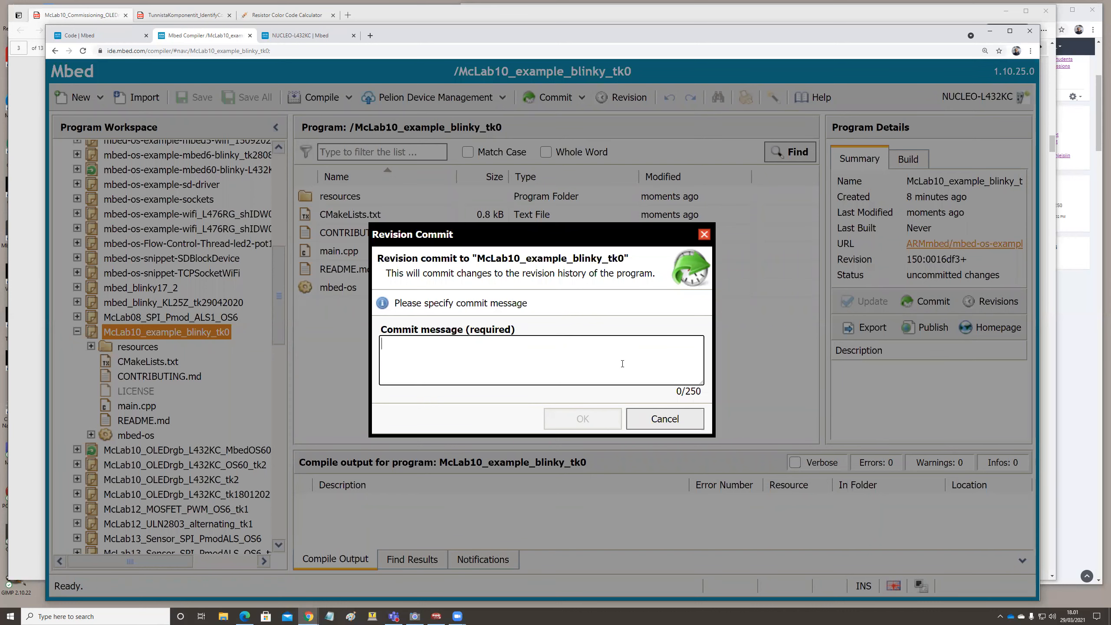
Dismiss the empty commit prompt, then reopen and cancel another Revision Commit
click(664, 419)
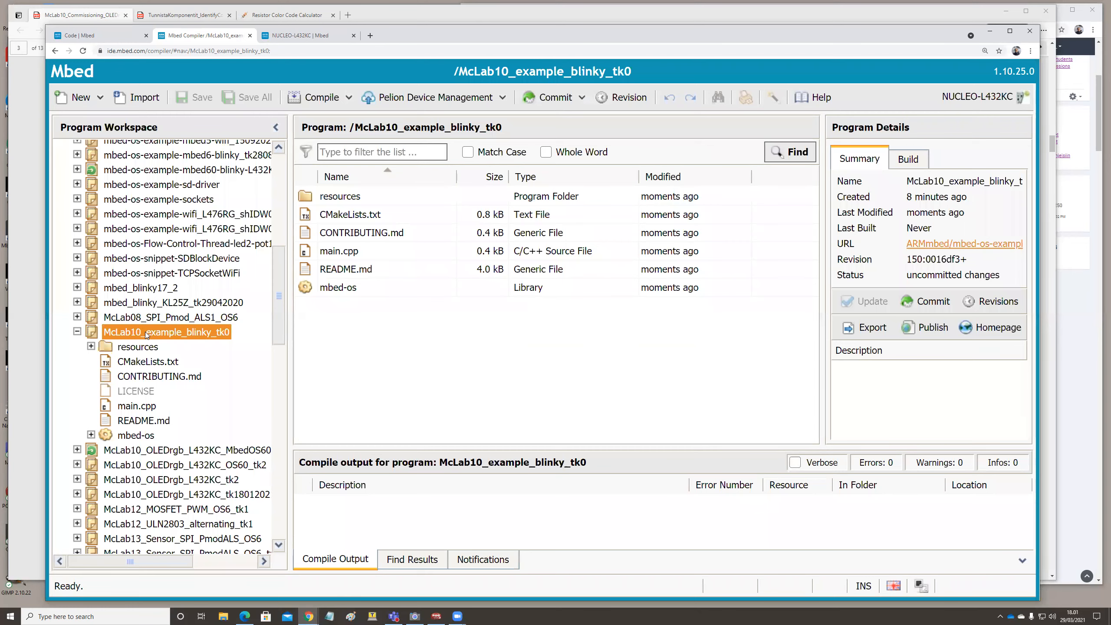
right_click(167, 331)
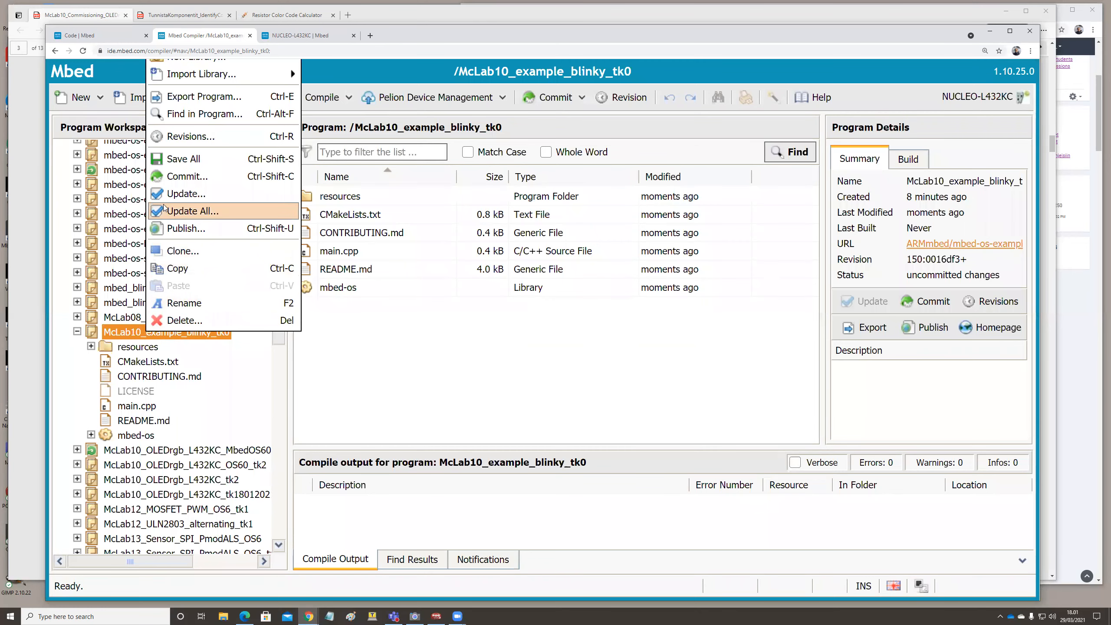
click(188, 211)
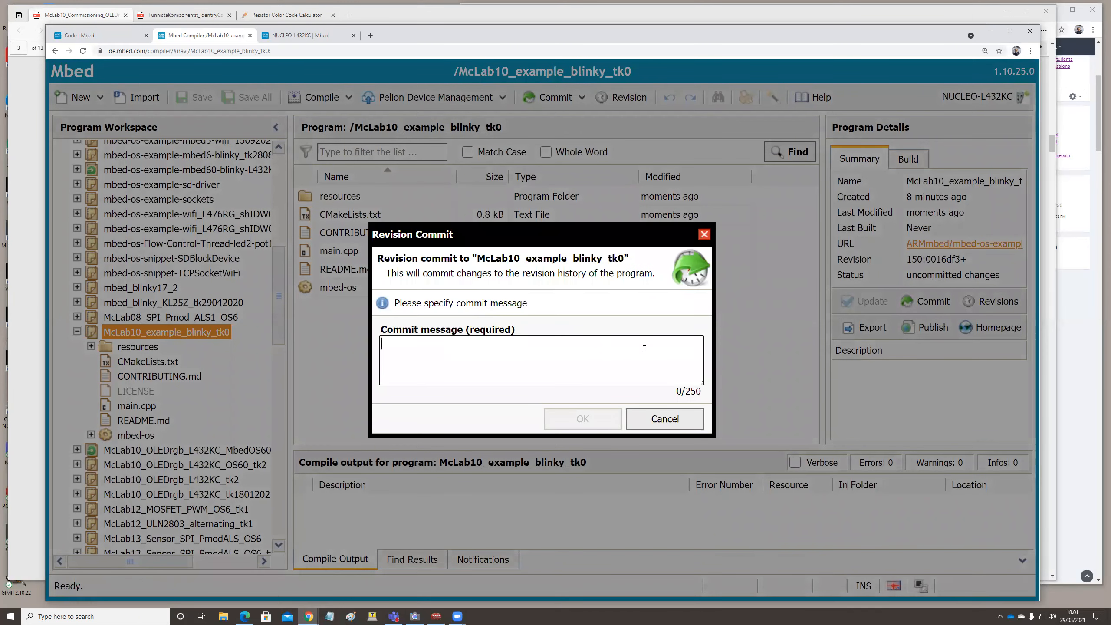
click(664, 417)
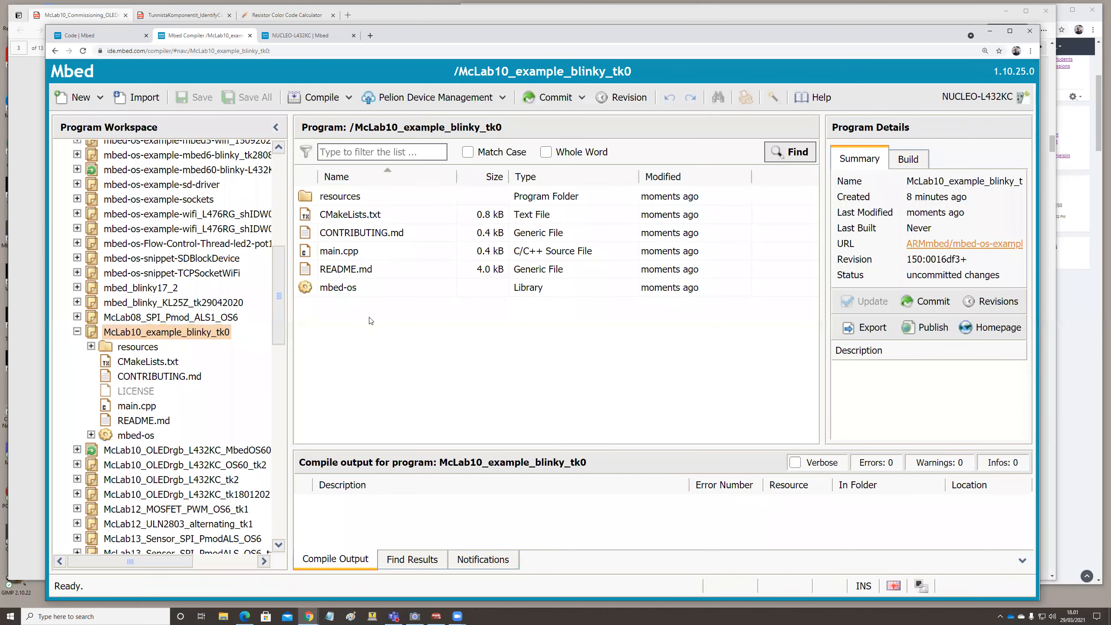
mouse_move(134, 402)
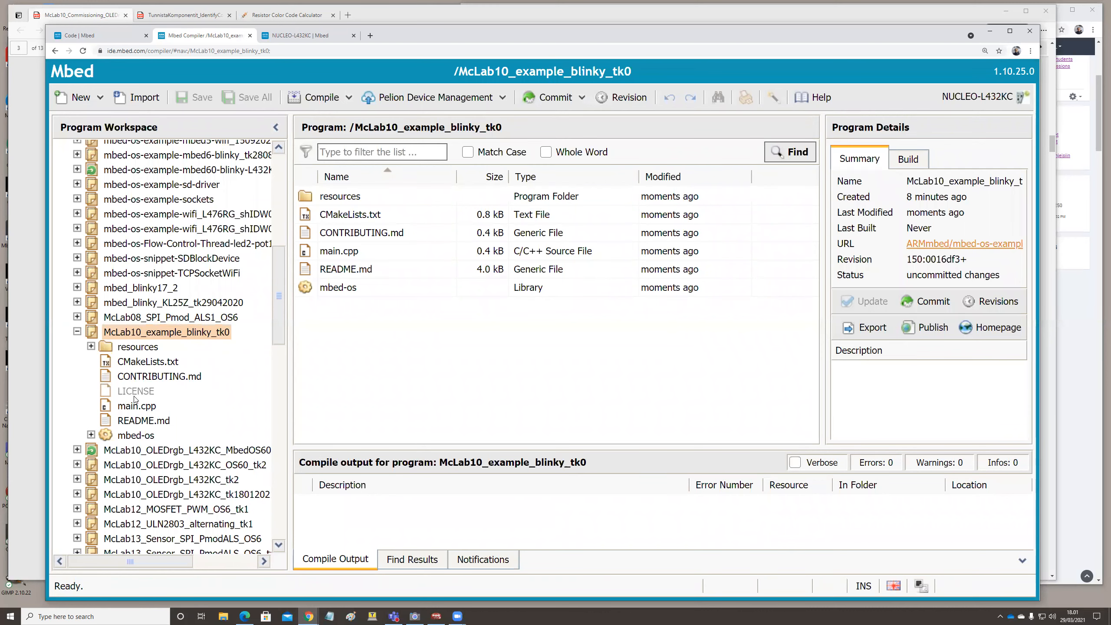
Reopen main.cpp and review the 1500ms BLINKING_RATE definition in main()
double_click(136, 405)
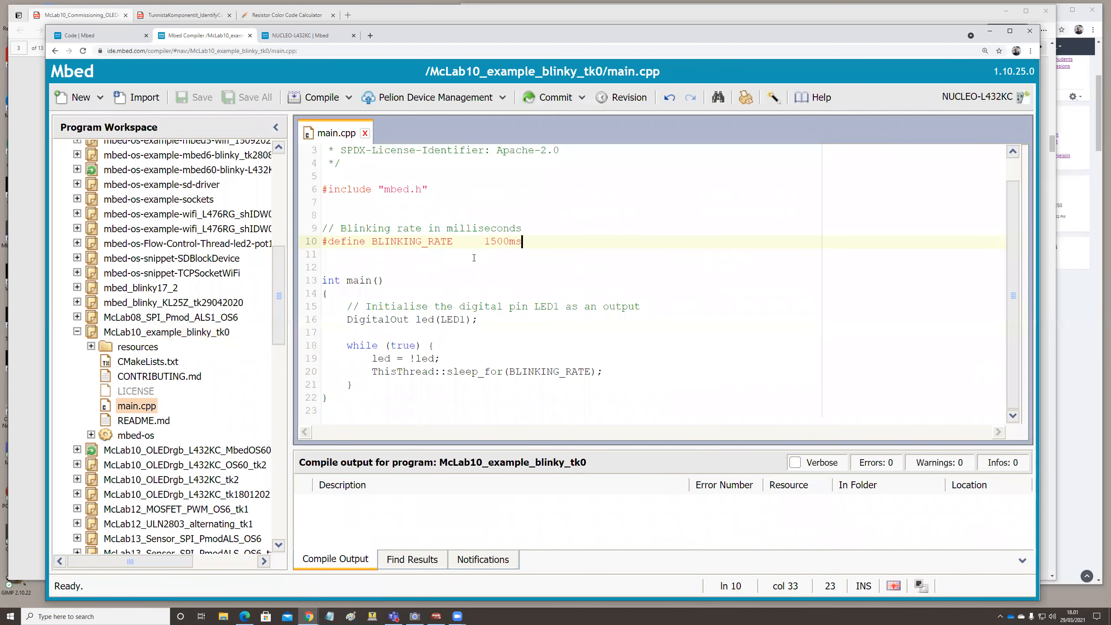
click(385, 280)
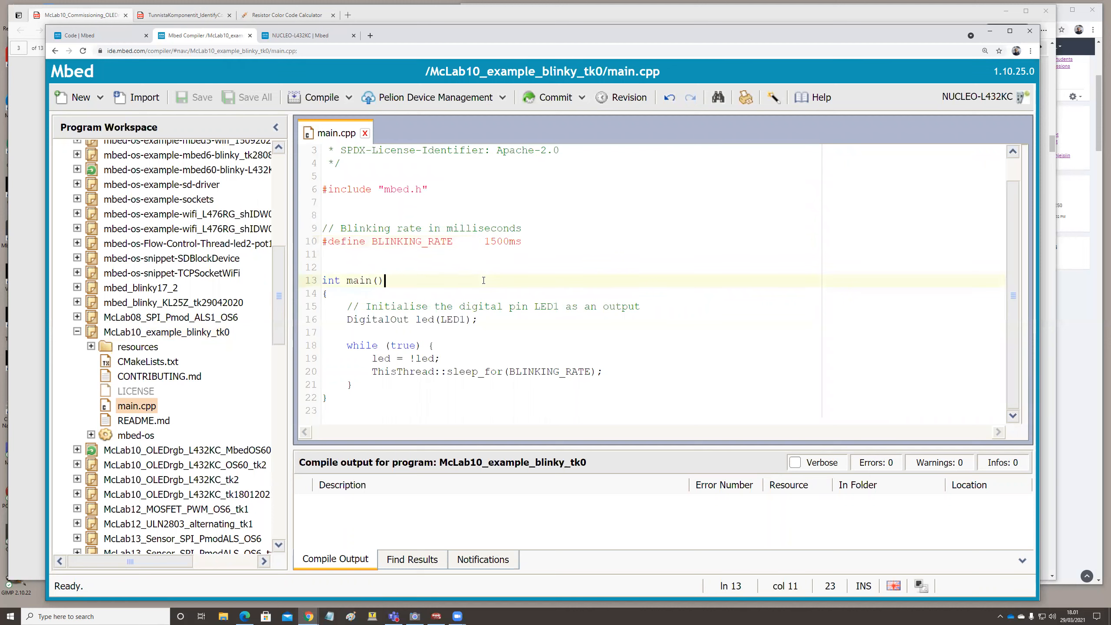
mouse_move(501, 291)
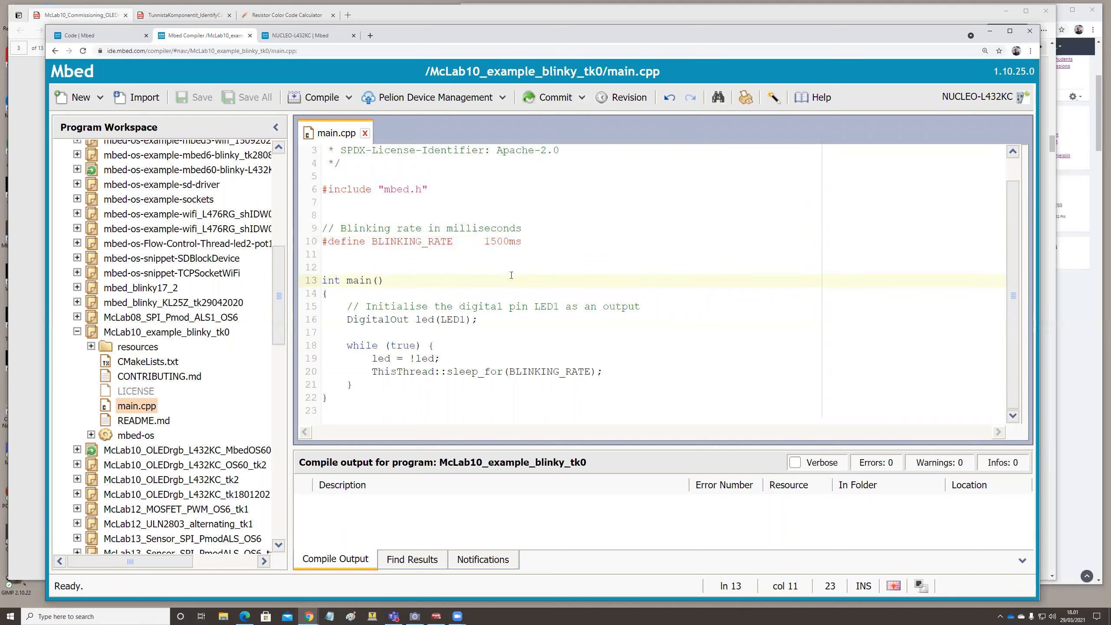
mouse_move(416, 276)
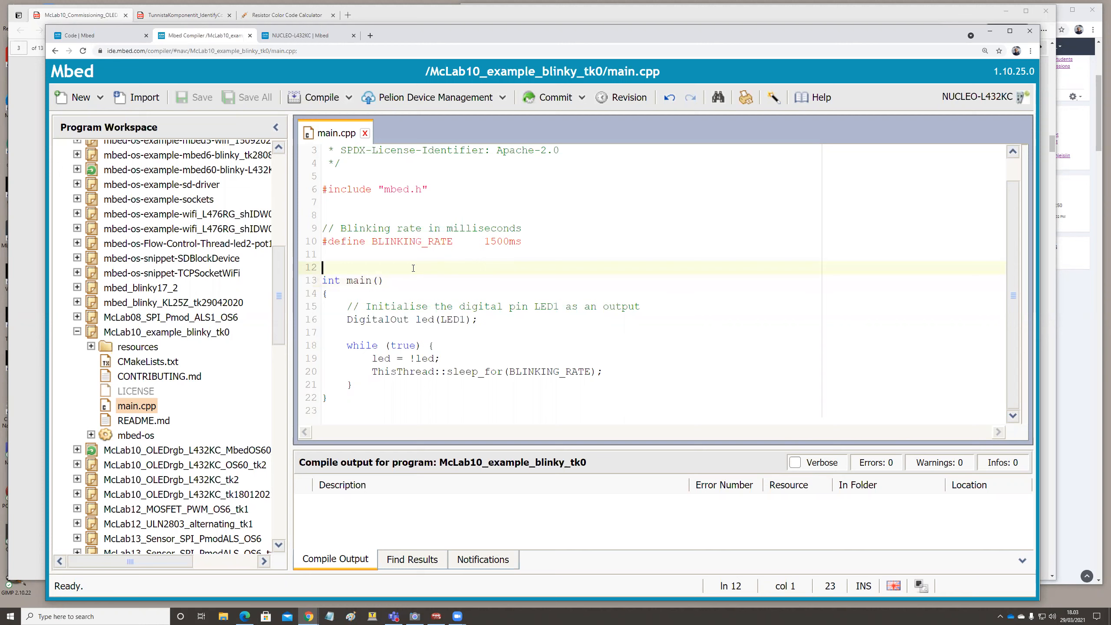
mouse_move(406, 277)
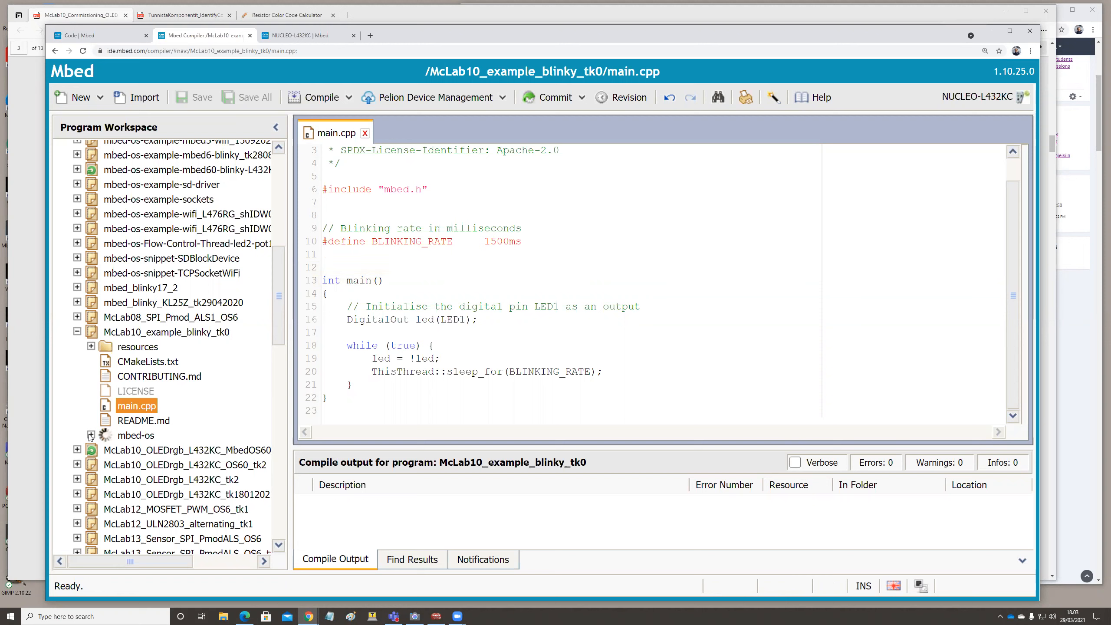
Expand mbed-os and its Classes list, then reopen the blinky program's main.cpp
click(76, 435)
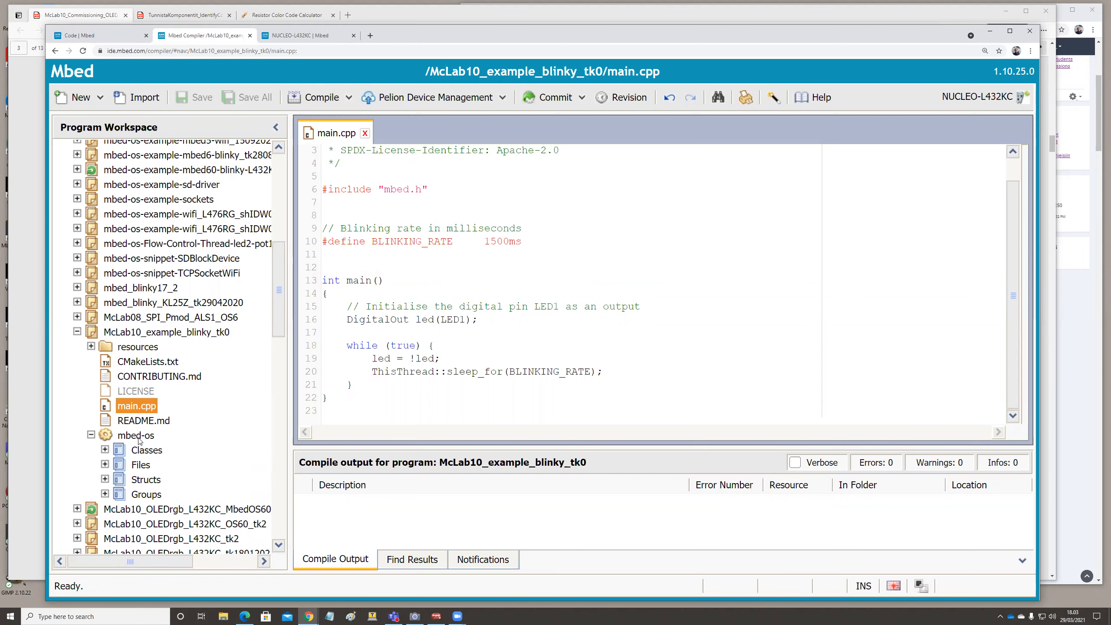
mouse_move(149, 456)
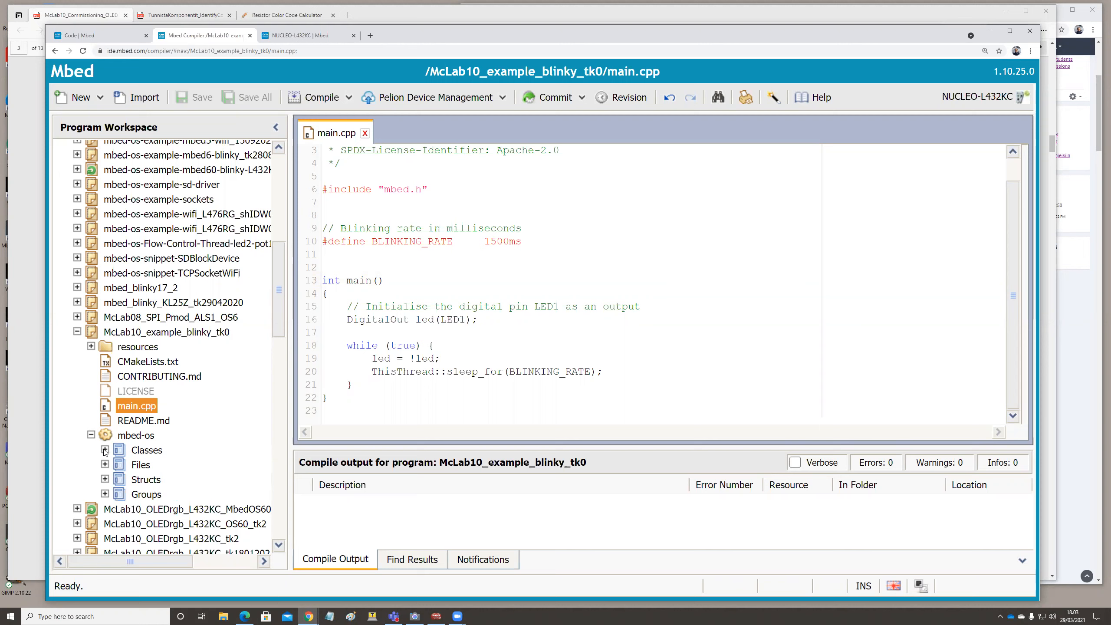
click(105, 450)
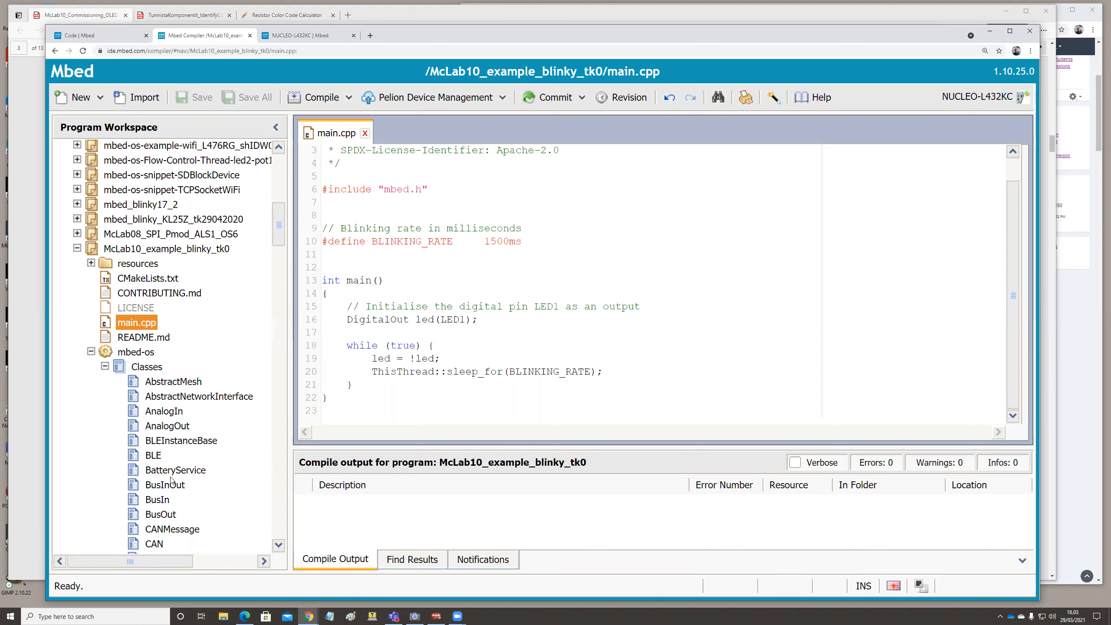
scroll(down, 3)
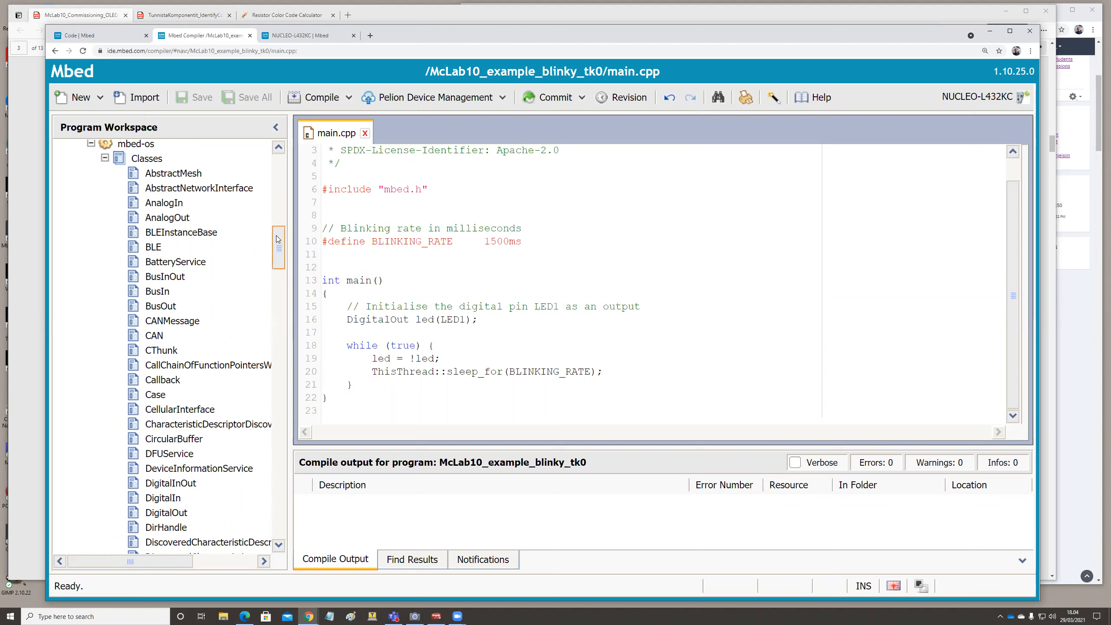
scroll(up, 3)
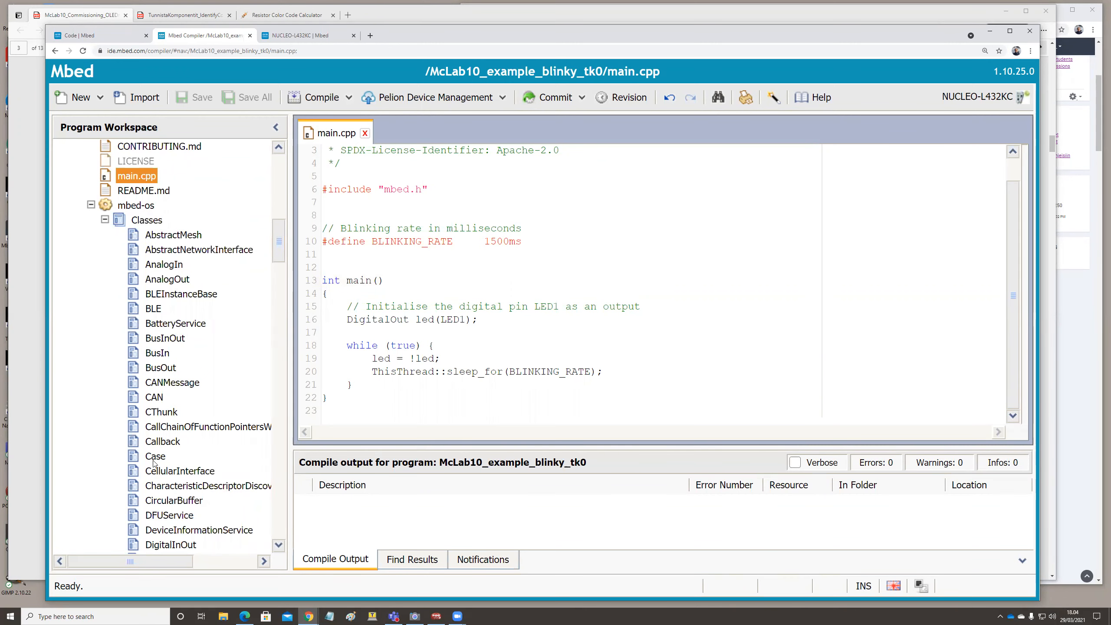
mouse_move(222, 471)
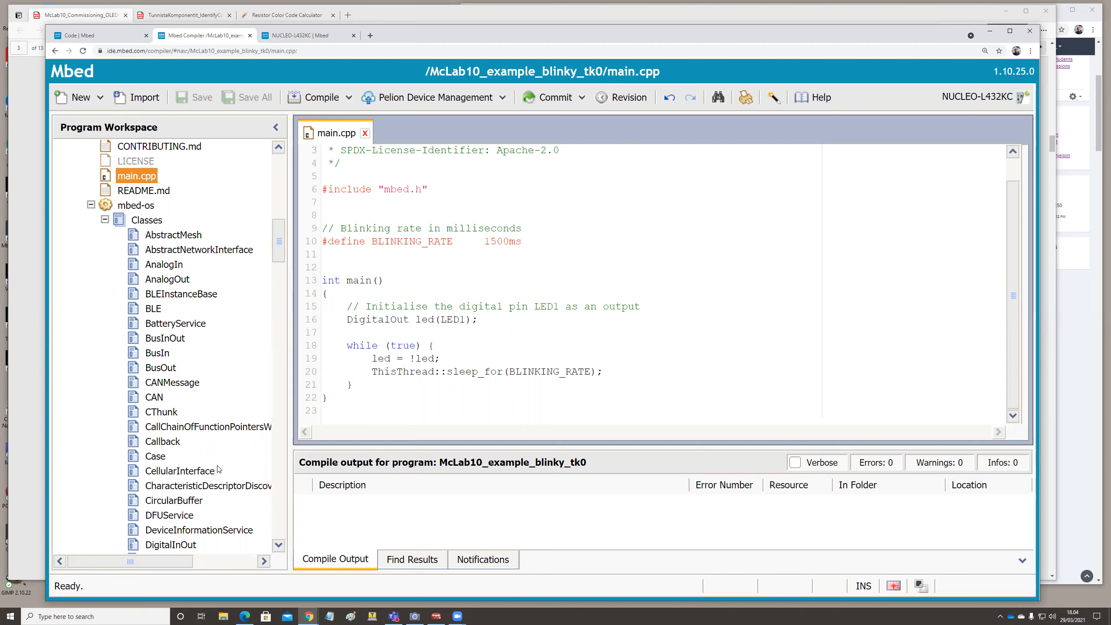
mouse_move(205, 476)
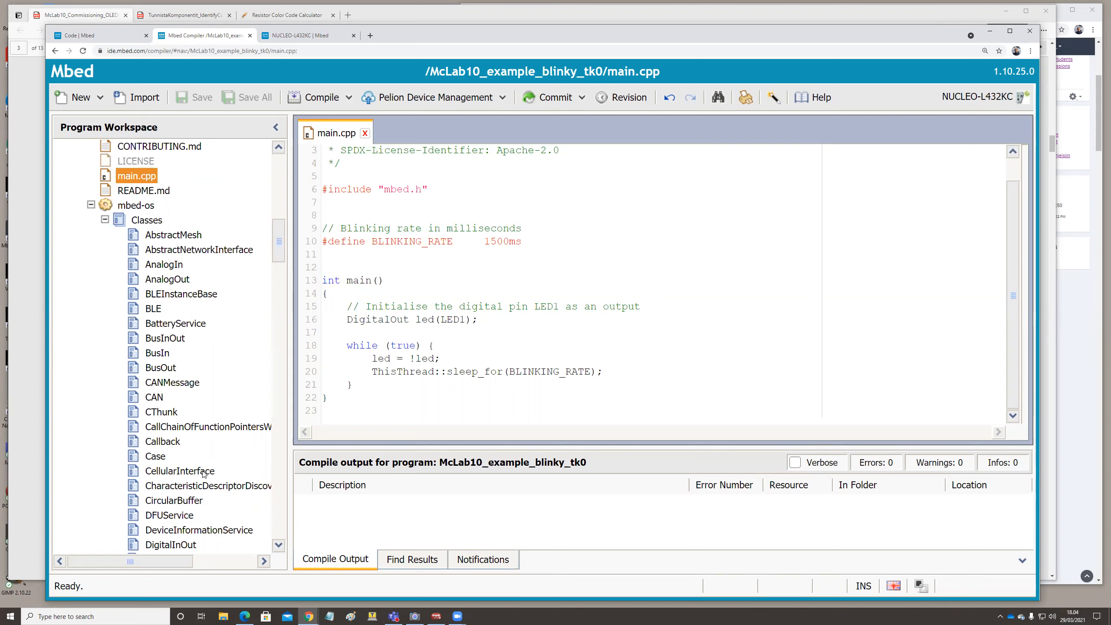
mouse_move(249, 223)
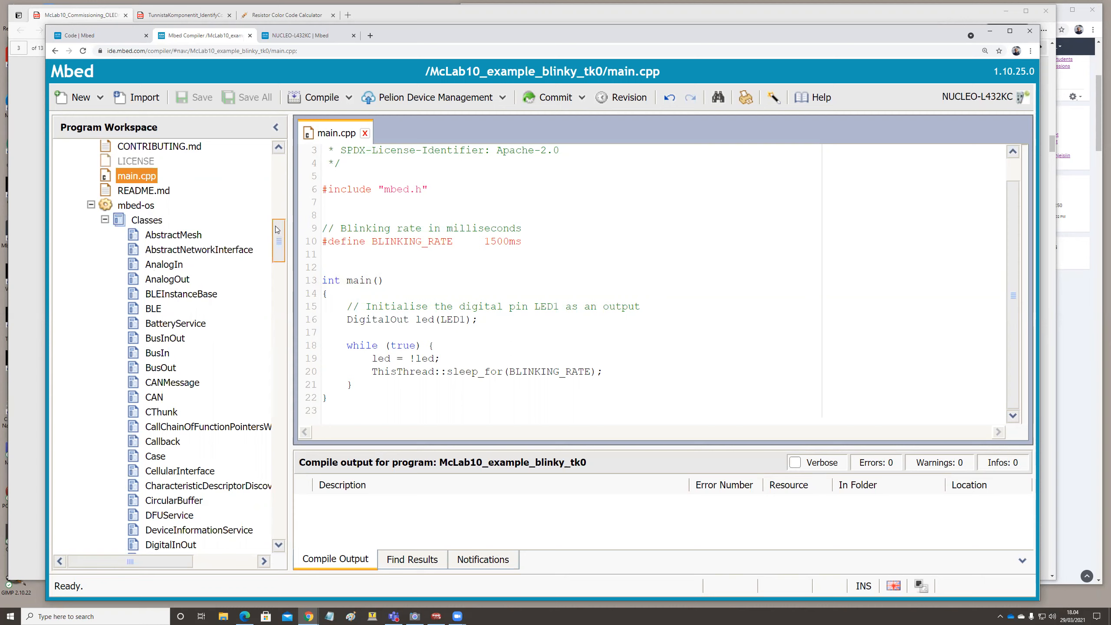
scroll(up, 3)
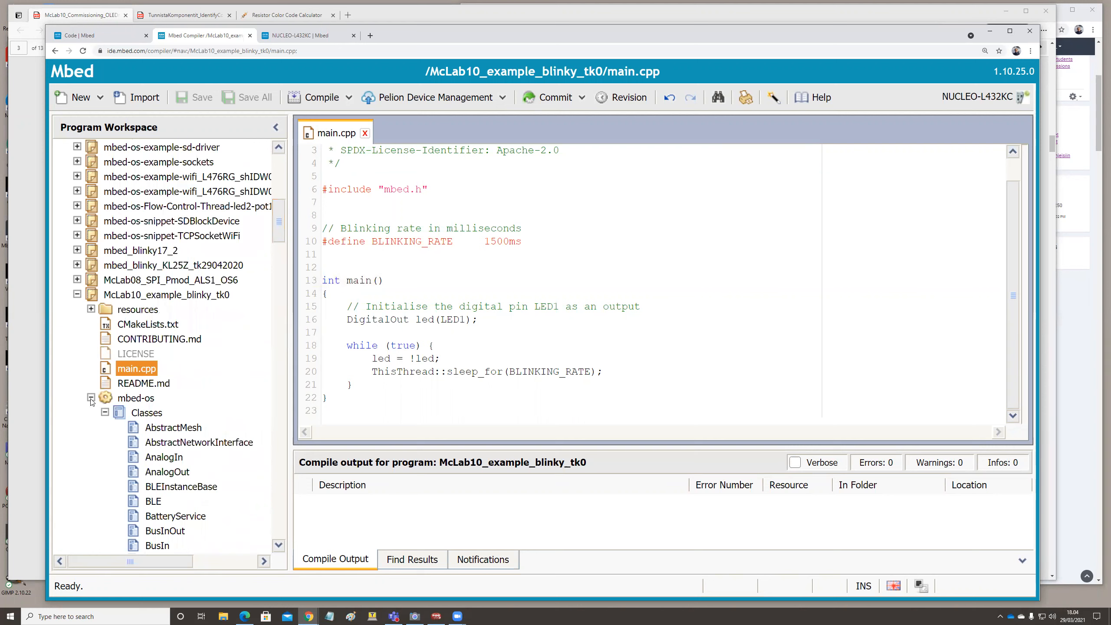
mouse_move(105, 398)
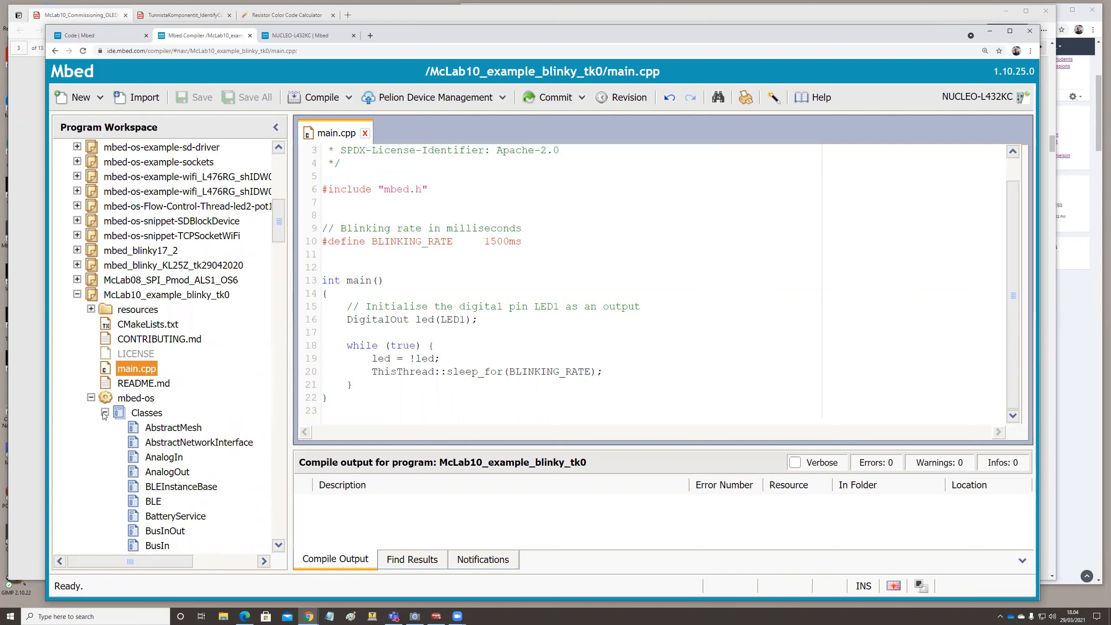
click(104, 413)
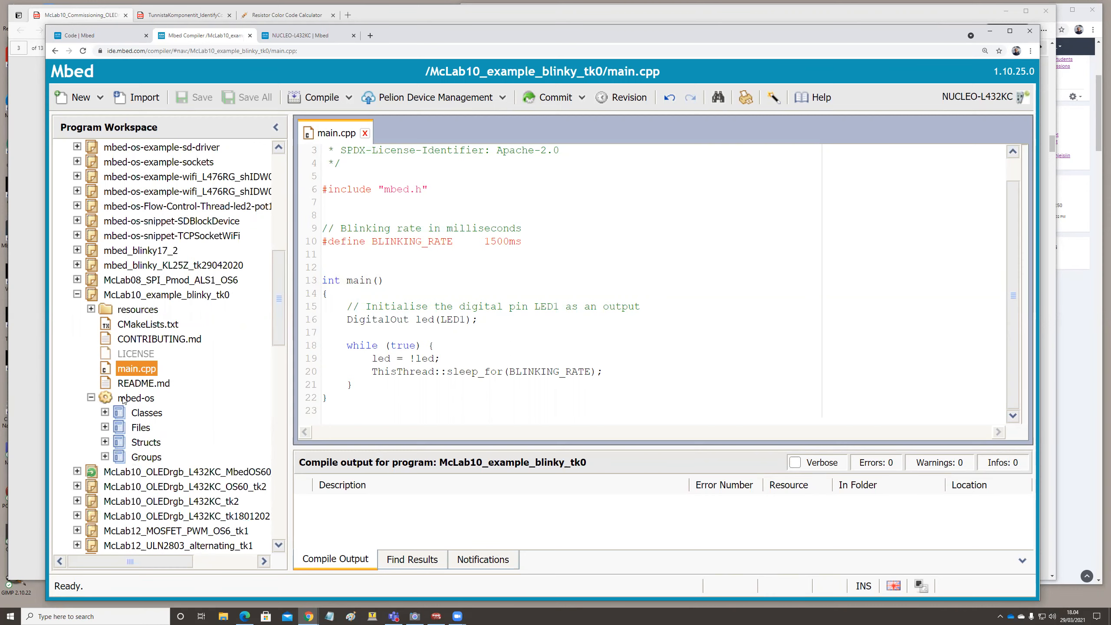
Select the mbed-os library node to show its details at revision 8349:c734138
click(136, 397)
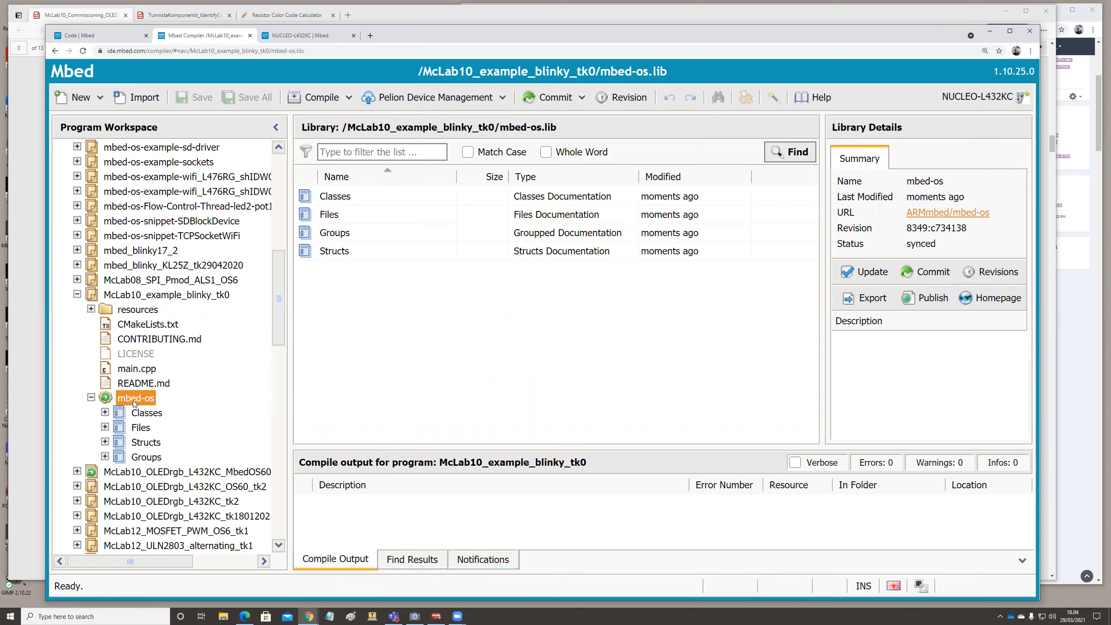
mouse_move(585, 271)
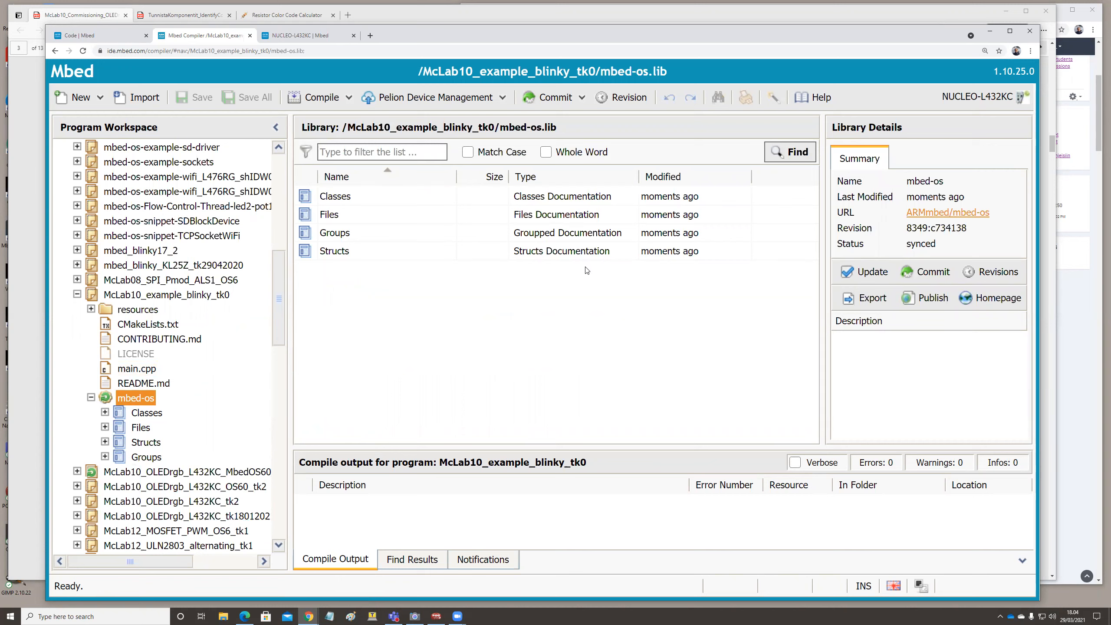
mouse_move(857, 234)
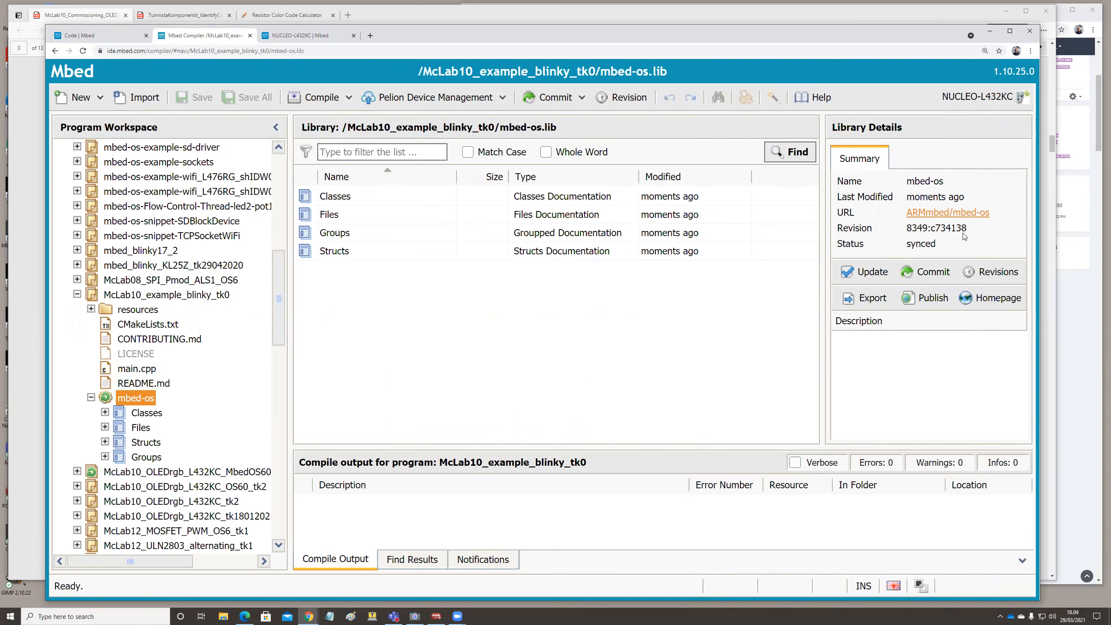
mouse_move(916, 238)
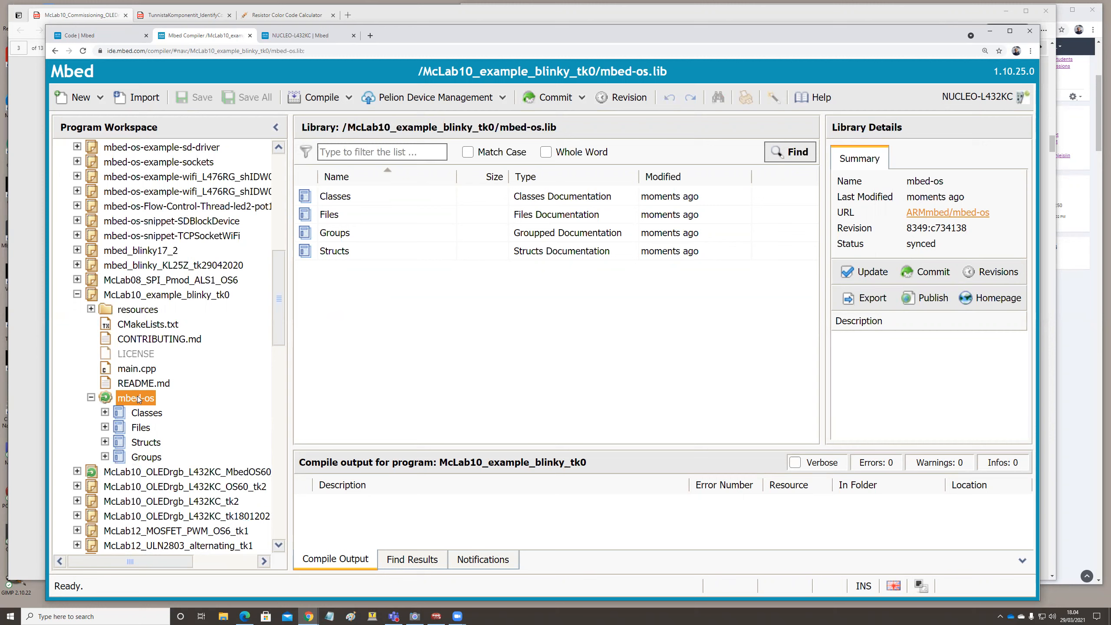
mouse_move(570, 163)
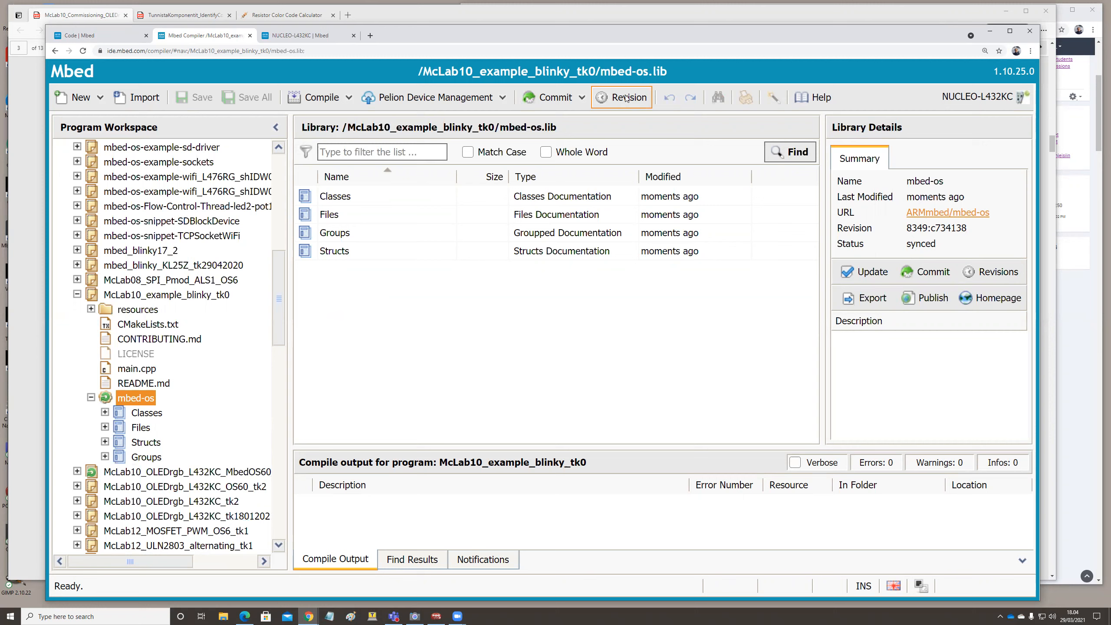
Open the mbed-os Revision History listing the official releases
click(628, 97)
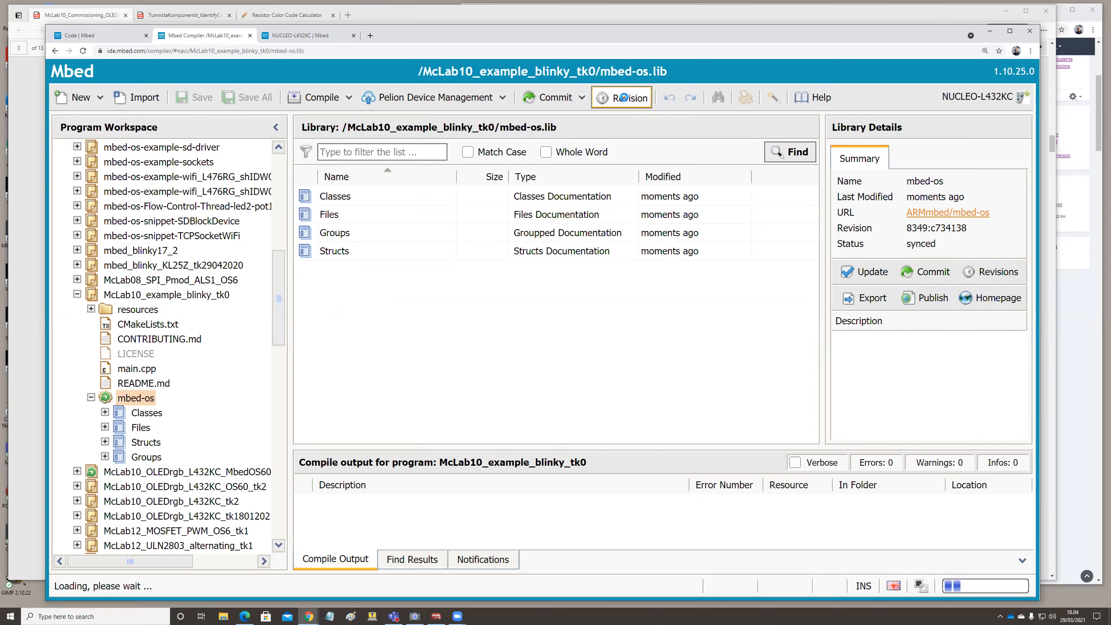
click(621, 97)
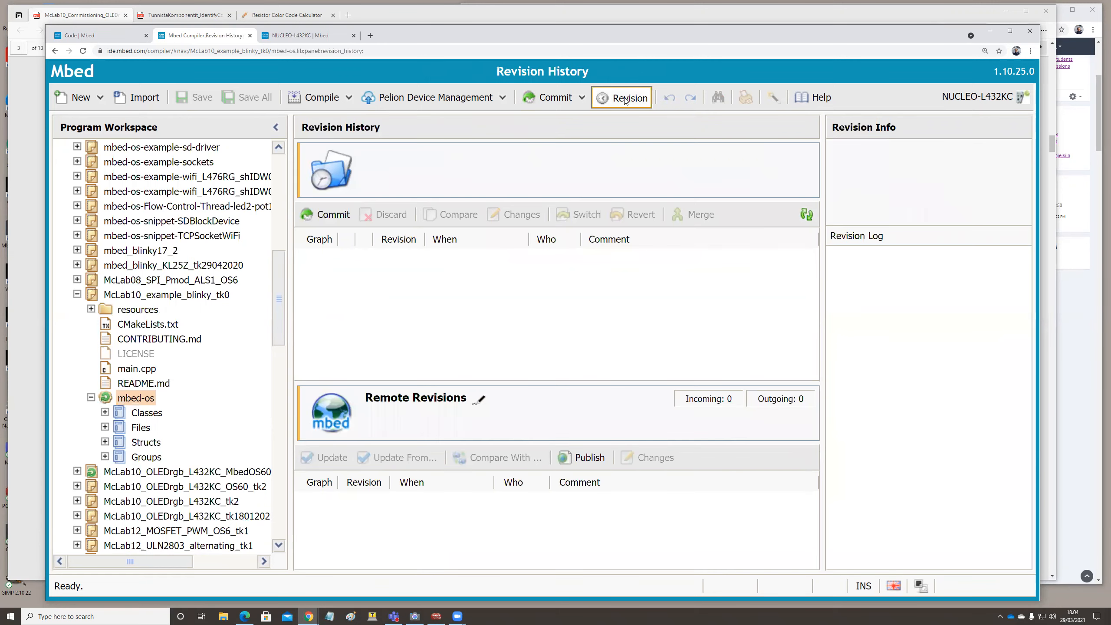
click(629, 97)
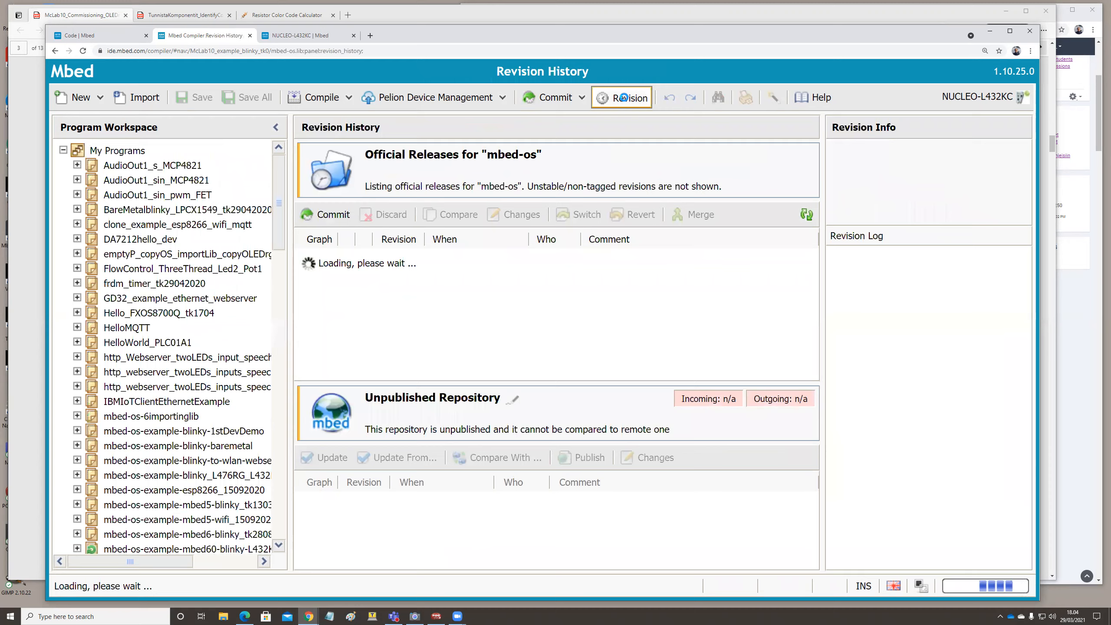
mouse_move(692, 50)
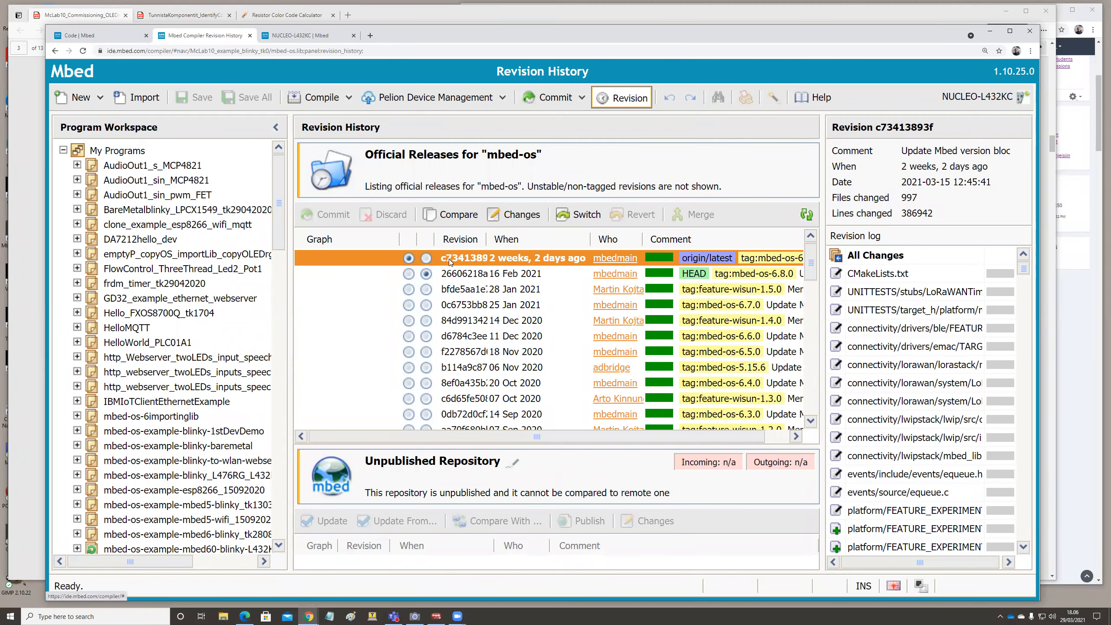
mouse_move(380, 266)
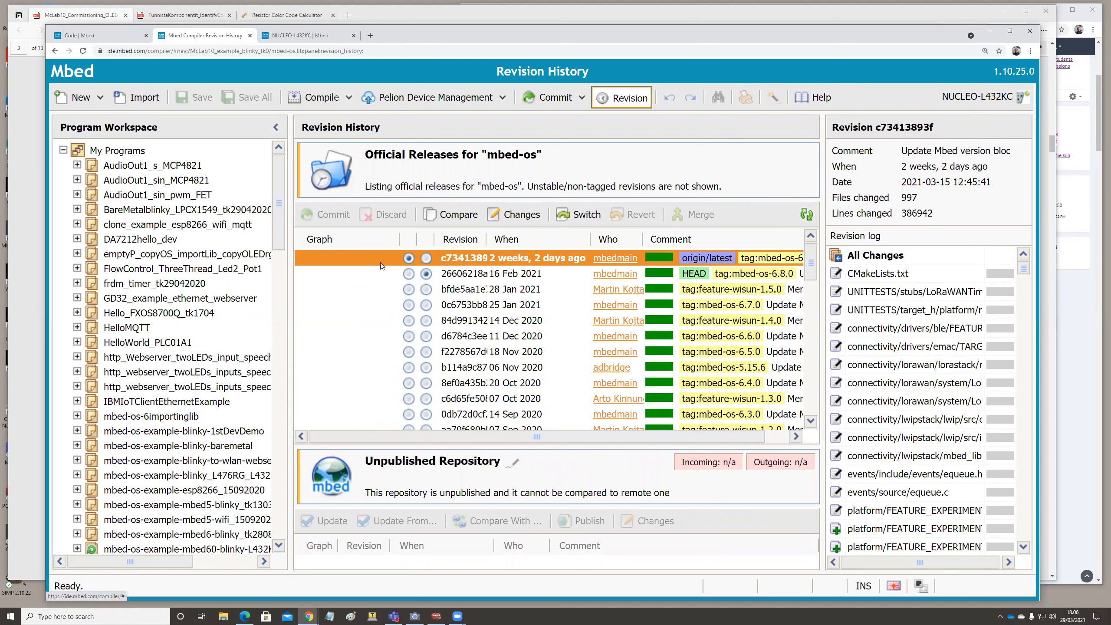
mouse_move(531, 324)
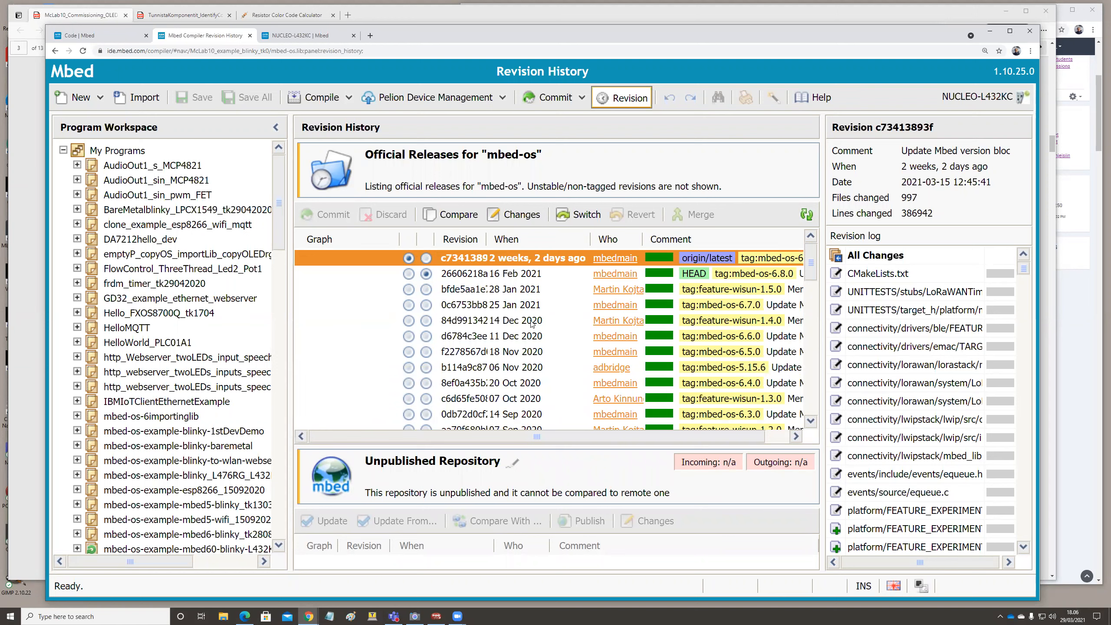
mouse_move(530, 471)
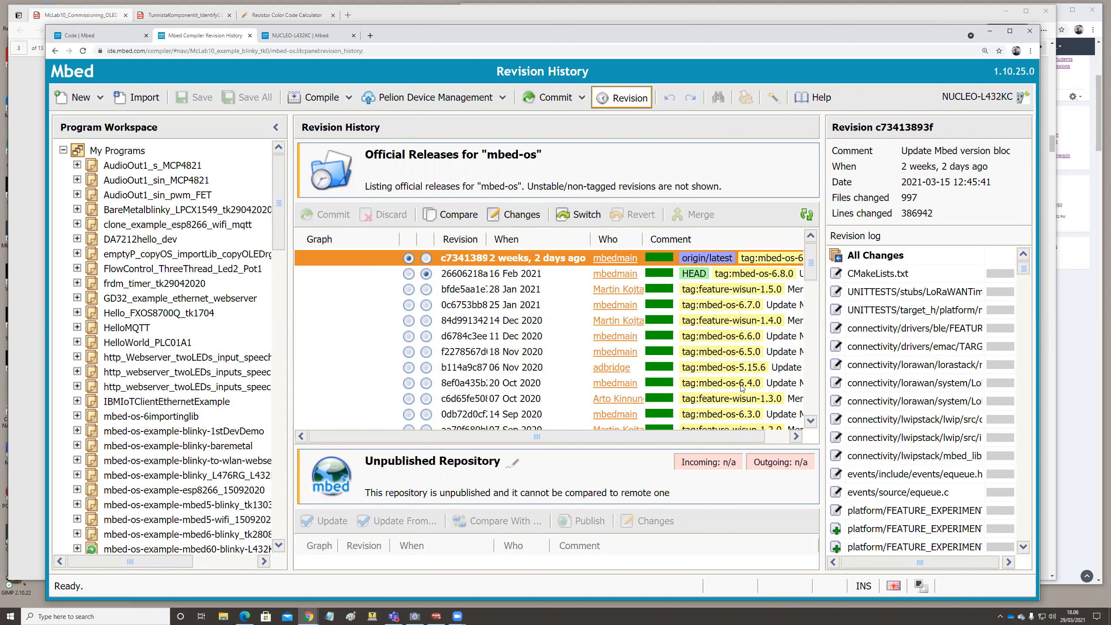
mouse_move(735, 356)
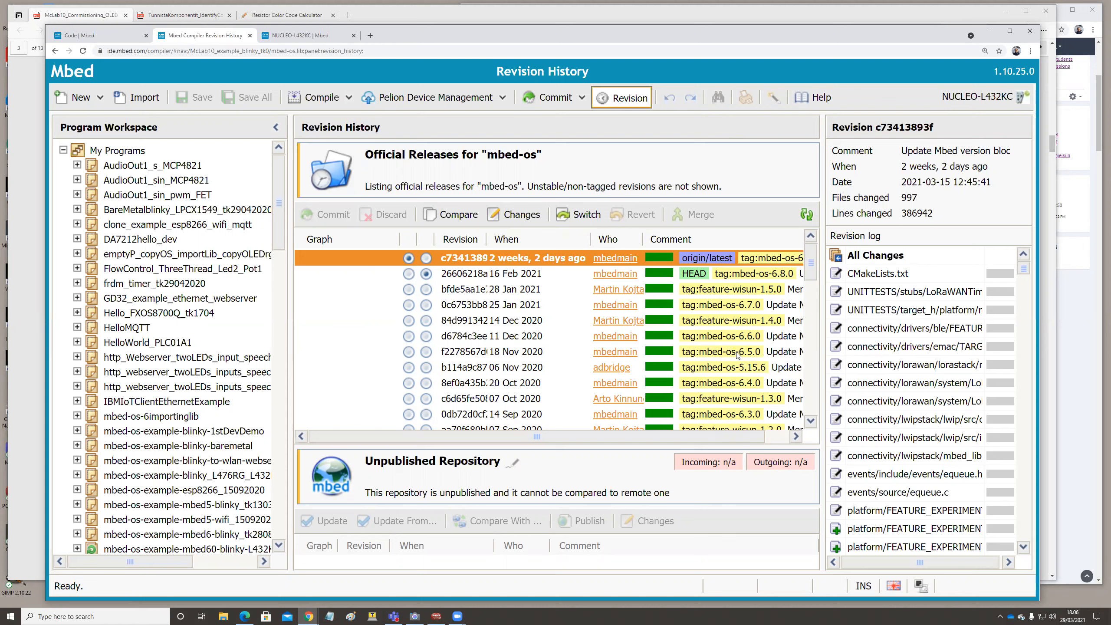
mouse_move(743, 304)
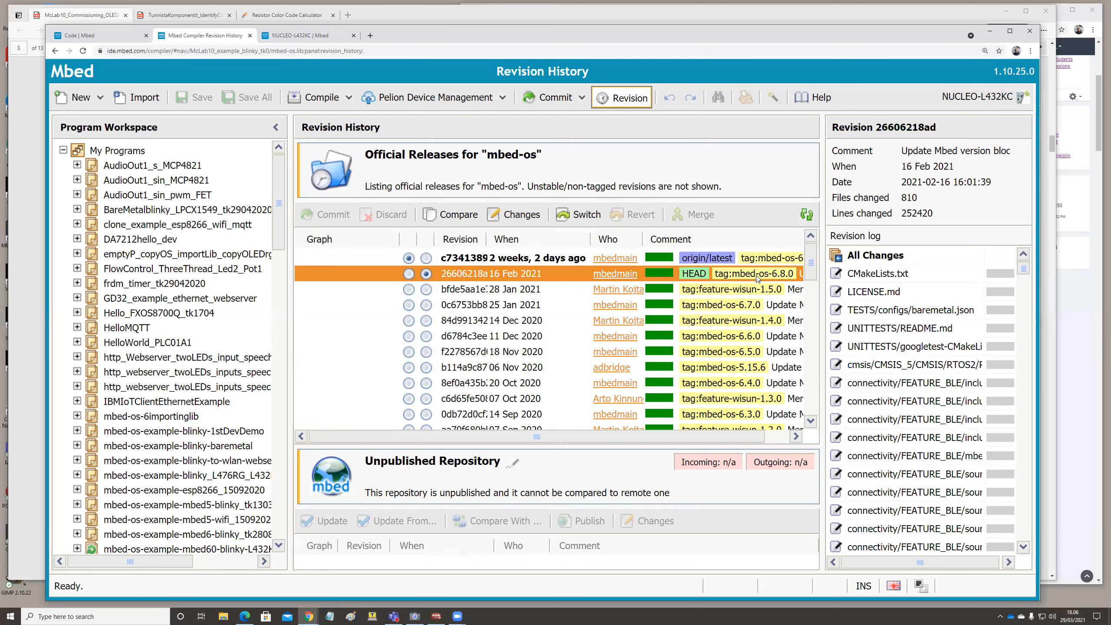
mouse_move(579, 213)
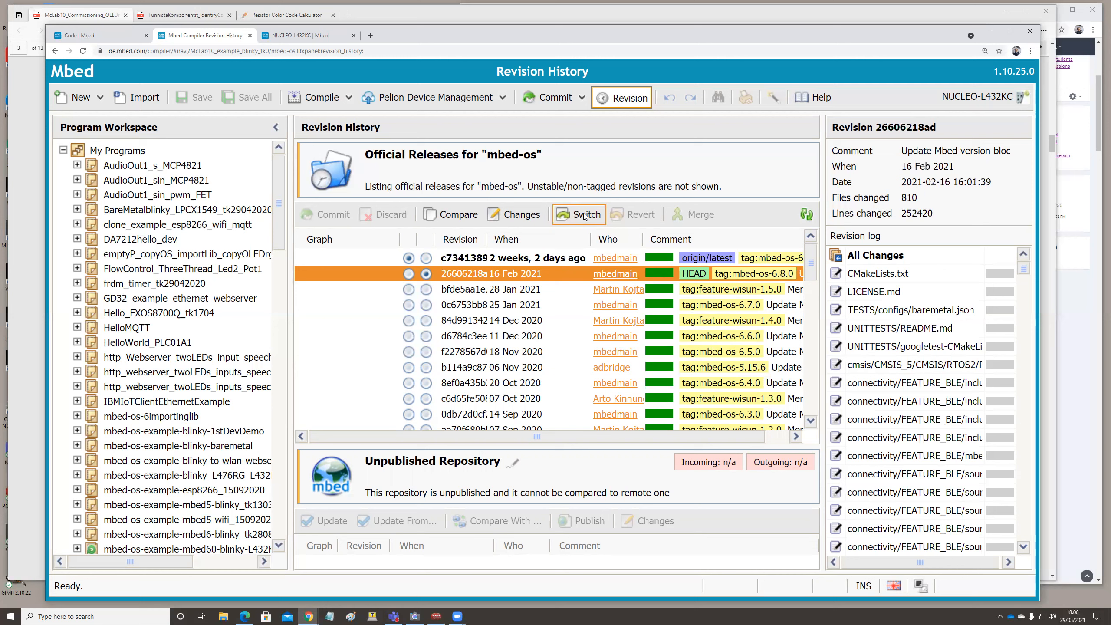
mouse_move(578, 214)
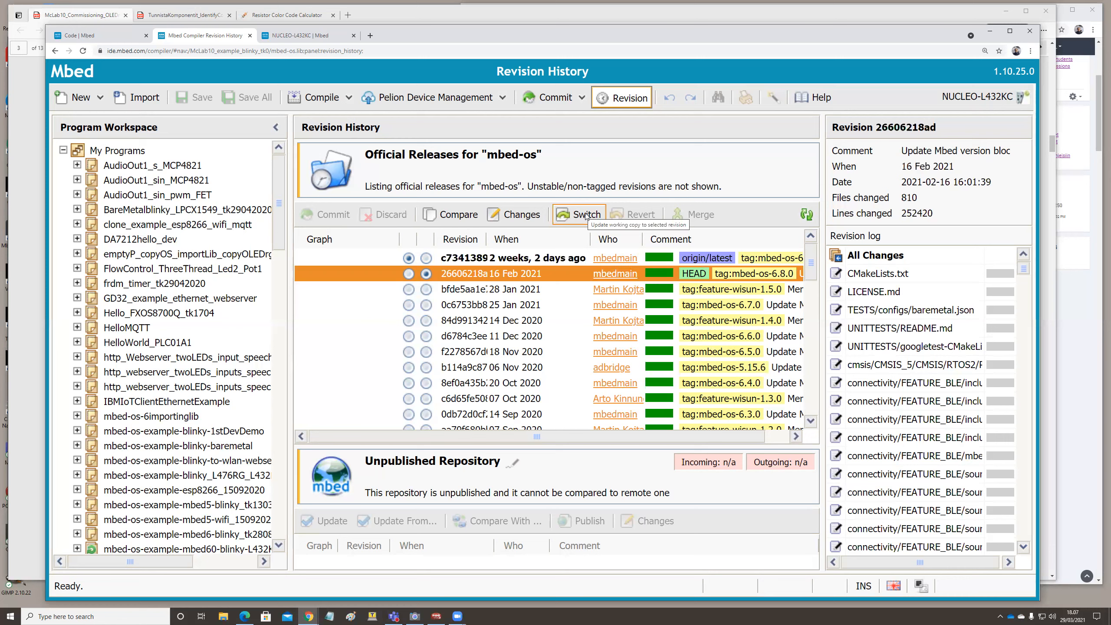
mouse_move(763, 279)
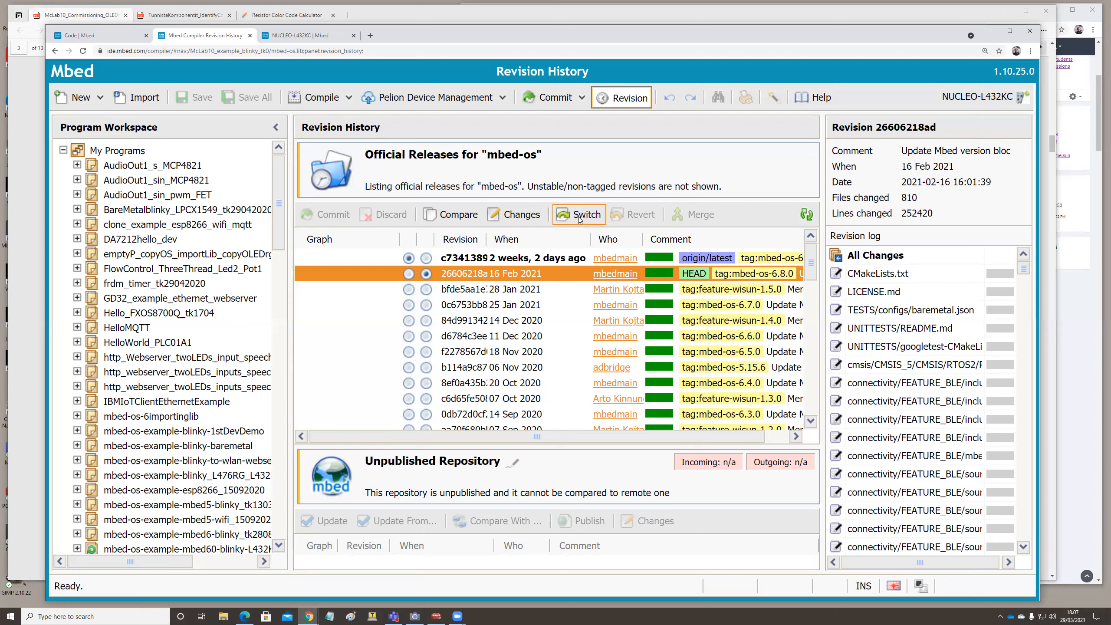
Switch mbed-os to revision 26606218ad (mbed-os-6.8.0) and return to main.cpp
click(578, 214)
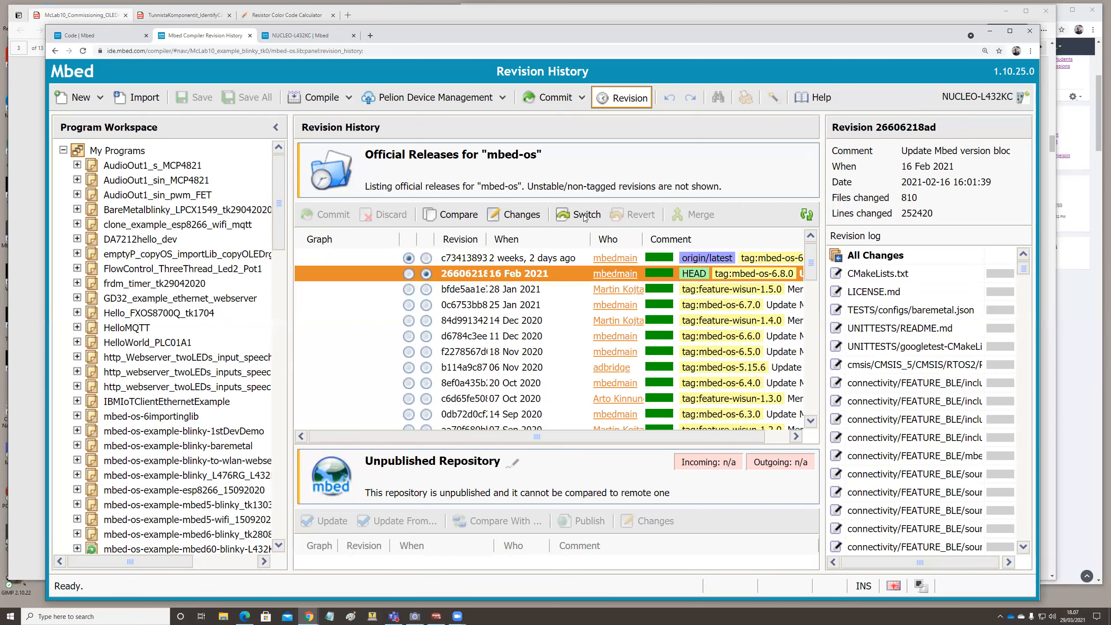
mouse_move(670, 193)
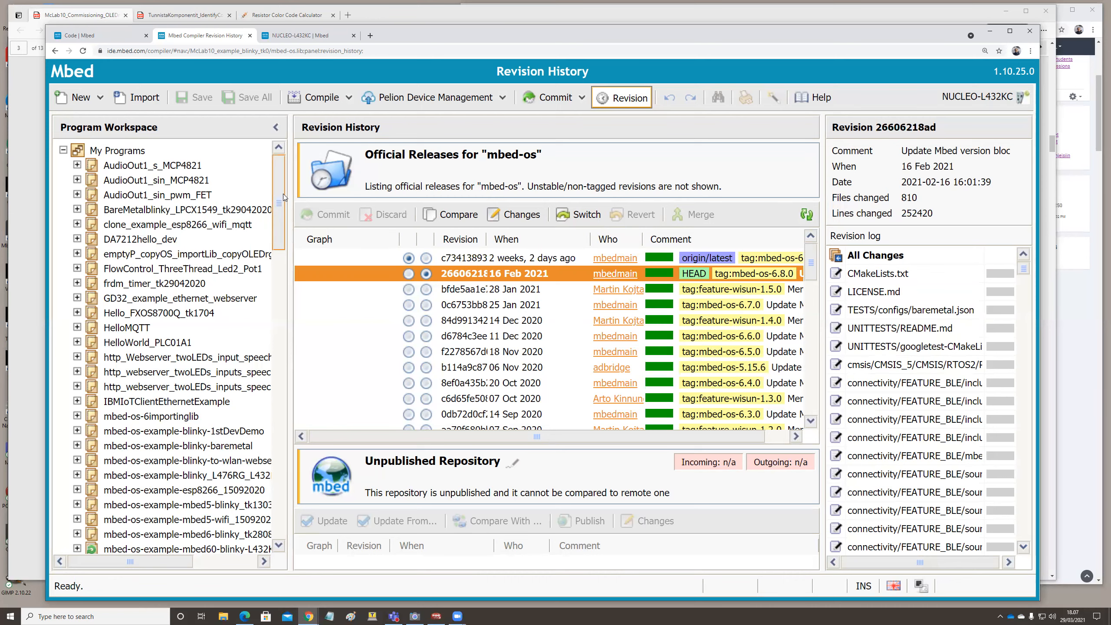
scroll(down, 3)
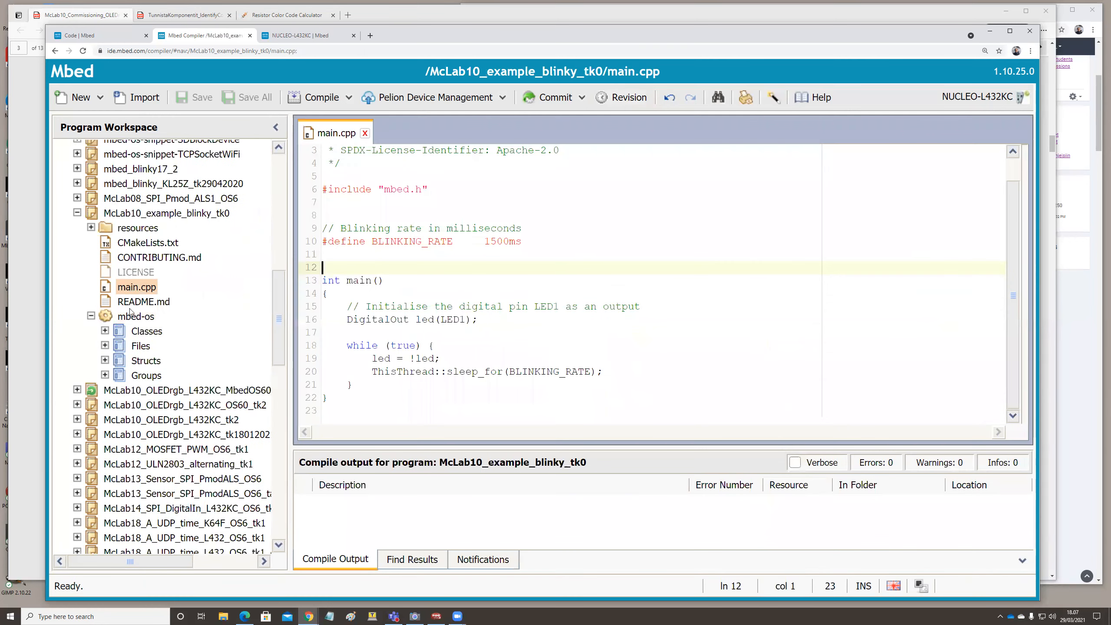
View the mbed-os library details, confirming revision 8273:2660621 and synced status
click(135, 316)
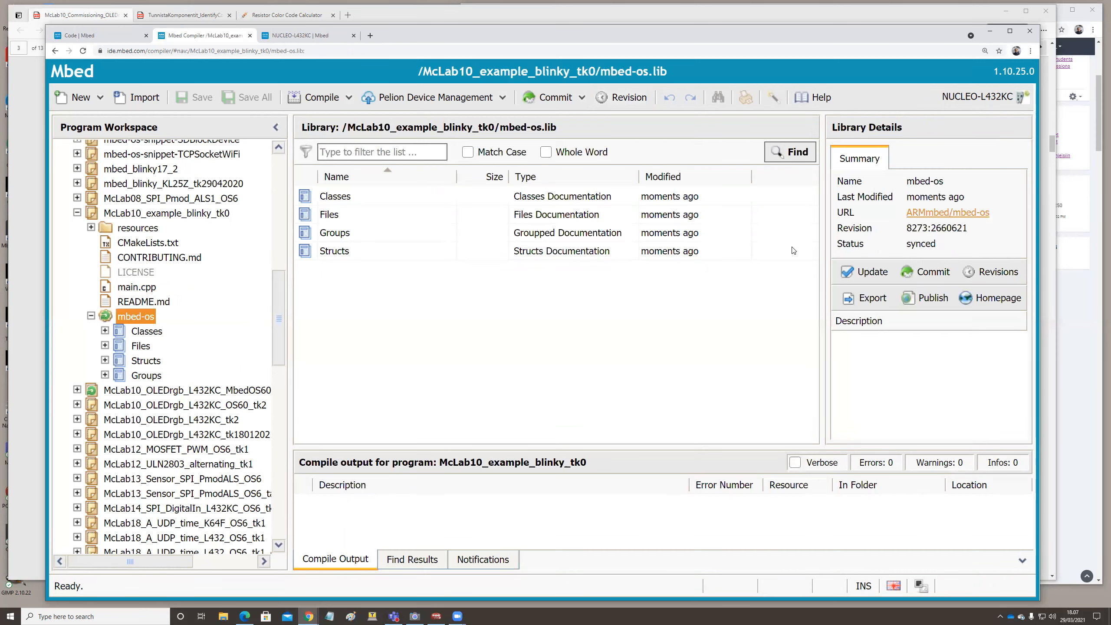
mouse_move(912, 233)
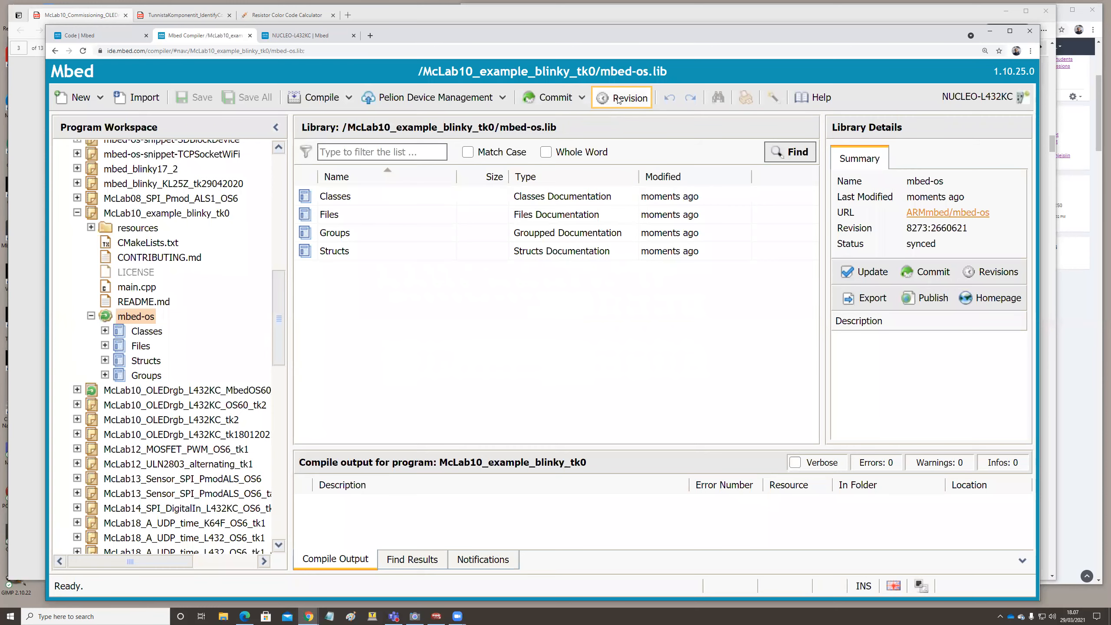
Switch mbed-os back to the latest origin/latest revision c73413893f from Revision History
click(628, 97)
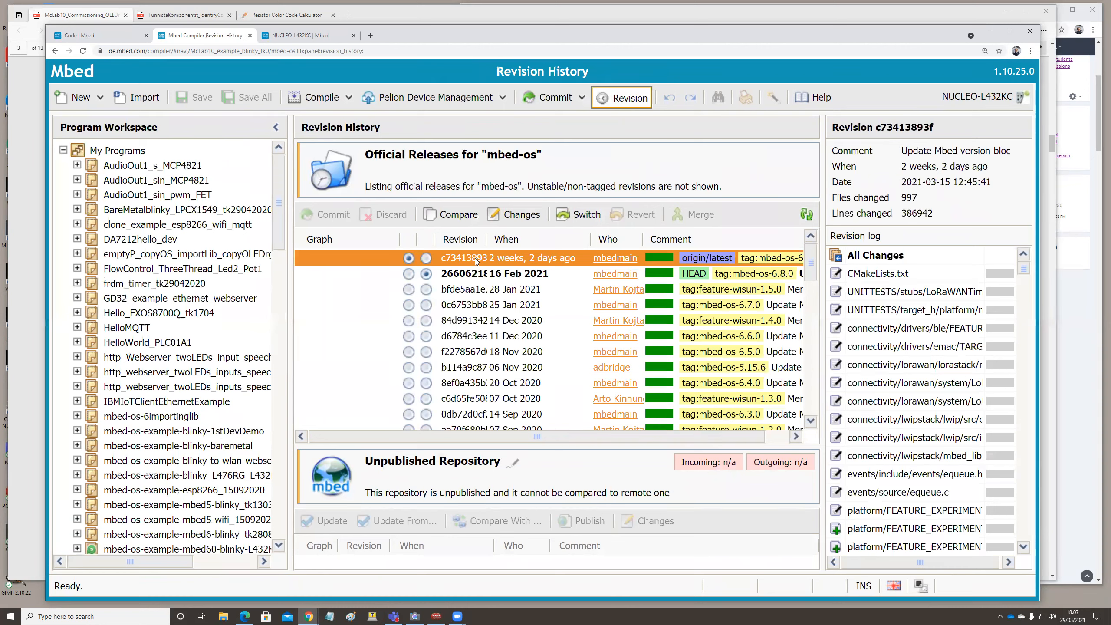
mouse_move(806, 262)
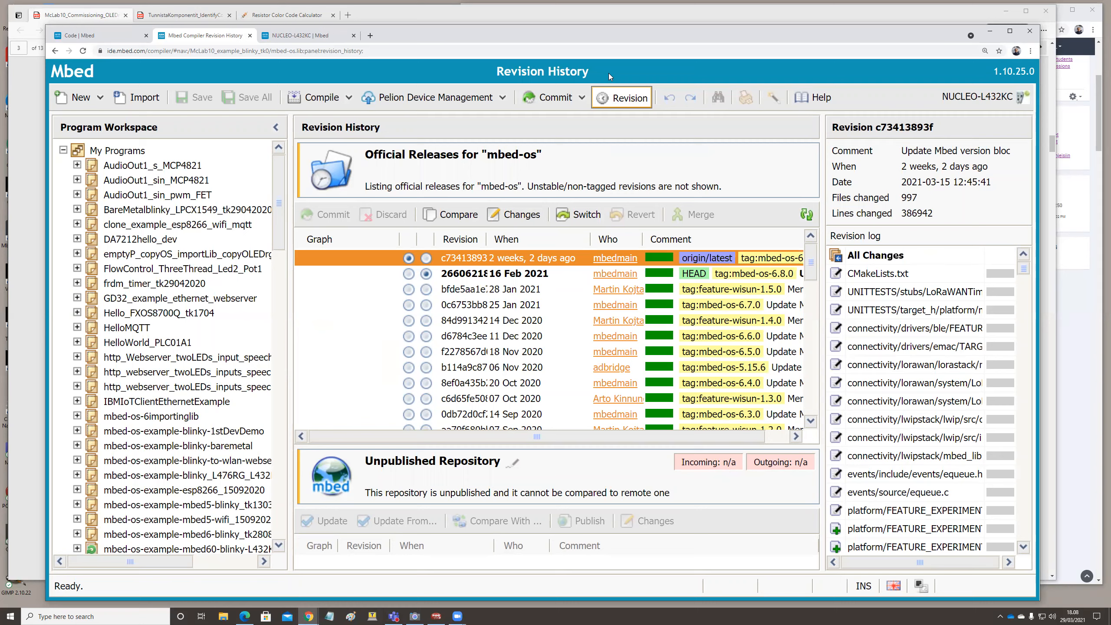
mouse_move(577, 214)
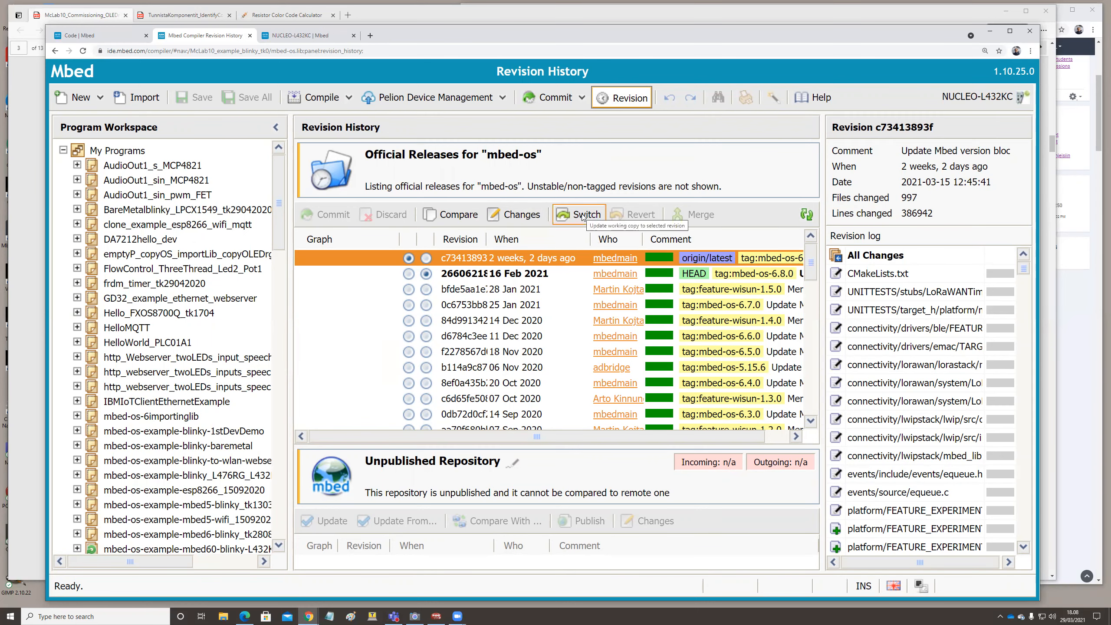
click(580, 214)
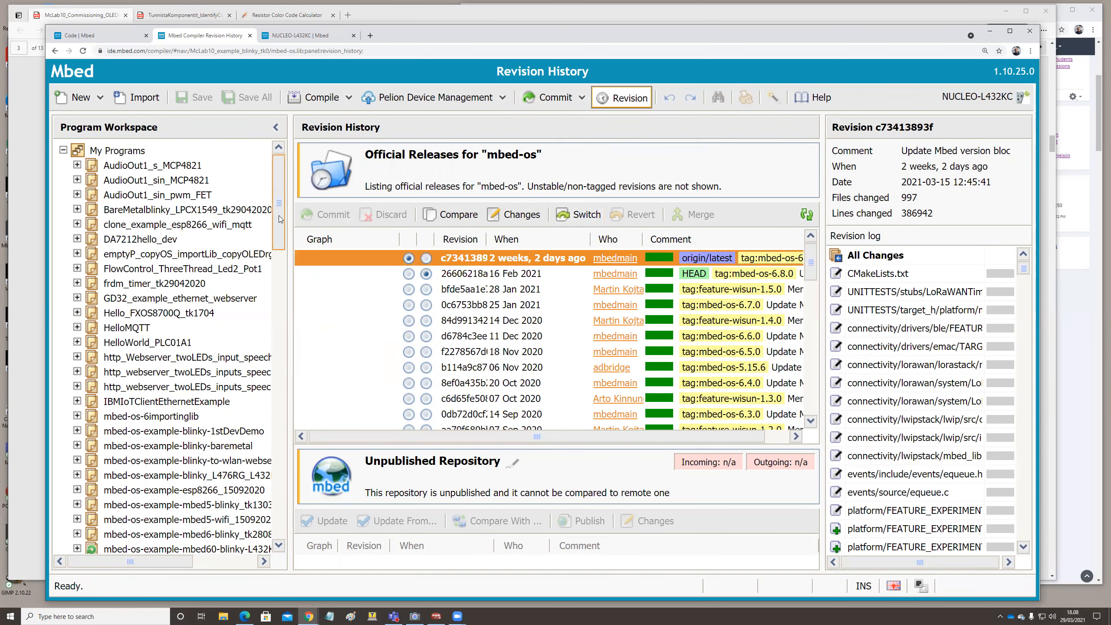
scroll(down, 3)
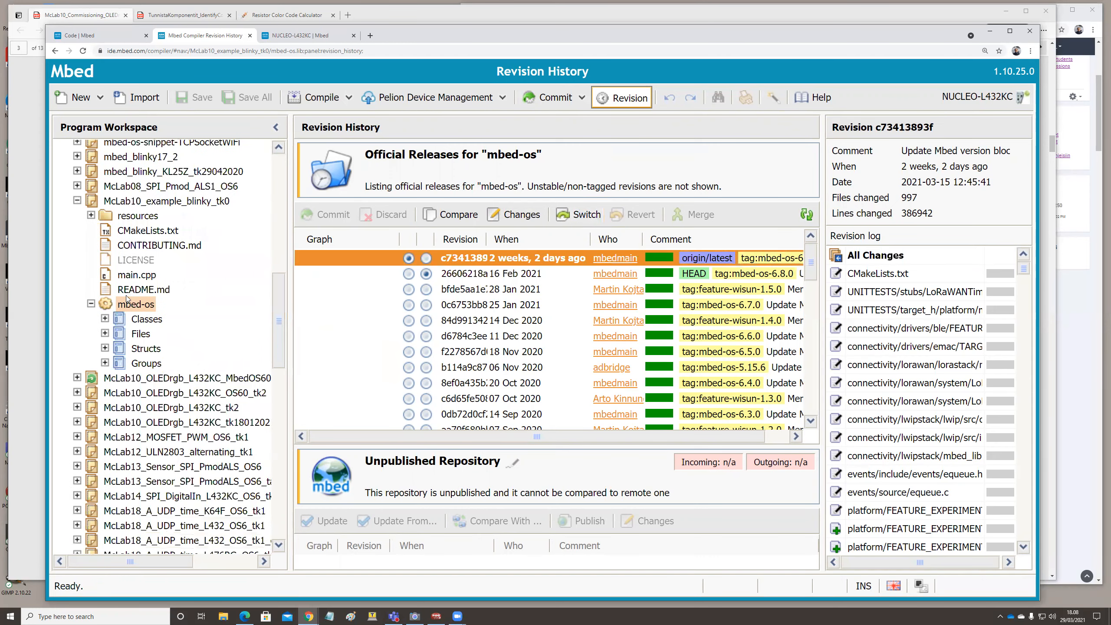
Open main.cpp, confirm mbed-os is at revision 8349:c734138, then reopen main.cpp
double_click(137, 275)
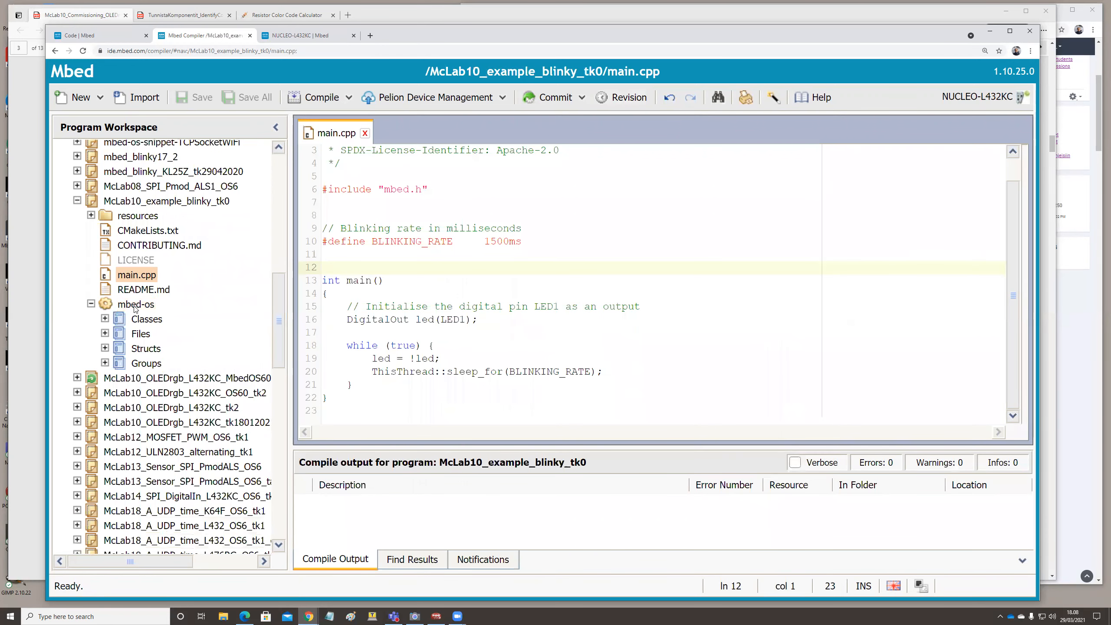
click(135, 303)
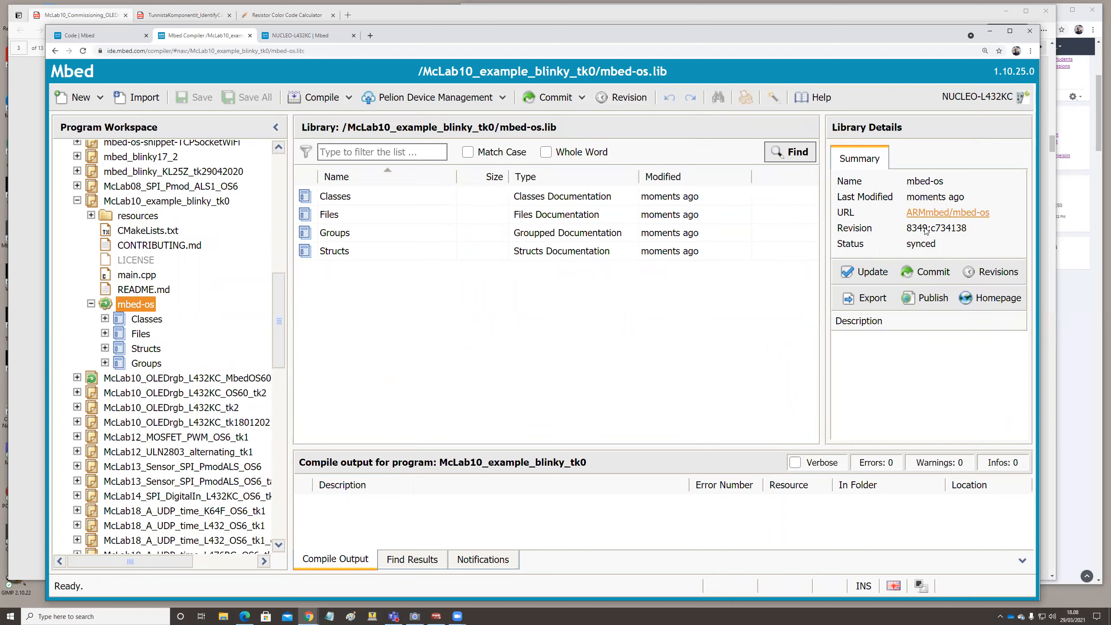
mouse_move(491, 237)
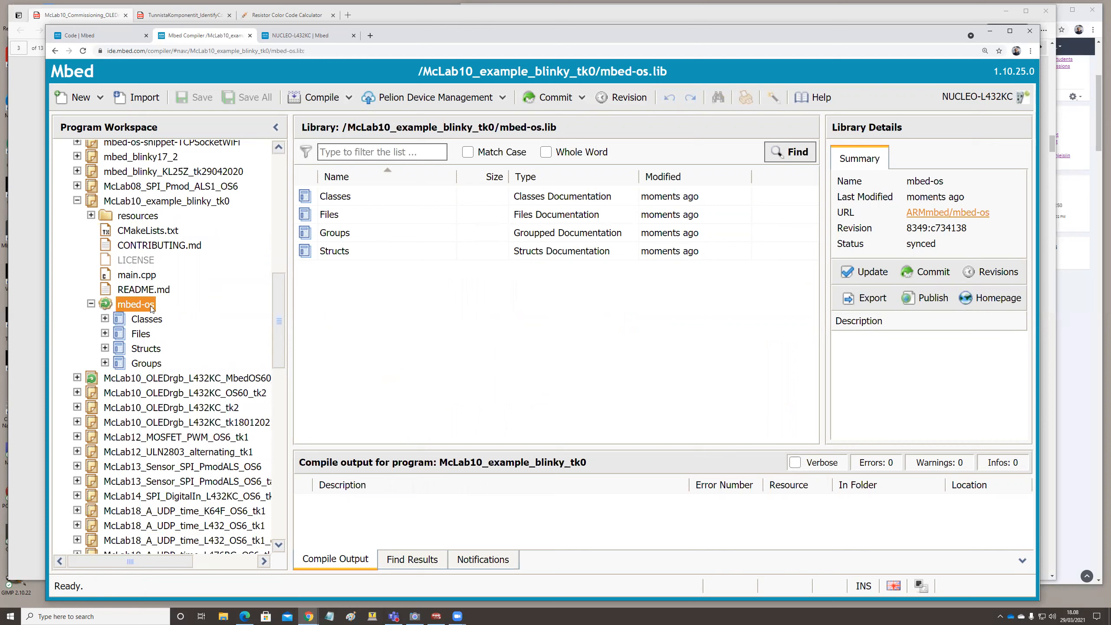
double_click(137, 274)
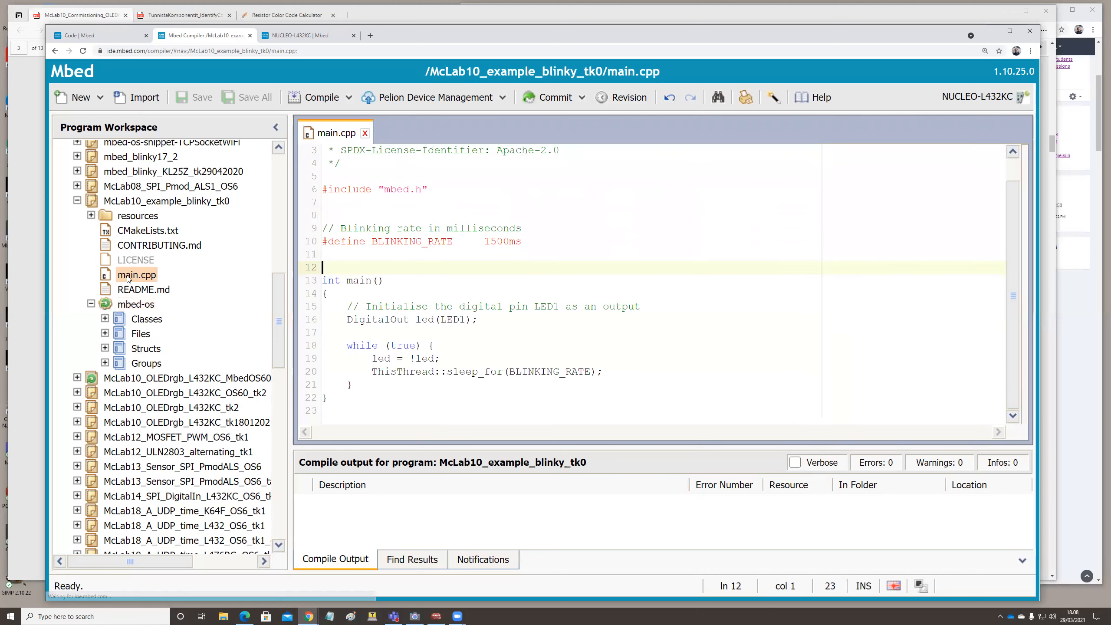
mouse_move(569, 397)
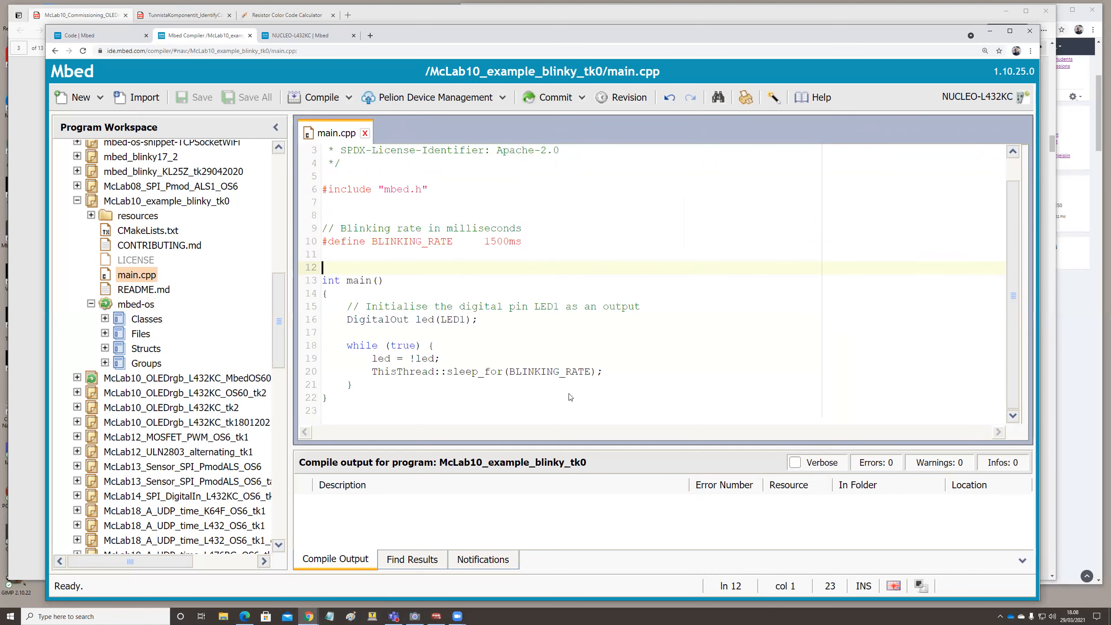
Read through the main.cpp code, including its licence header comment
click(330, 398)
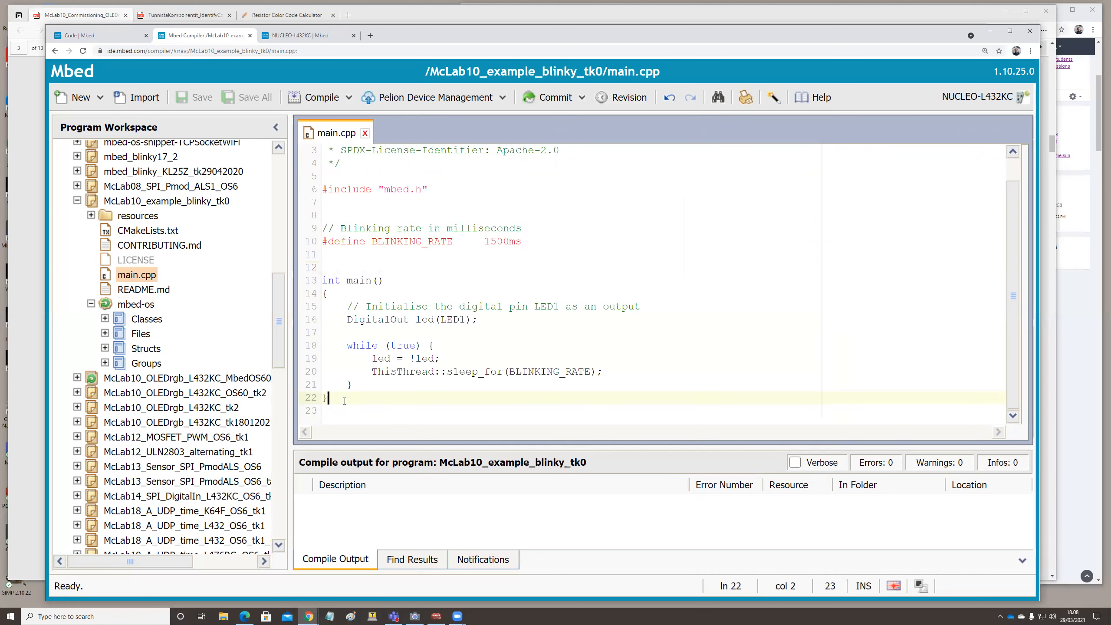
scroll(up, 3)
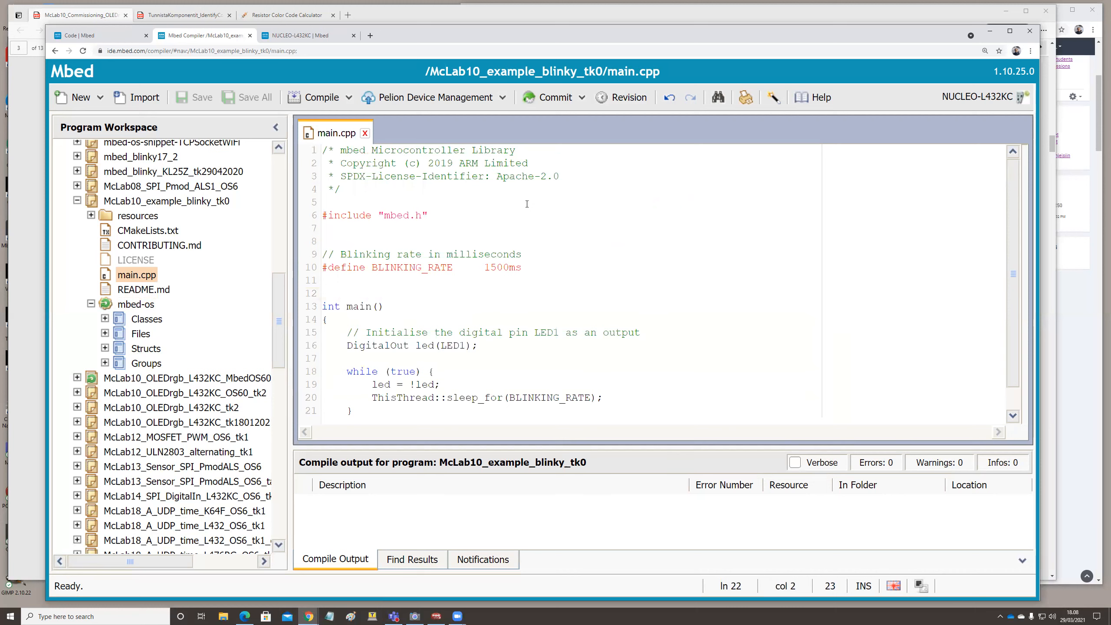
mouse_move(439, 214)
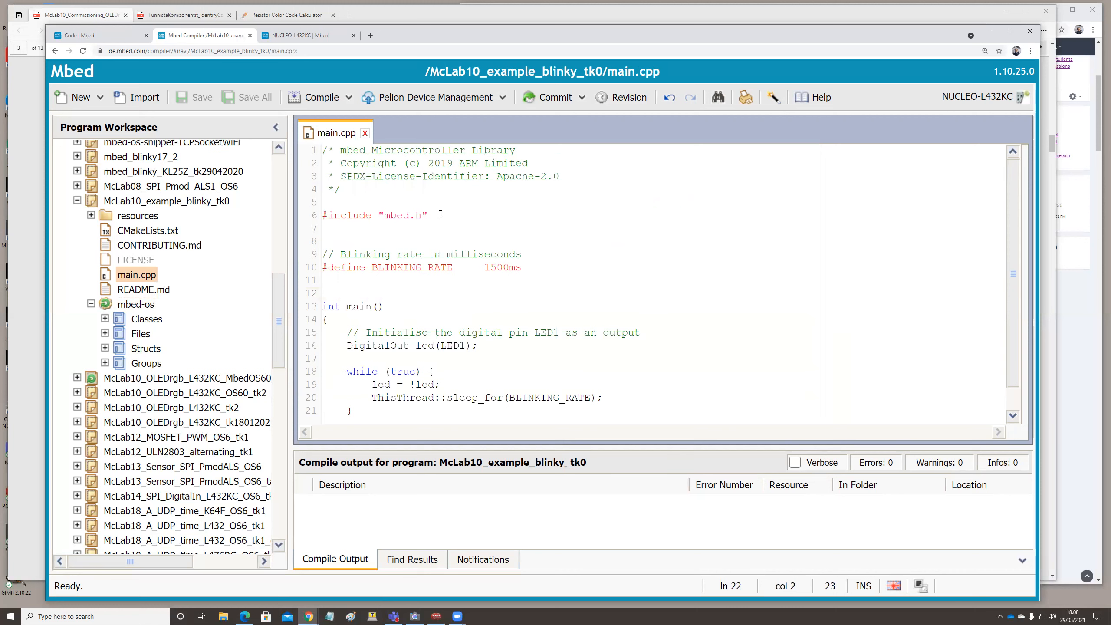
scroll(down, 3)
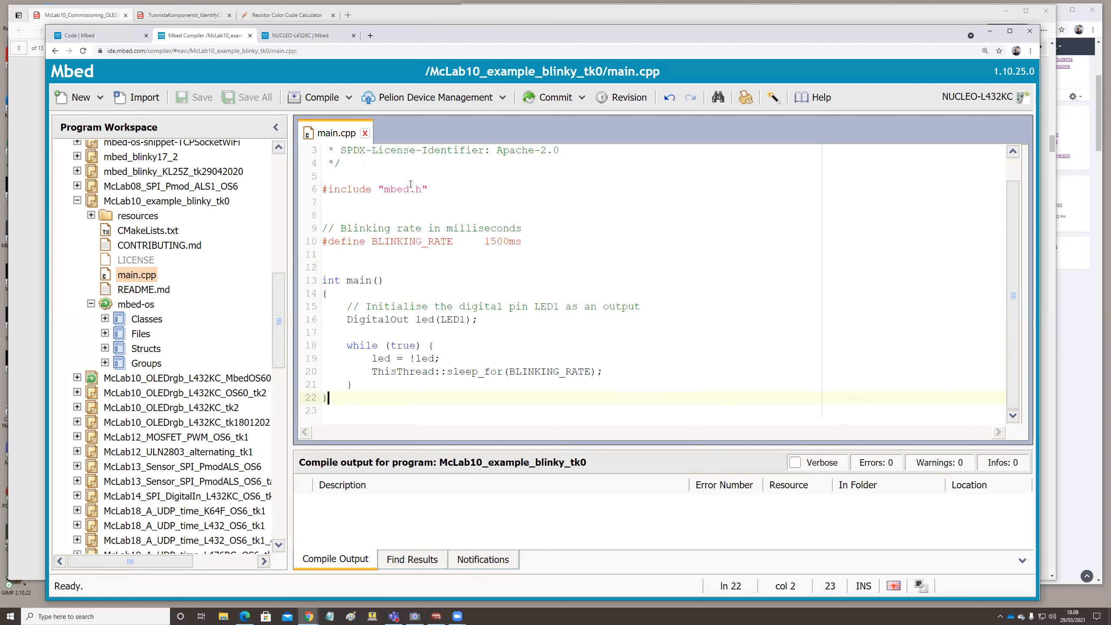
scroll(up, 3)
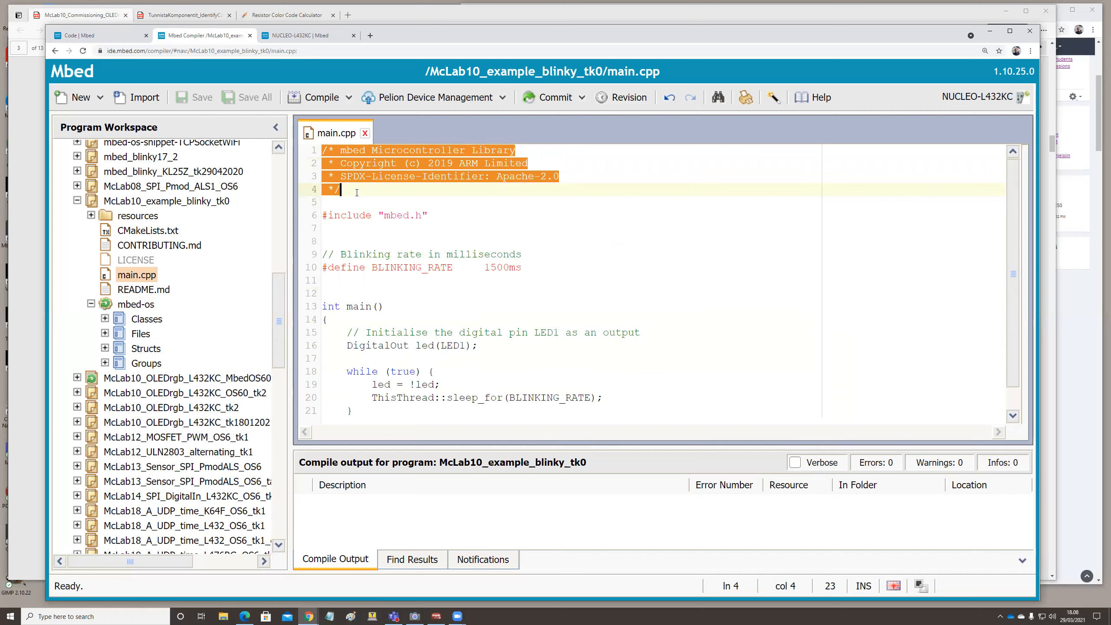
click(344, 192)
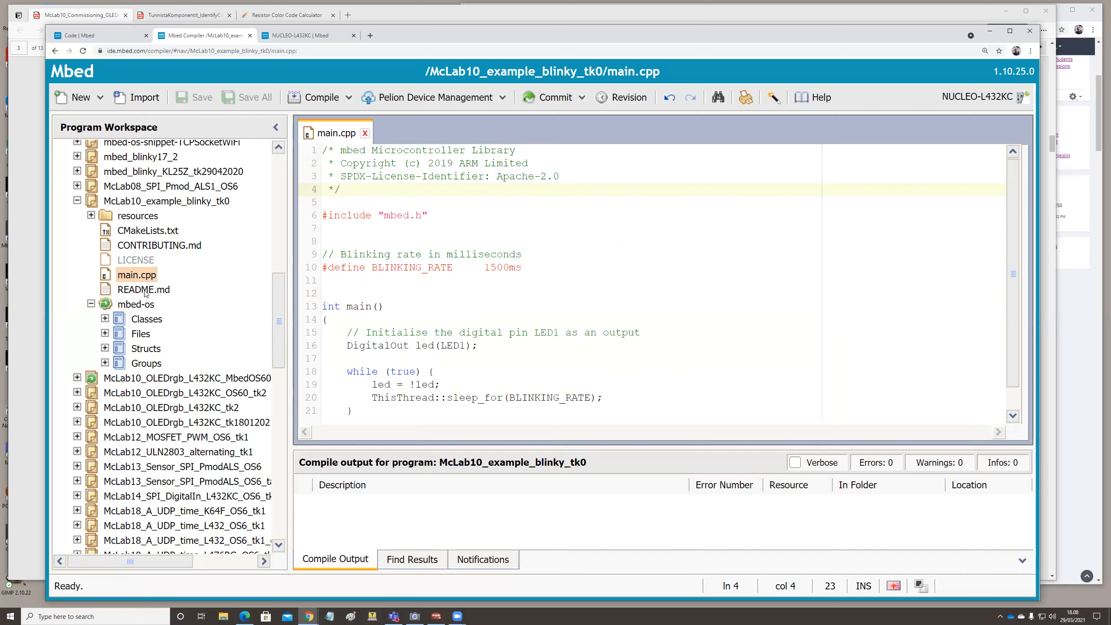
Open the project's README.md and scroll through it
click(143, 289)
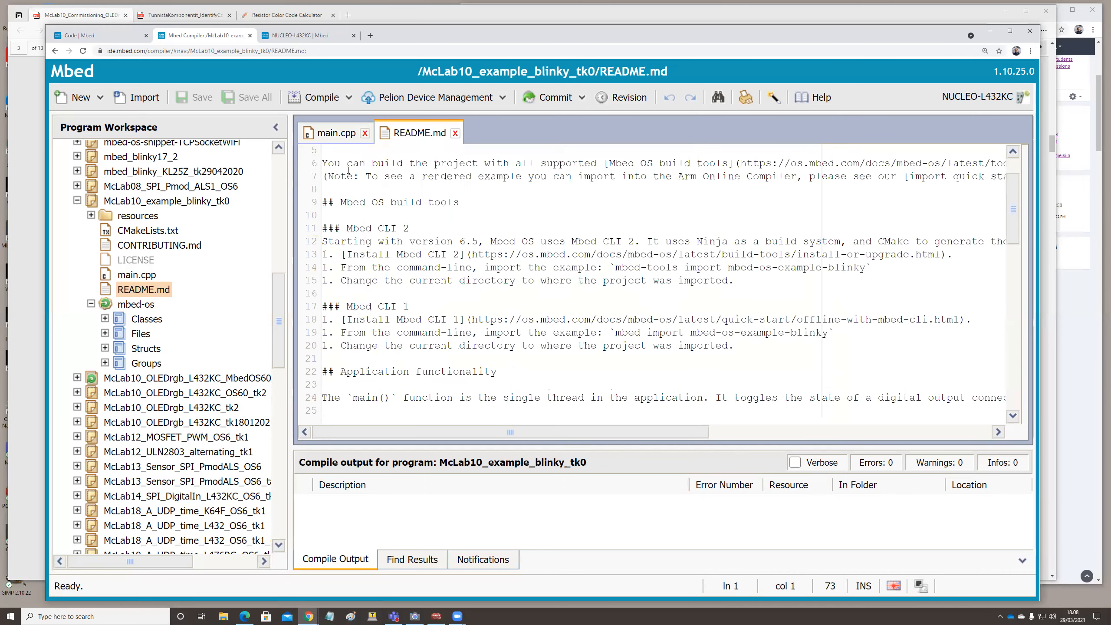
scroll(down, 3)
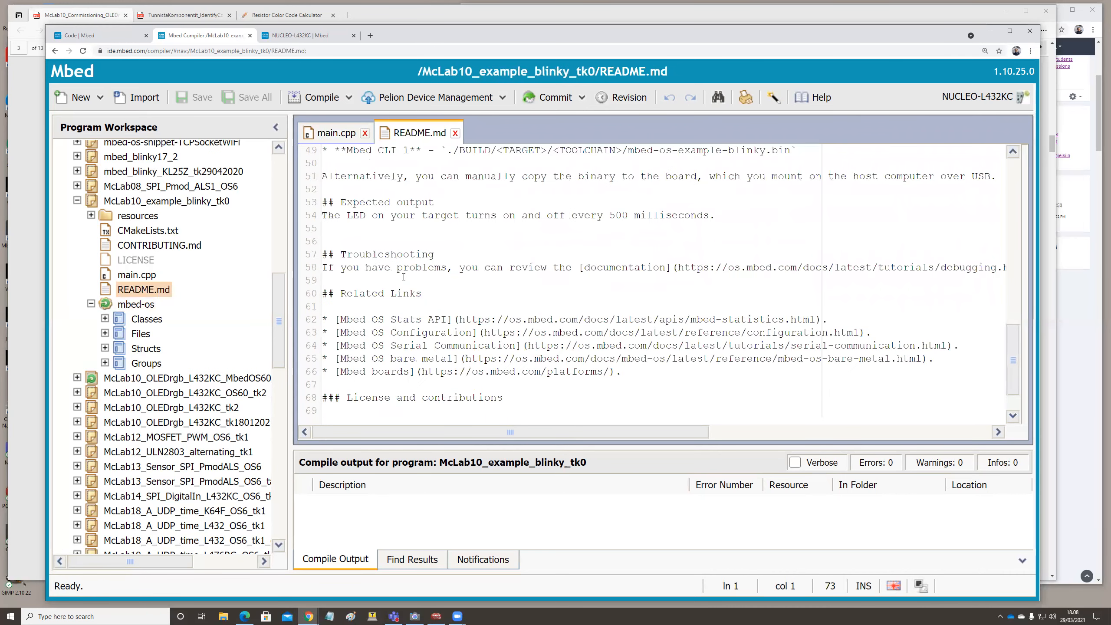
scroll(up, 3)
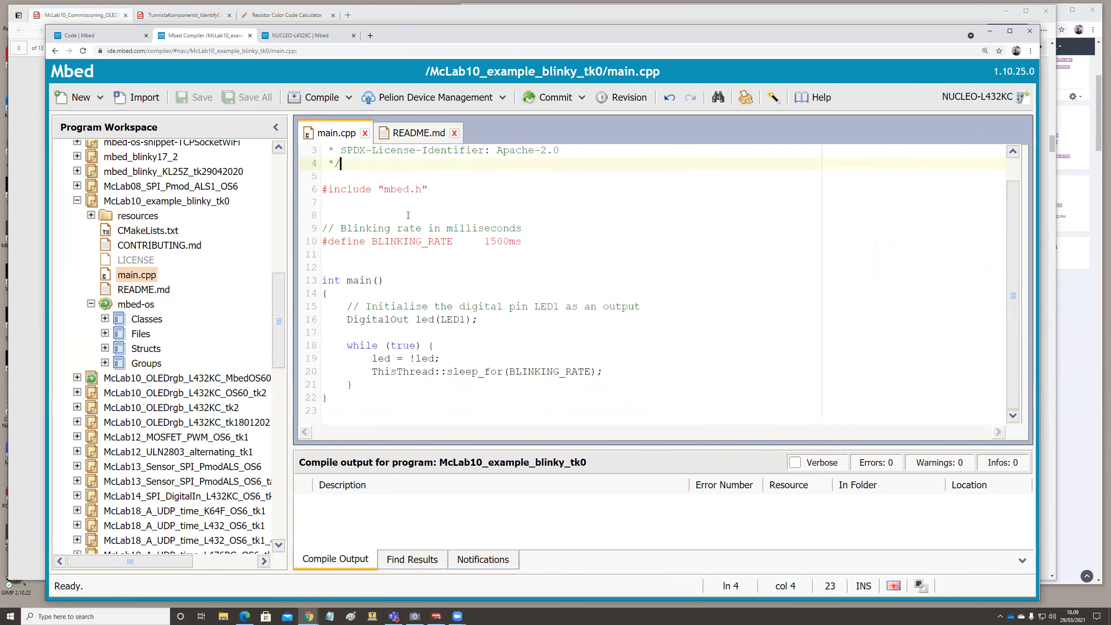
double_click(373, 189)
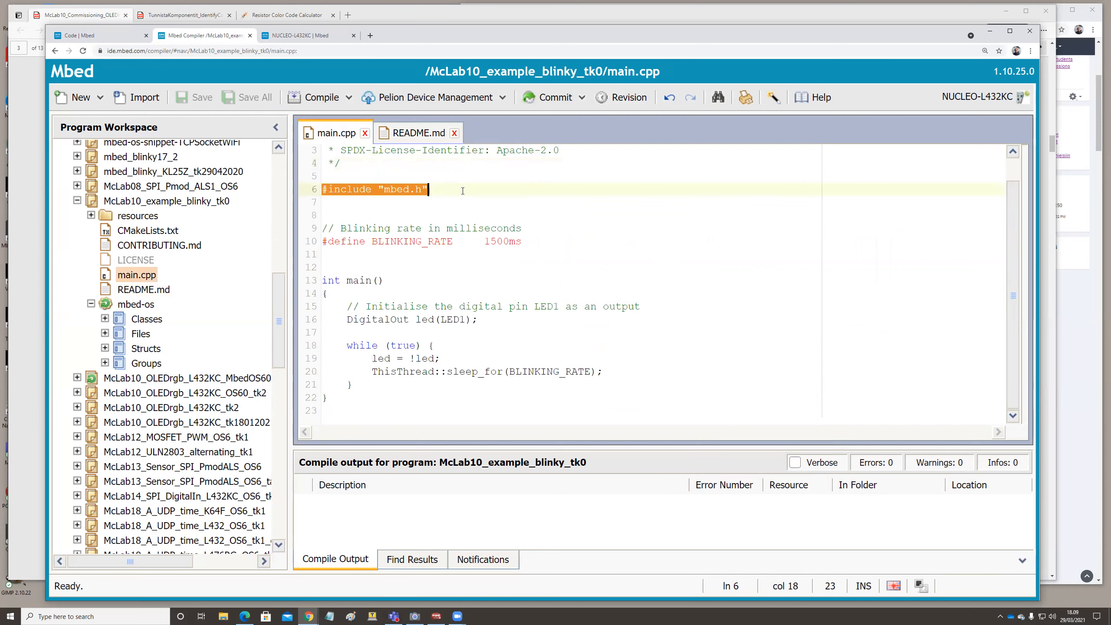
click(340, 267)
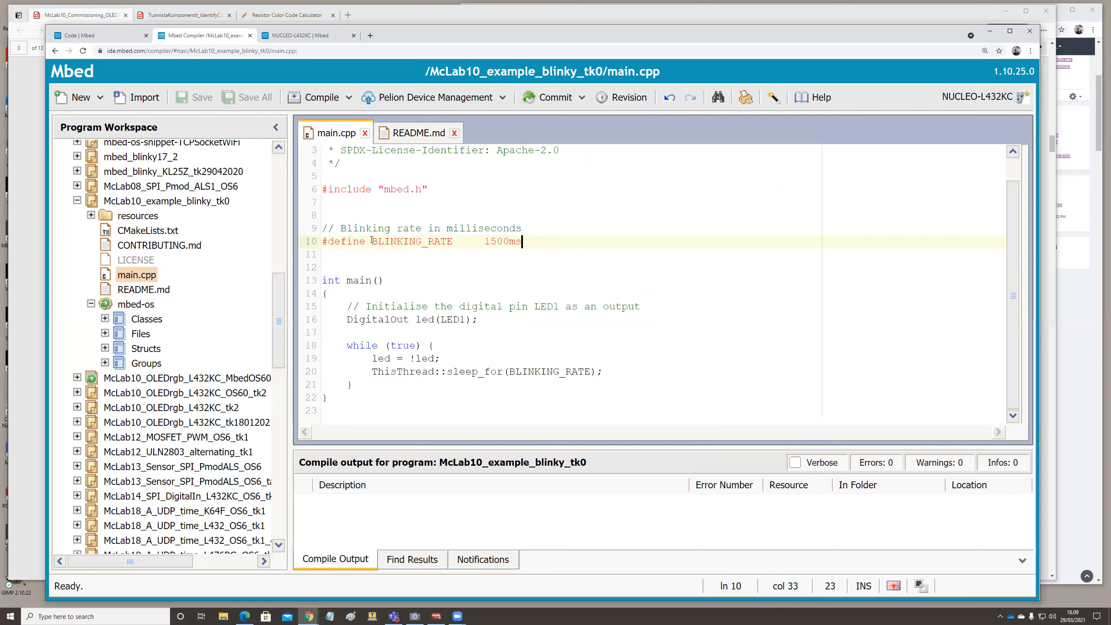
double_click(411, 241)
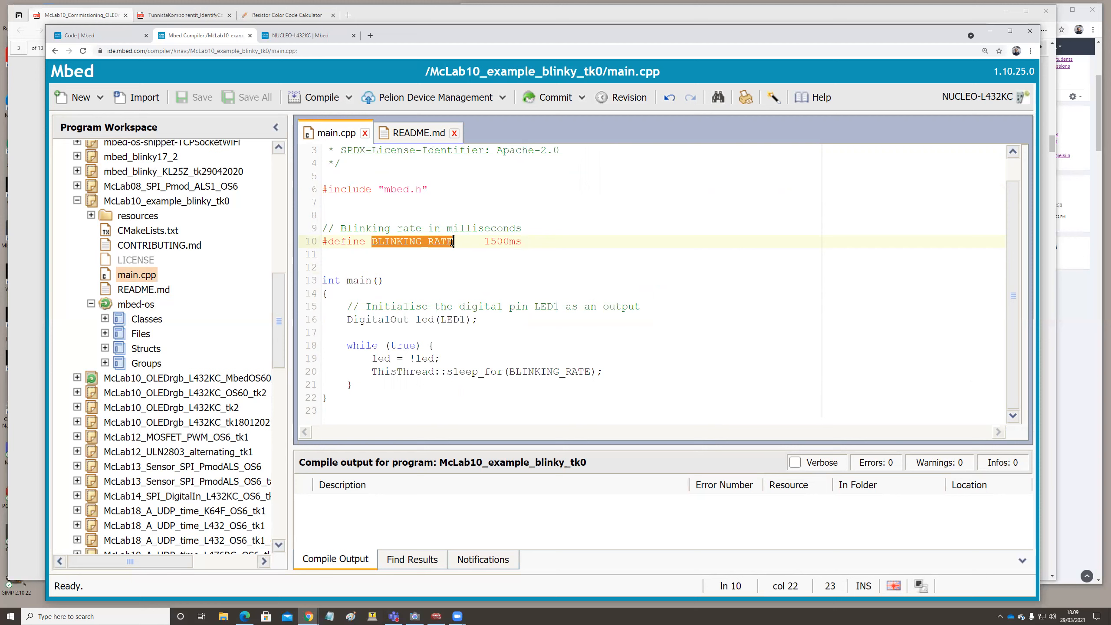
click(484, 242)
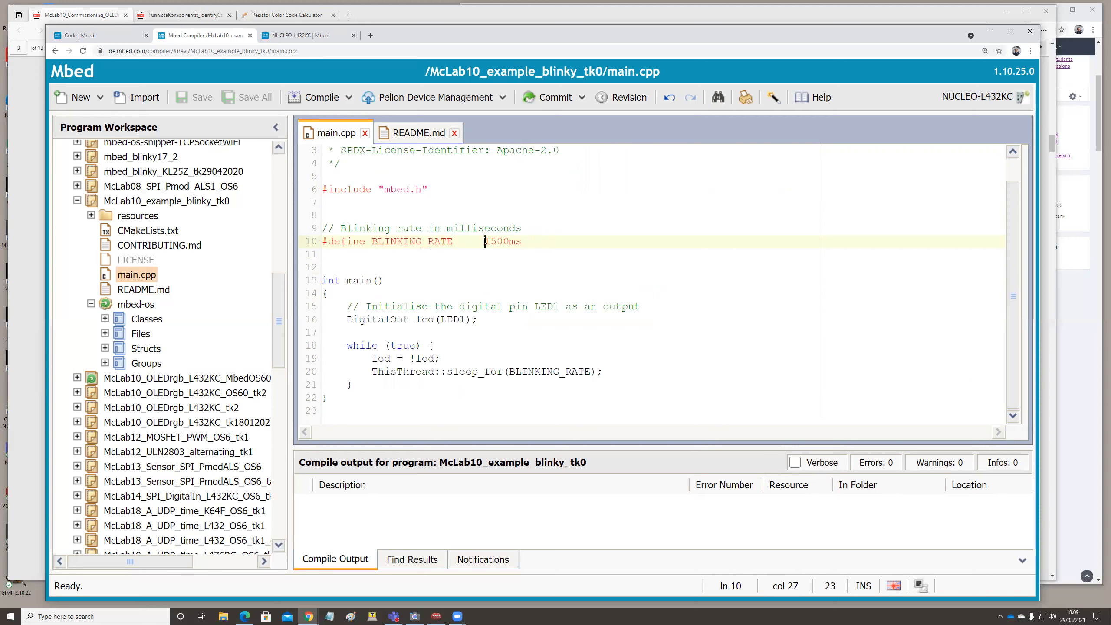
click(323, 268)
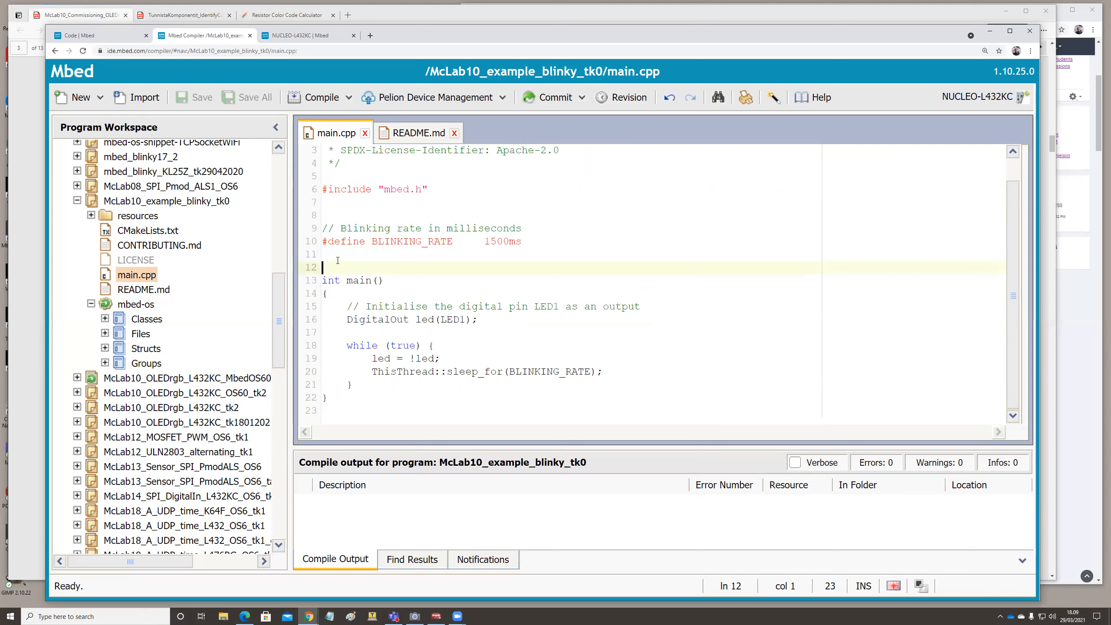
click(336, 254)
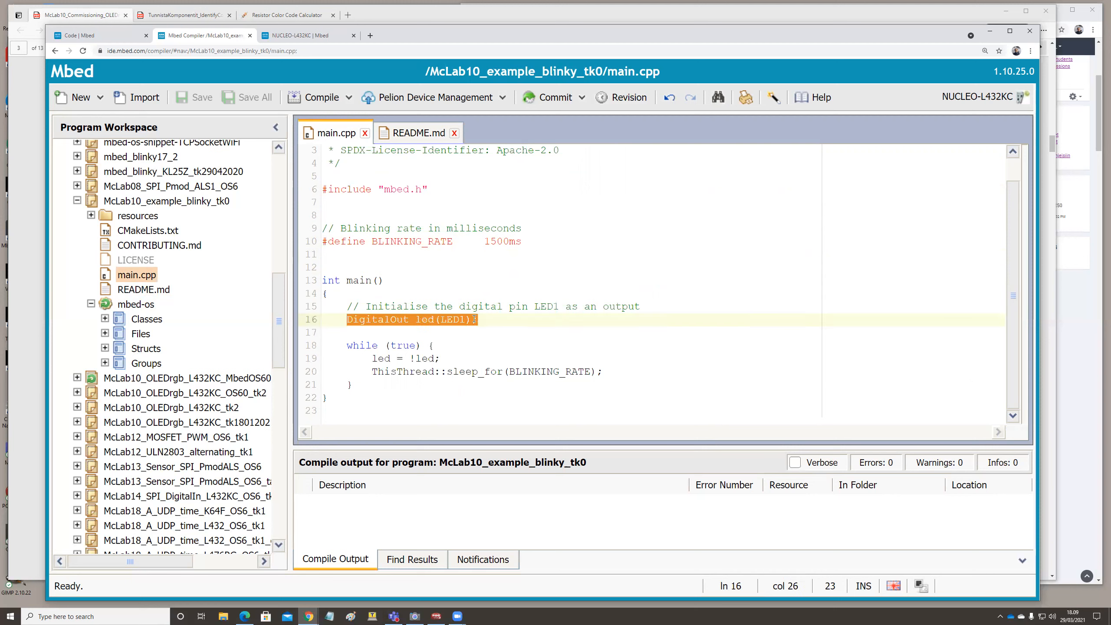
mouse_move(473, 321)
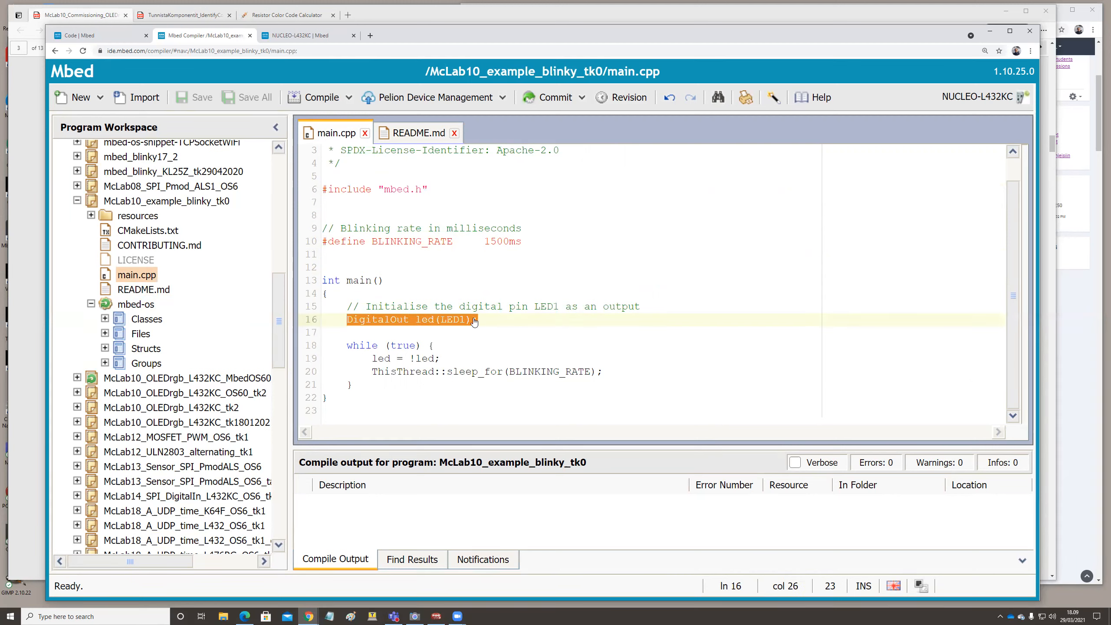
Move the DigitalOut led(LED1); declaration out of main() to above it
key(Delete)
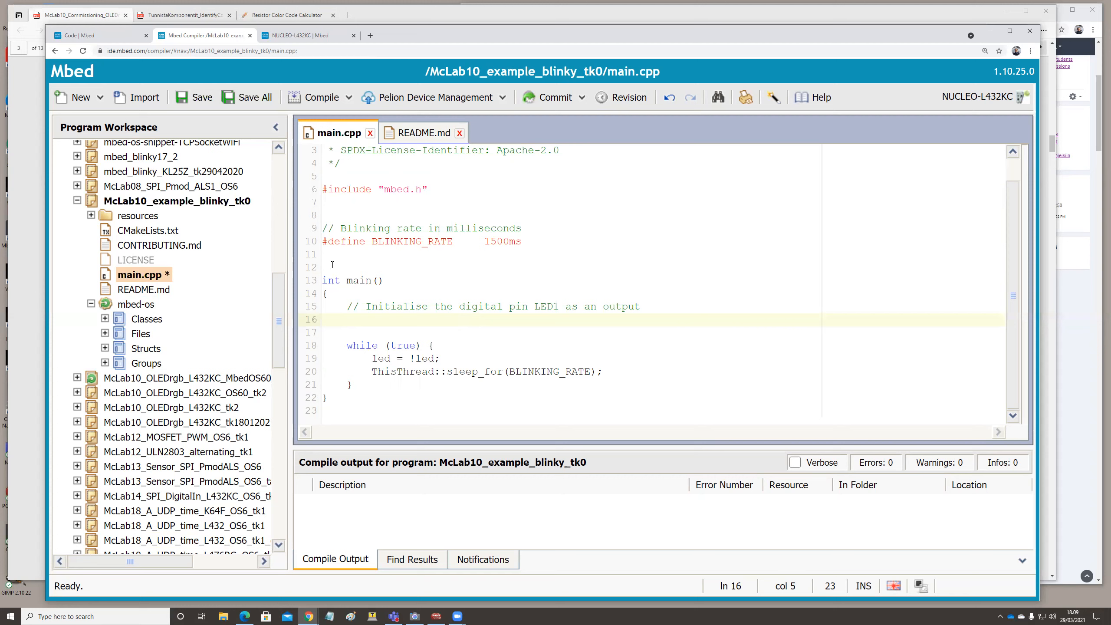
text(DigitalOut led(LED1);)
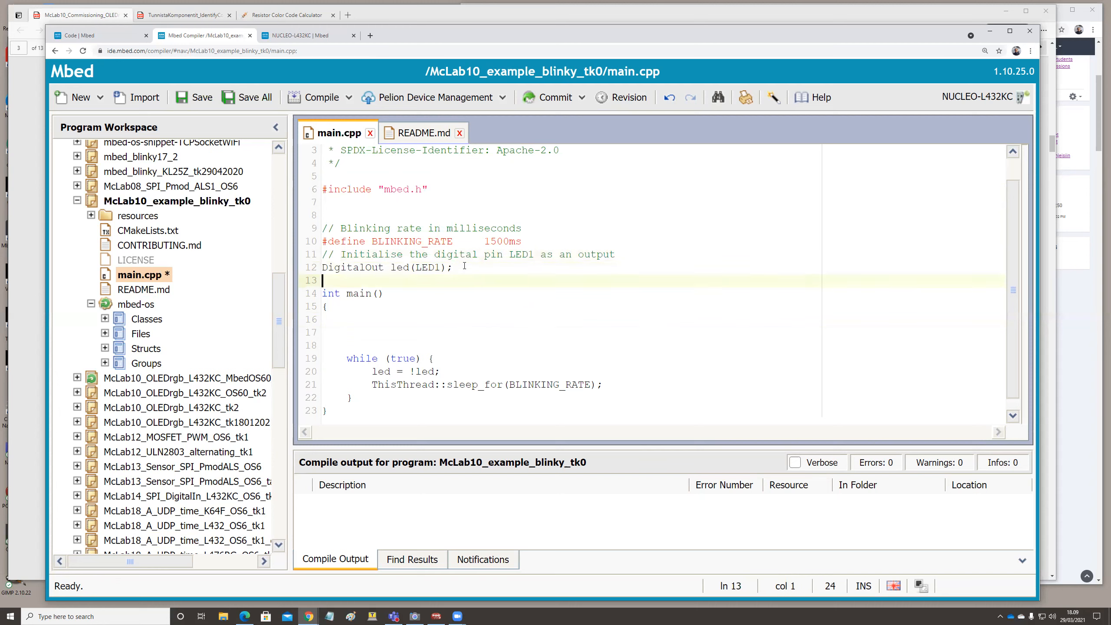
click(354, 345)
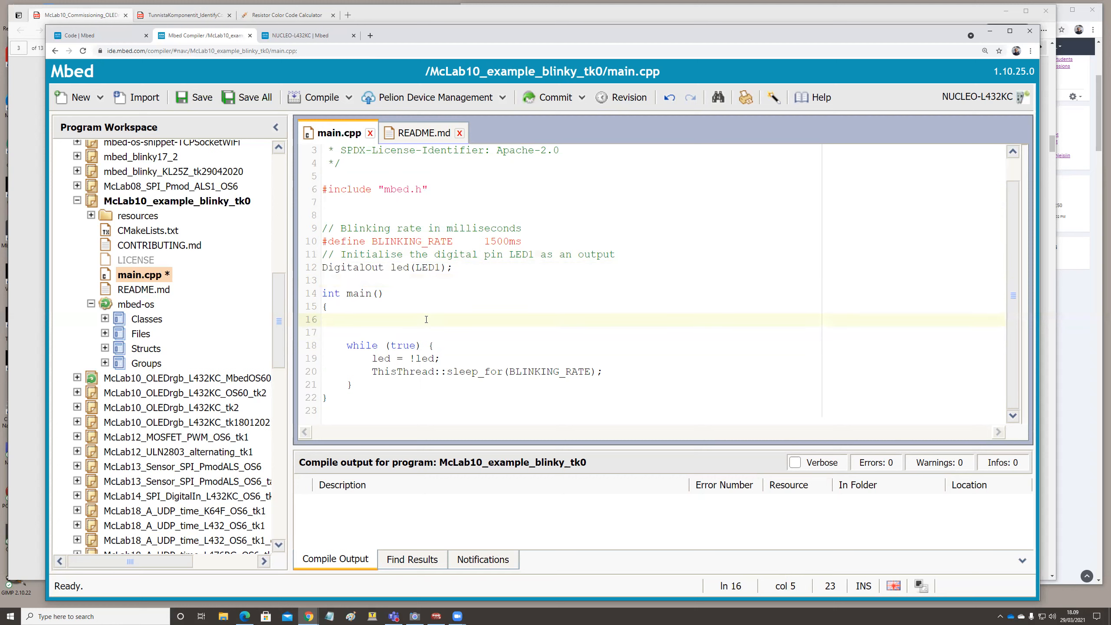
Add led.write(true); at the start of main(), followed by a blank line
click(346, 319)
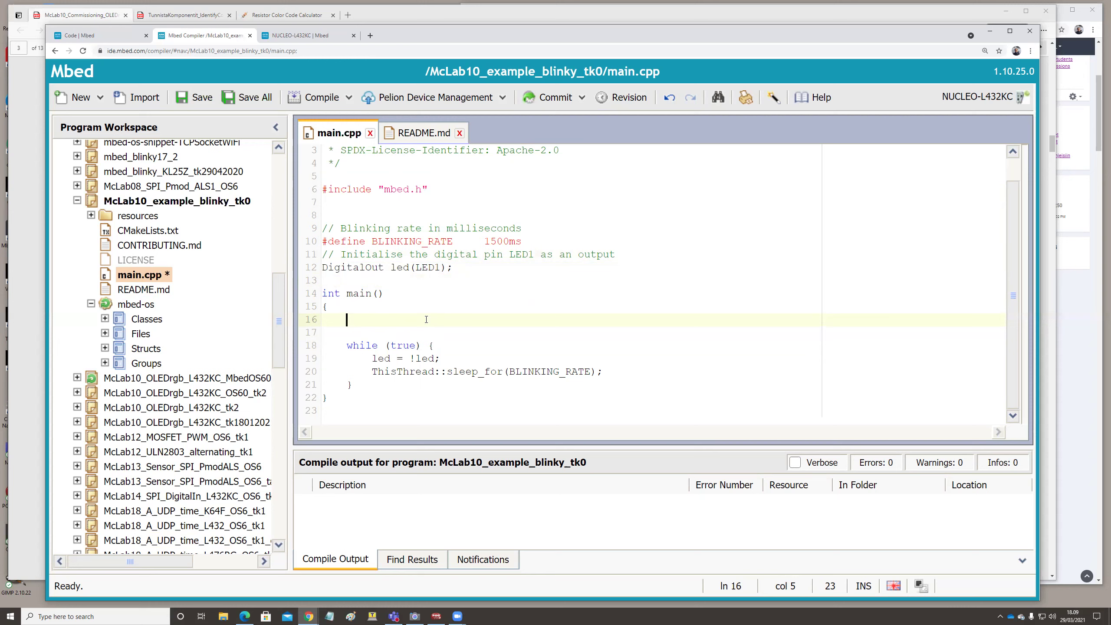
text(1)
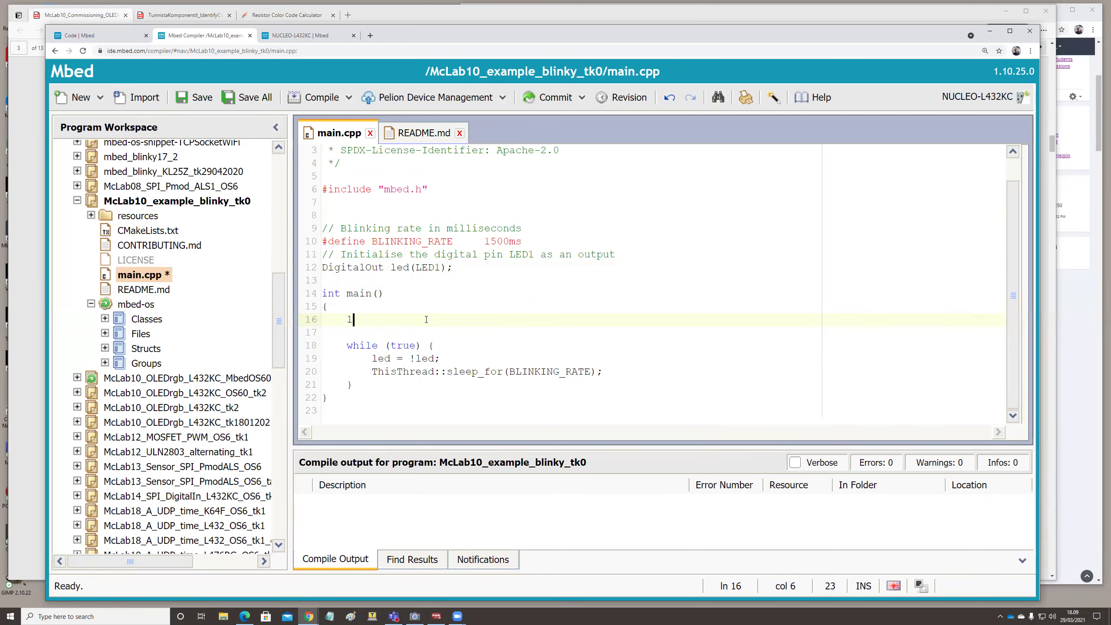
text(ed.)
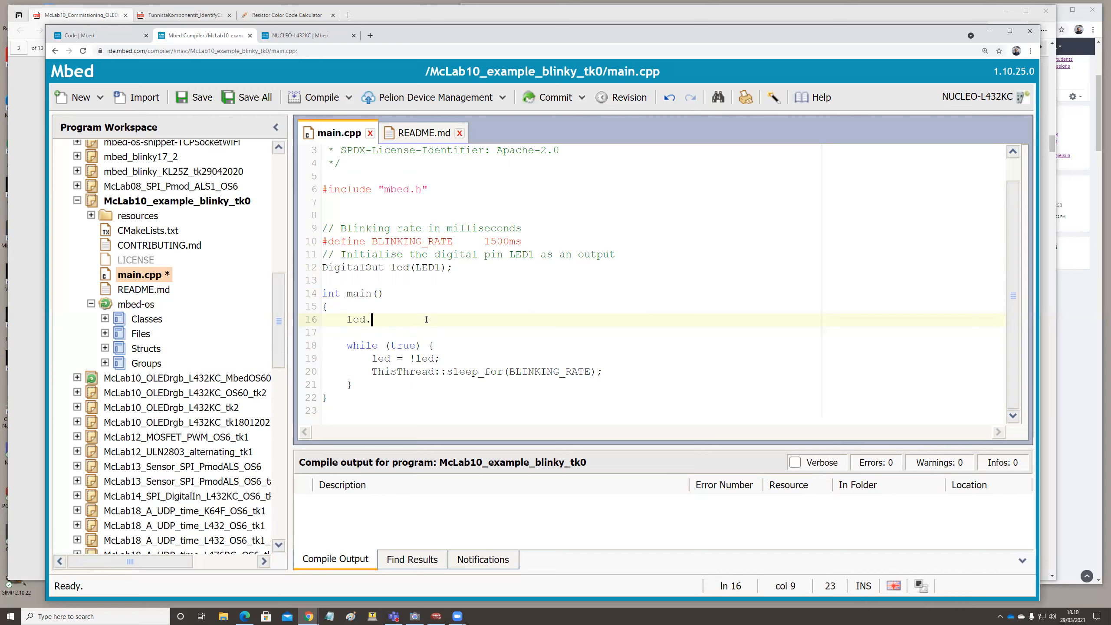
text(wr)
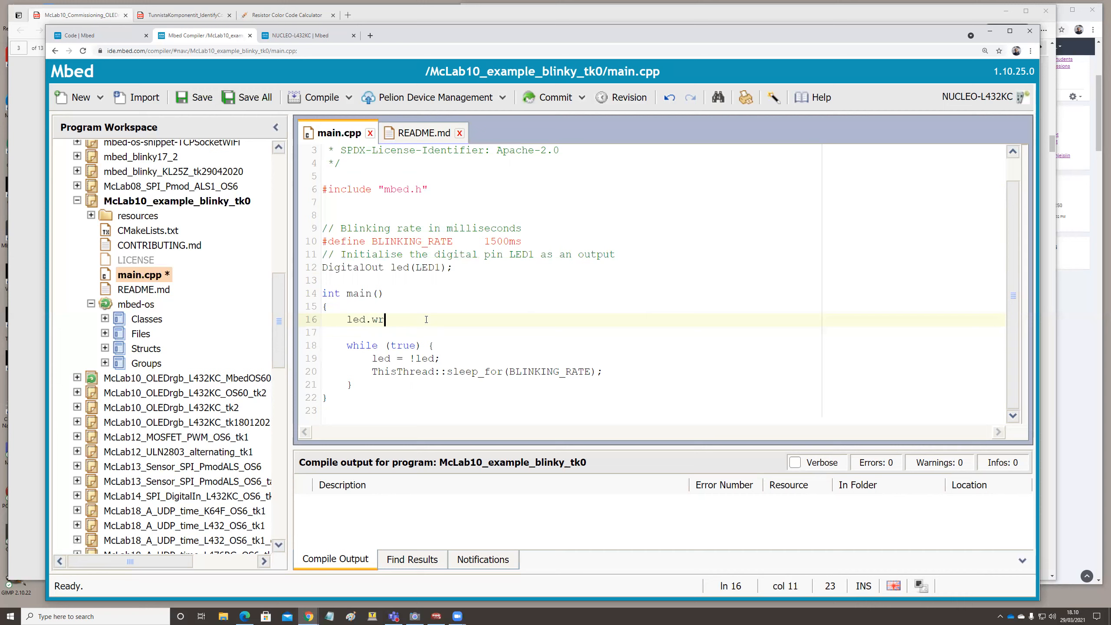
text(i)
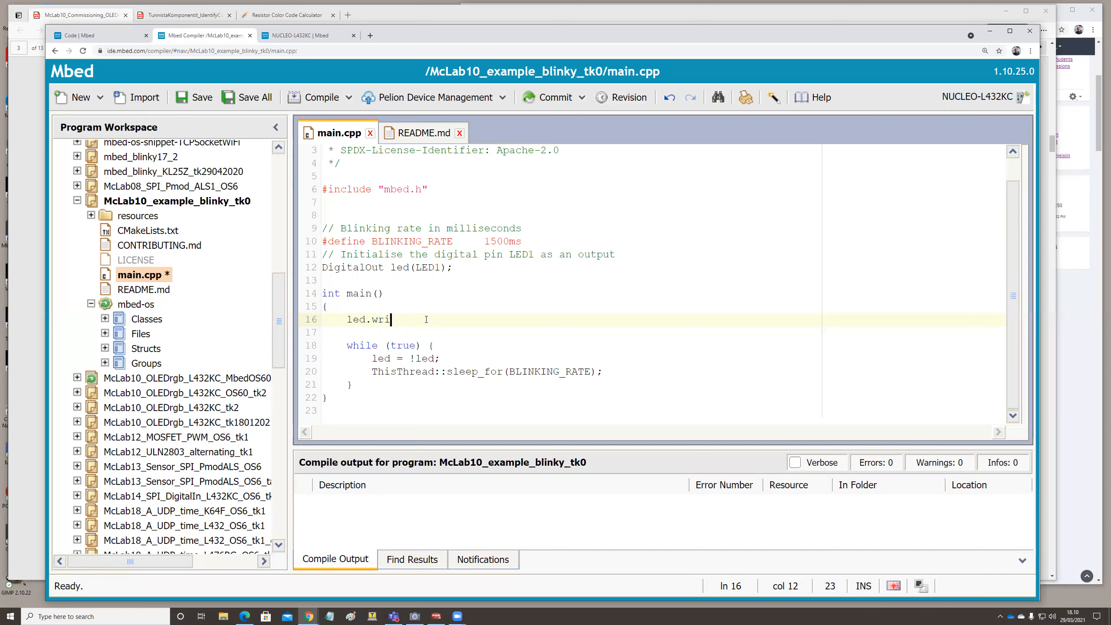
text(te()
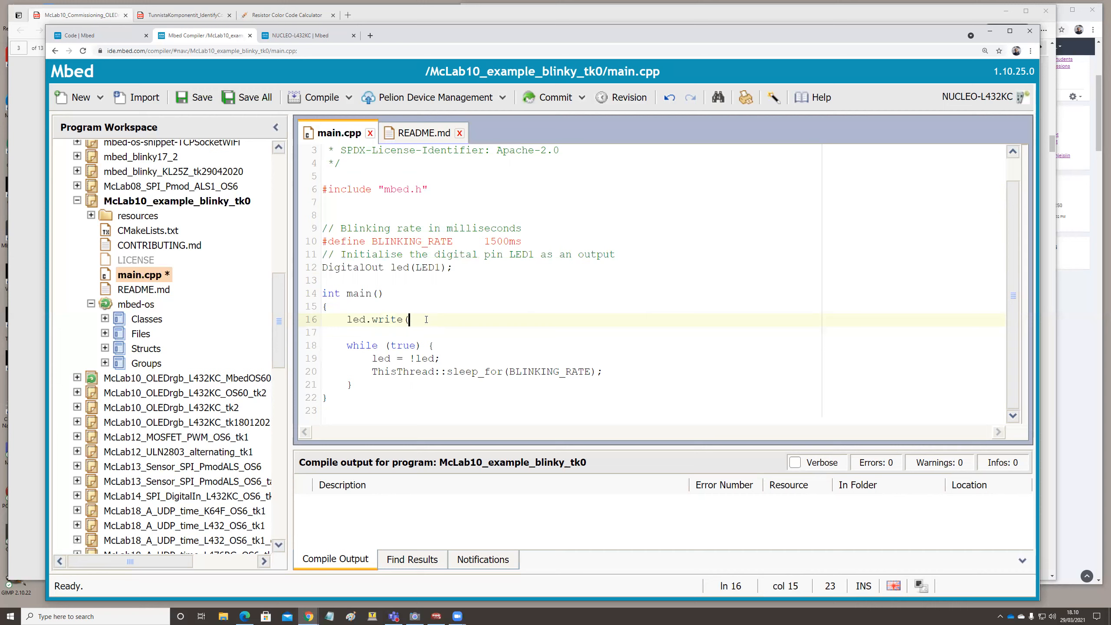
mouse_move(469, 308)
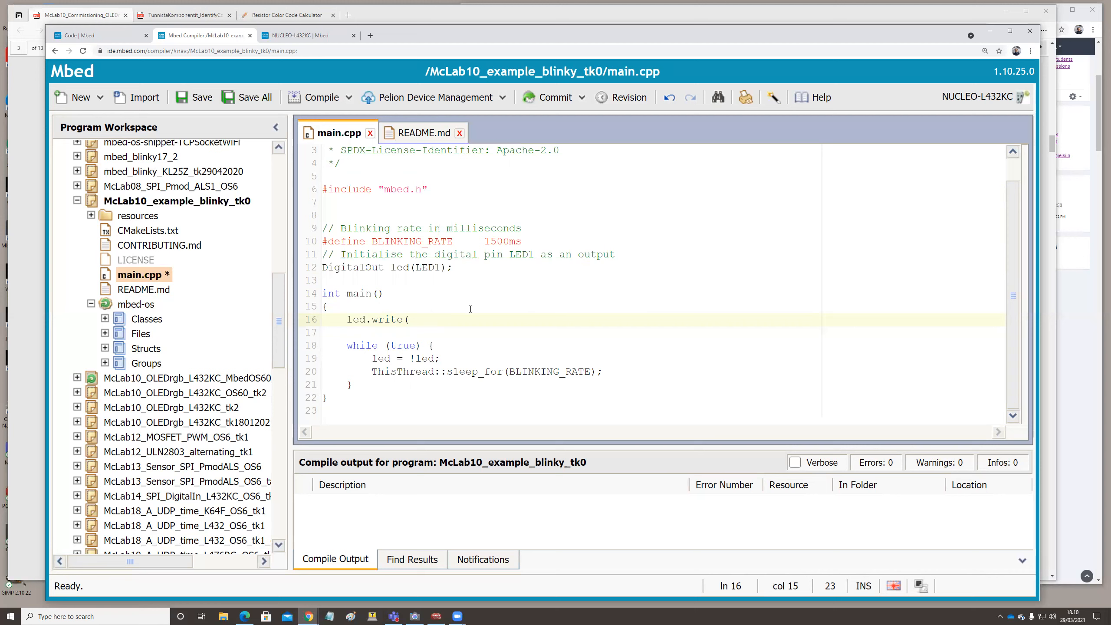
text(true)
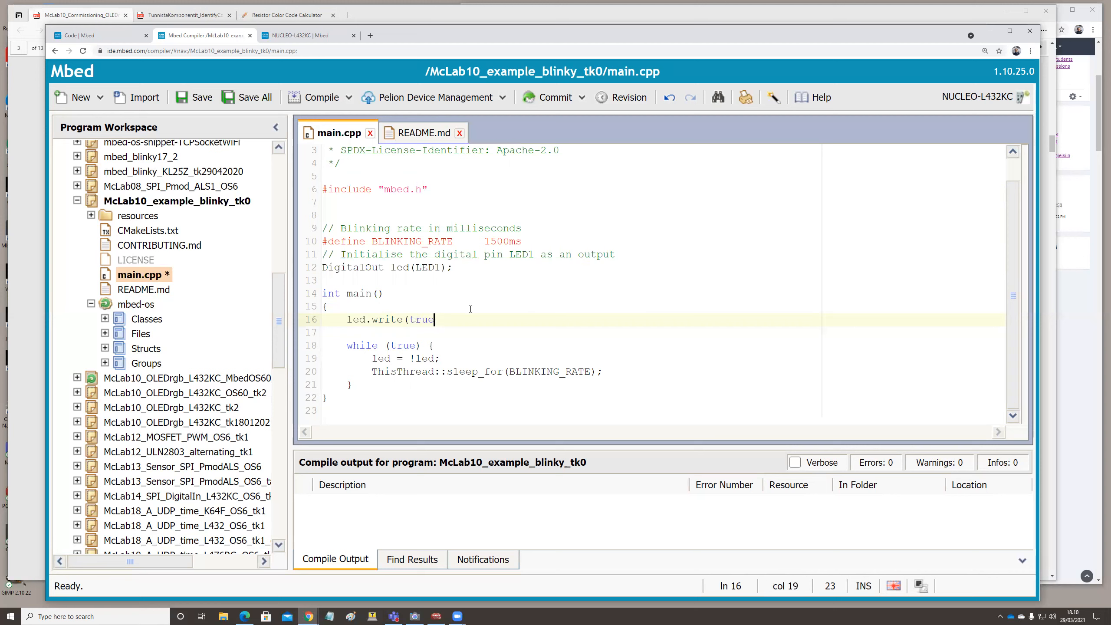
text();)
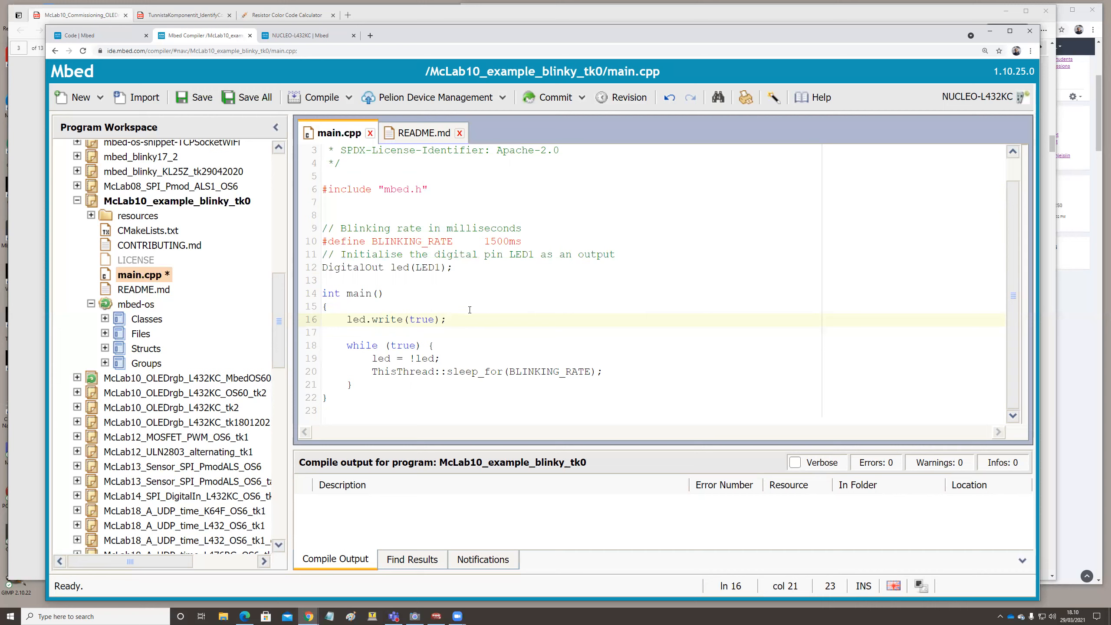
key(Return)
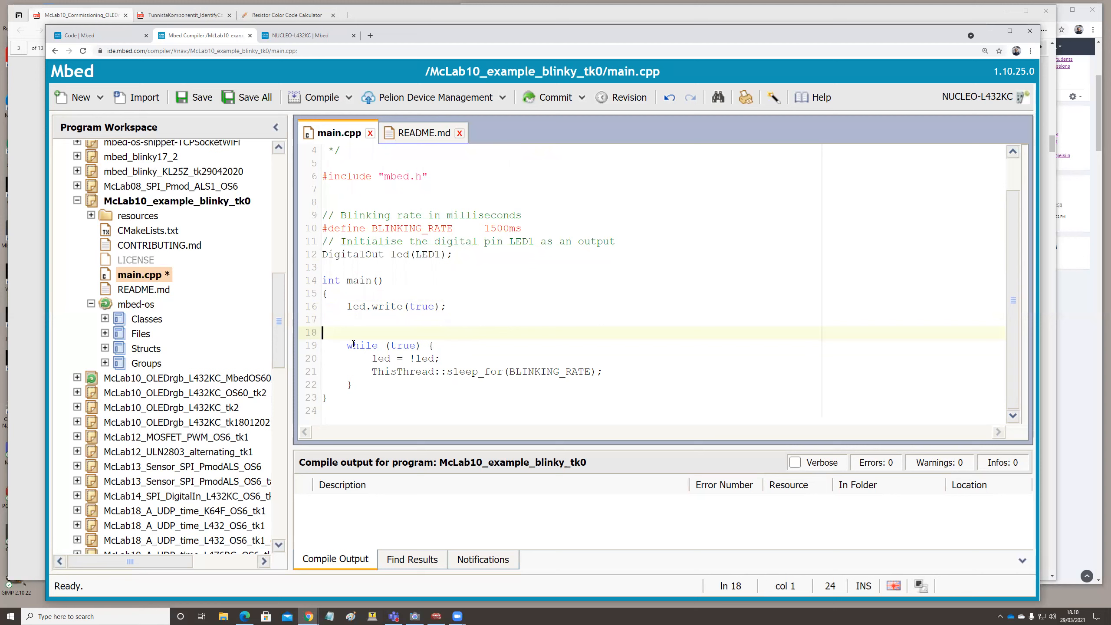
Inspect the while(true) loop, then add a blank line after DigitalOut led(LED1);
double_click(383, 345)
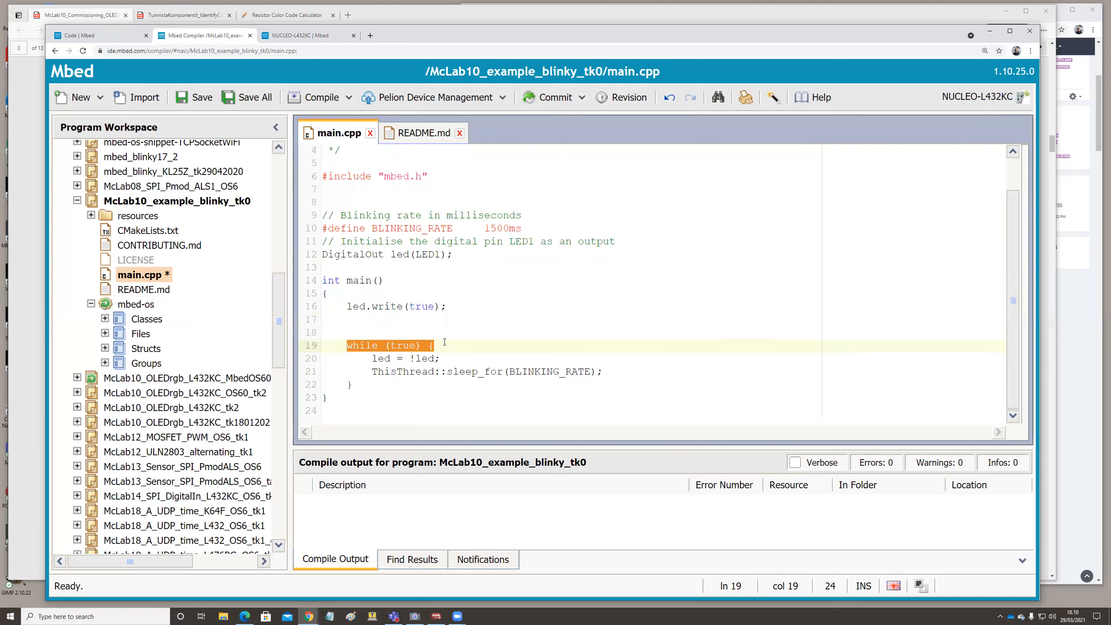
click(343, 345)
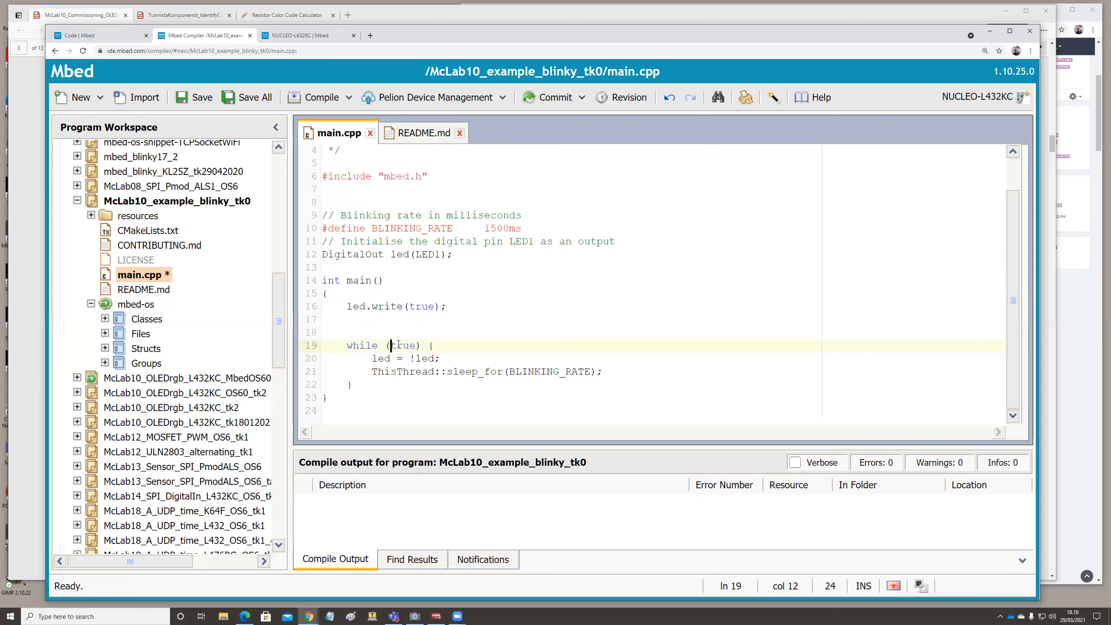
double_click(402, 345)
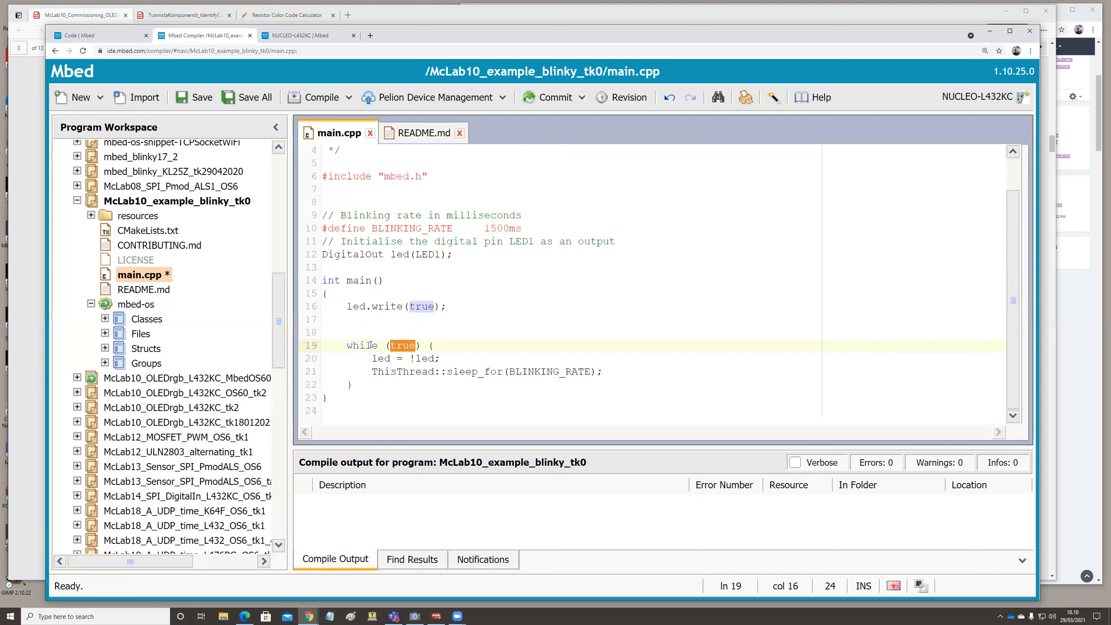
click(350, 384)
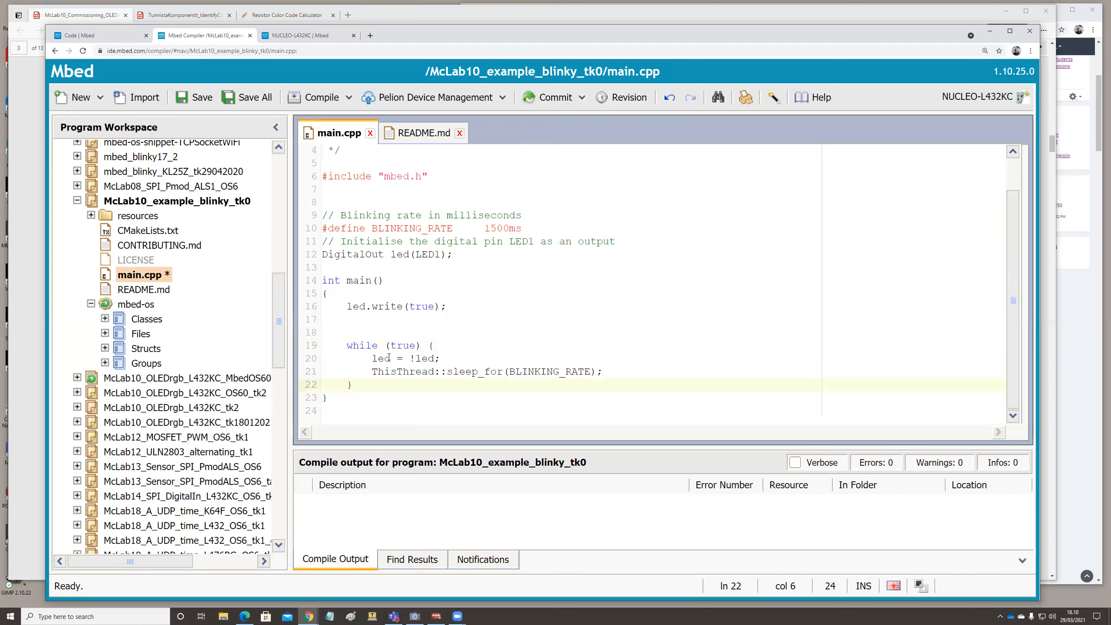
click(388, 358)
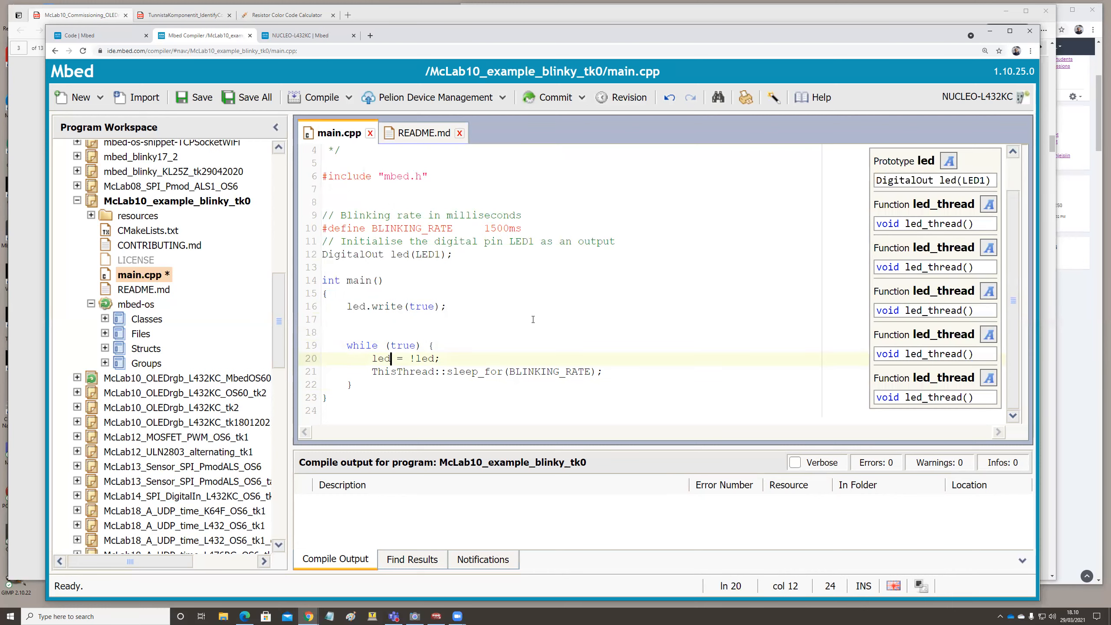
click(453, 357)
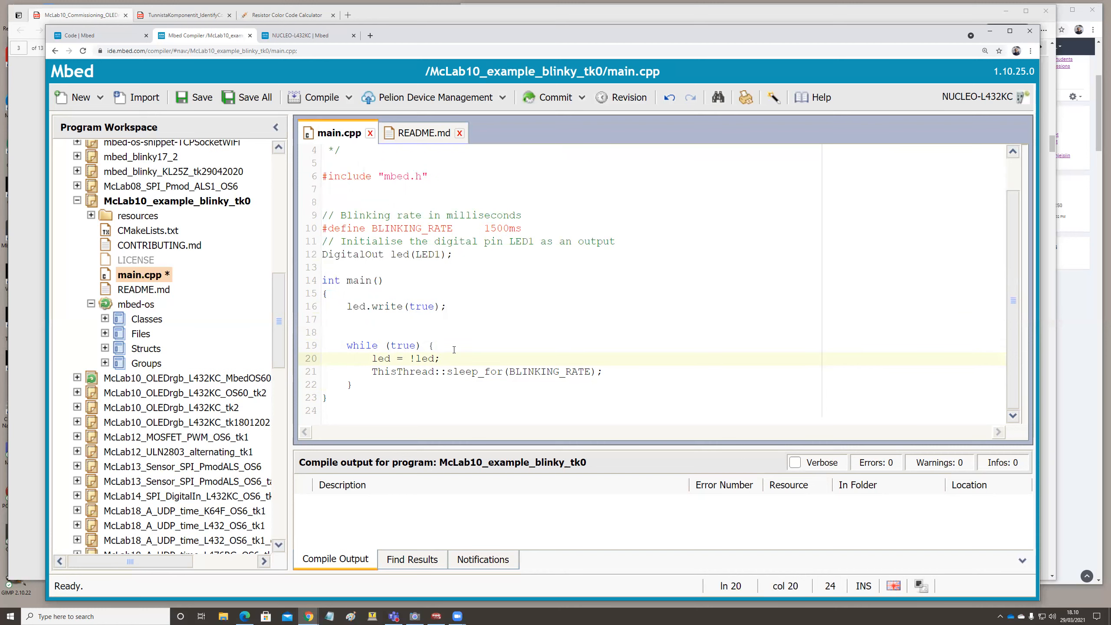
click(438, 357)
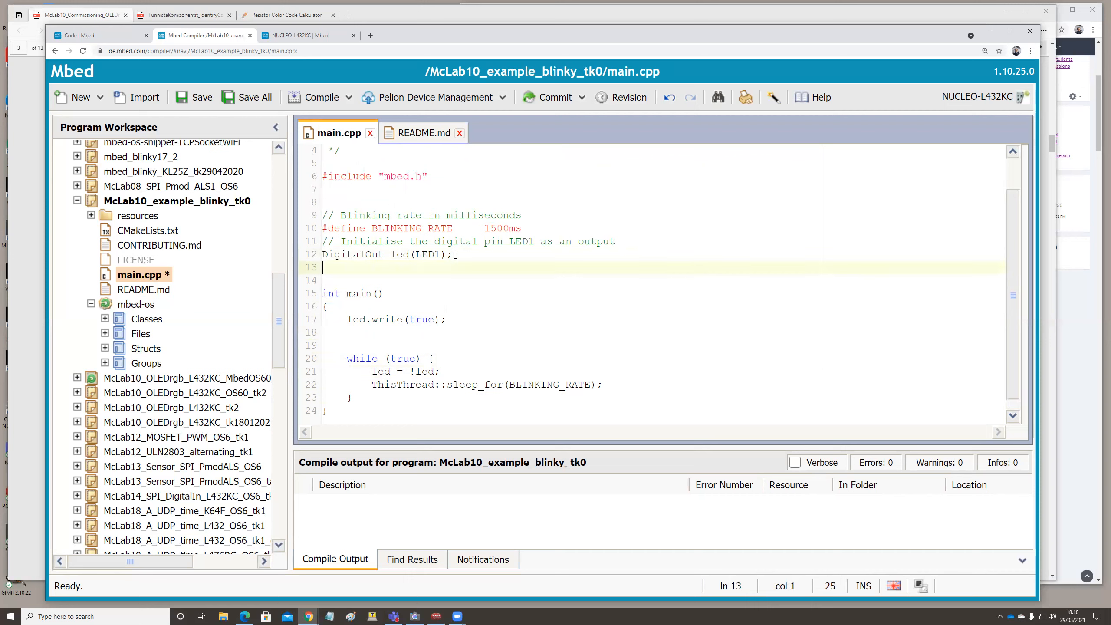
Declare int ledState; below the LED declaration
text(int)
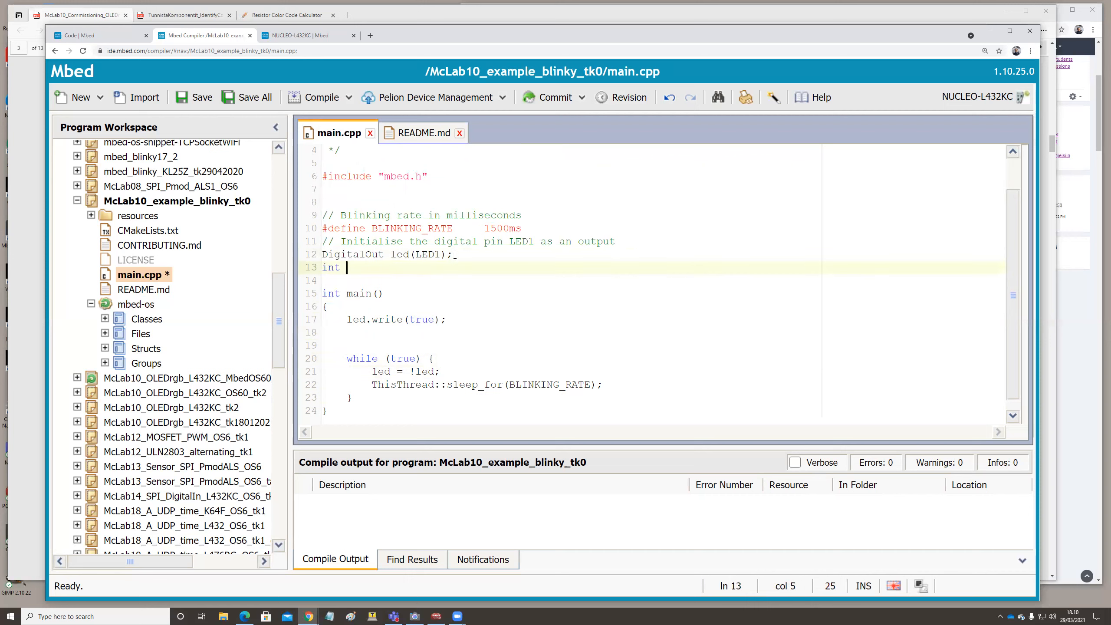
text(led)
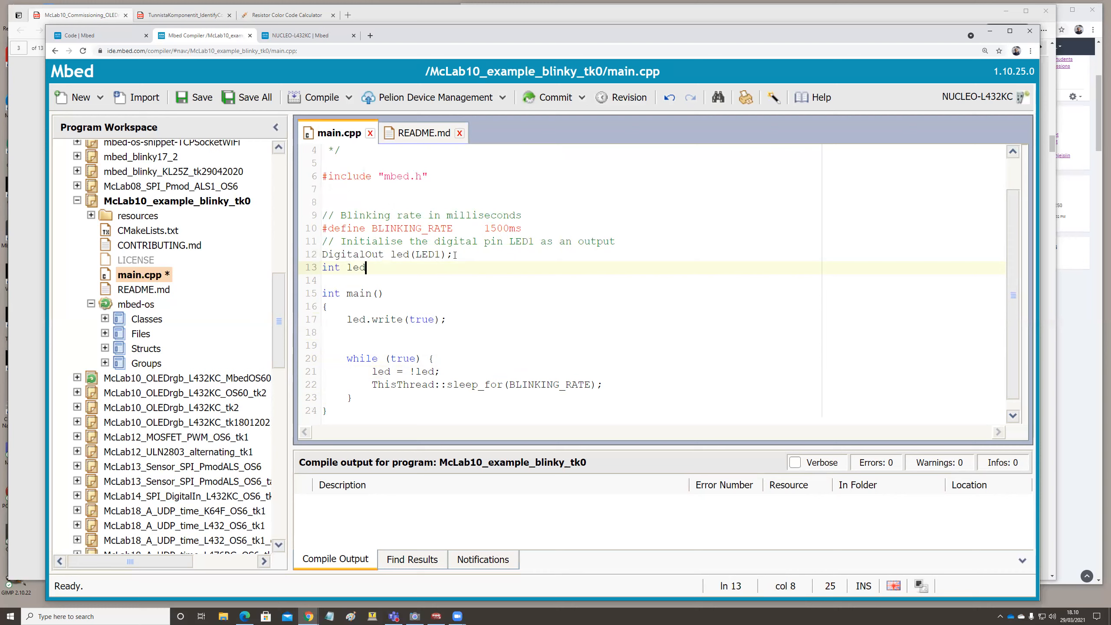
text(Stat)
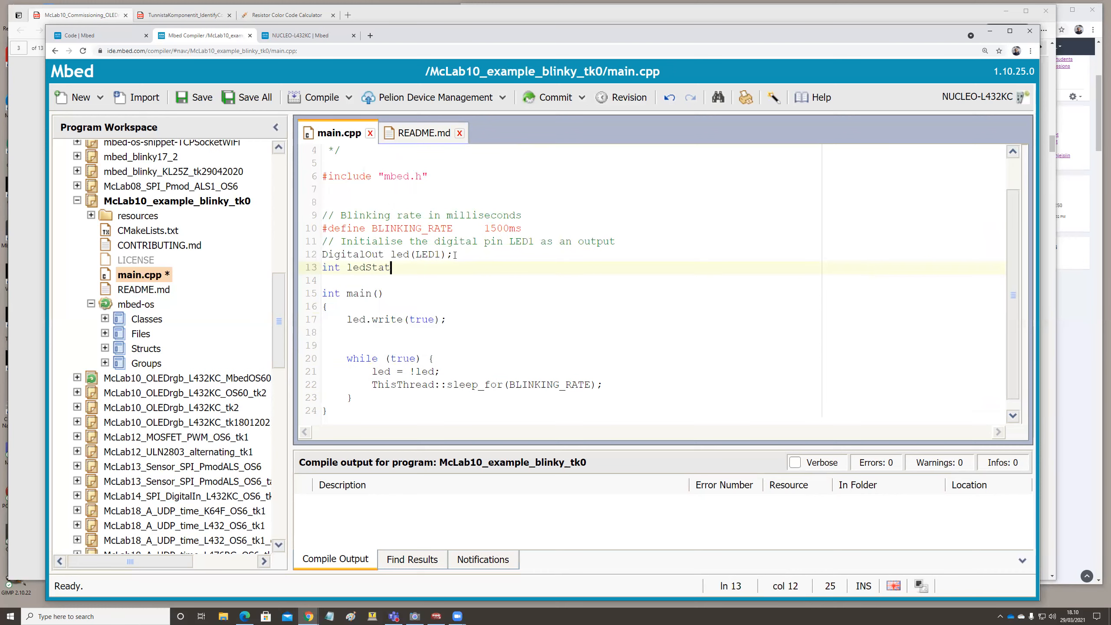
text(e;)
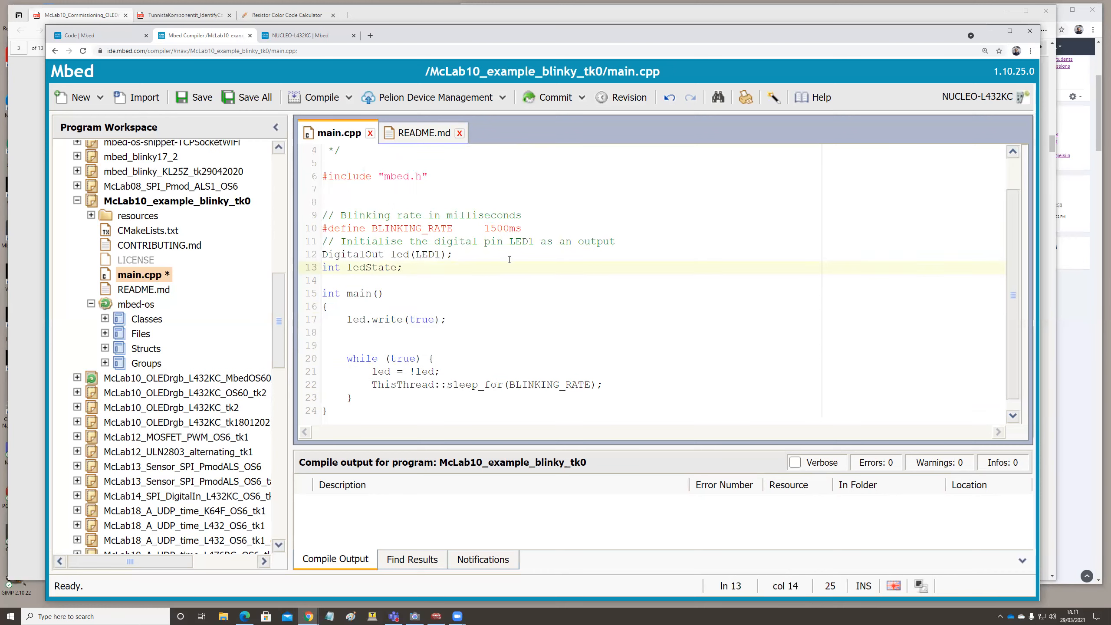
Place the cursor at the start of the while-loop body
click(333, 280)
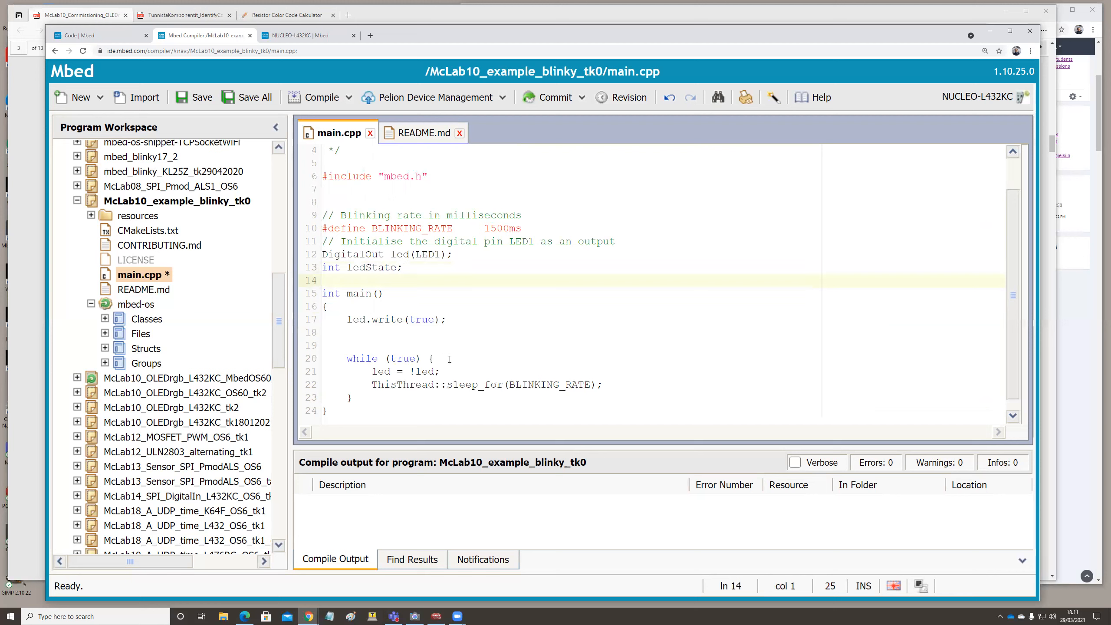
click(439, 371)
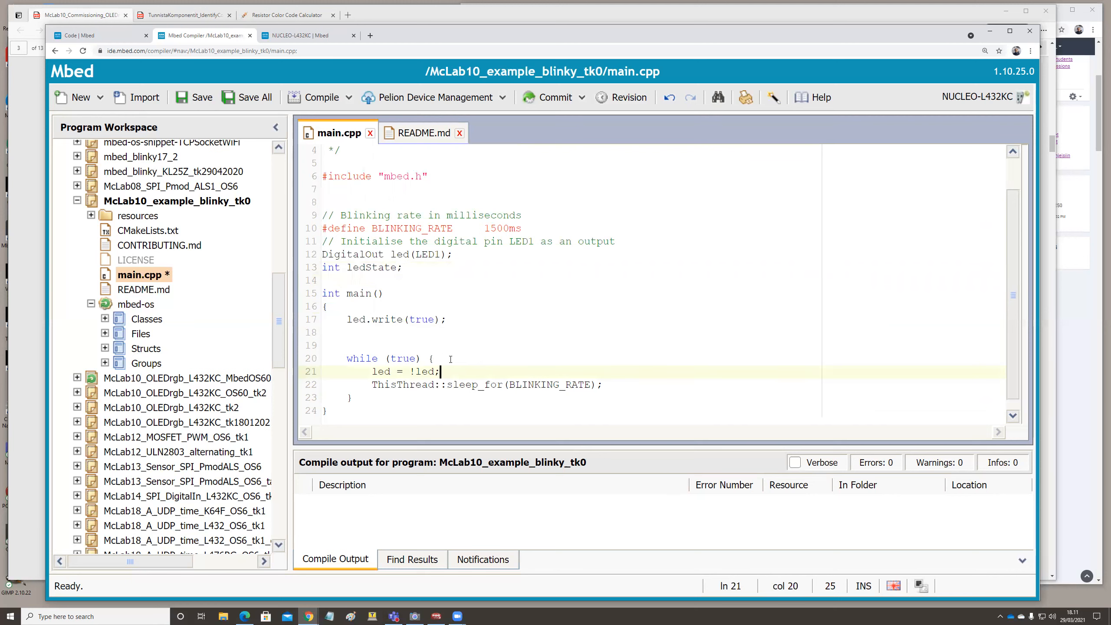
click(433, 357)
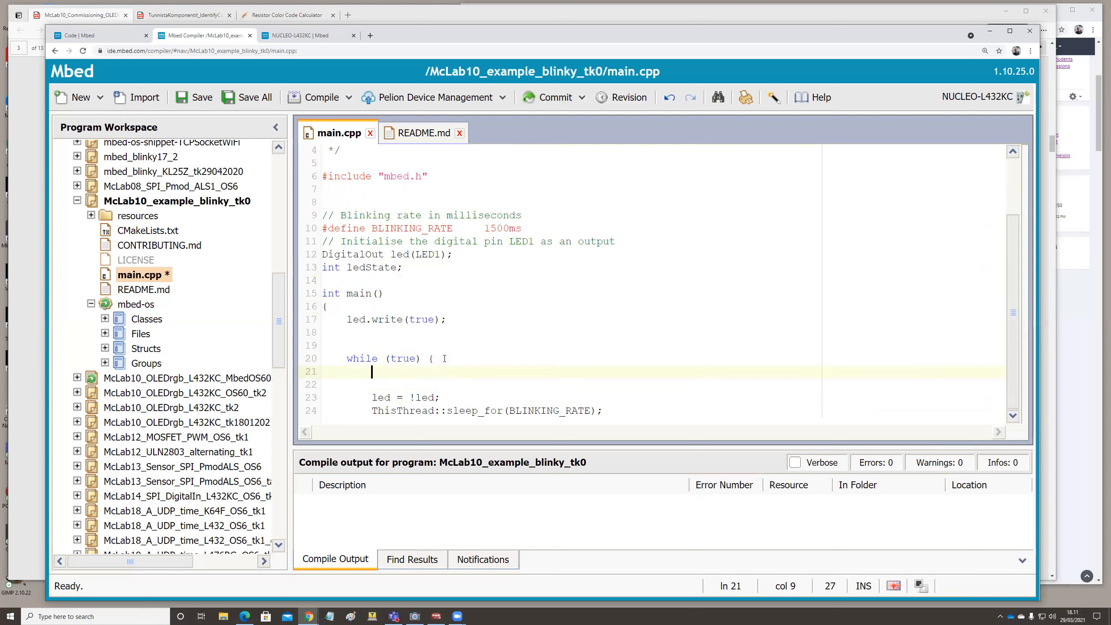
Add the line ledState = led.read(); at the top of the loop
key(enter)
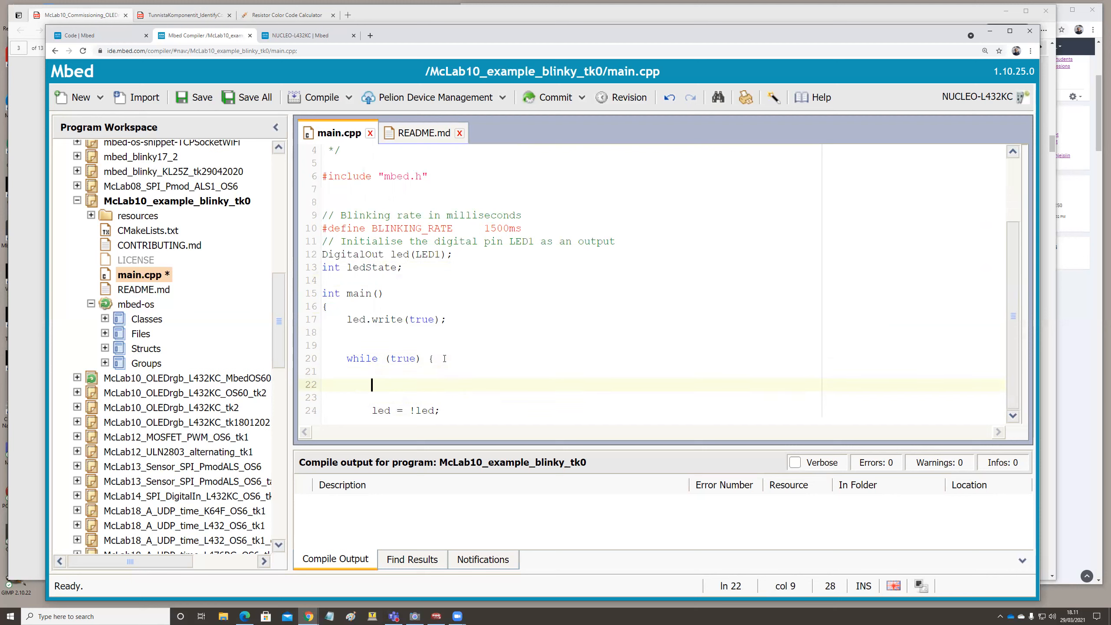
text(led)
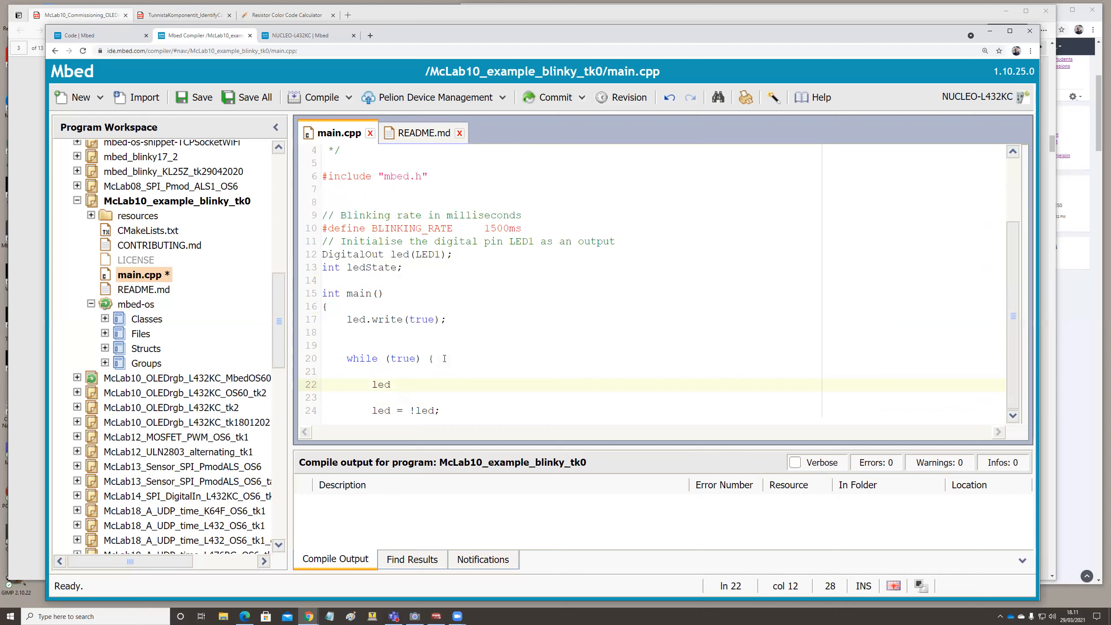
text(State)
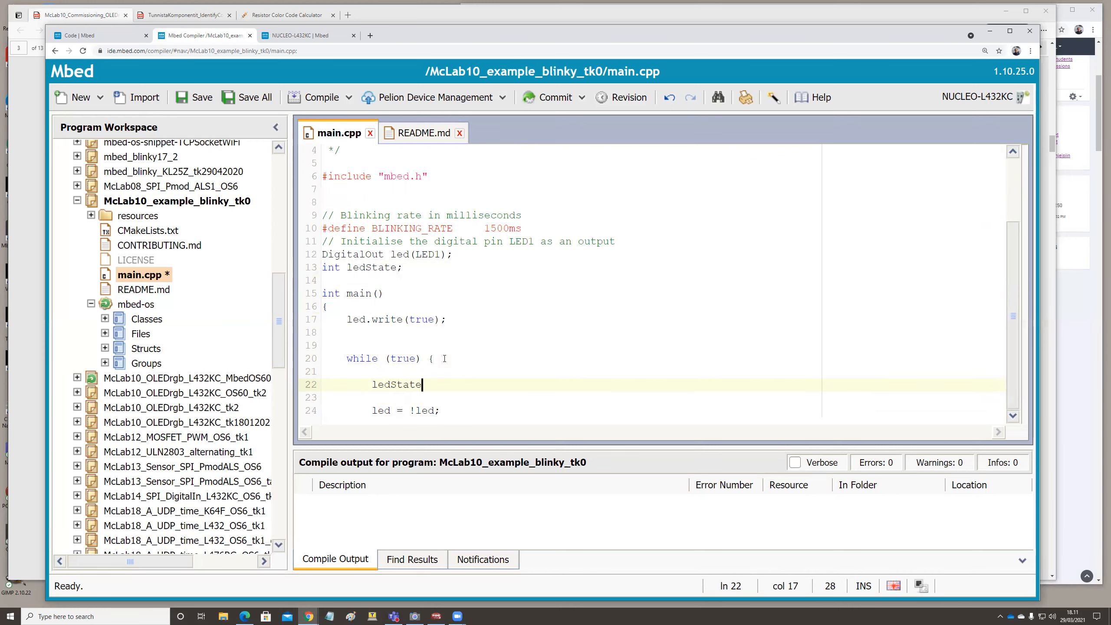
text(=)
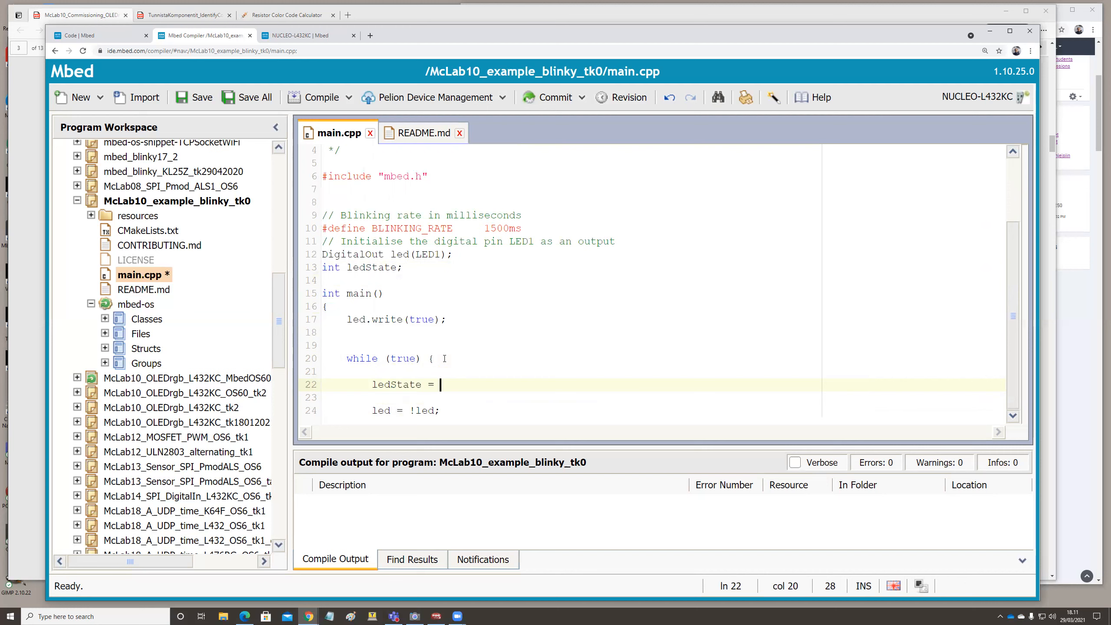
mouse_move(369, 254)
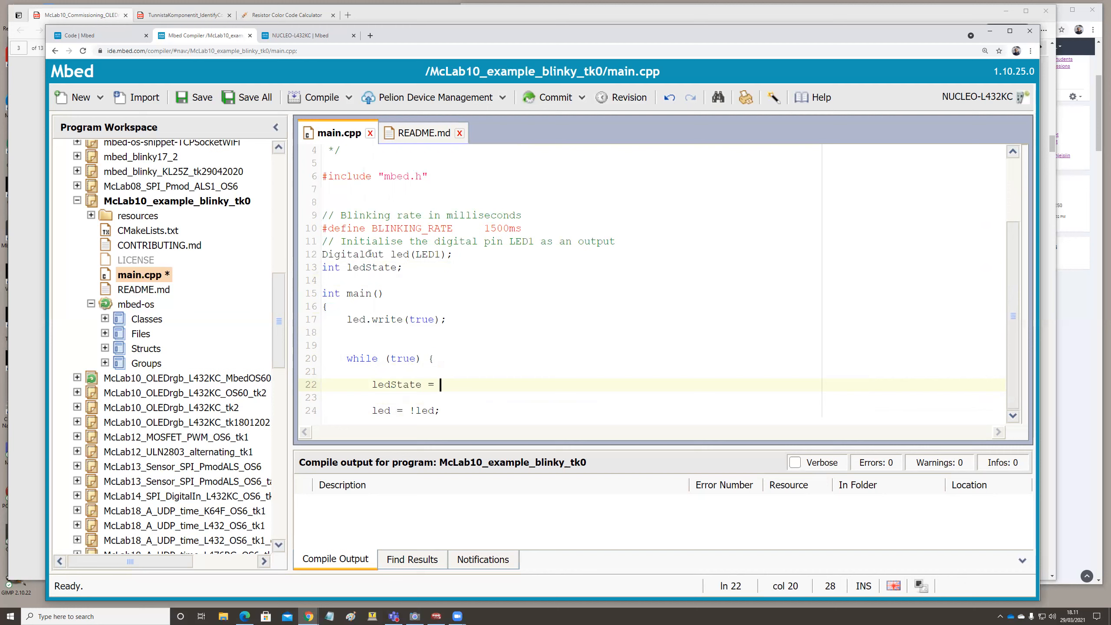
double_click(353, 254)
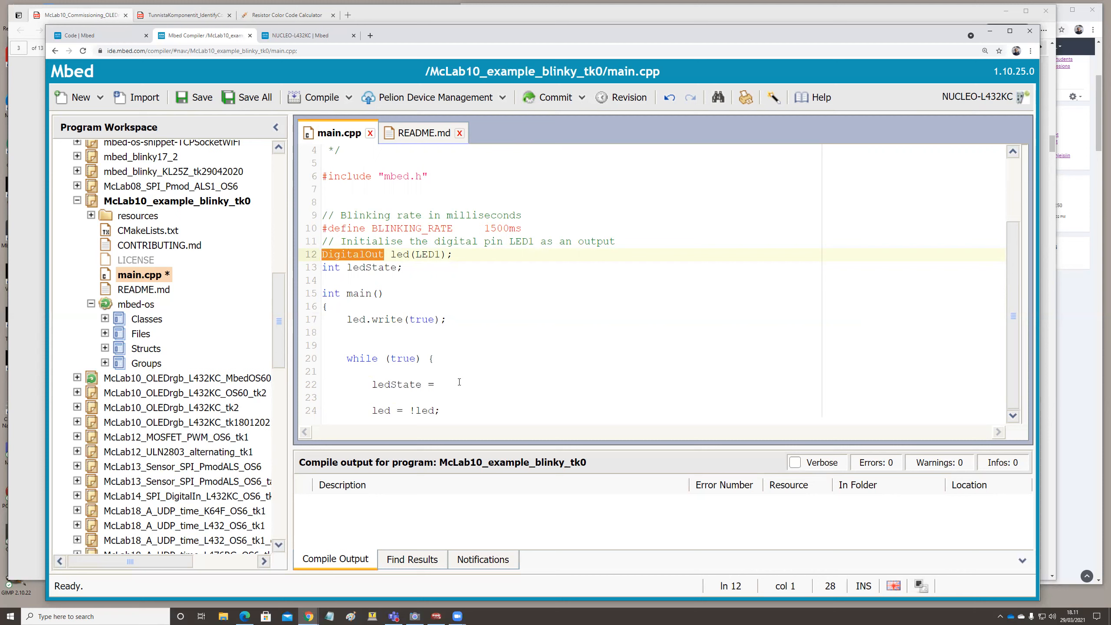
text(1)
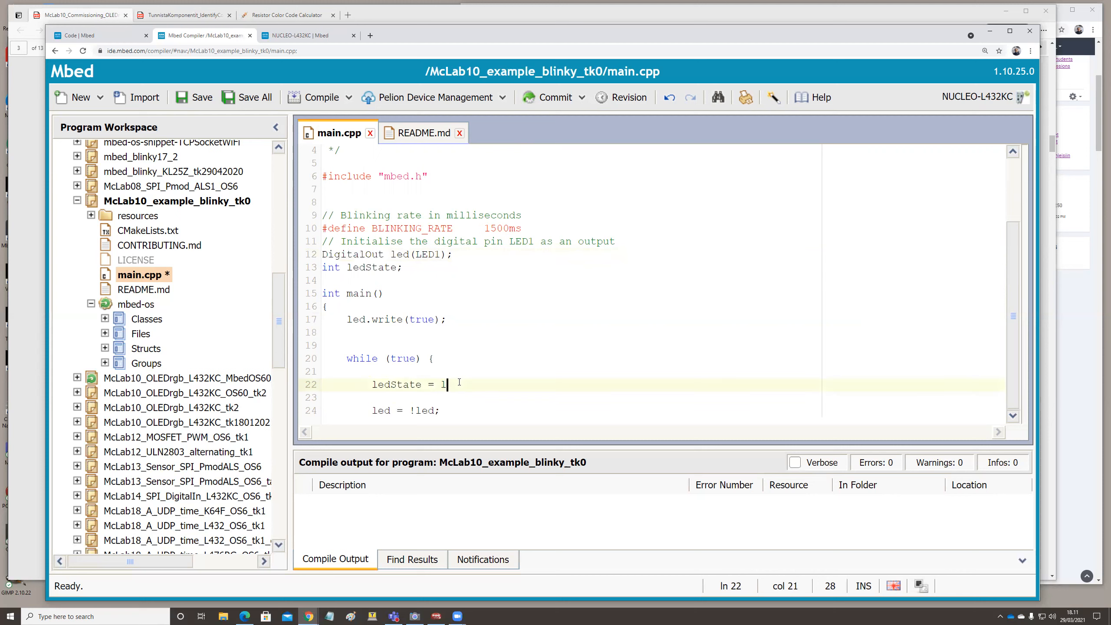
text(ed.r)
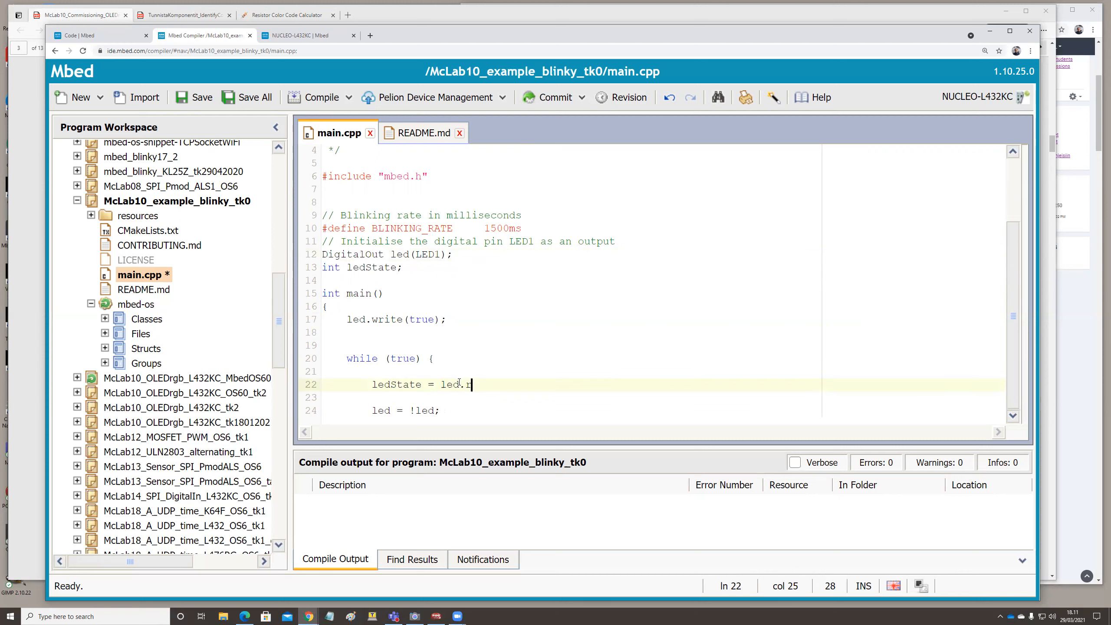
text(ead())
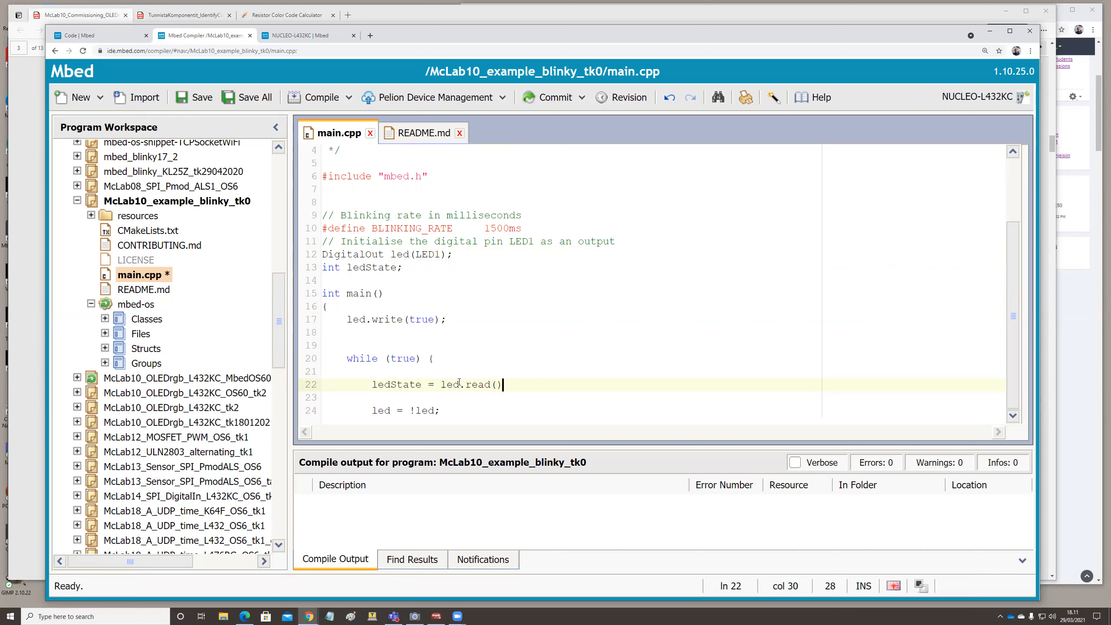
text(;)
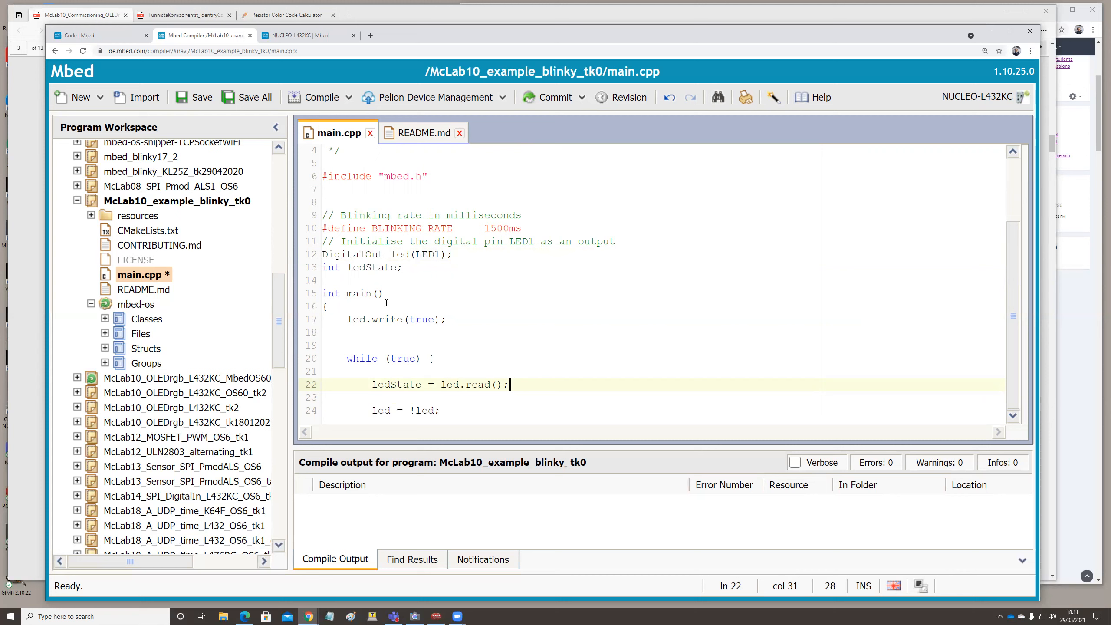
double_click(421, 319)
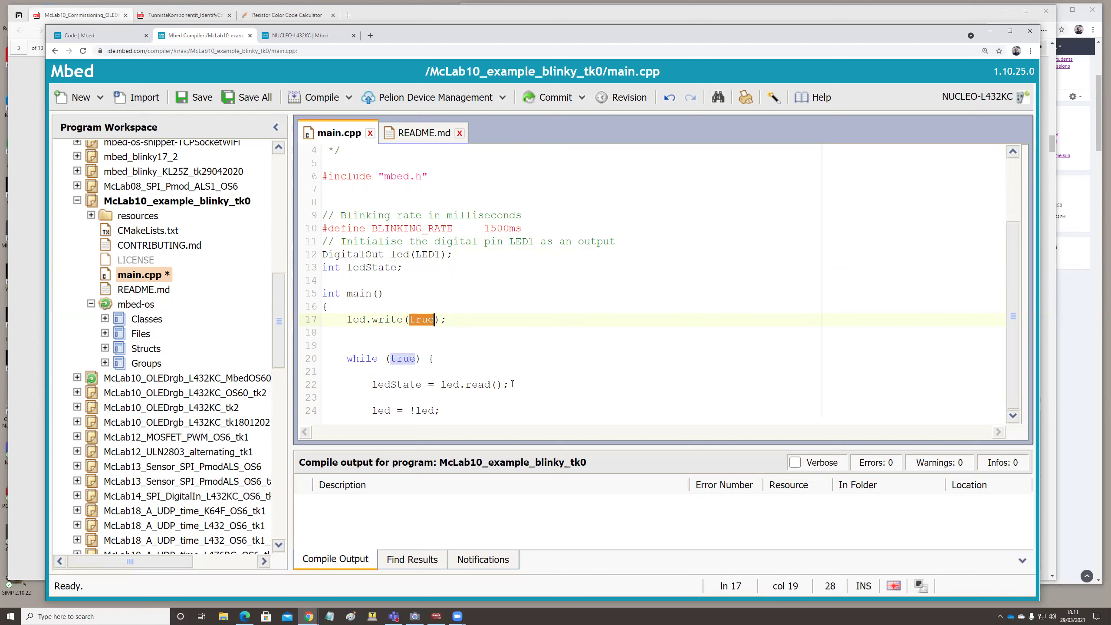
Add led.write(!ledState); after the read line
click(507, 384)
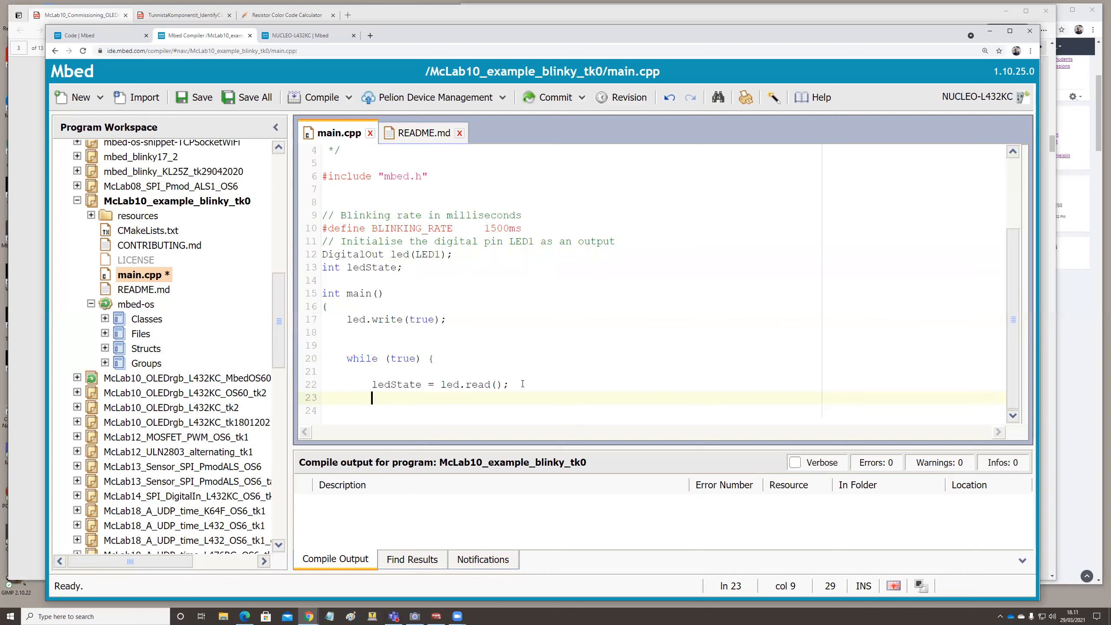
text(led)
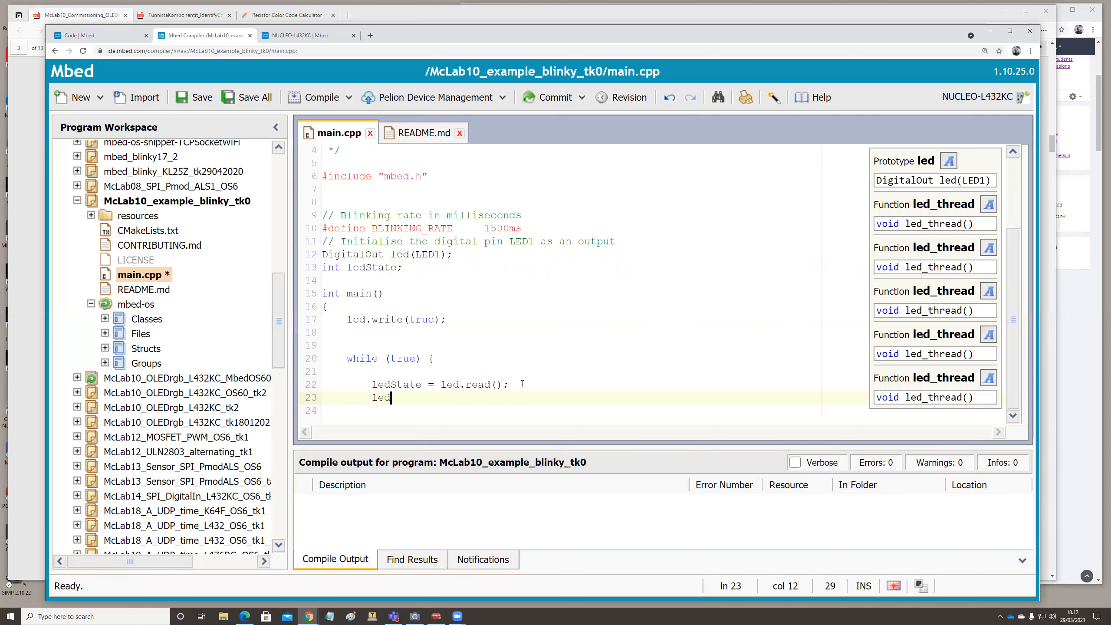
text(.wir)
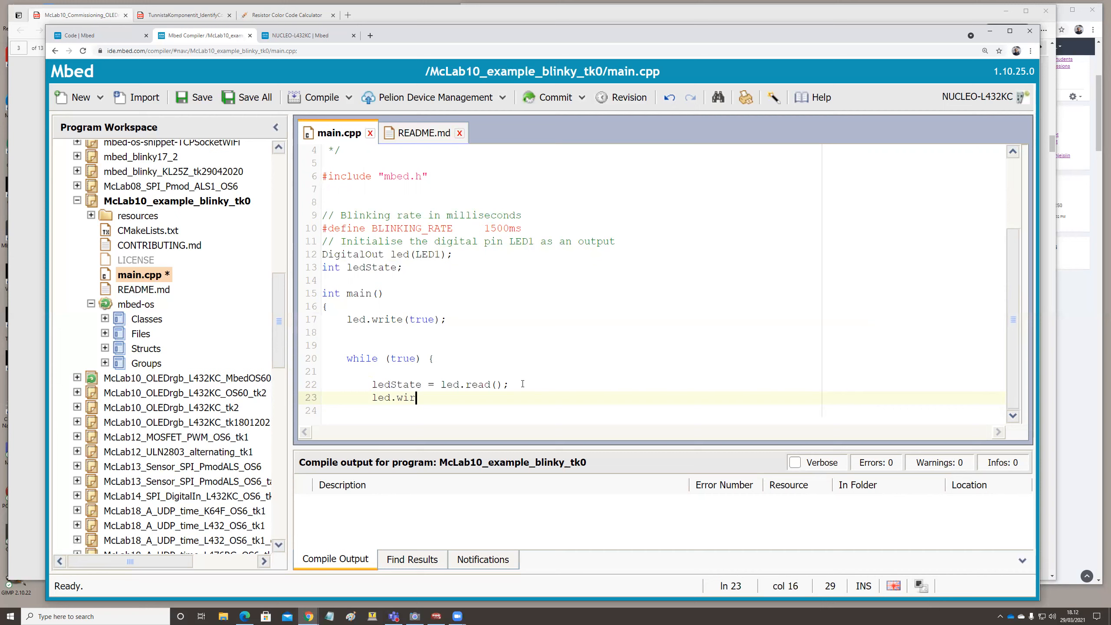
text(te)
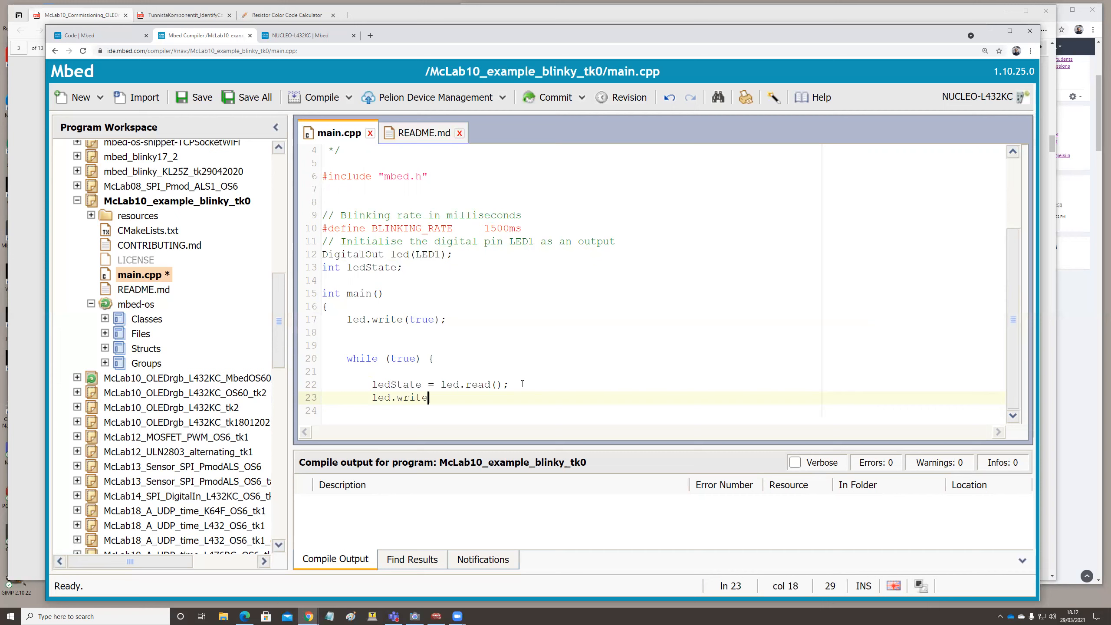
text(()
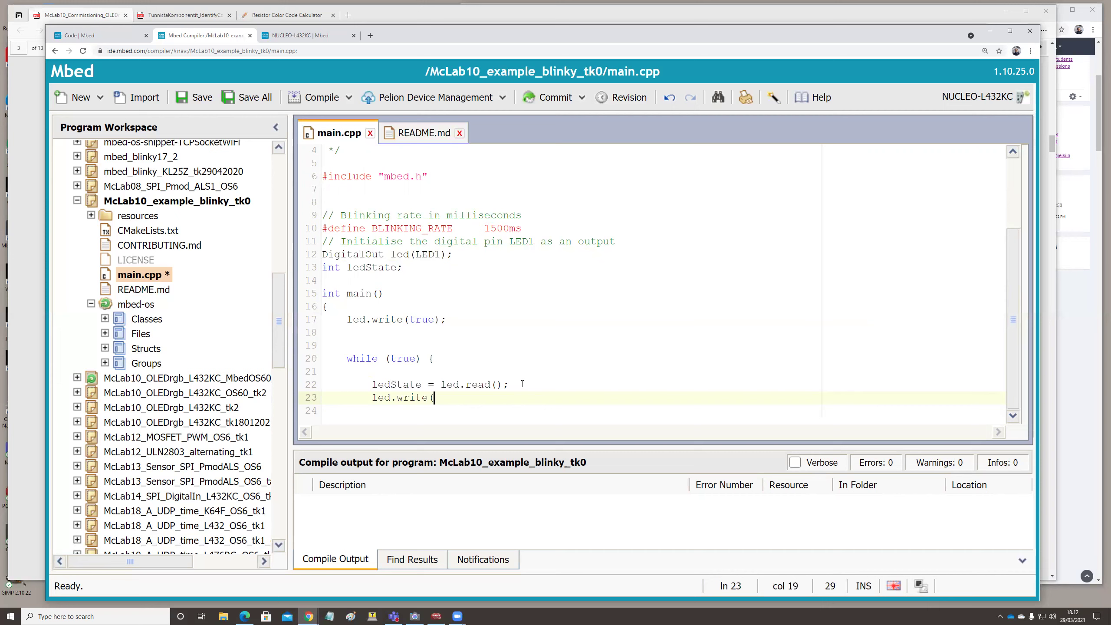
mouse_move(522, 386)
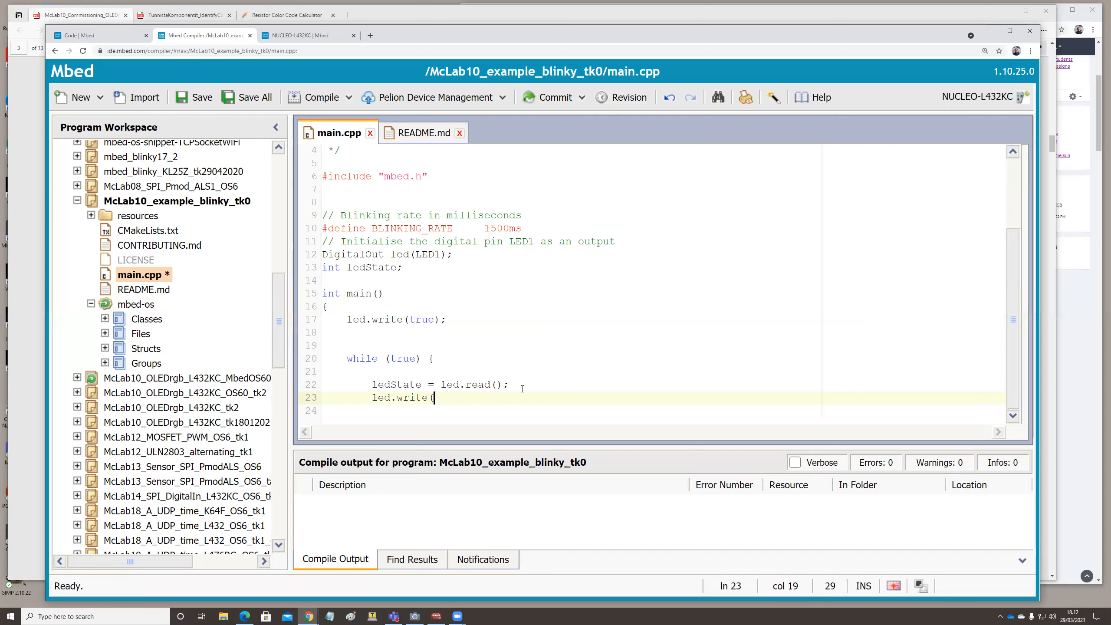
text(!)
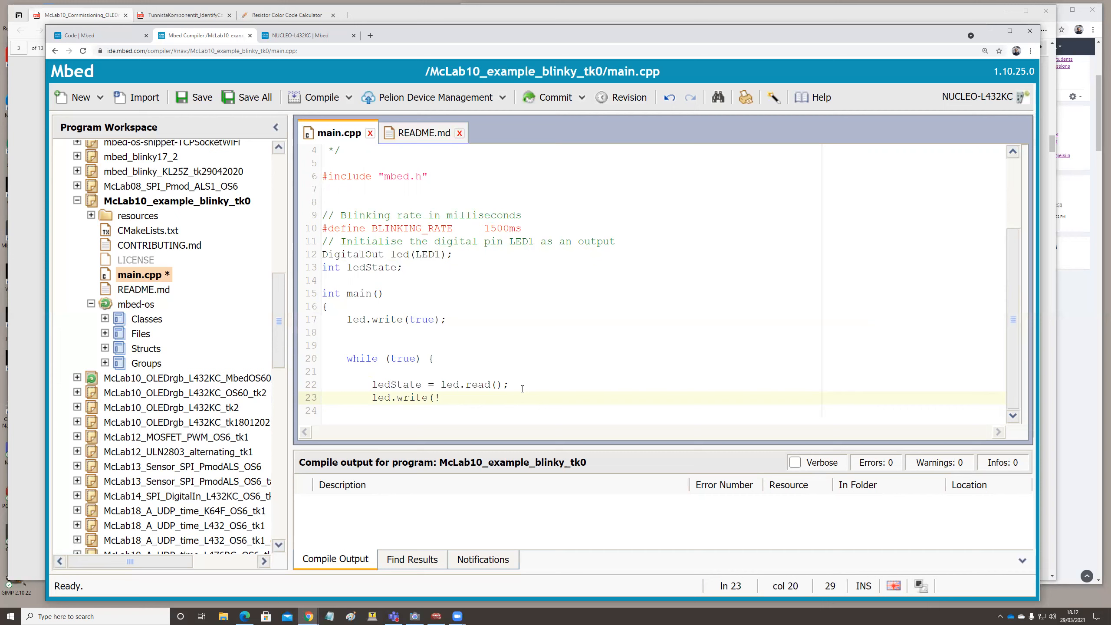
text(ledState))
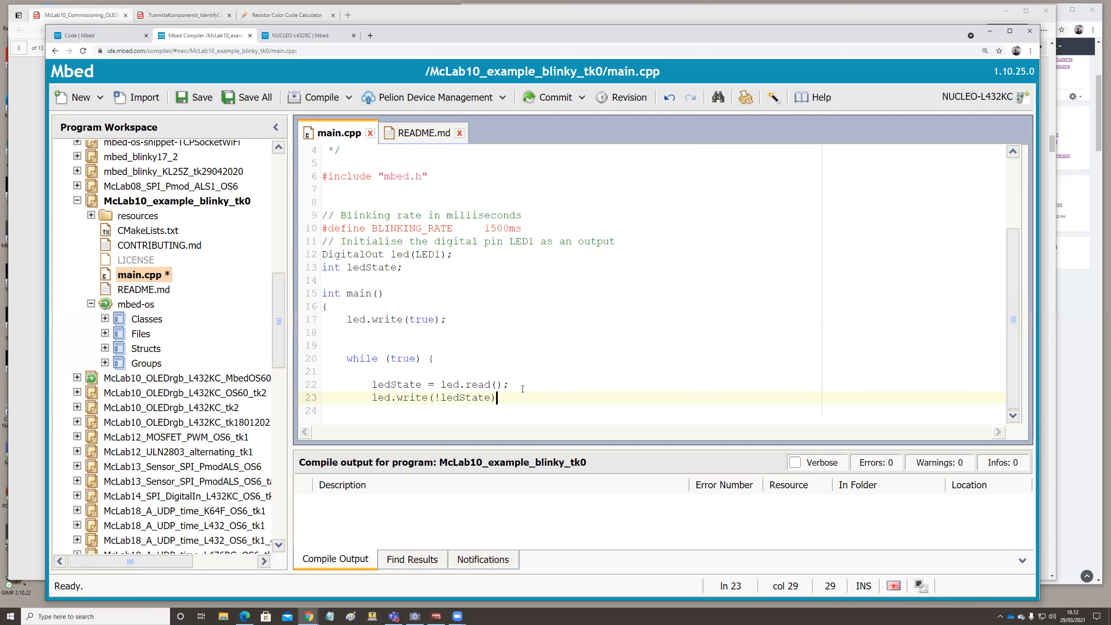
text(;)
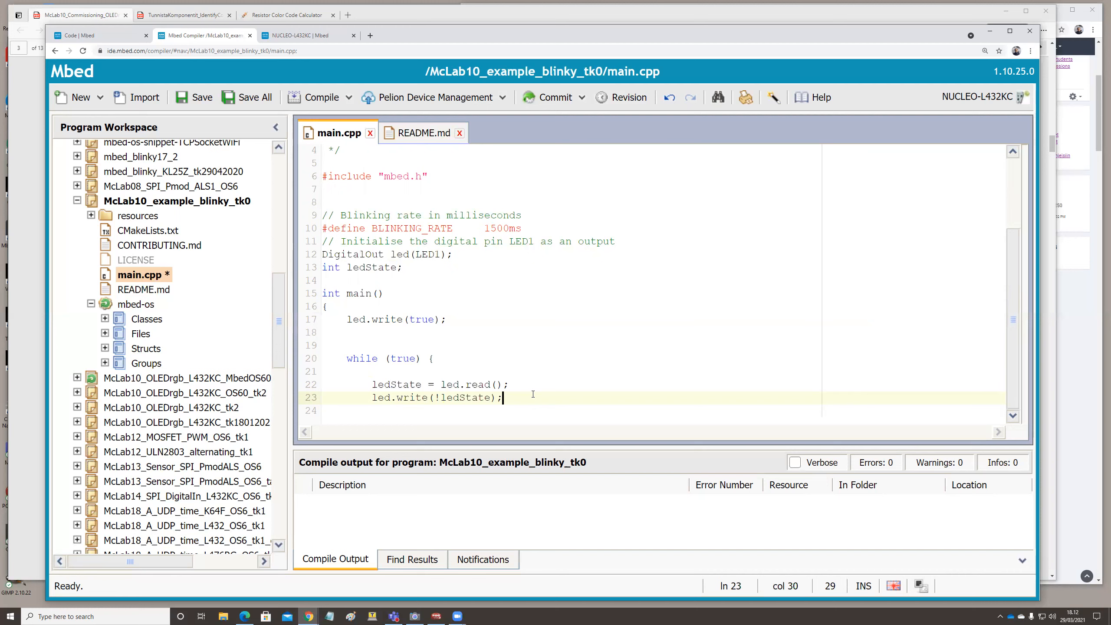
Delete the old led = !led; toggle line
scroll(down, 3)
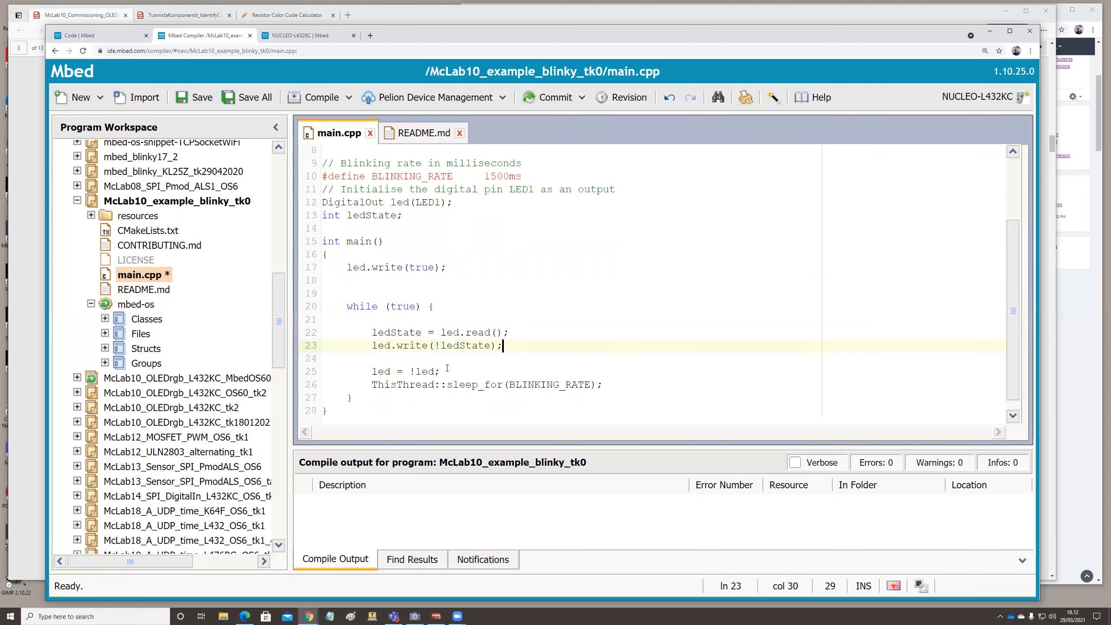
double_click(404, 371)
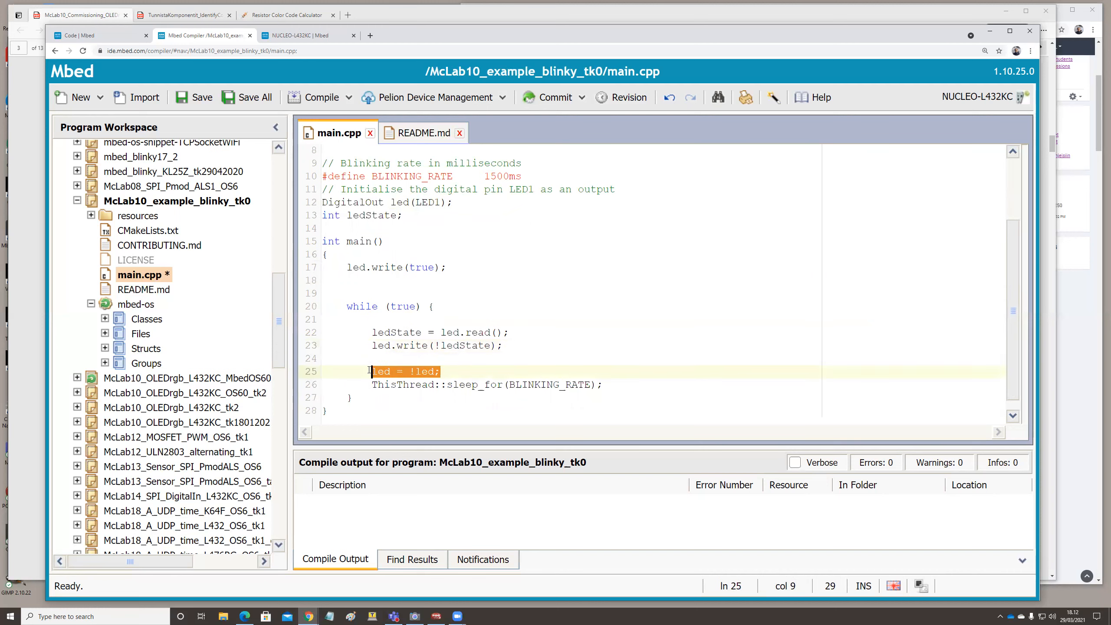
key(Delete)
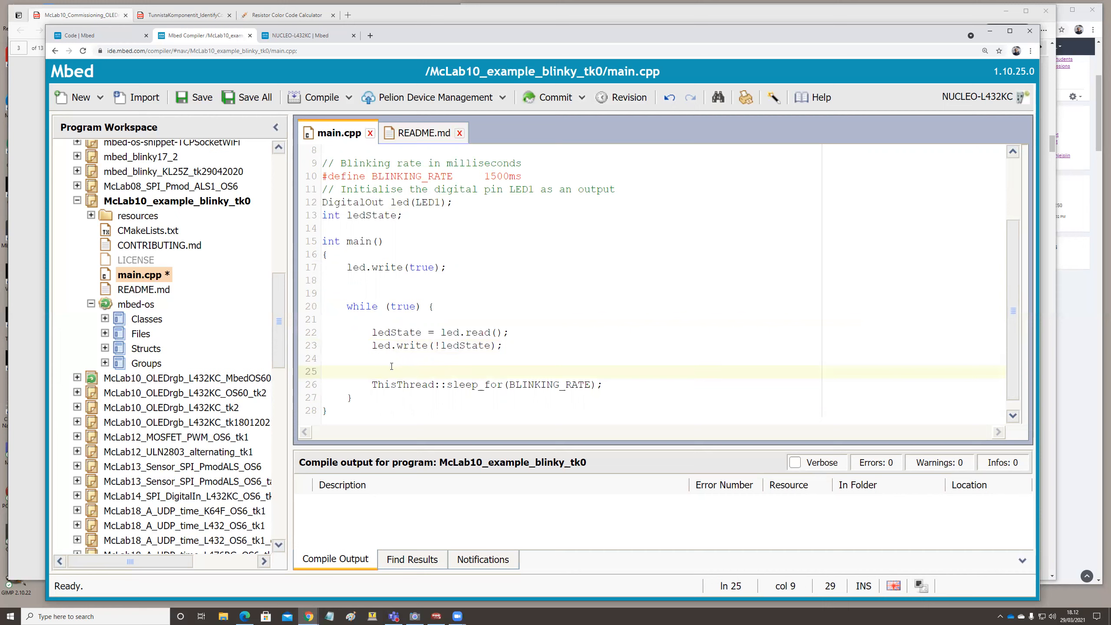
mouse_move(446, 353)
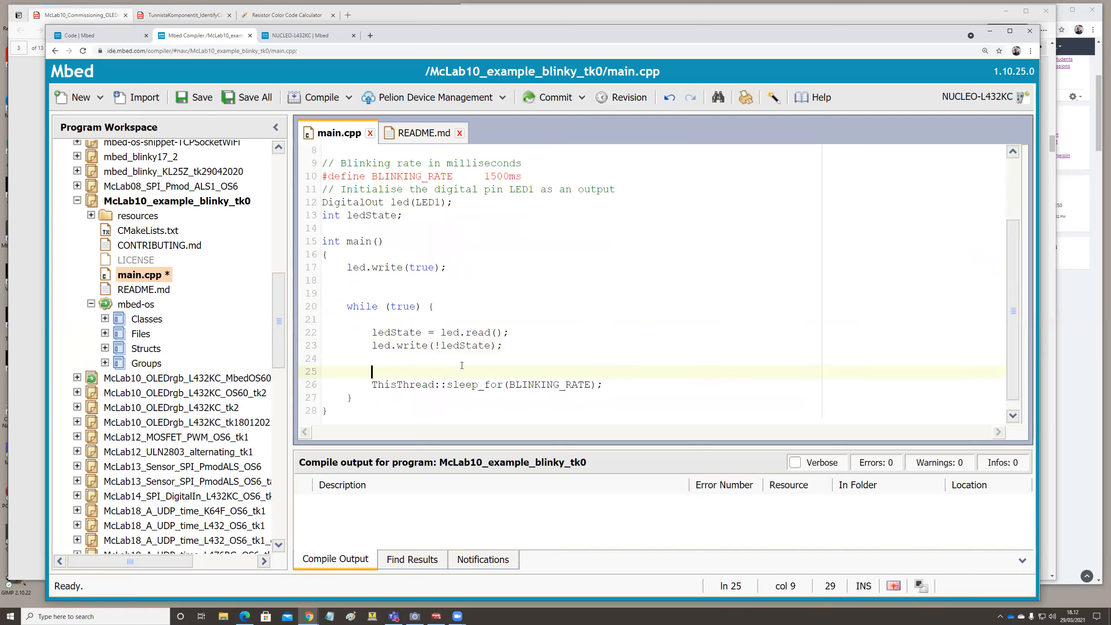
mouse_move(436, 305)
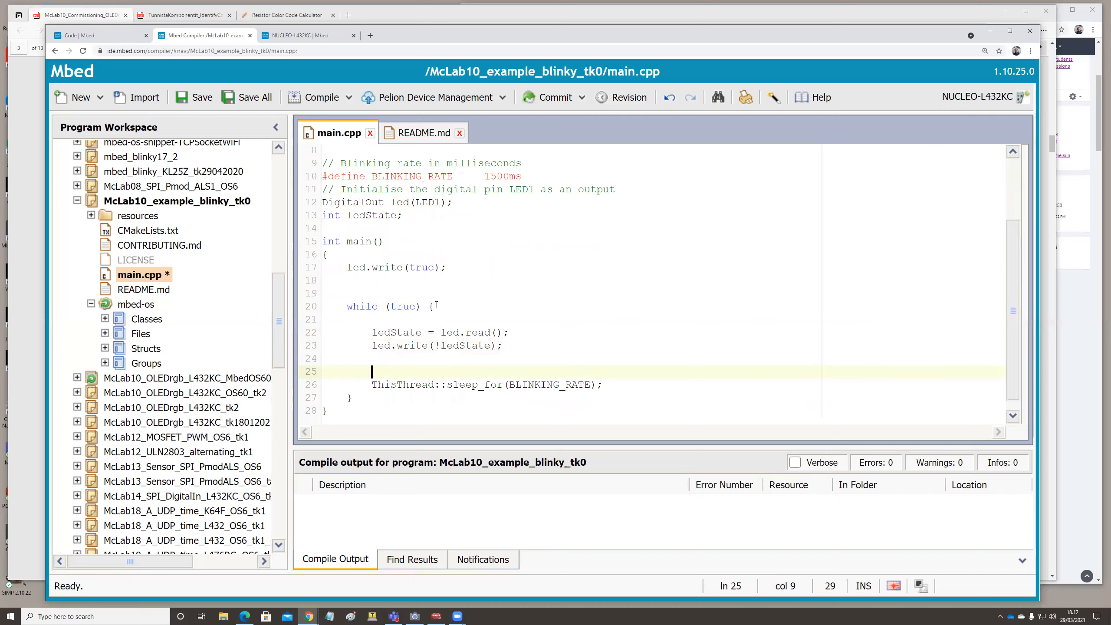
mouse_move(321, 97)
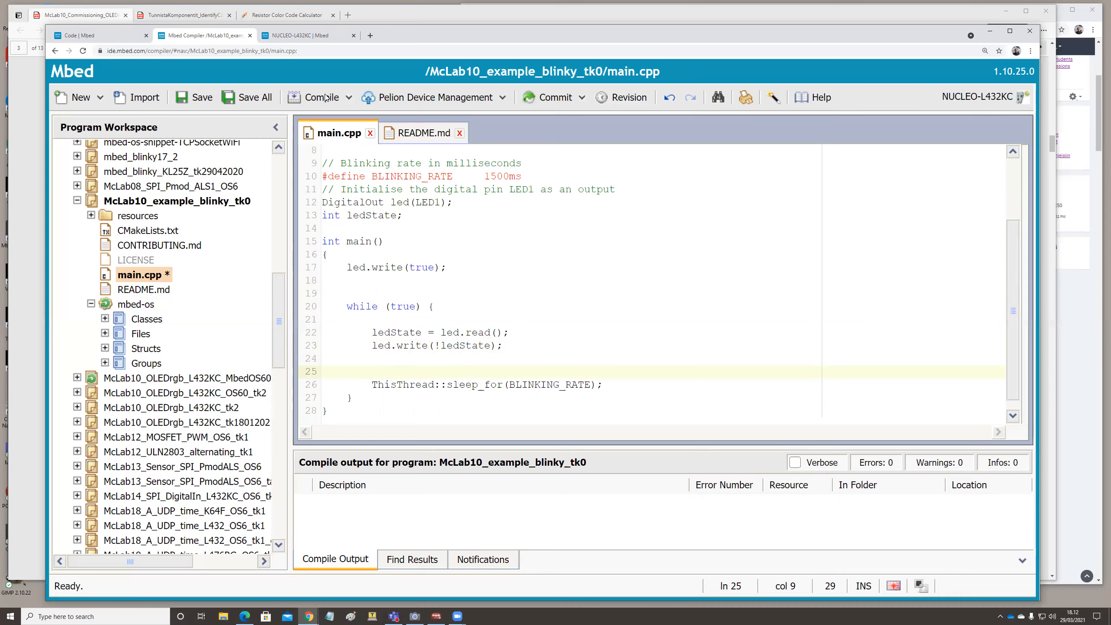
click(200, 98)
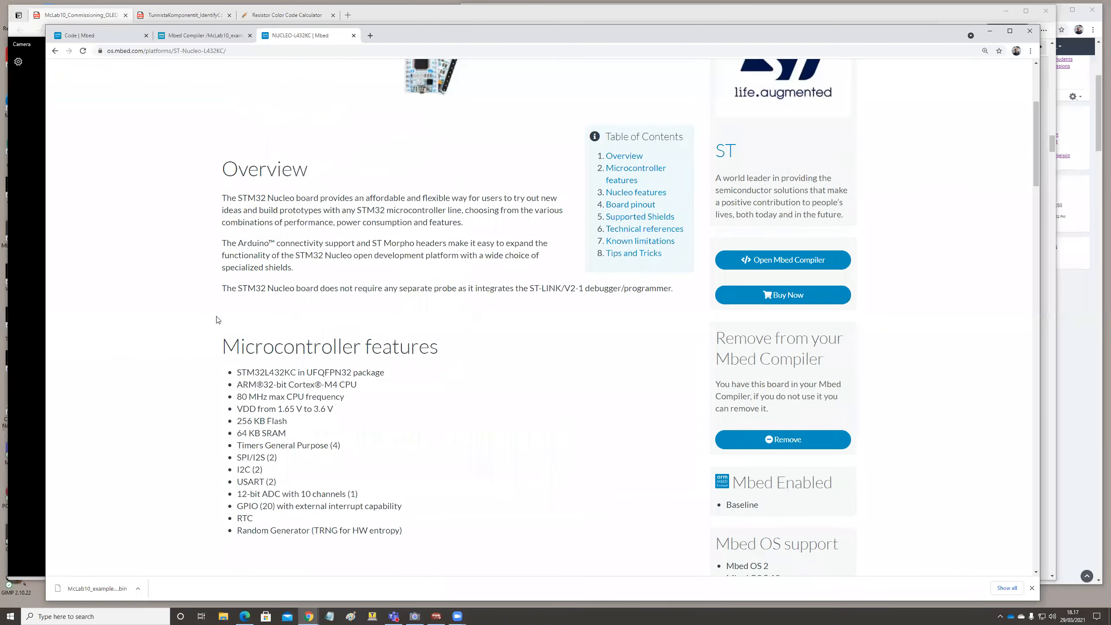
Scroll the NUCLEO-L432KC page down to the Arduino-Nano header pinout diagram
scroll(up, 3)
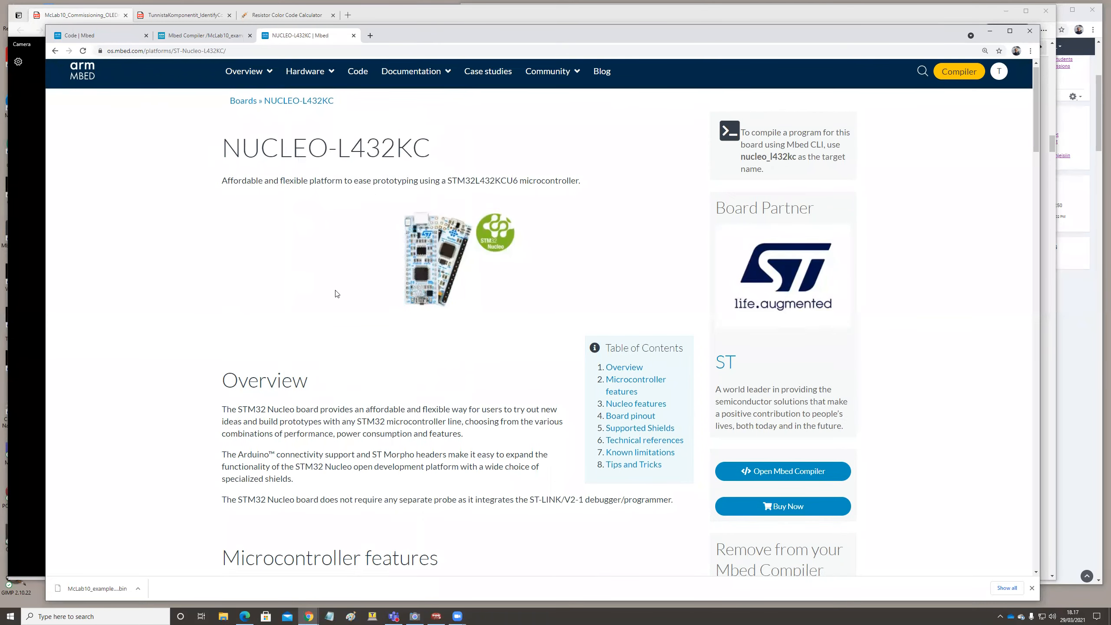
scroll(down, 3)
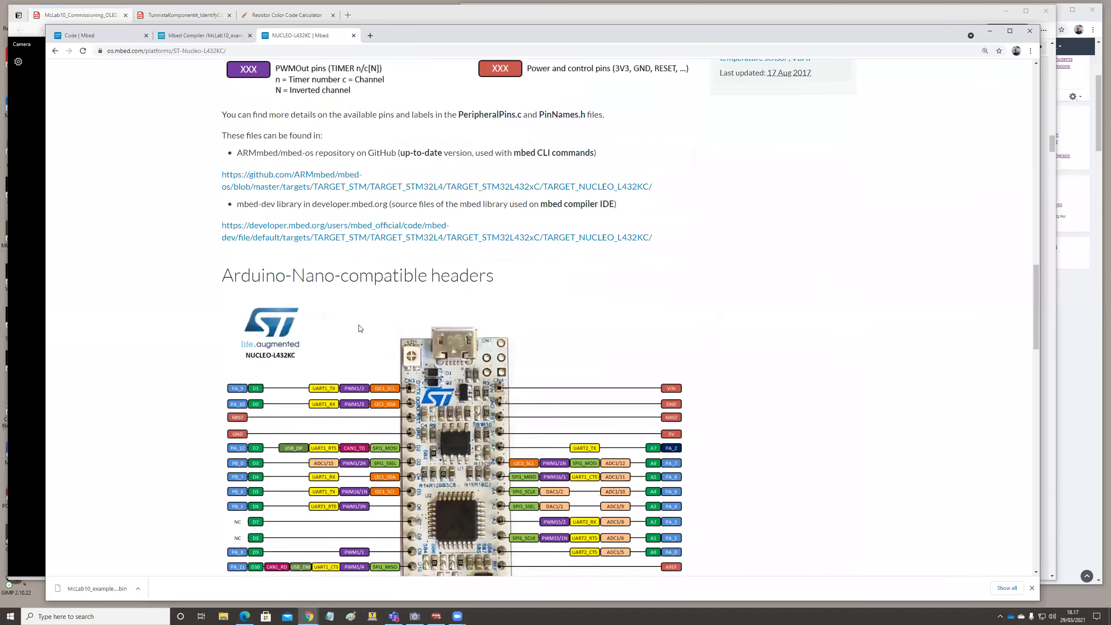
scroll(down, 3)
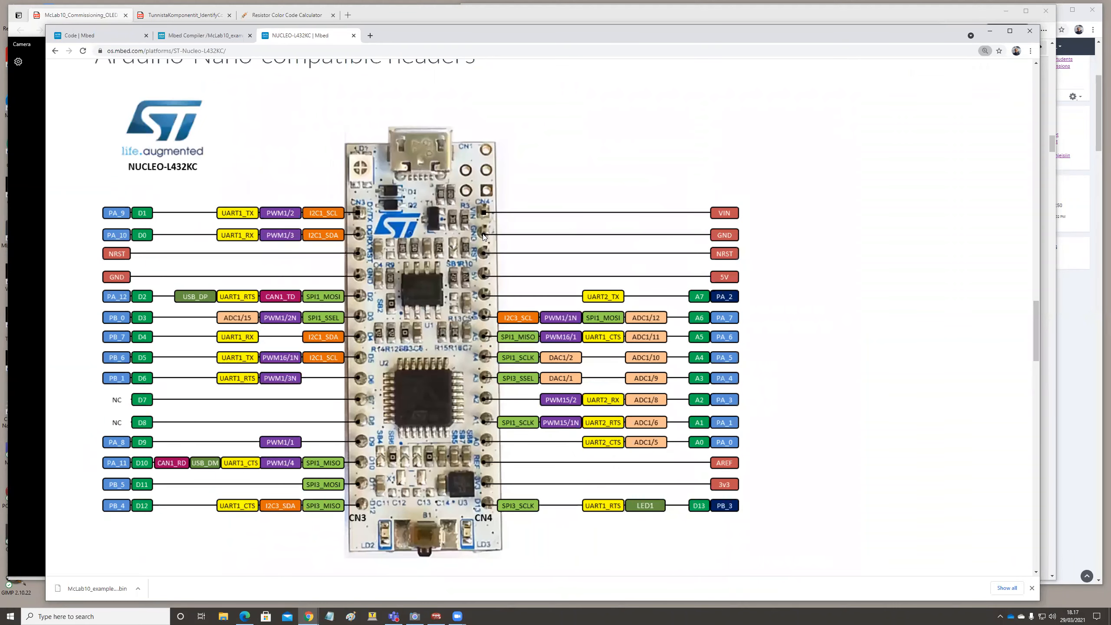
mouse_move(485, 237)
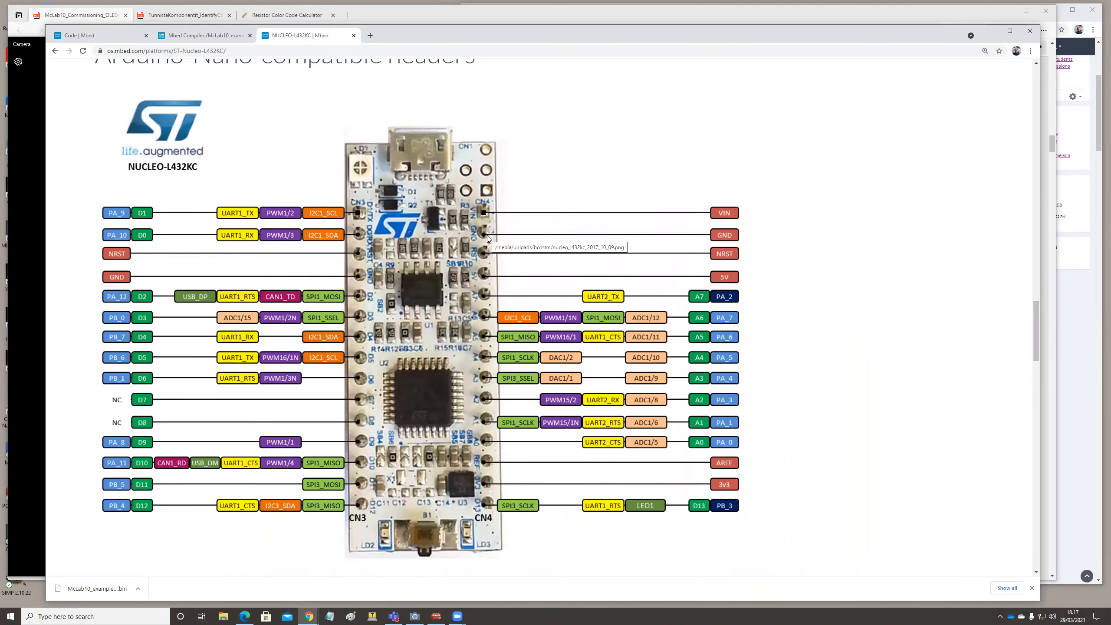
mouse_move(361, 320)
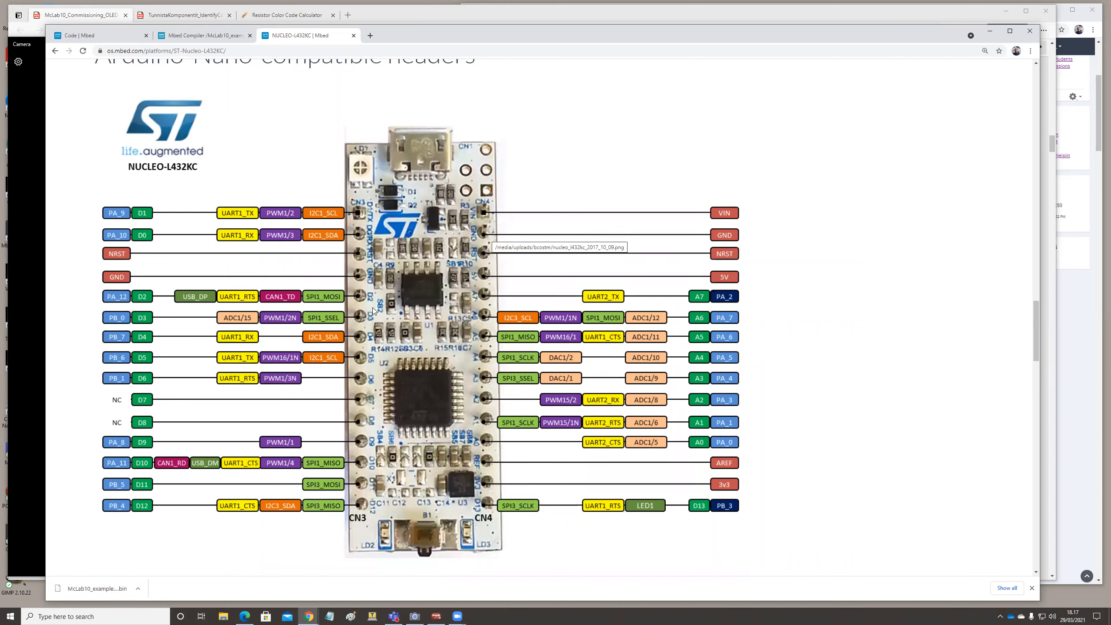
mouse_move(343, 316)
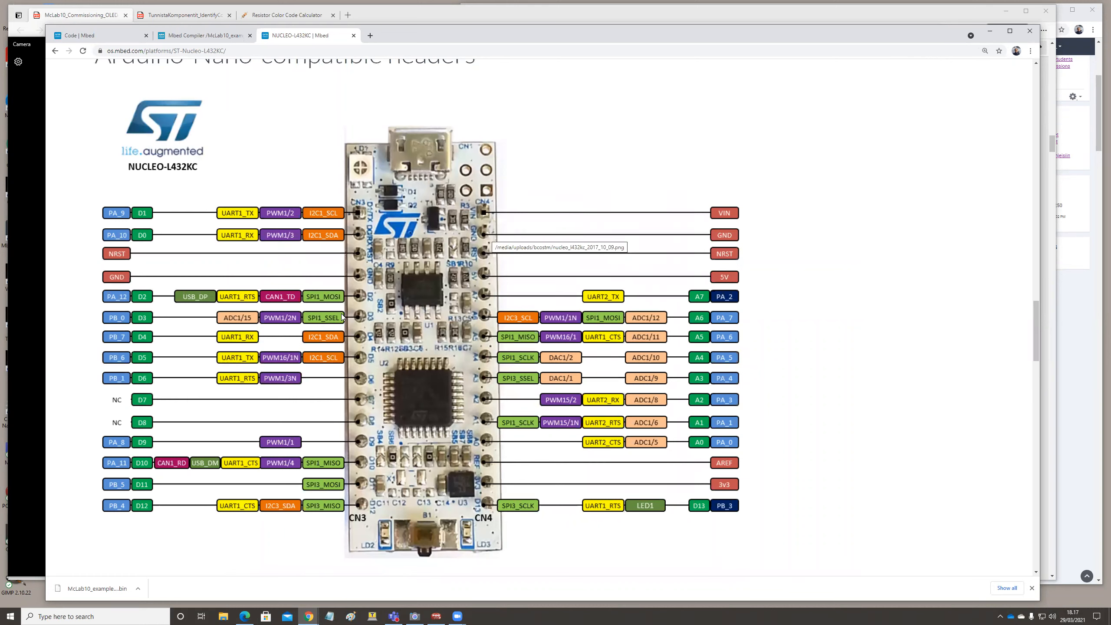
mouse_move(488, 239)
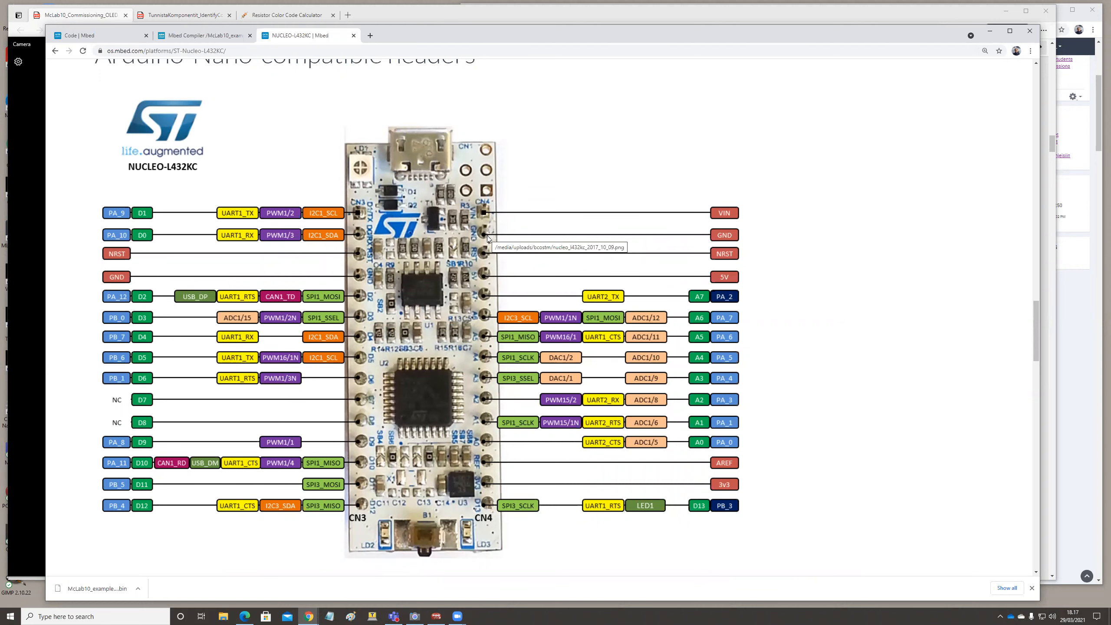
mouse_move(563, 201)
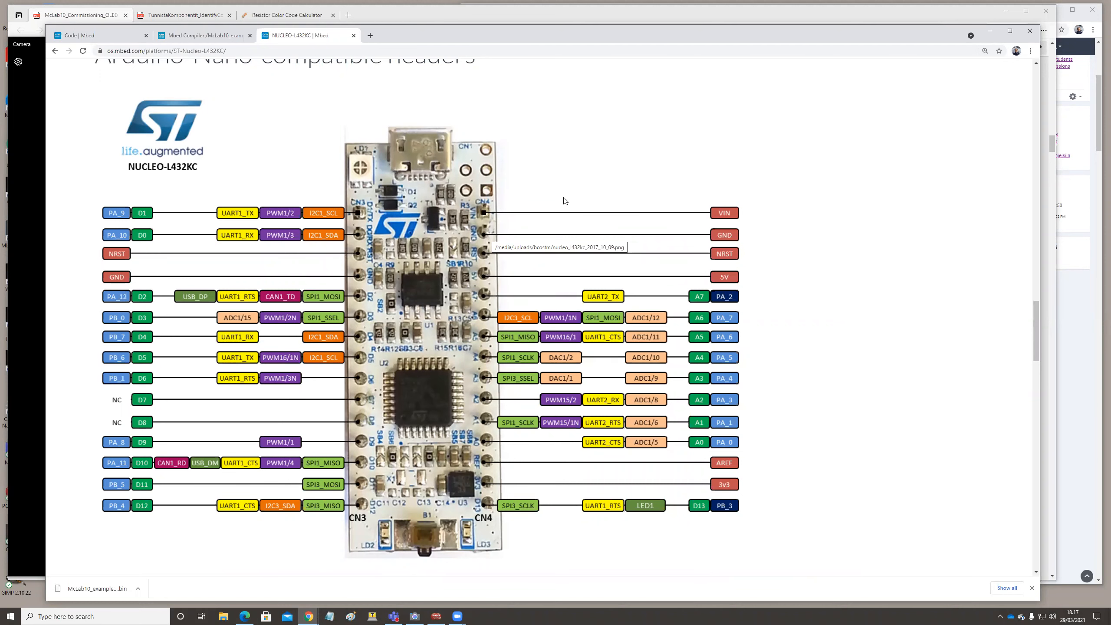
mouse_move(269, 130)
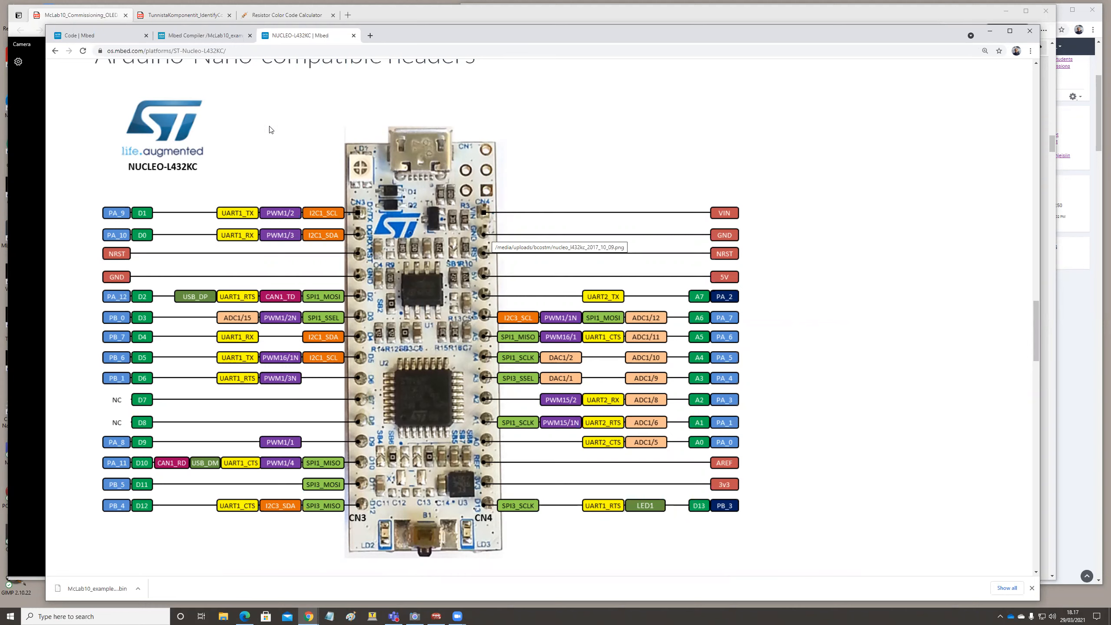
mouse_move(263, 140)
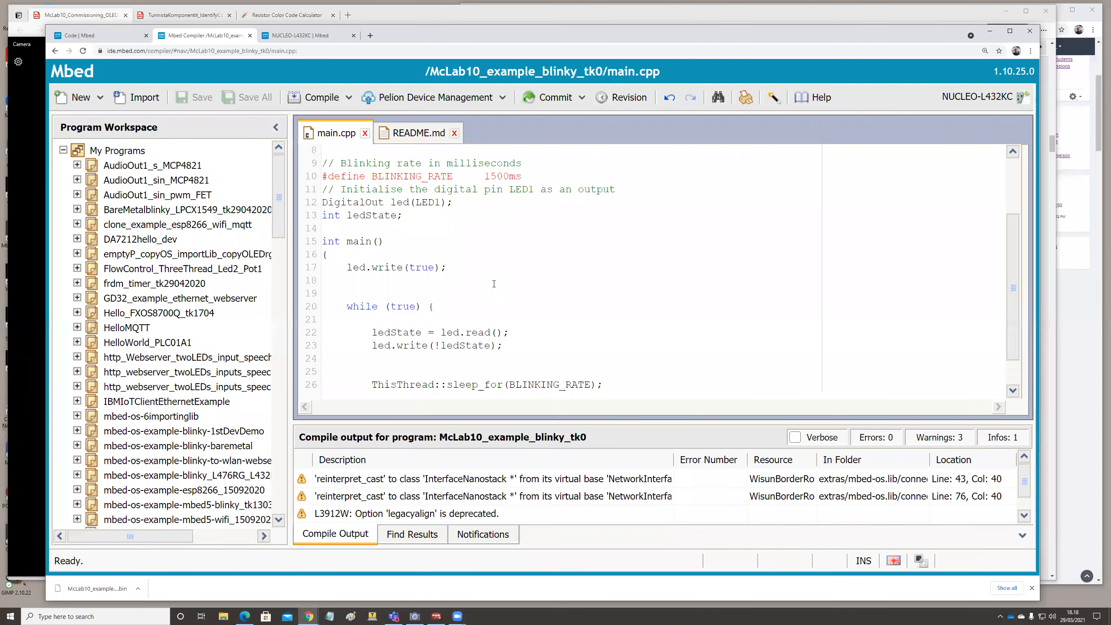
mouse_move(515, 248)
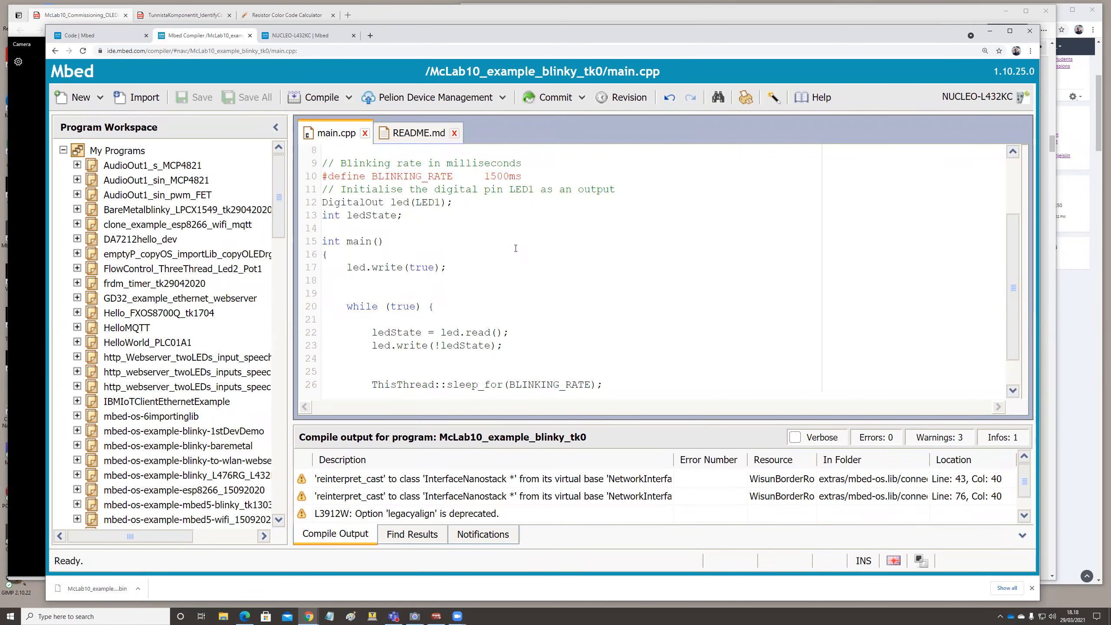
mouse_move(515, 287)
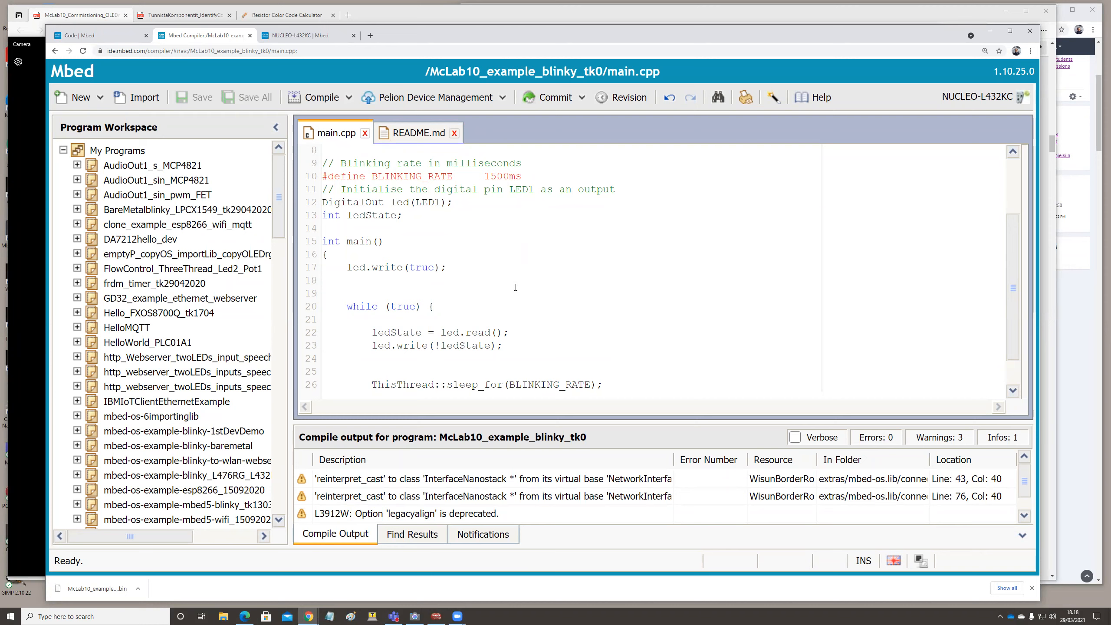
Scroll main.cpp back up to the DigitalOut led(LED1) declaration
scroll(up, 3)
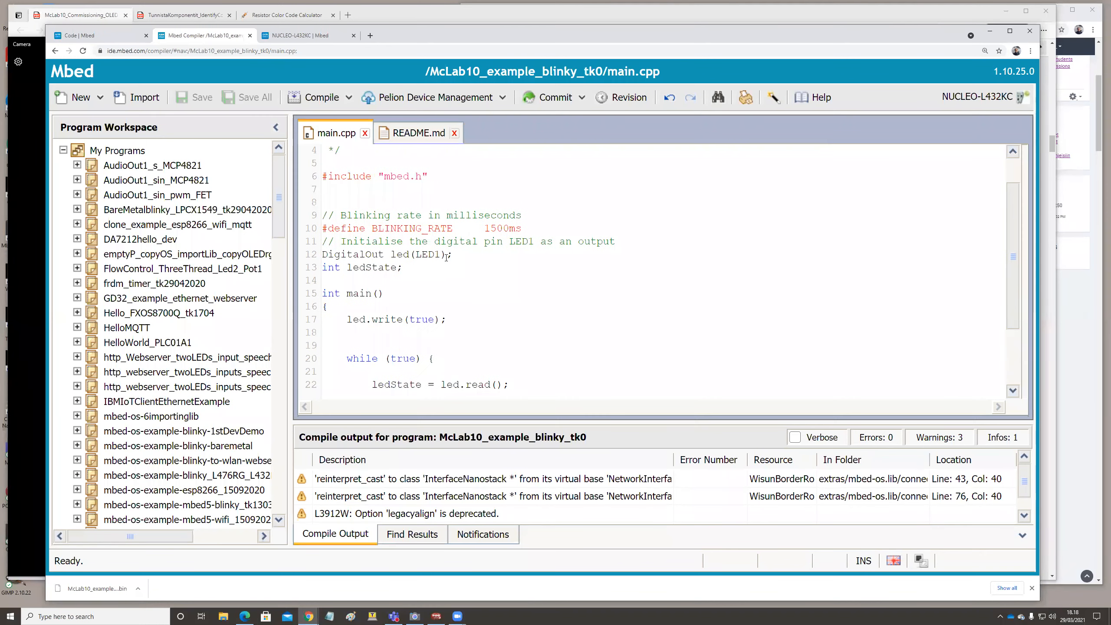
Replace LED1 with D3 so the declaration reads DigitalOut led(D3);
double_click(426, 254)
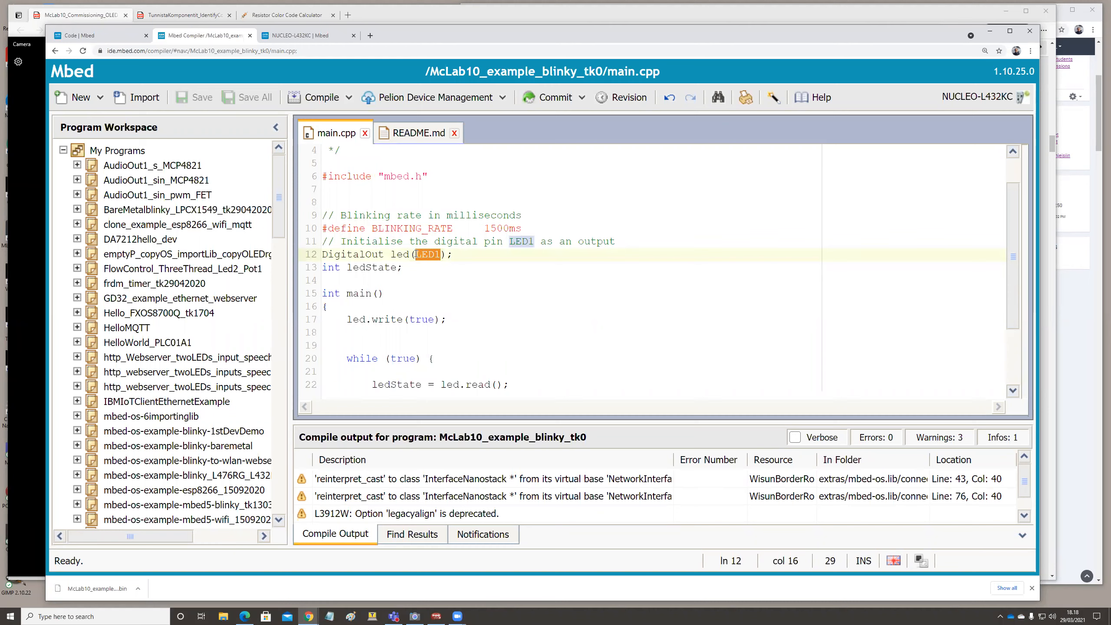
text(D3)
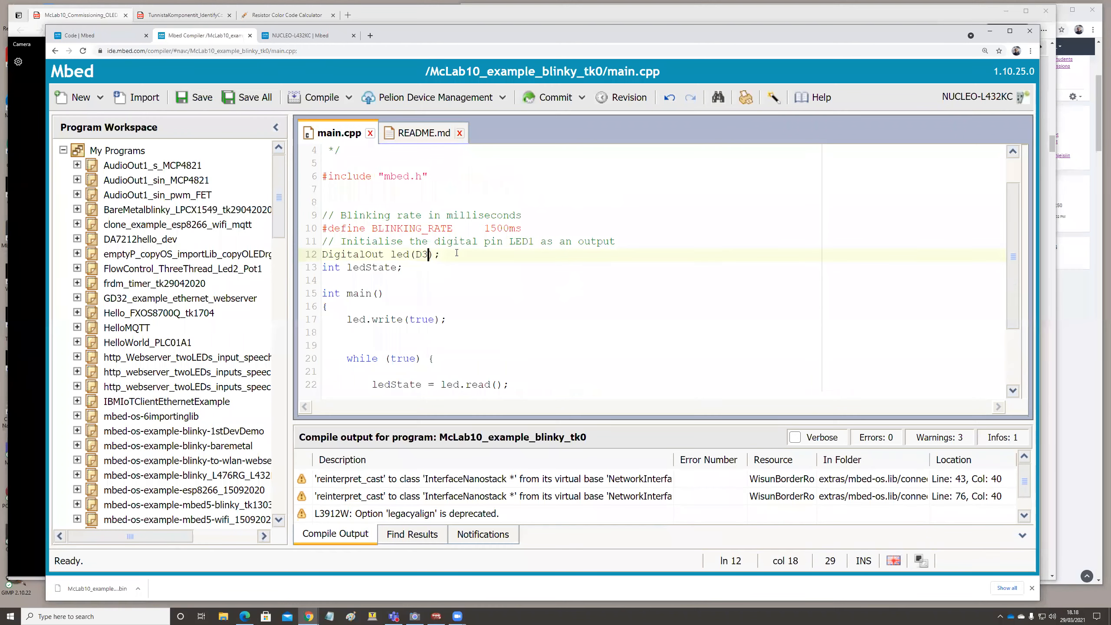
scroll(down, 3)
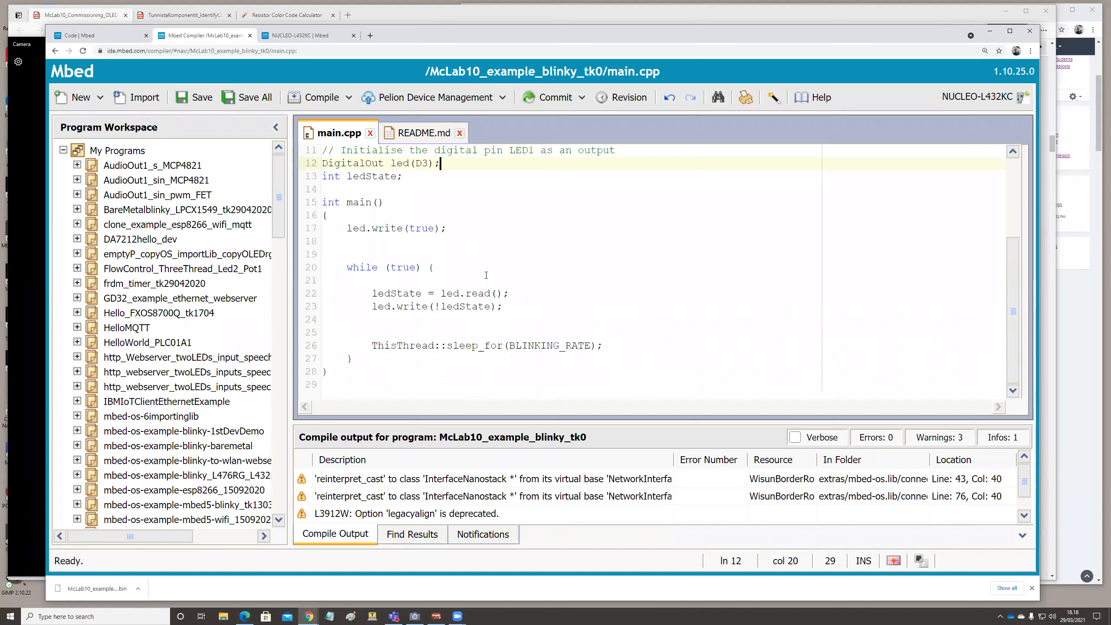
scroll(up, 3)
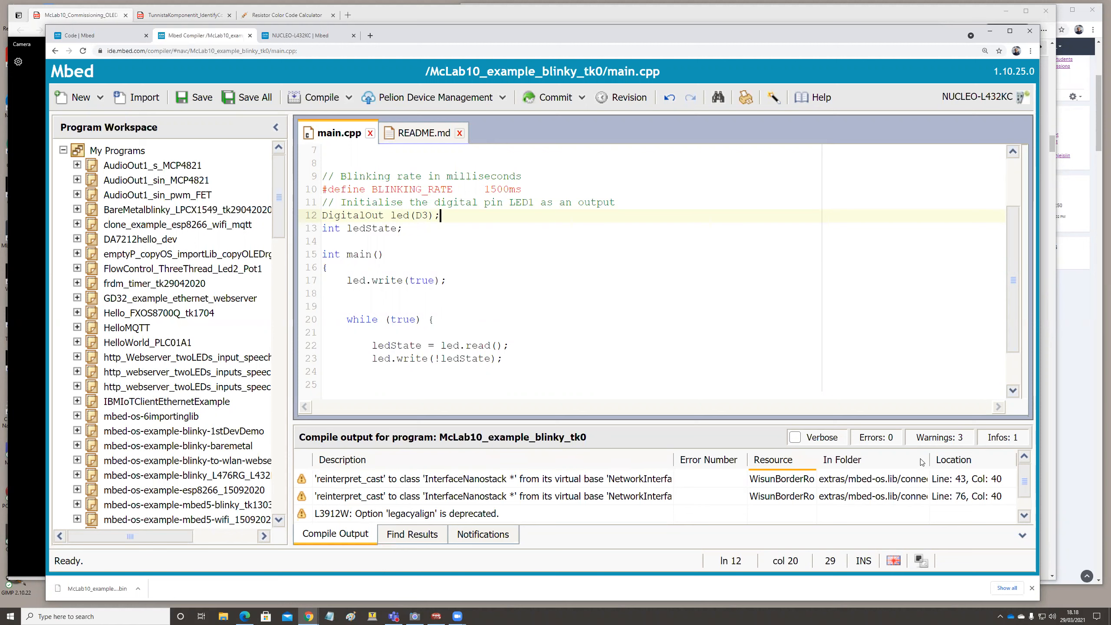
Remove the extra blank lines in main() and compile the blinky .bin
click(320, 98)
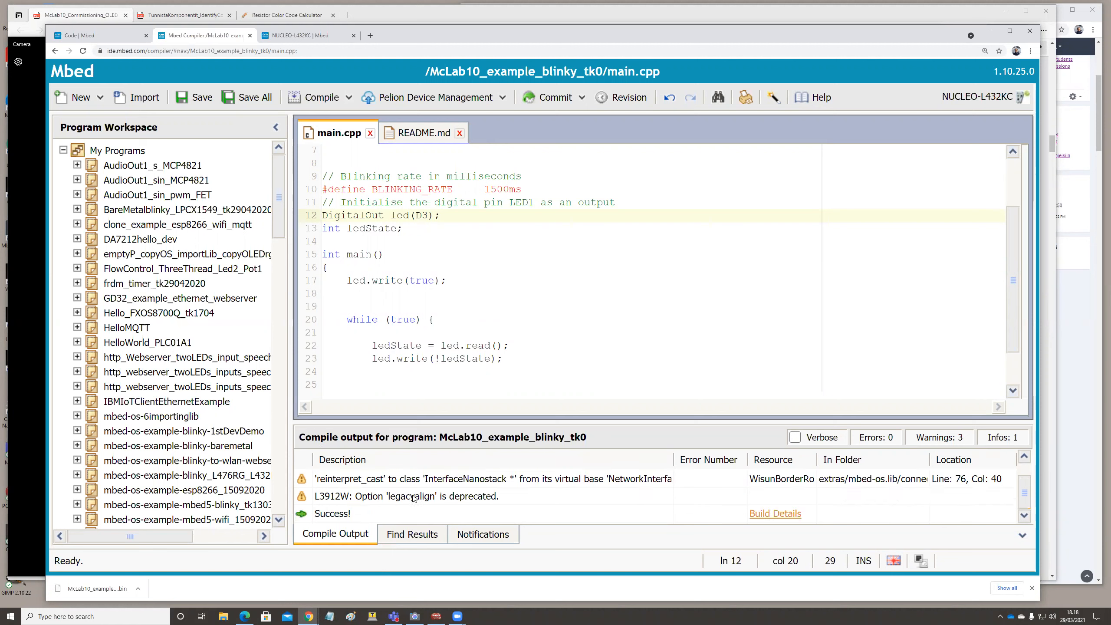
mouse_move(332, 506)
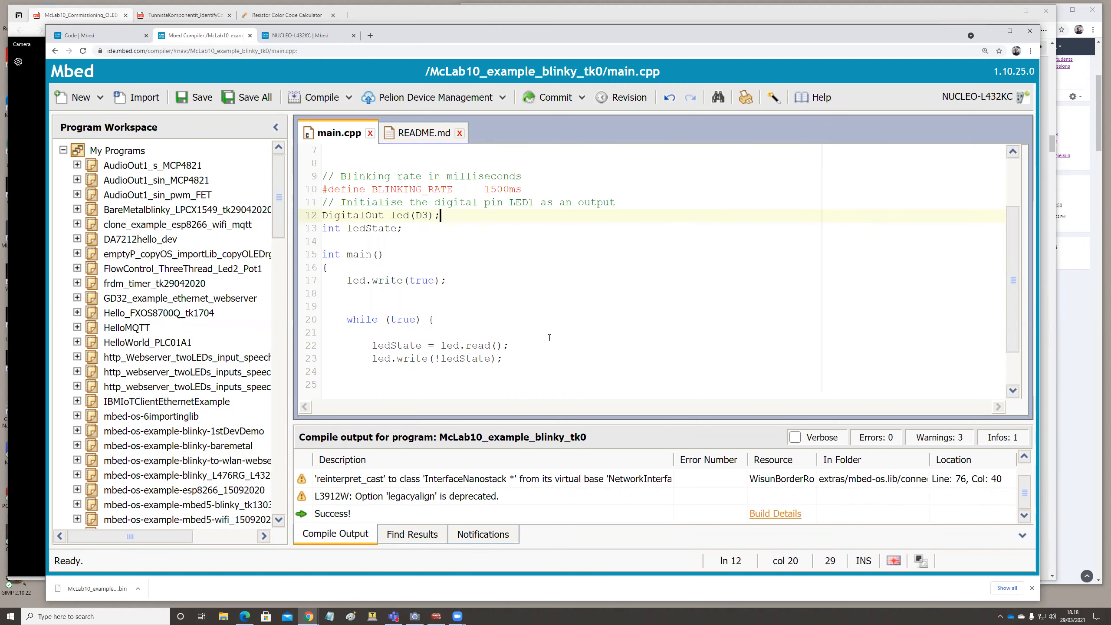
scroll(up, 3)
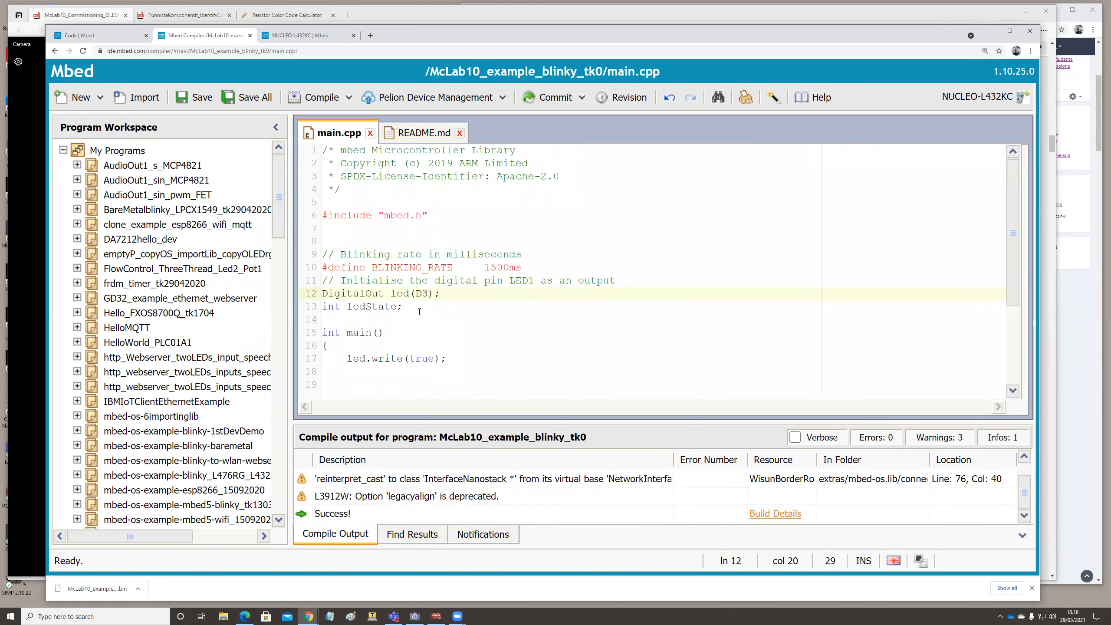
scroll(down, 3)
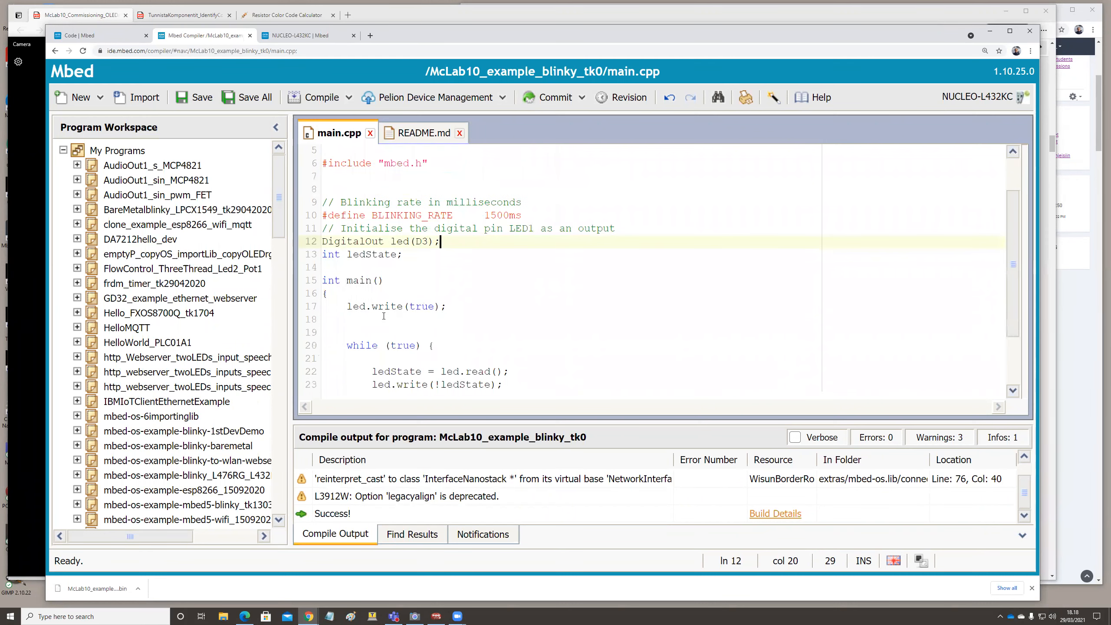
scroll(down, 3)
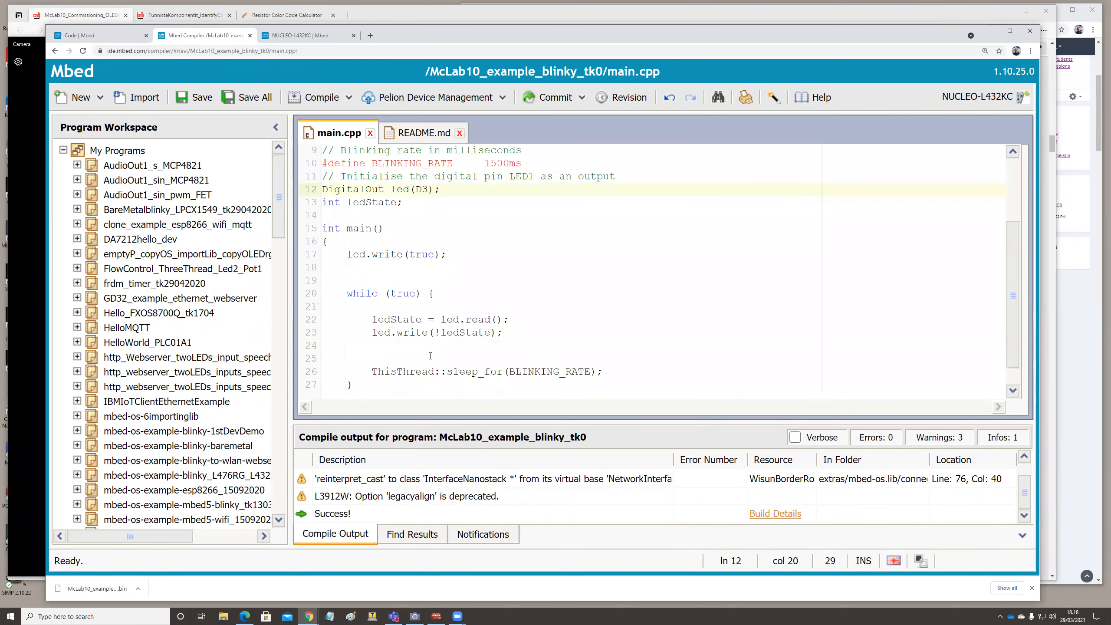
click(439, 189)
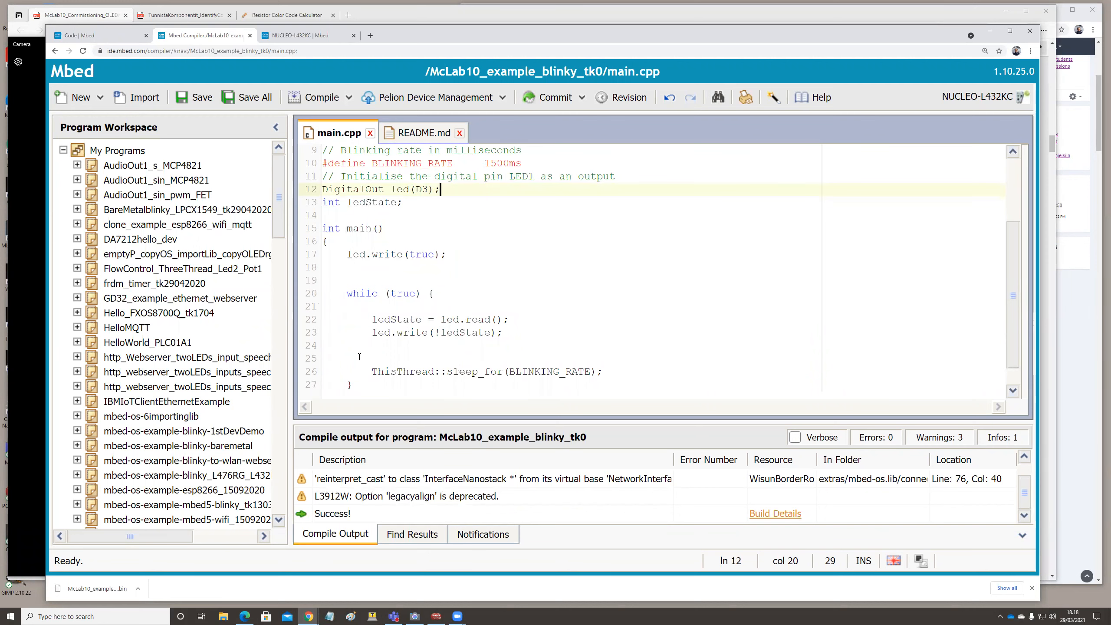
click(340, 358)
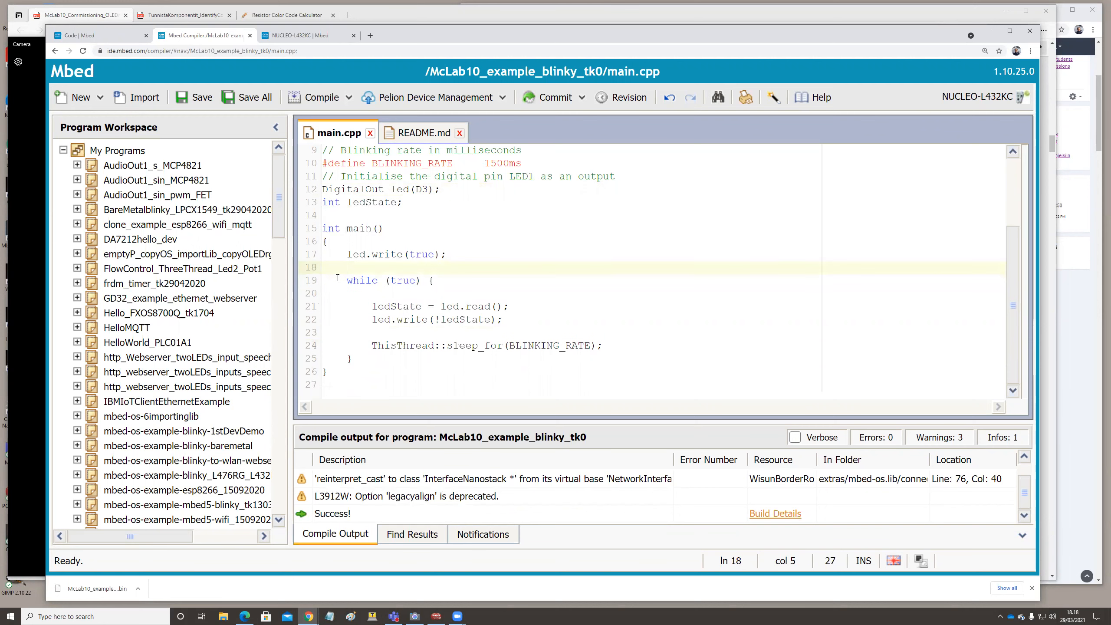
click(445, 254)
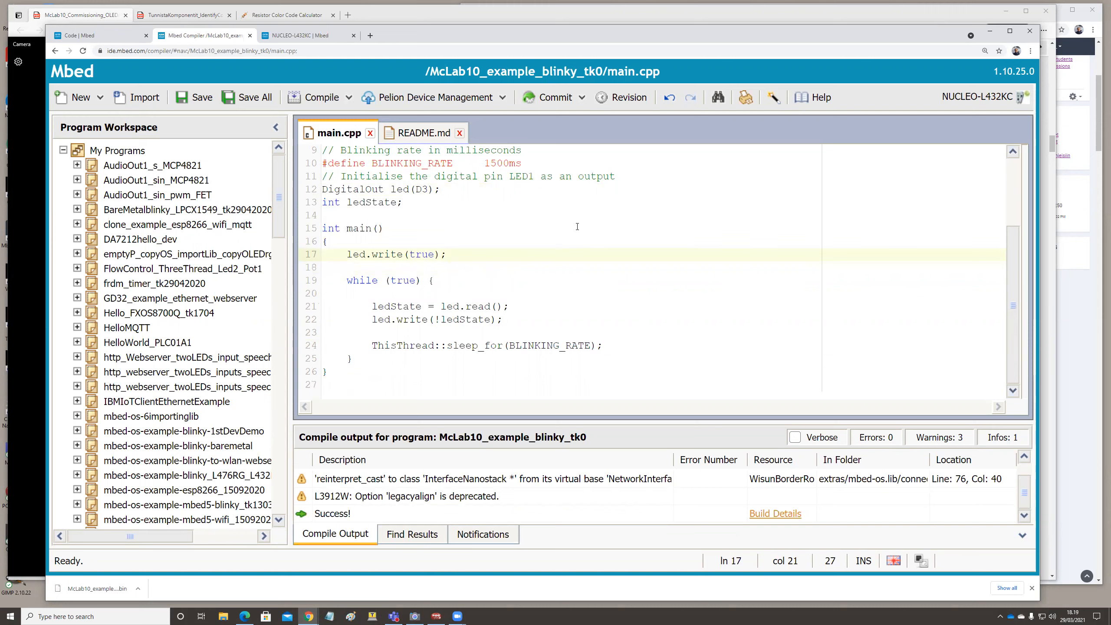
mouse_move(483, 240)
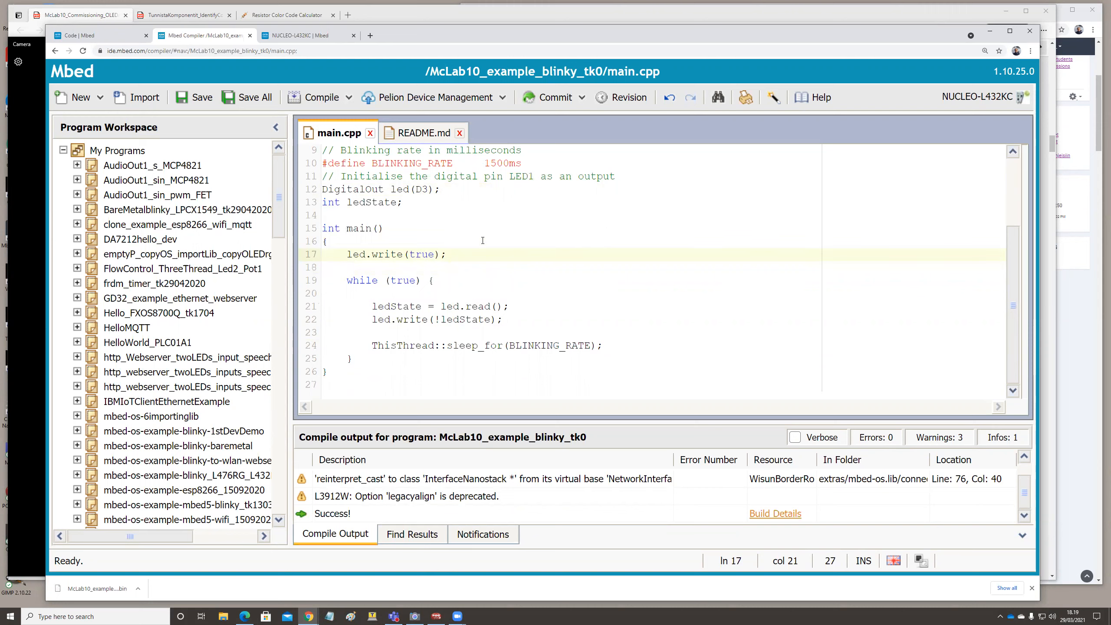
mouse_move(411, 237)
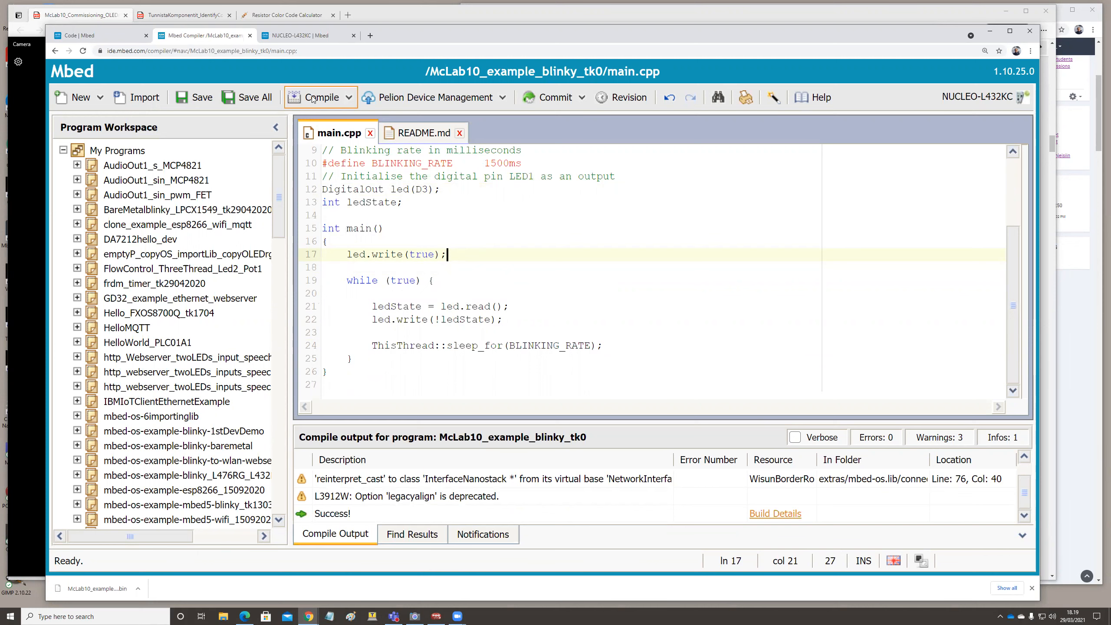
mouse_move(320, 97)
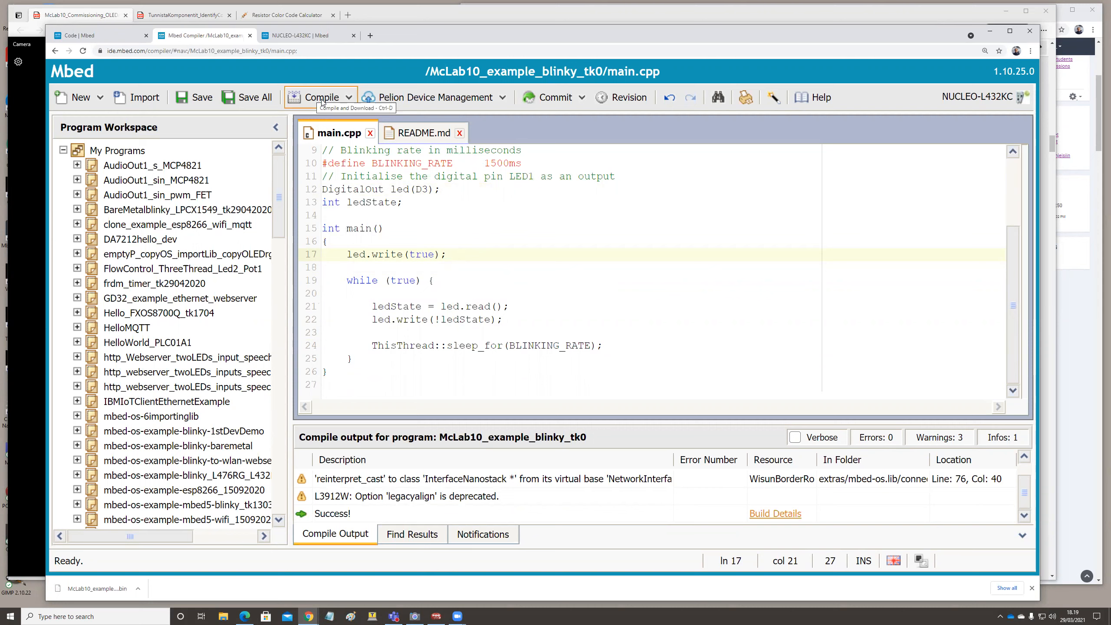
mouse_move(249, 101)
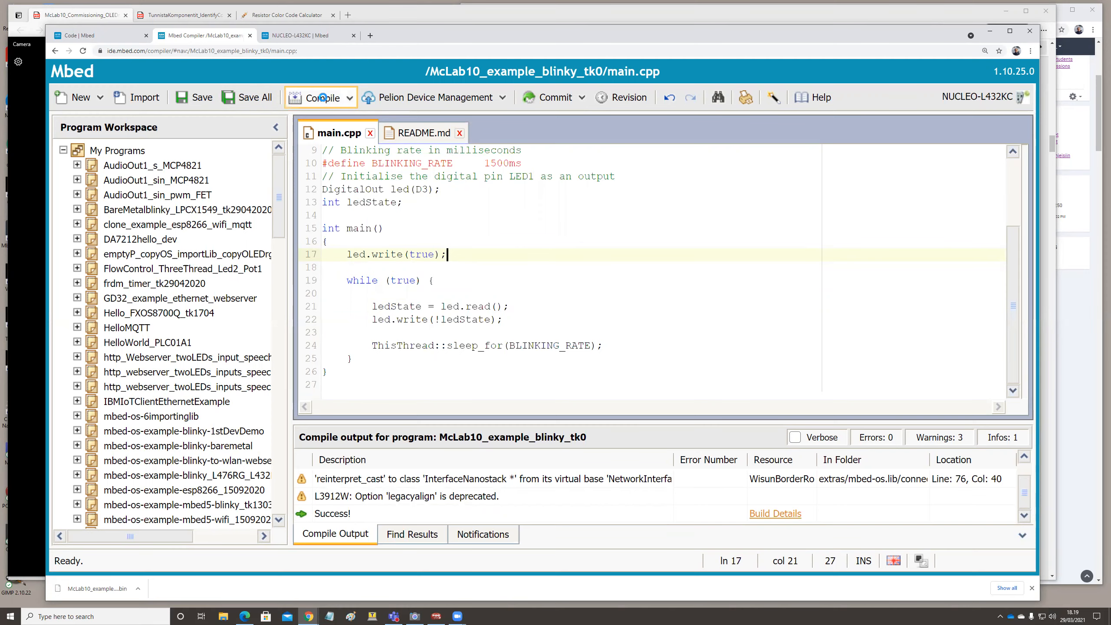
click(321, 97)
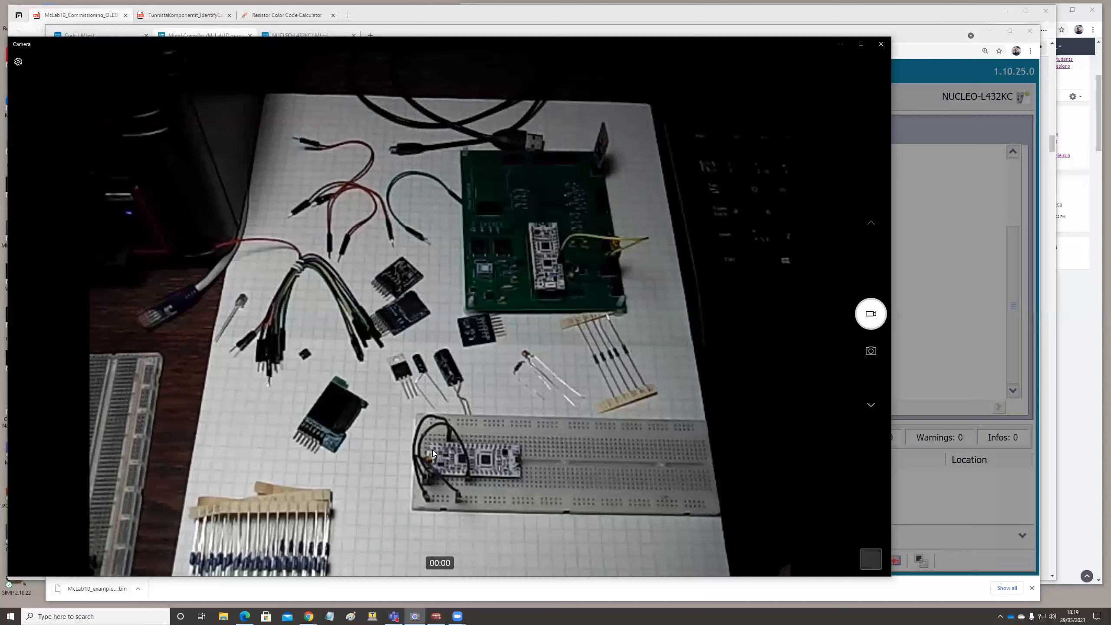
mouse_move(417, 436)
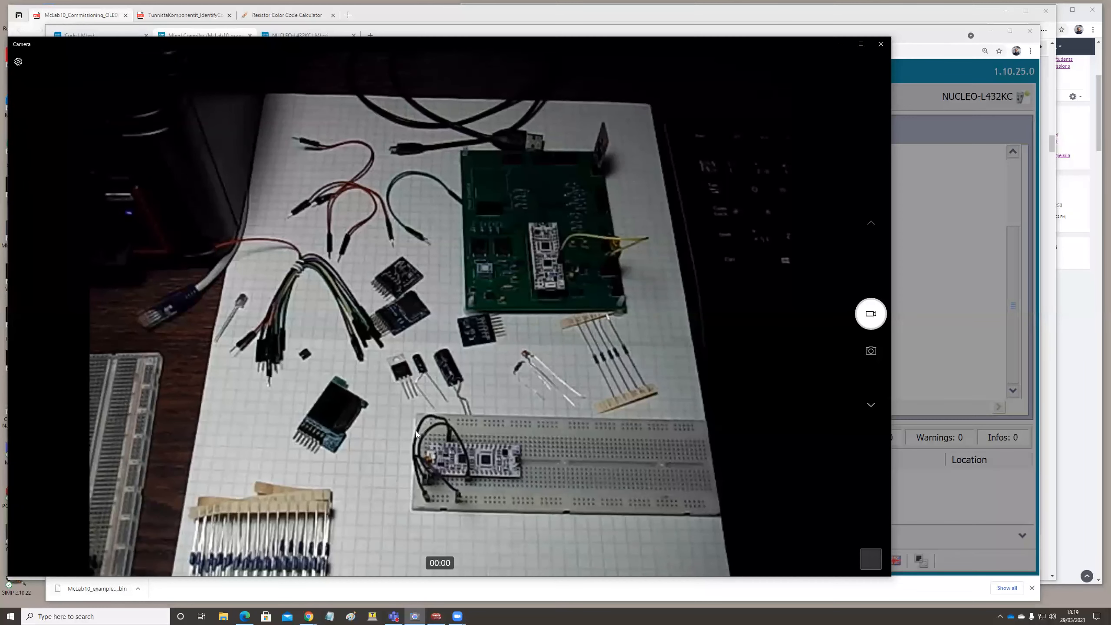
mouse_move(556, 49)
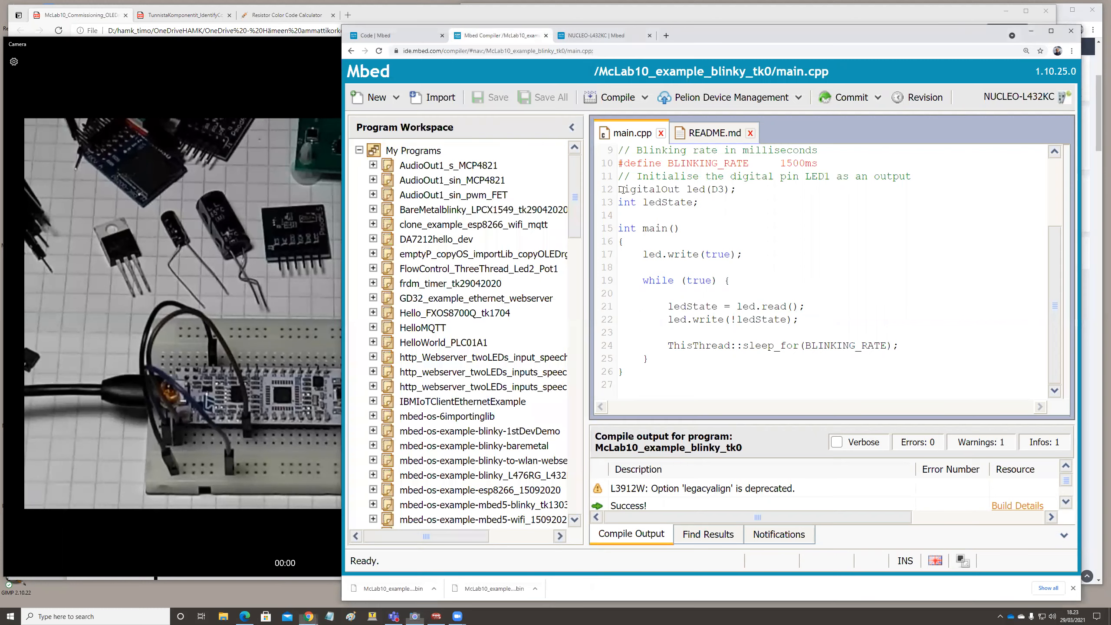
Select DigitalOut in the code and expand the mbed-os Classes list
double_click(647, 189)
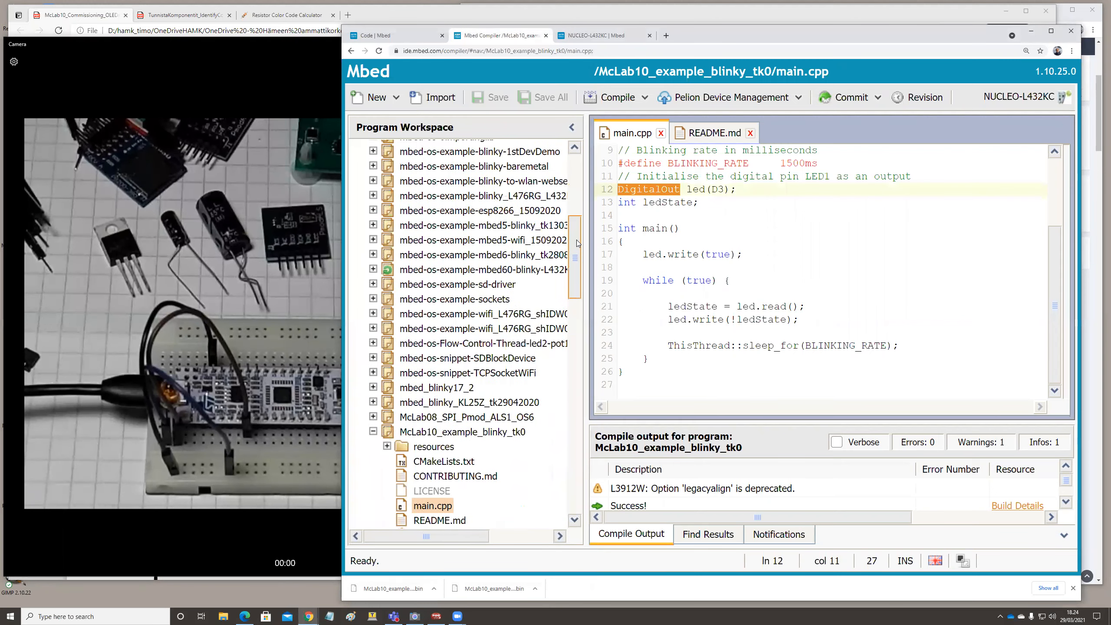
scroll(down, 3)
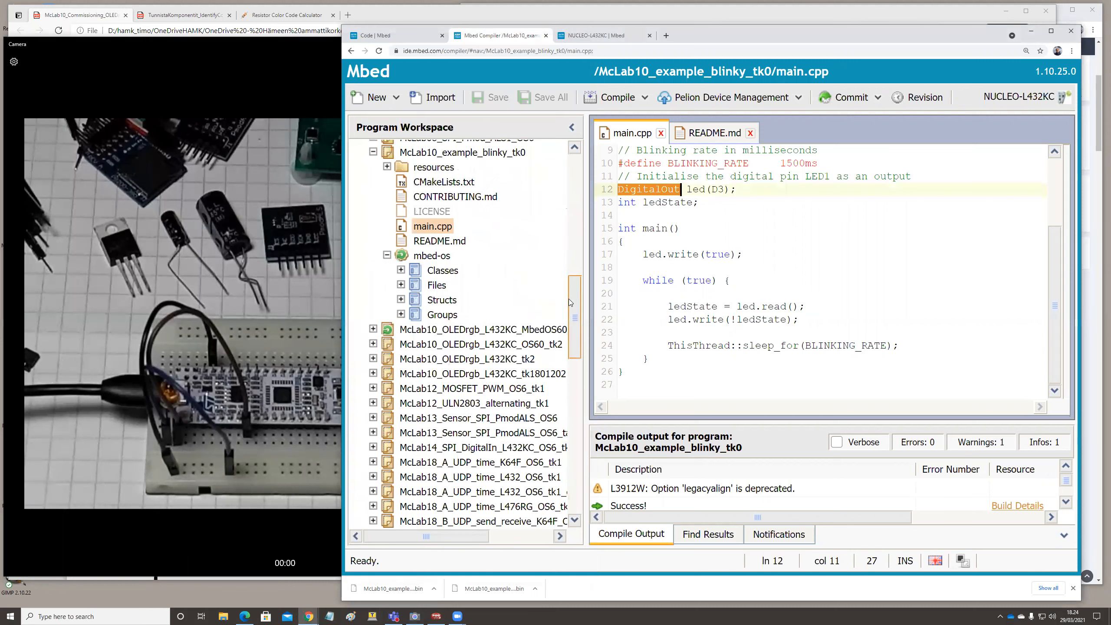
scroll(up, 3)
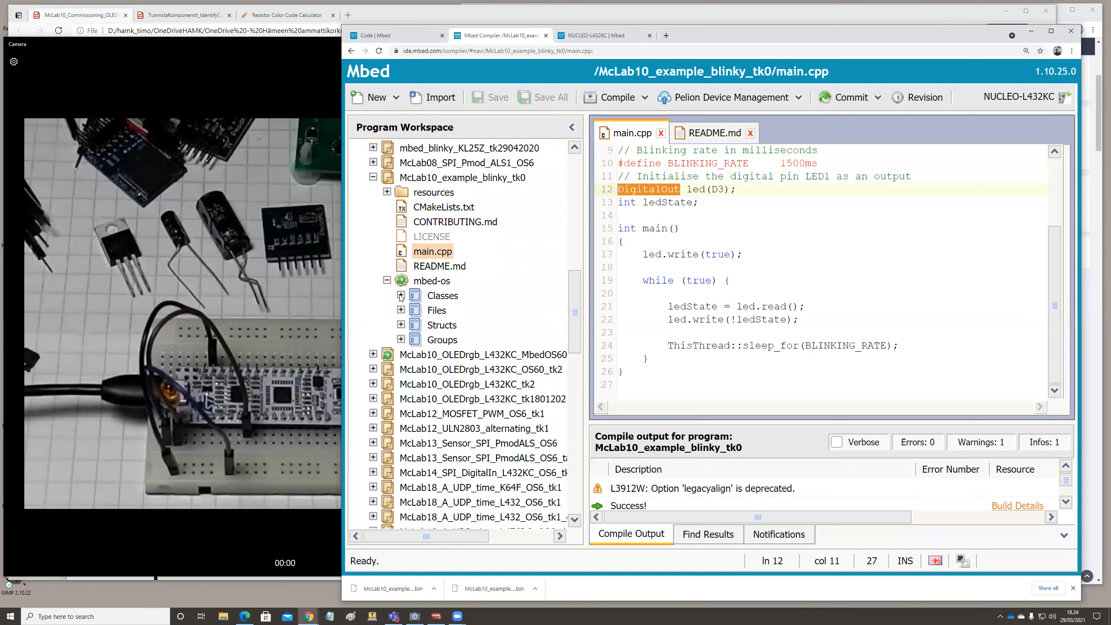
click(400, 295)
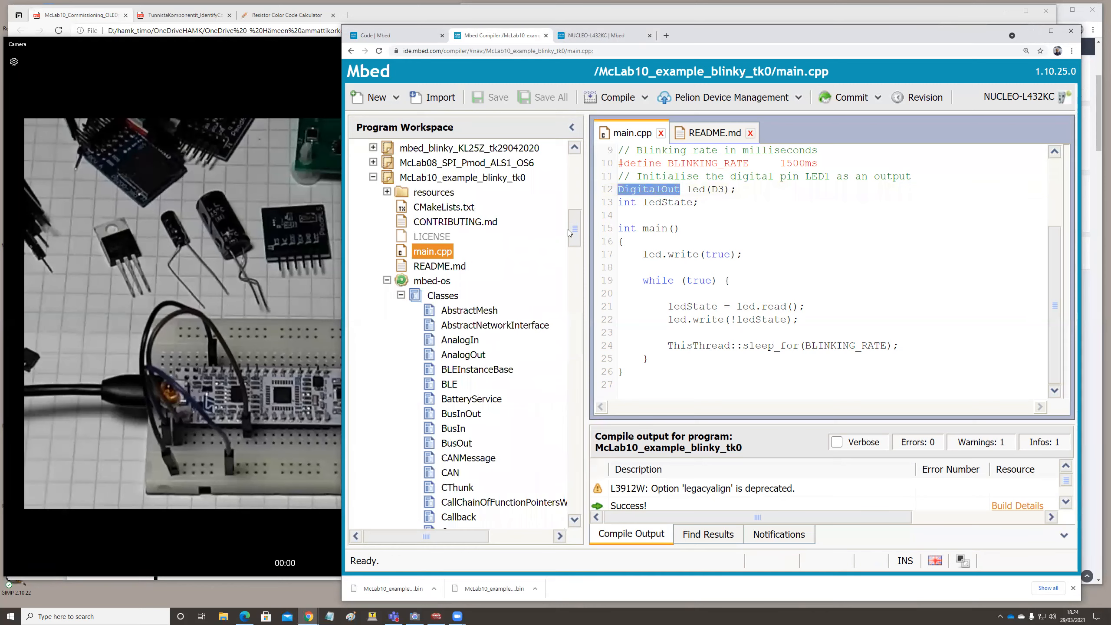
scroll(down, 3)
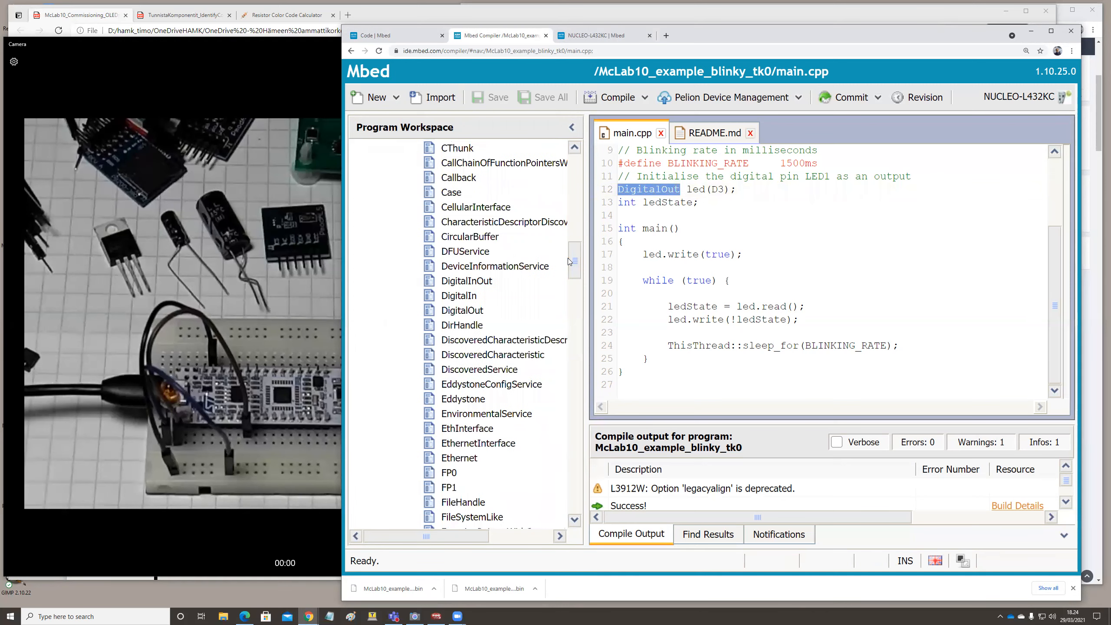
mouse_move(452, 313)
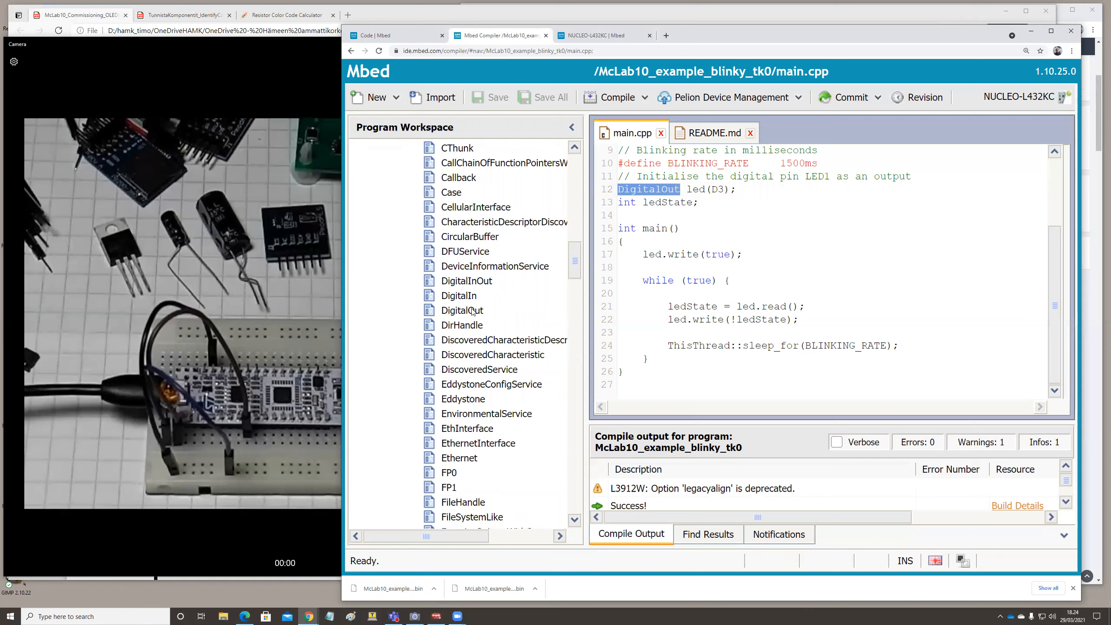
click(673, 215)
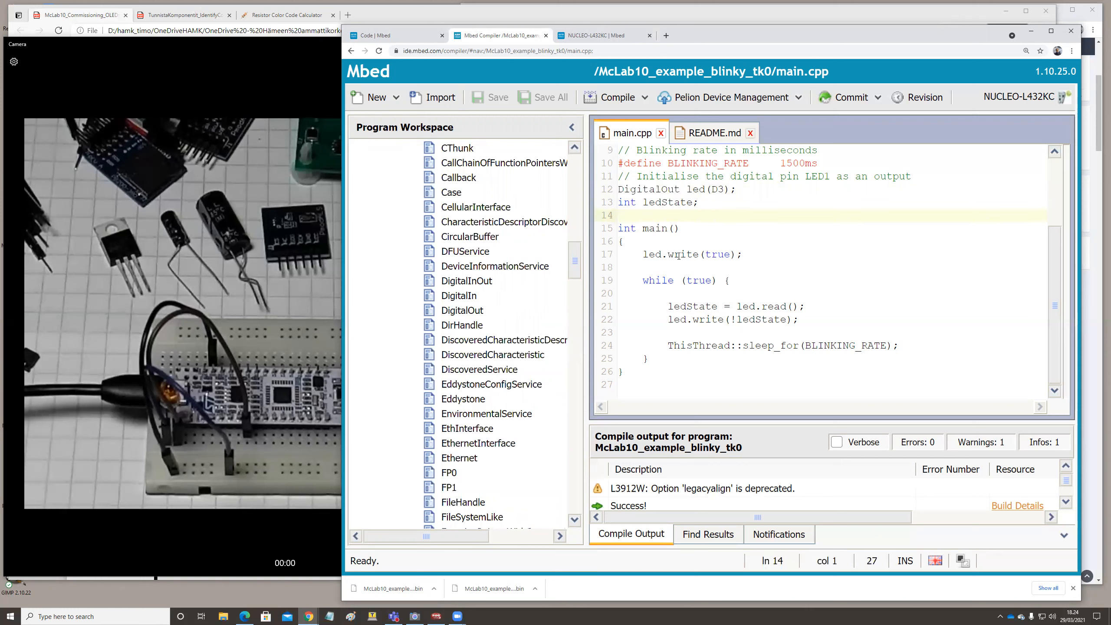
double_click(682, 255)
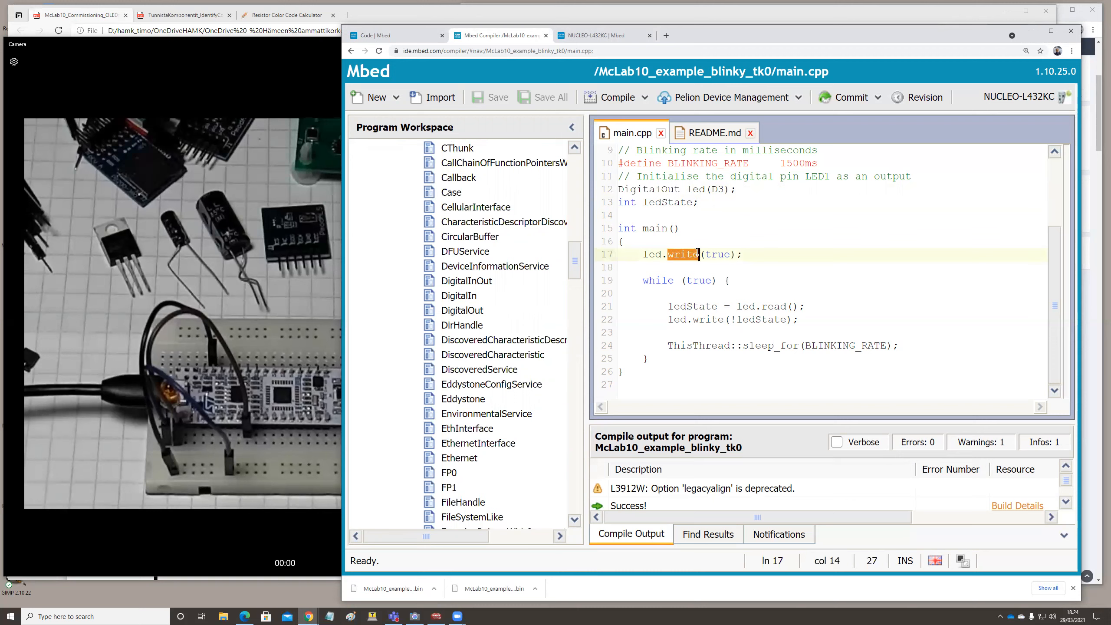
click(667, 293)
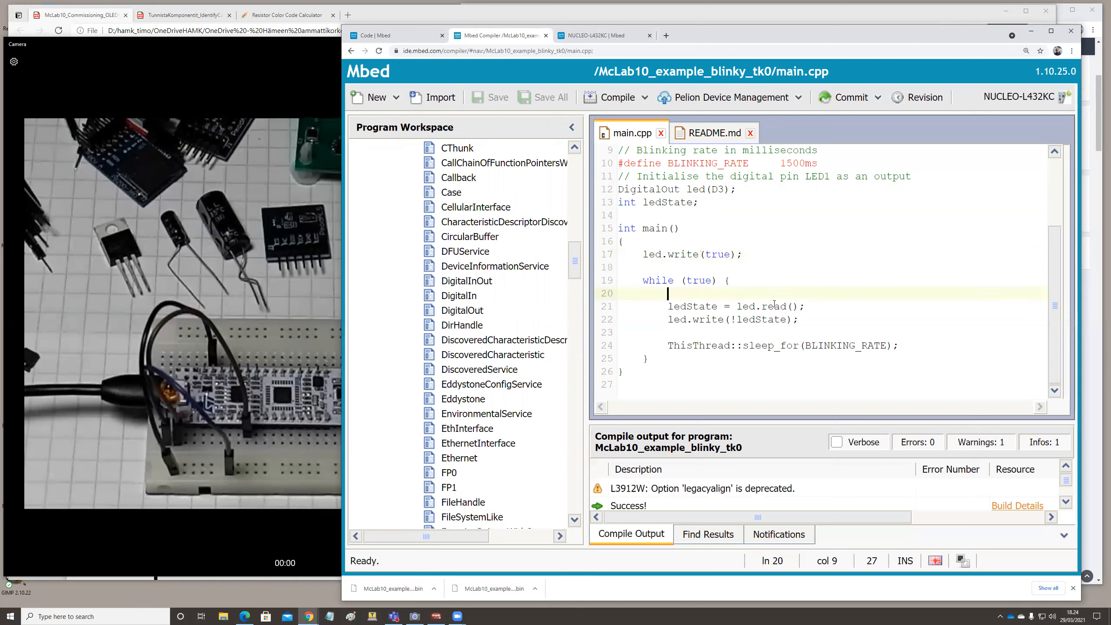
double_click(774, 306)
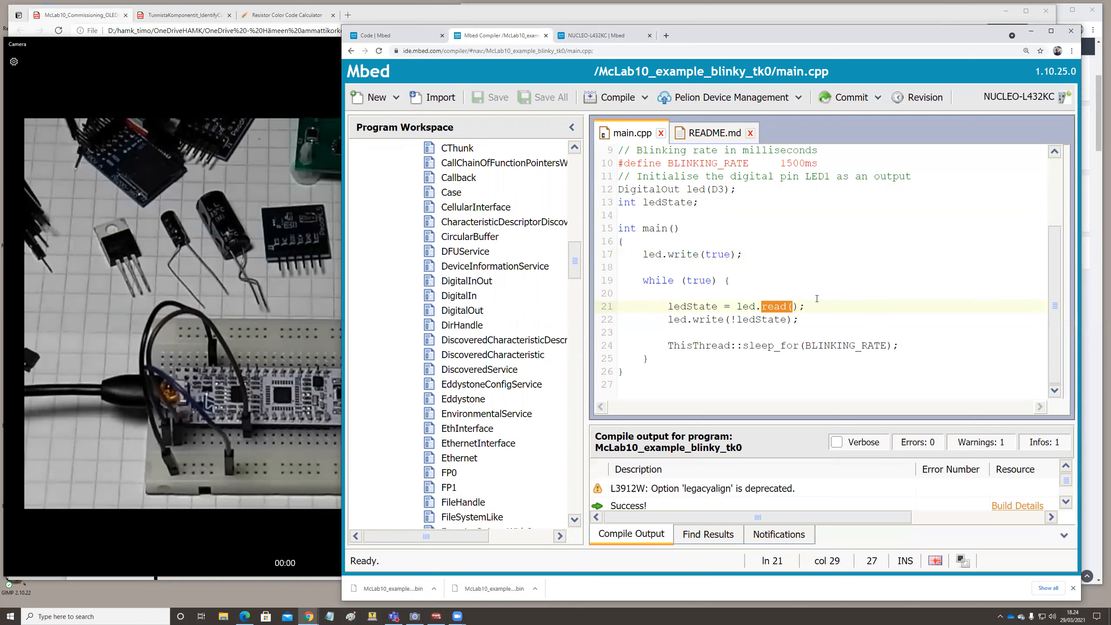
click(659, 227)
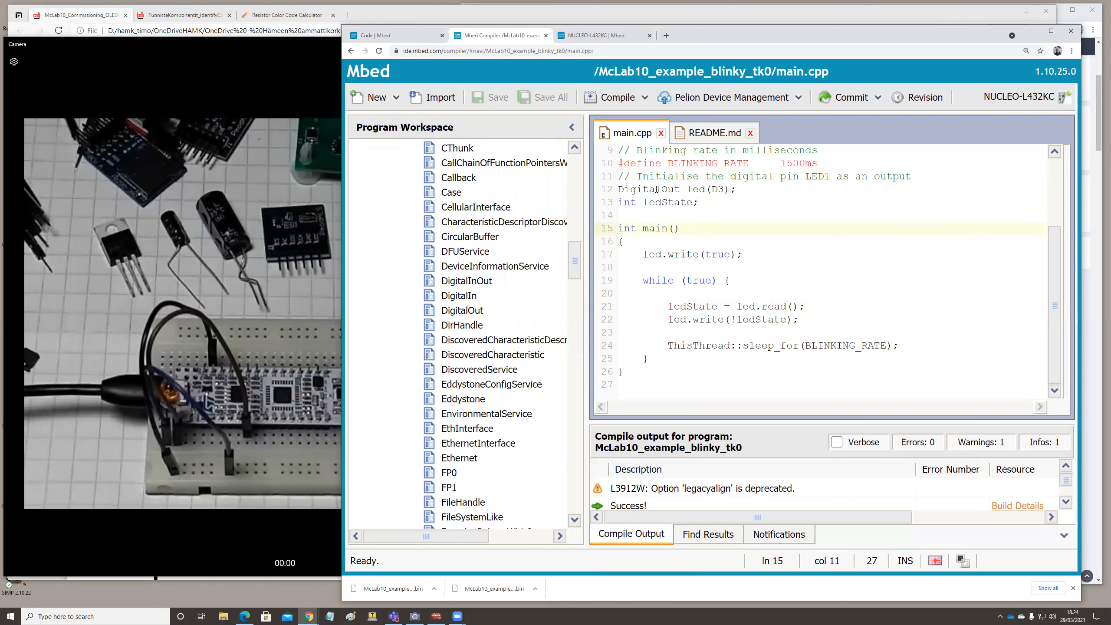
double_click(647, 189)
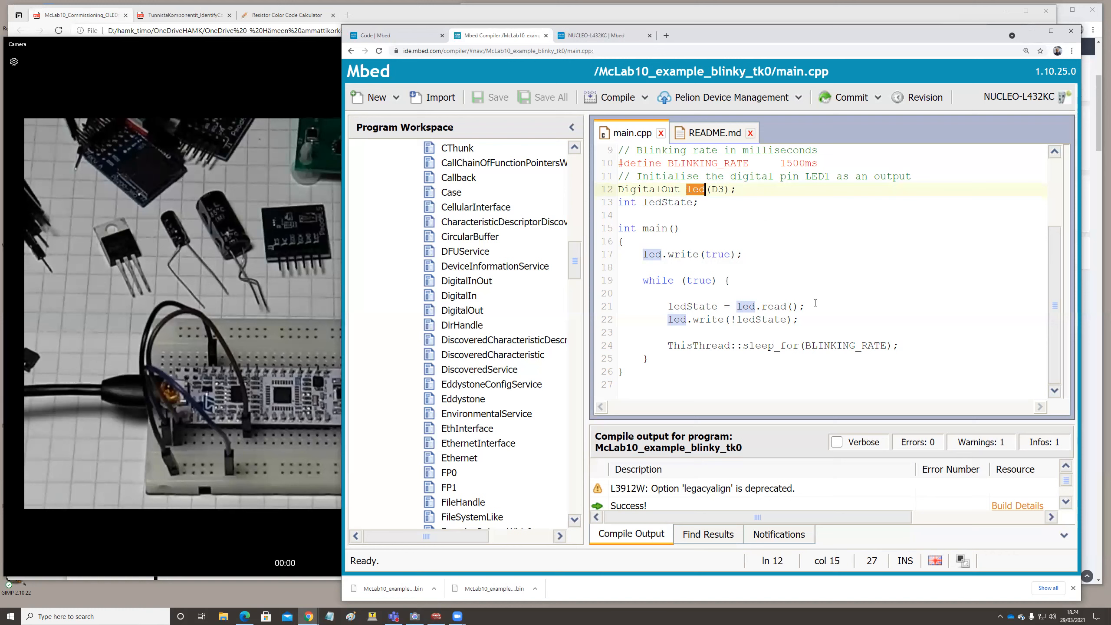
click(623, 241)
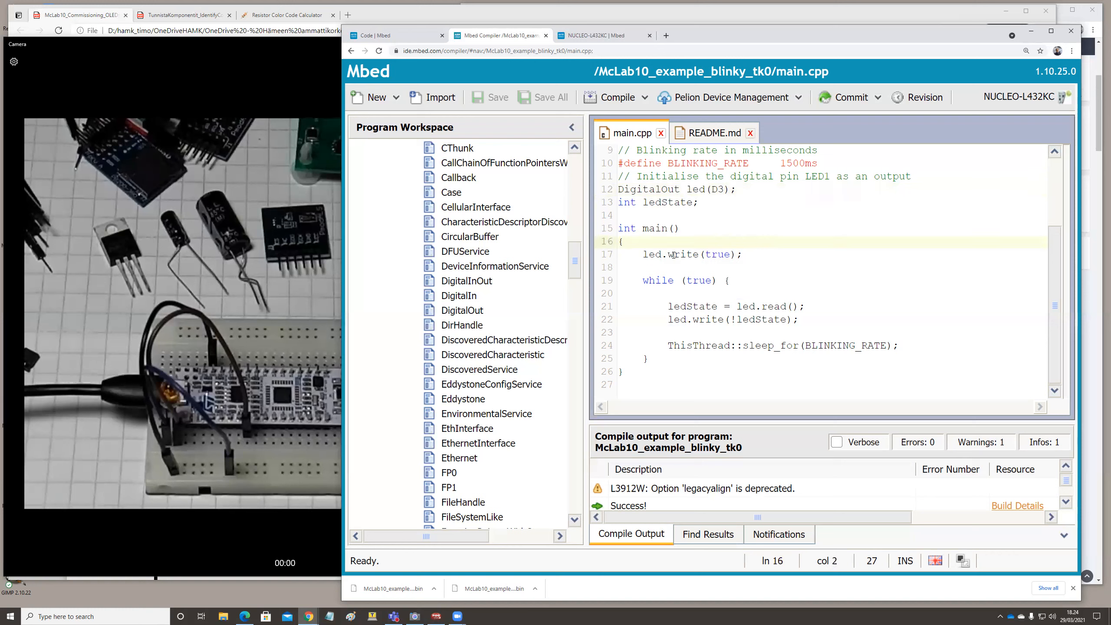
click(705, 254)
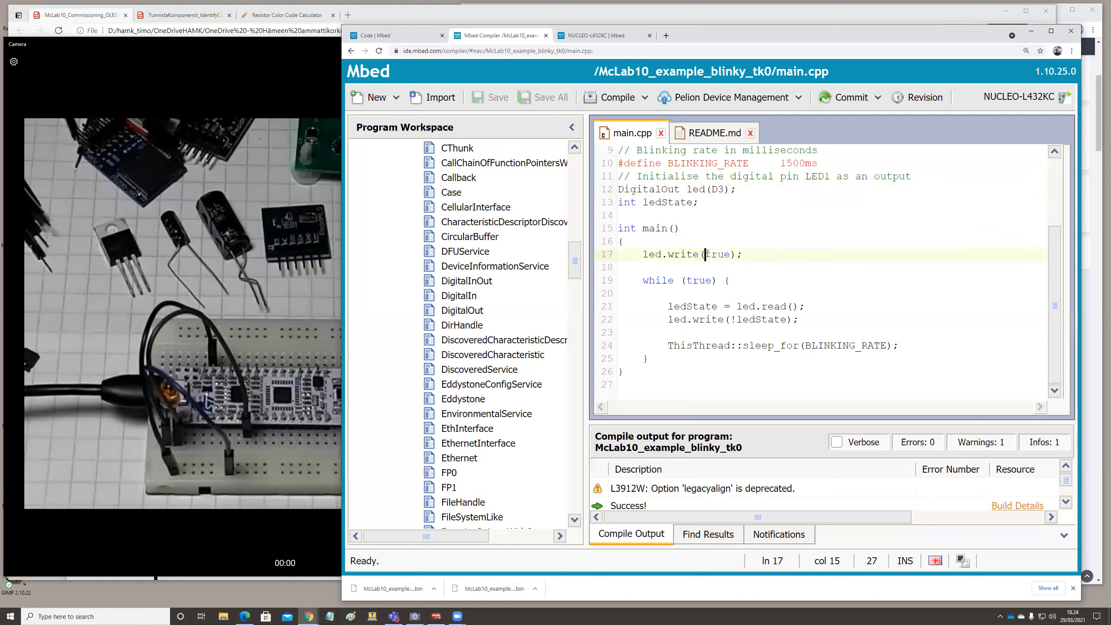
double_click(717, 254)
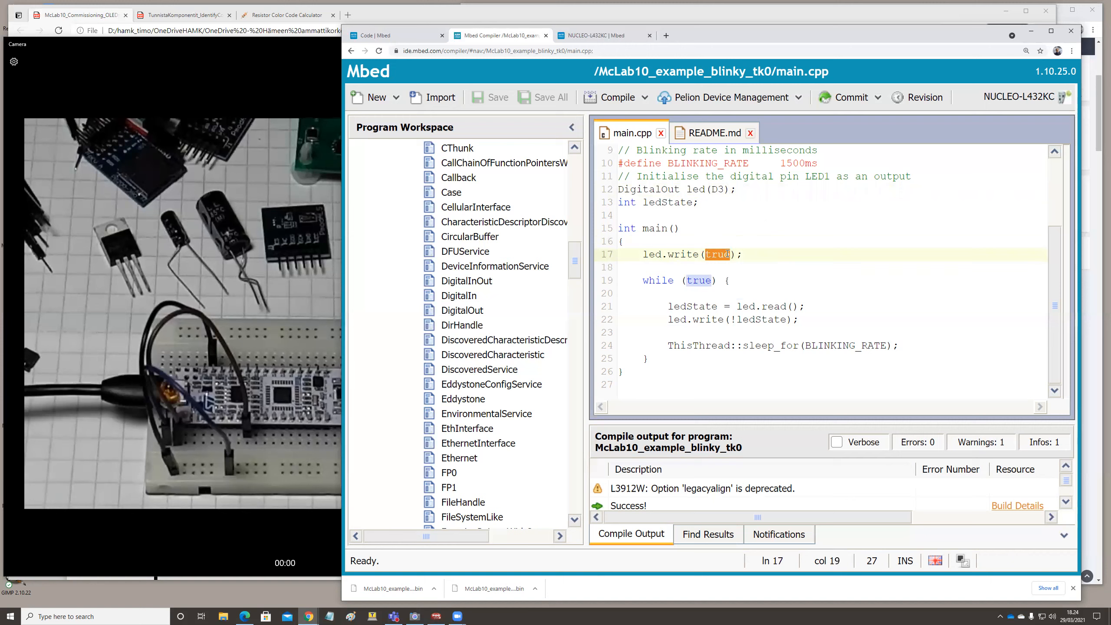
click(744, 254)
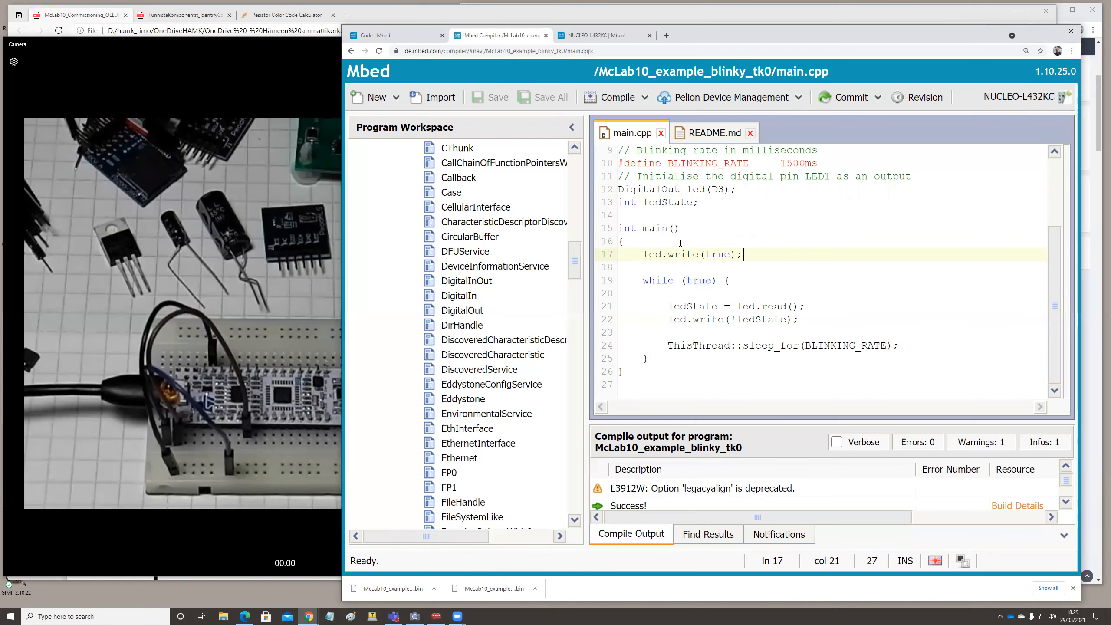
mouse_move(709, 253)
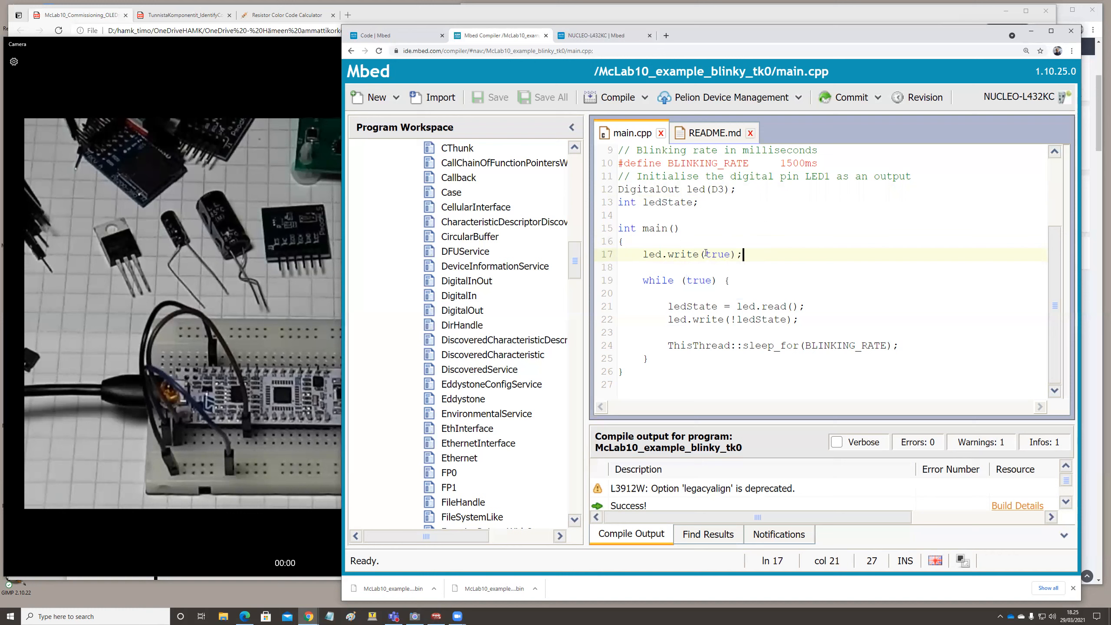
click(666, 306)
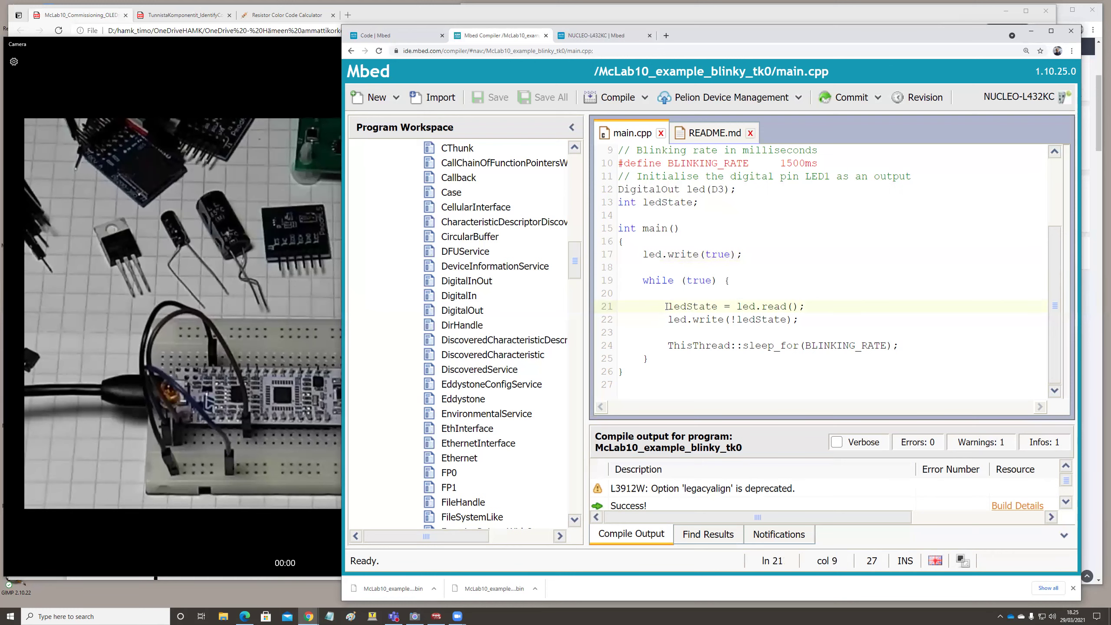
double_click(682, 306)
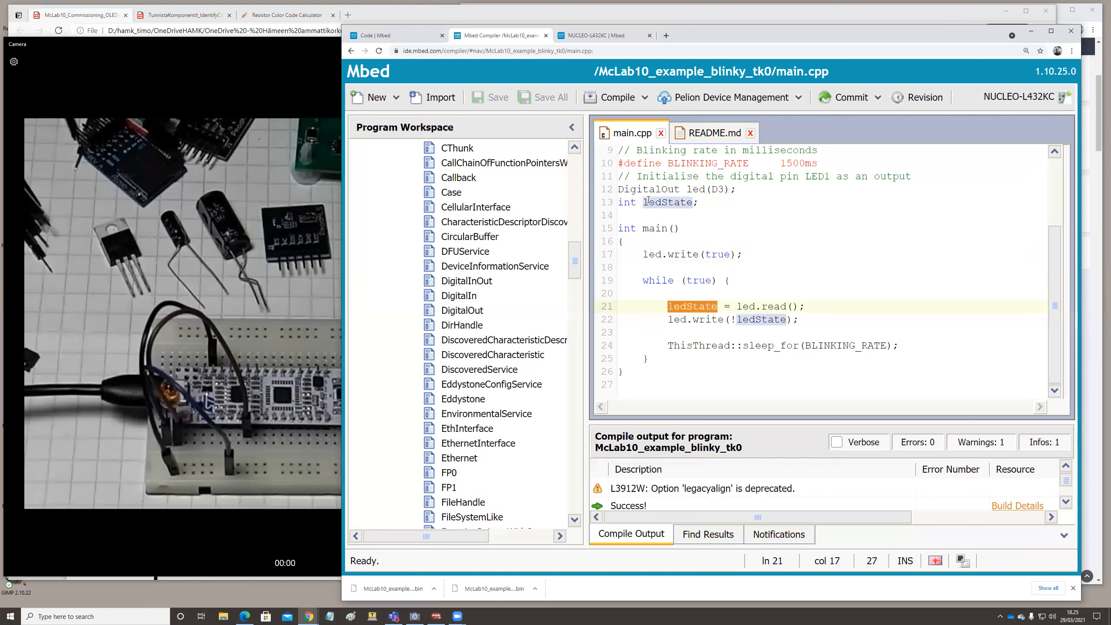
click(699, 201)
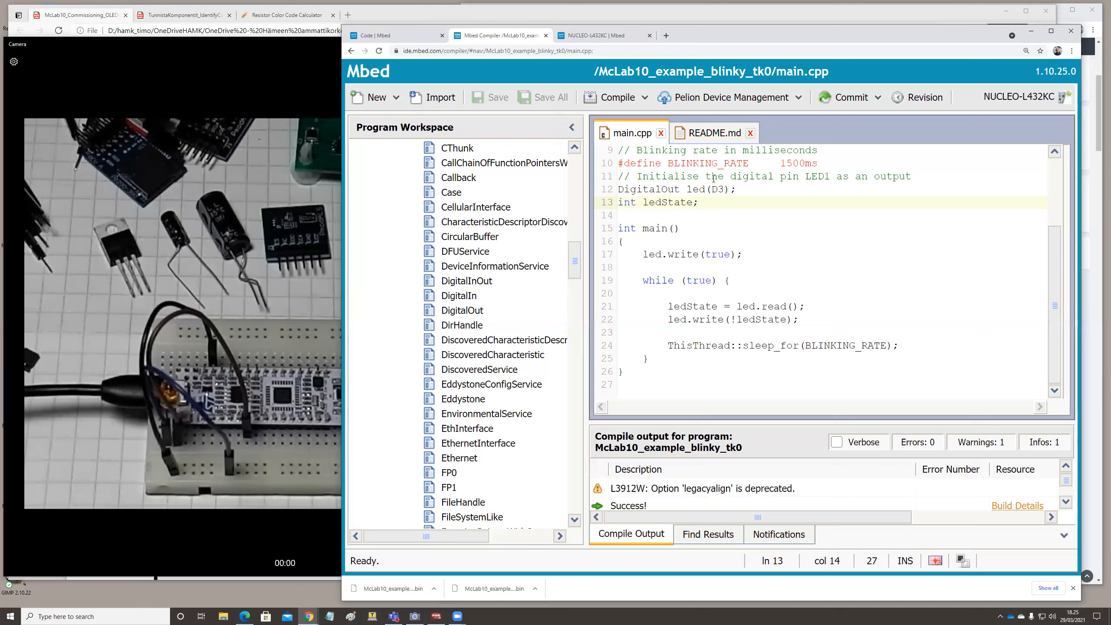
double_click(626, 202)
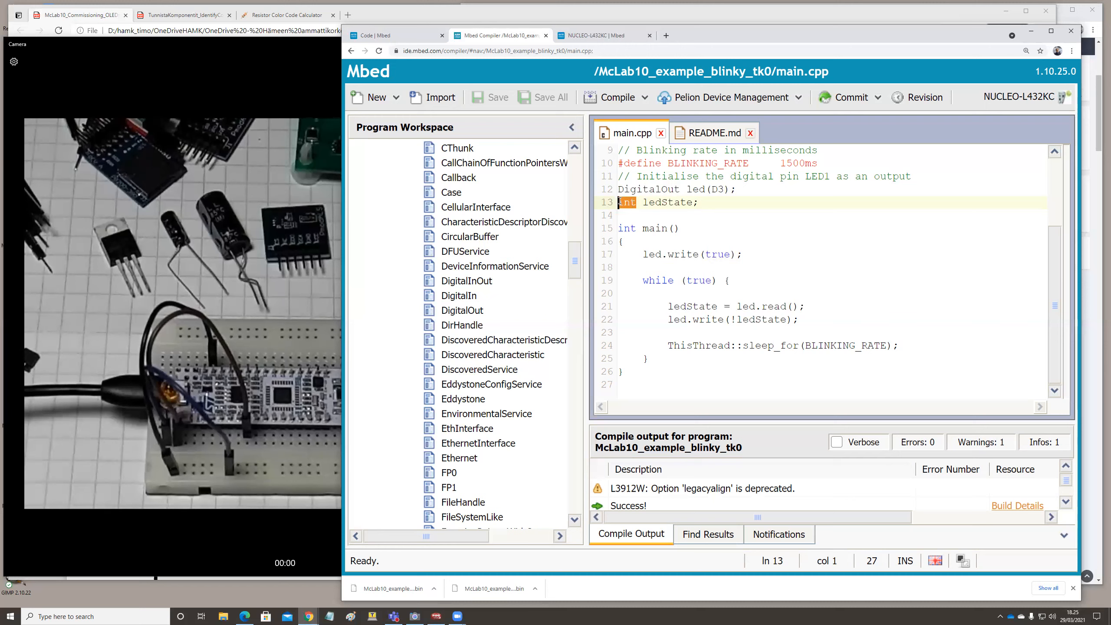
click(699, 201)
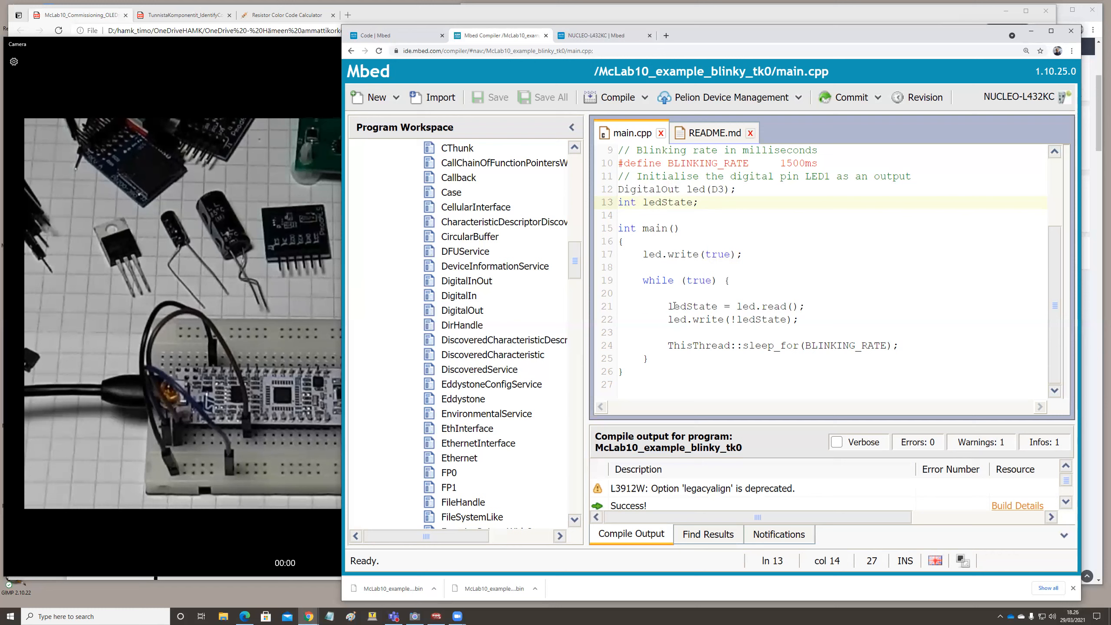
double_click(692, 306)
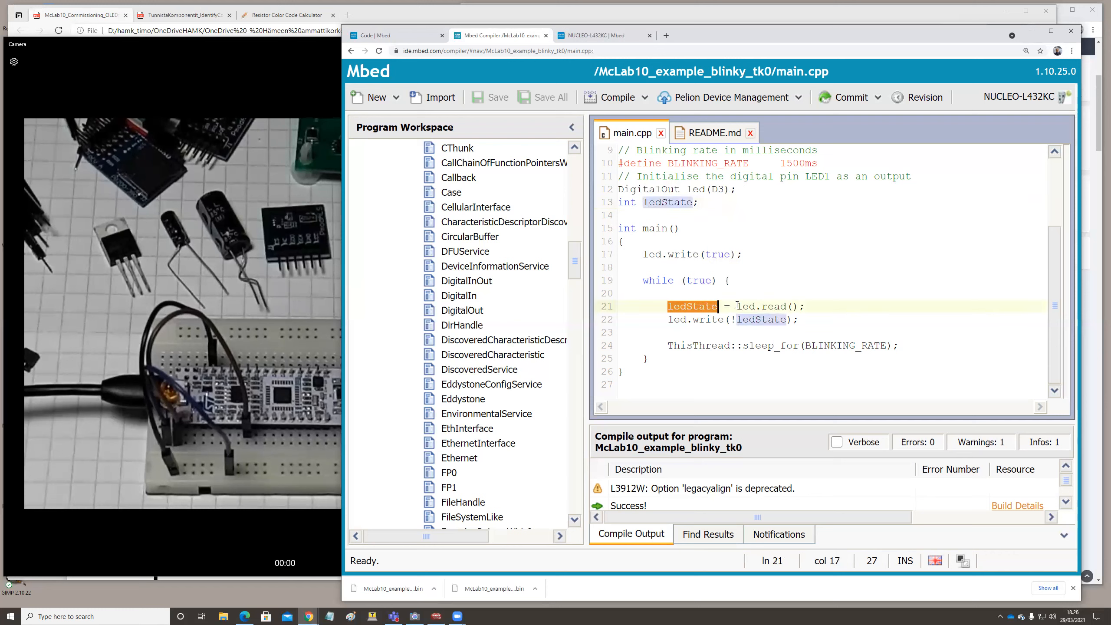
double_click(770, 306)
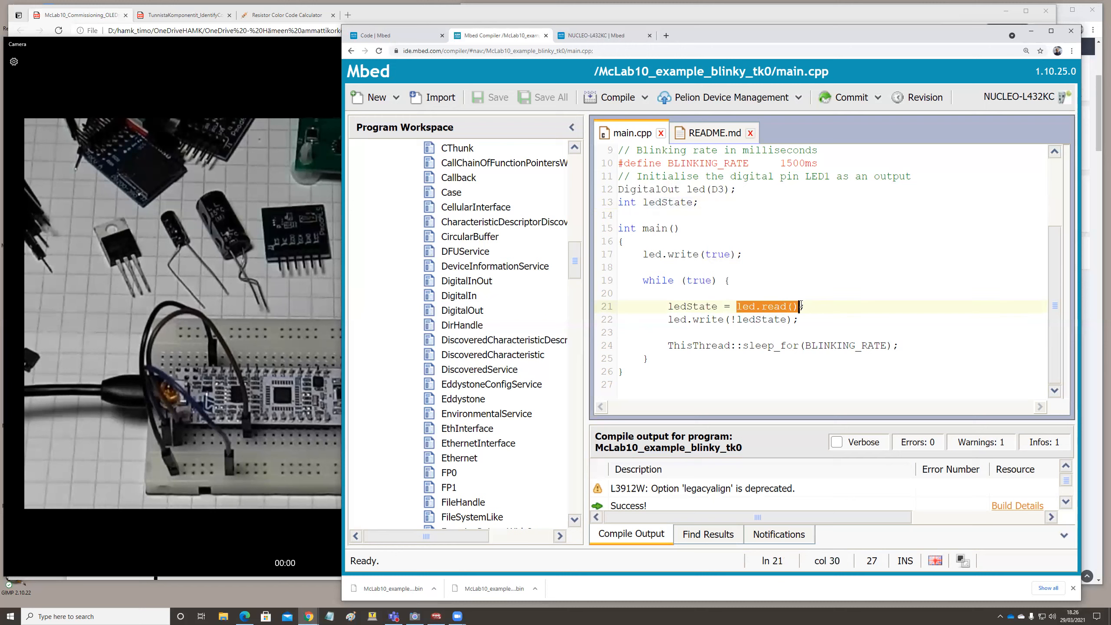
click(802, 306)
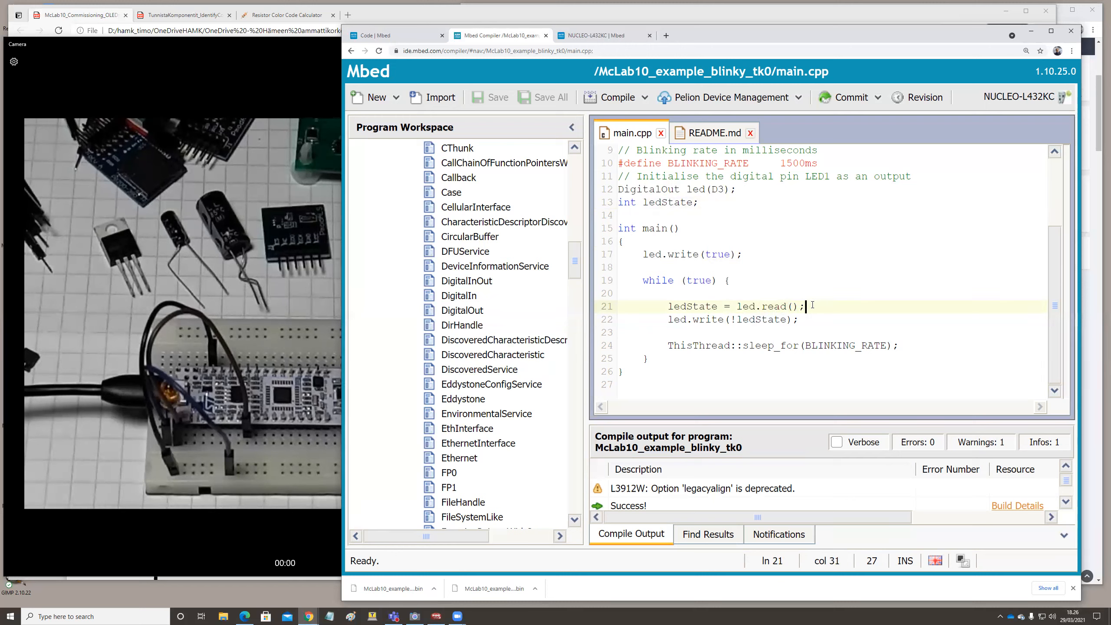
double_click(692, 319)
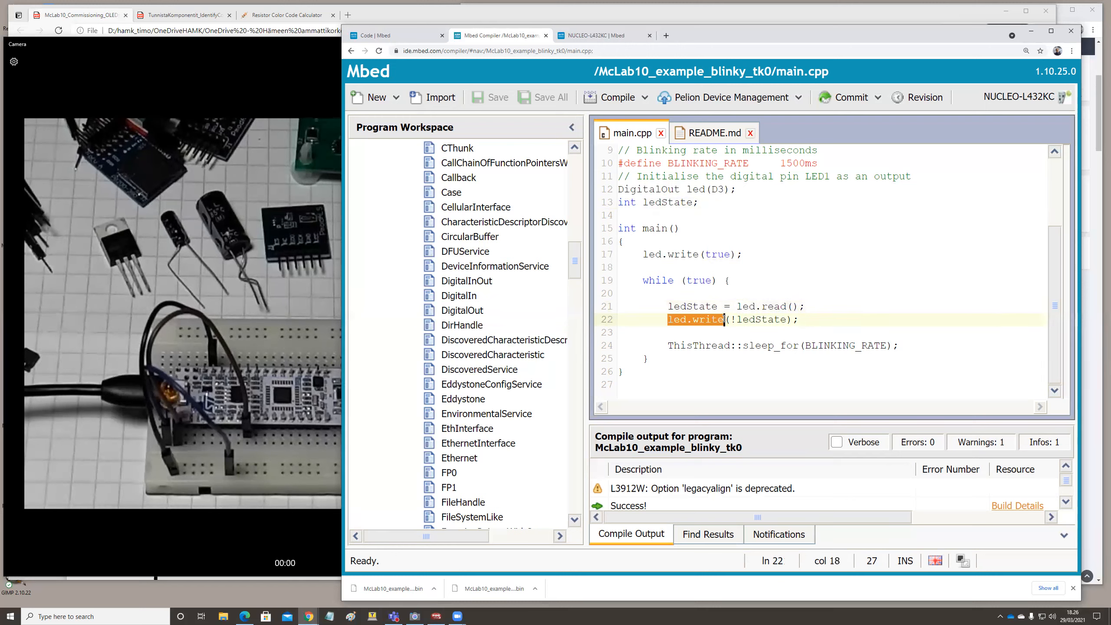
click(733, 319)
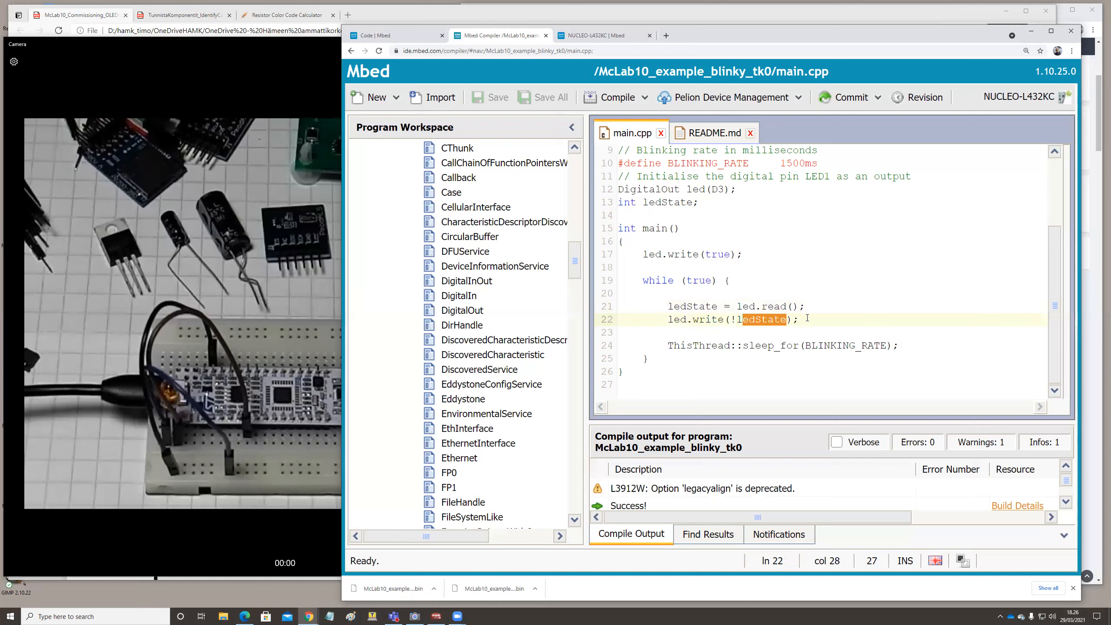
click(751, 355)
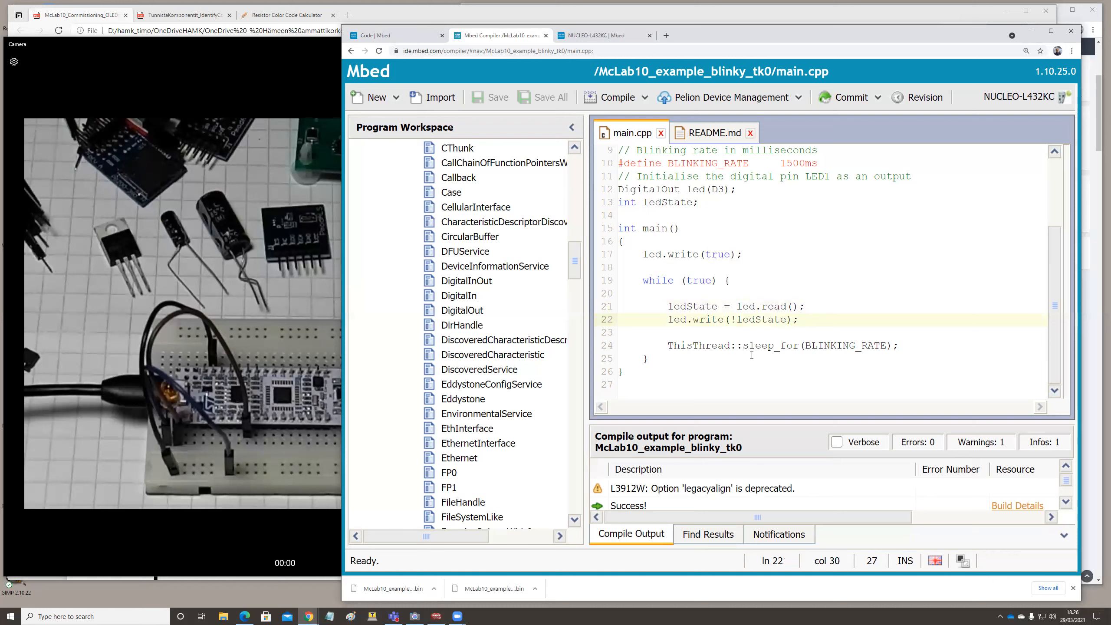
click(797, 319)
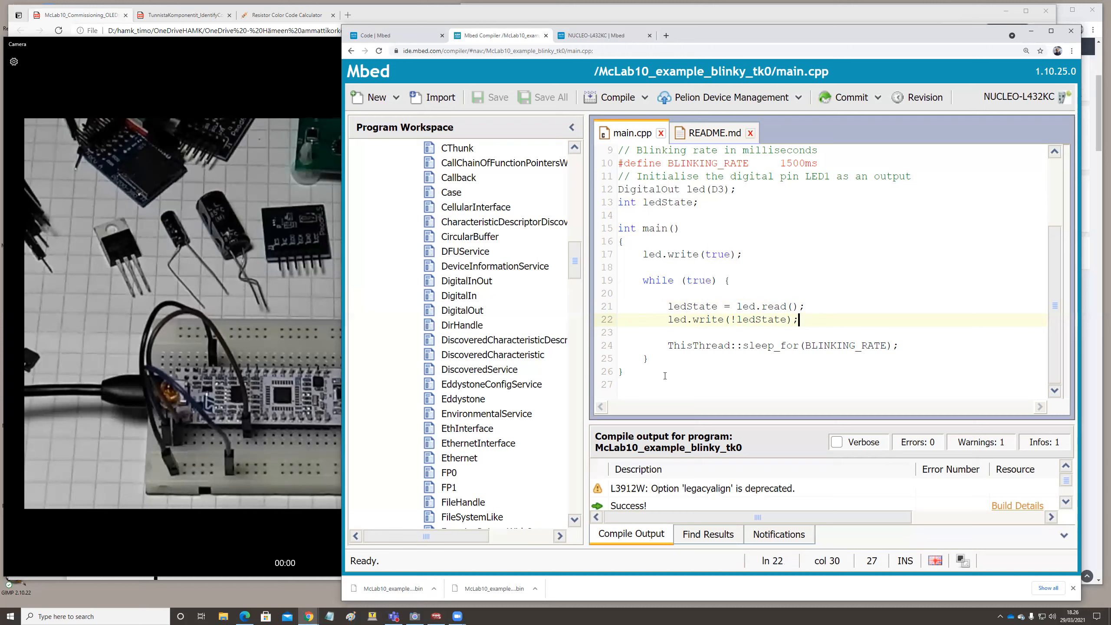
click(804, 345)
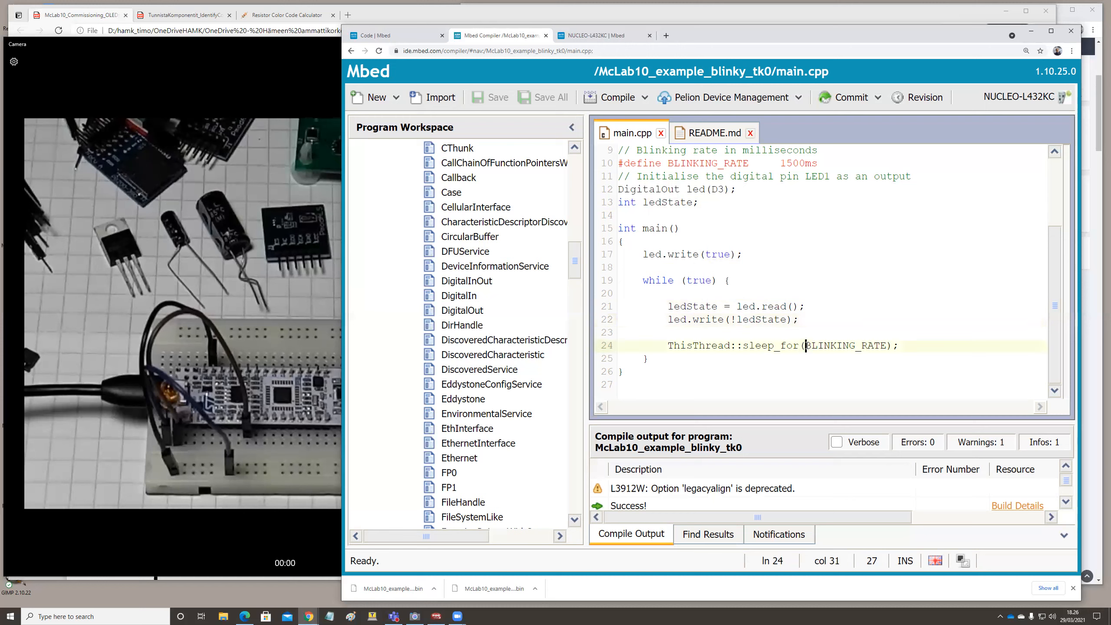
double_click(844, 345)
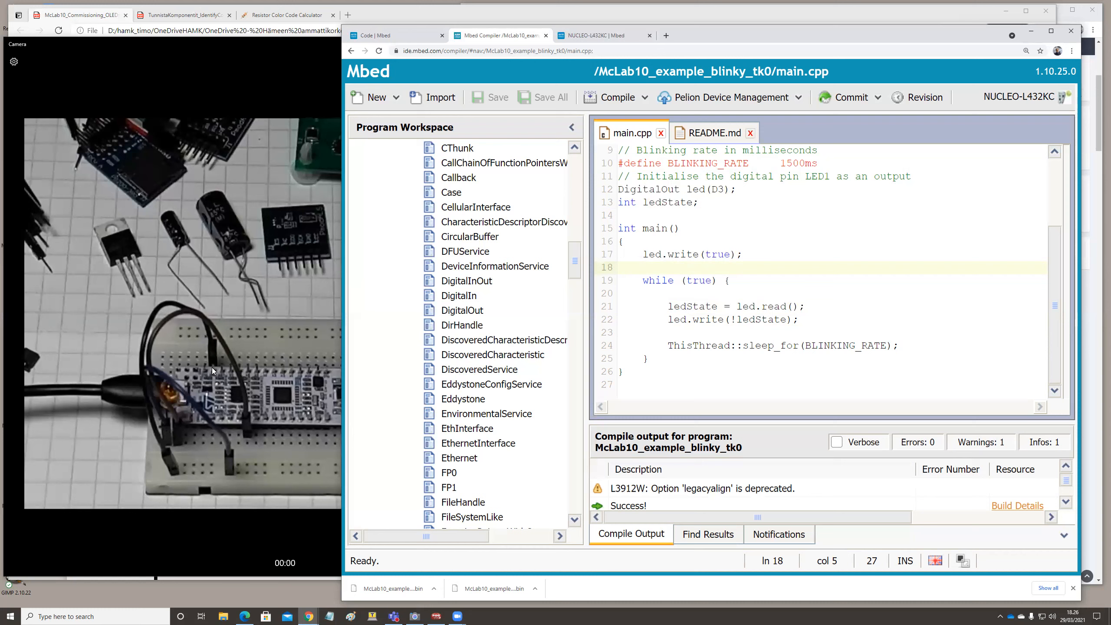
click(642, 268)
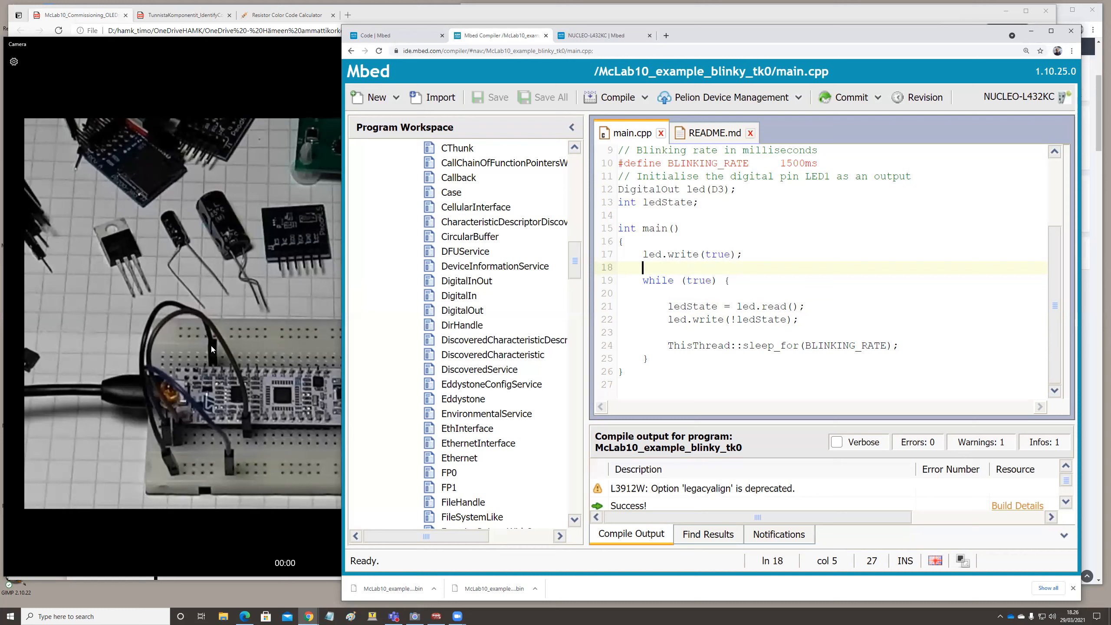
mouse_move(148, 321)
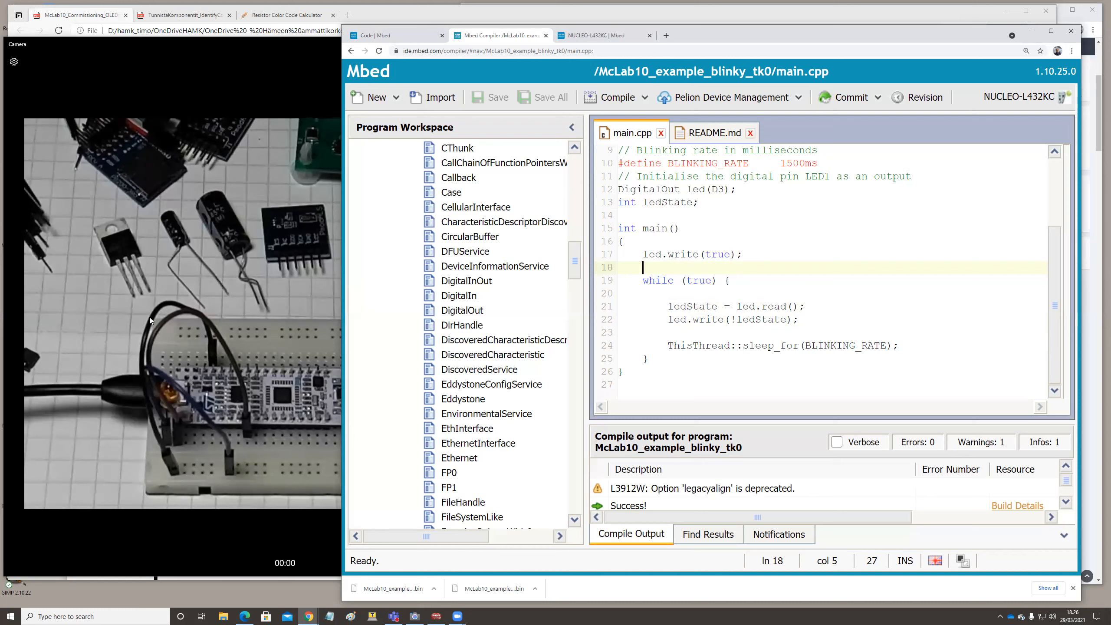
mouse_move(144, 391)
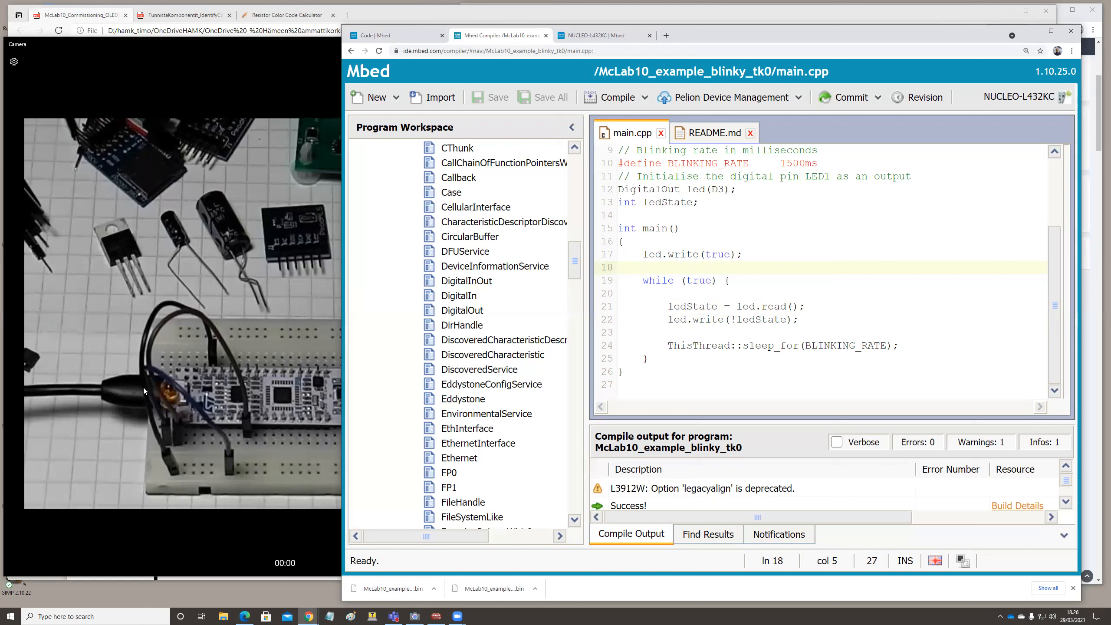
mouse_move(258, 484)
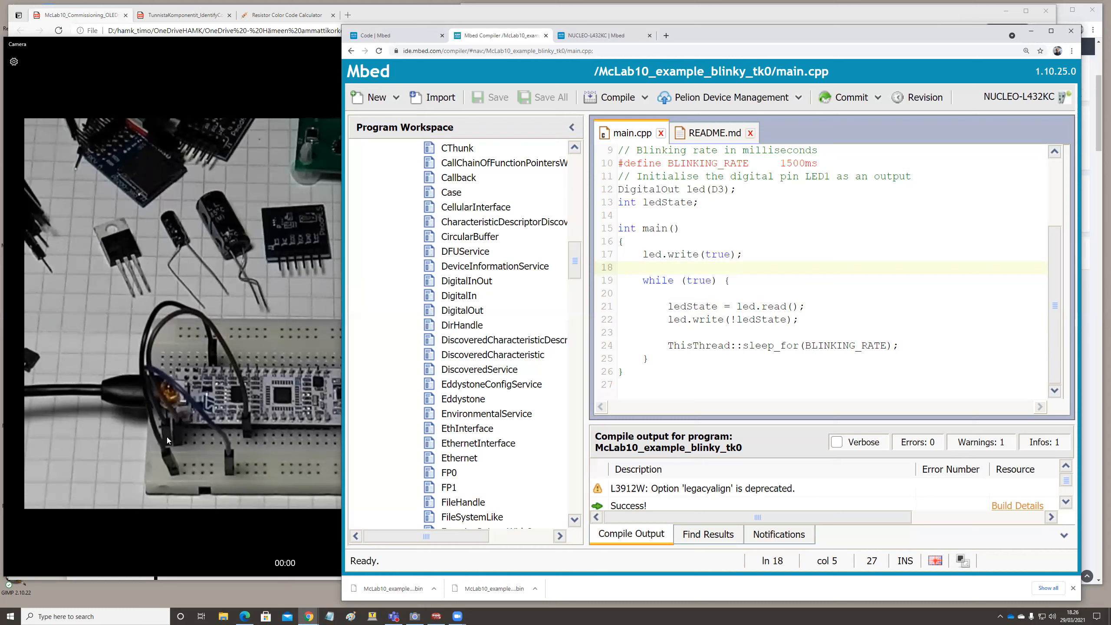
click(643, 268)
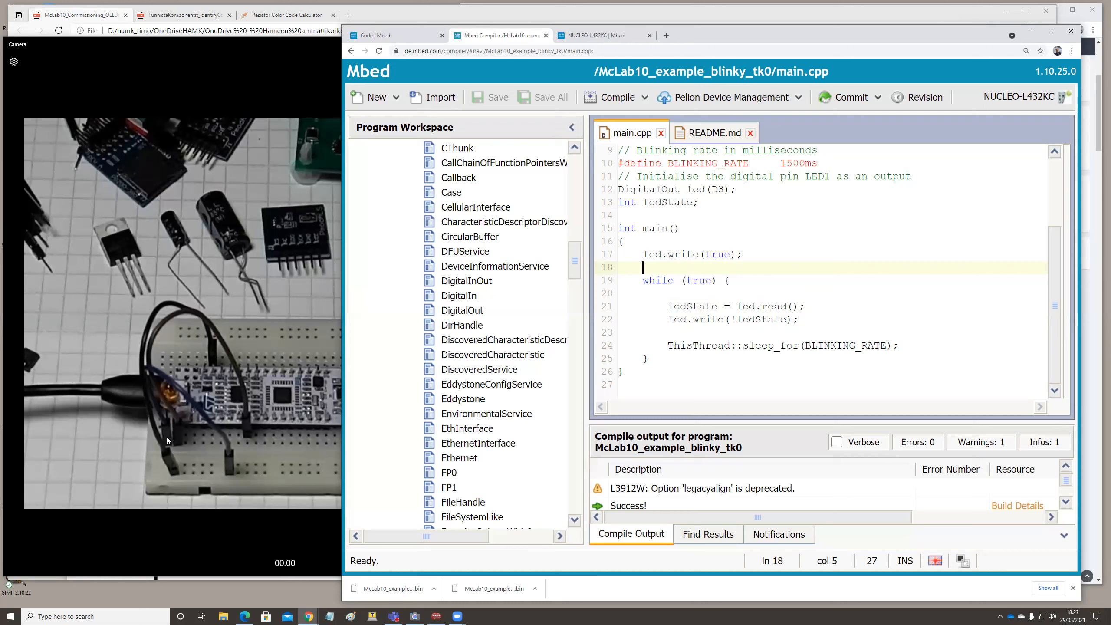
mouse_move(165, 432)
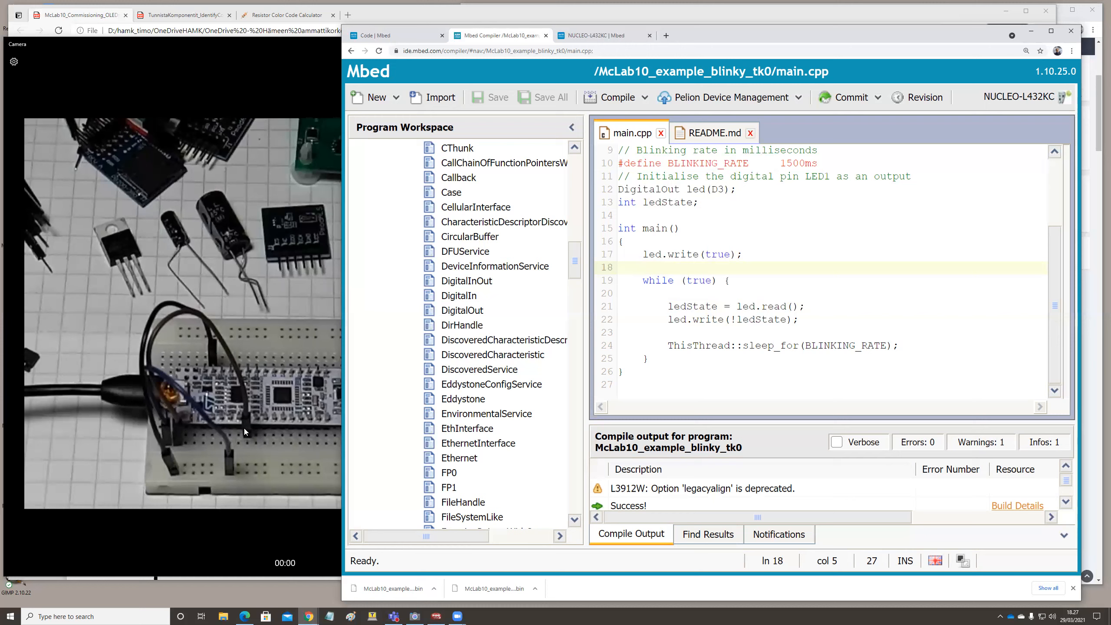
click(679, 228)
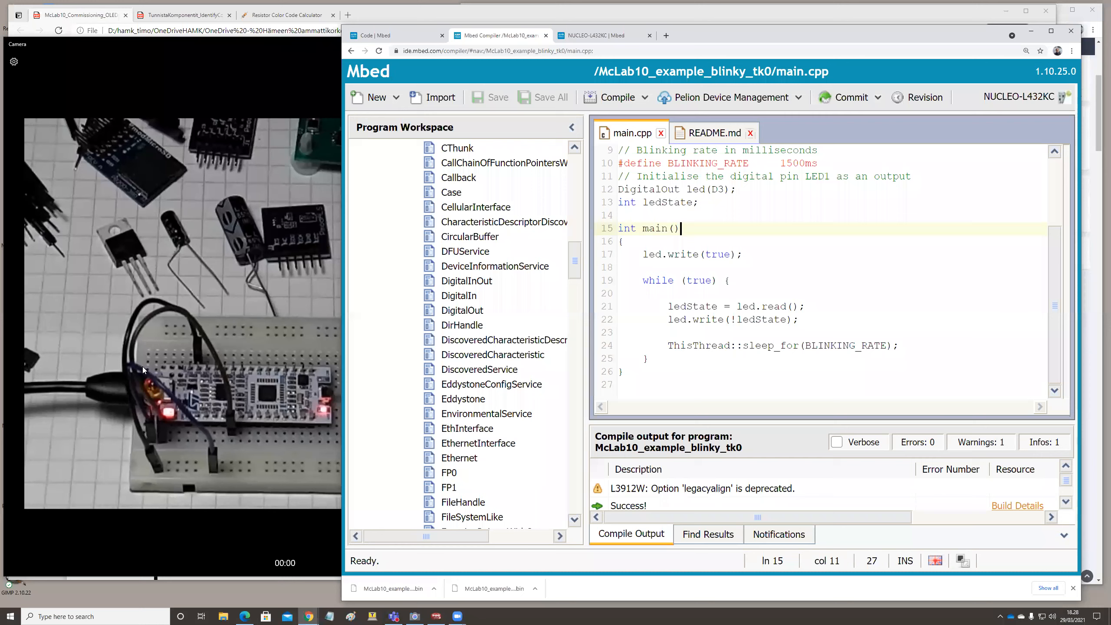
mouse_move(76, 300)
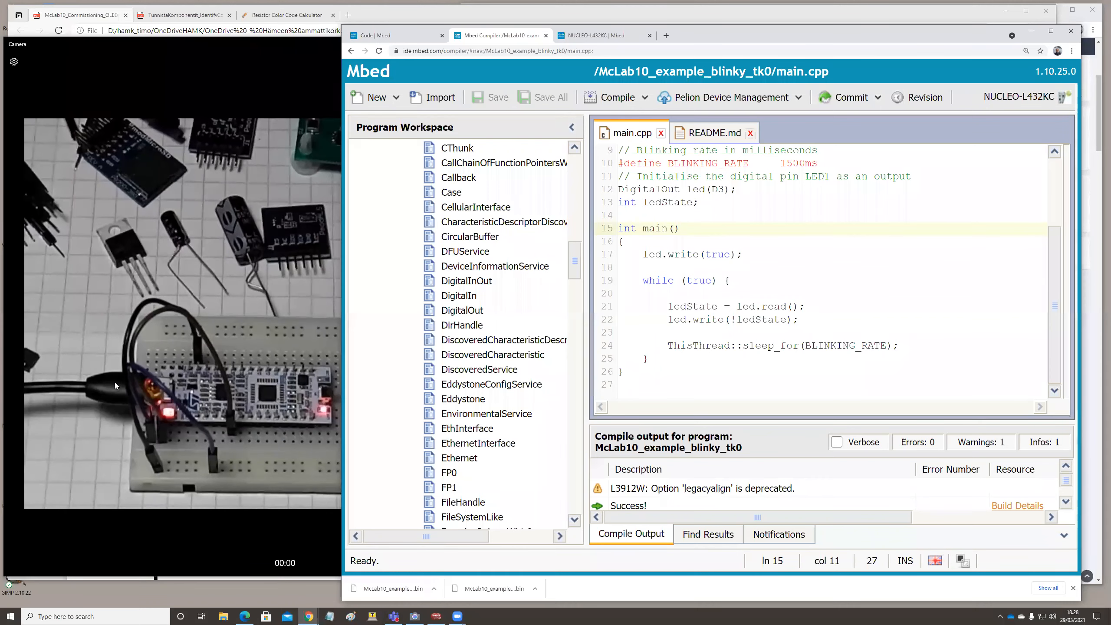
Open a File Explorer window from the taskbar
click(679, 227)
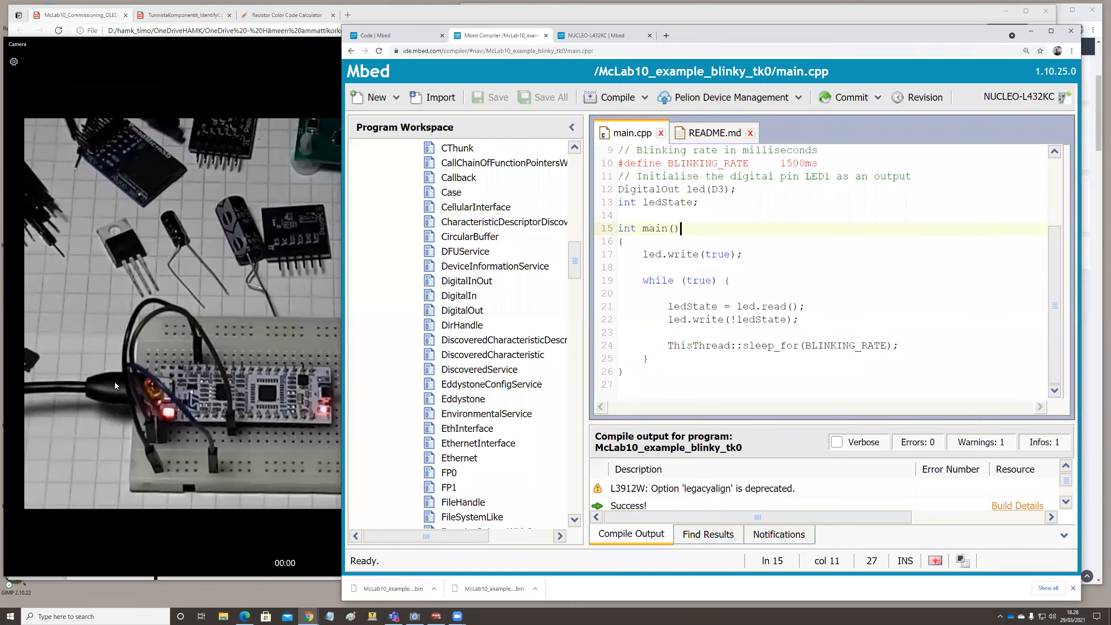
mouse_move(103, 374)
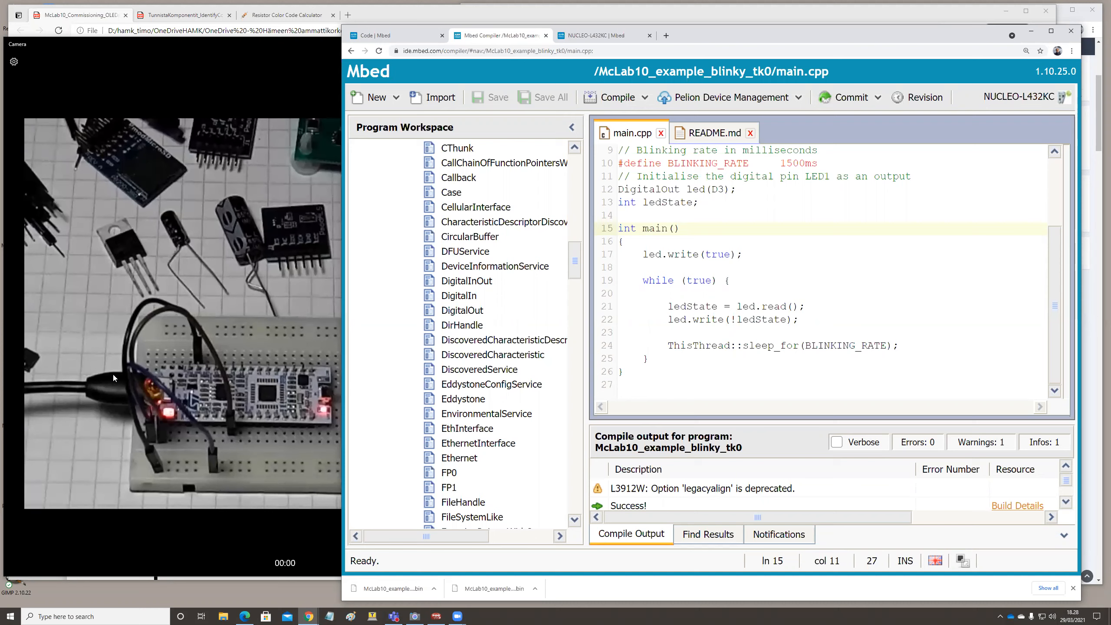
click(679, 228)
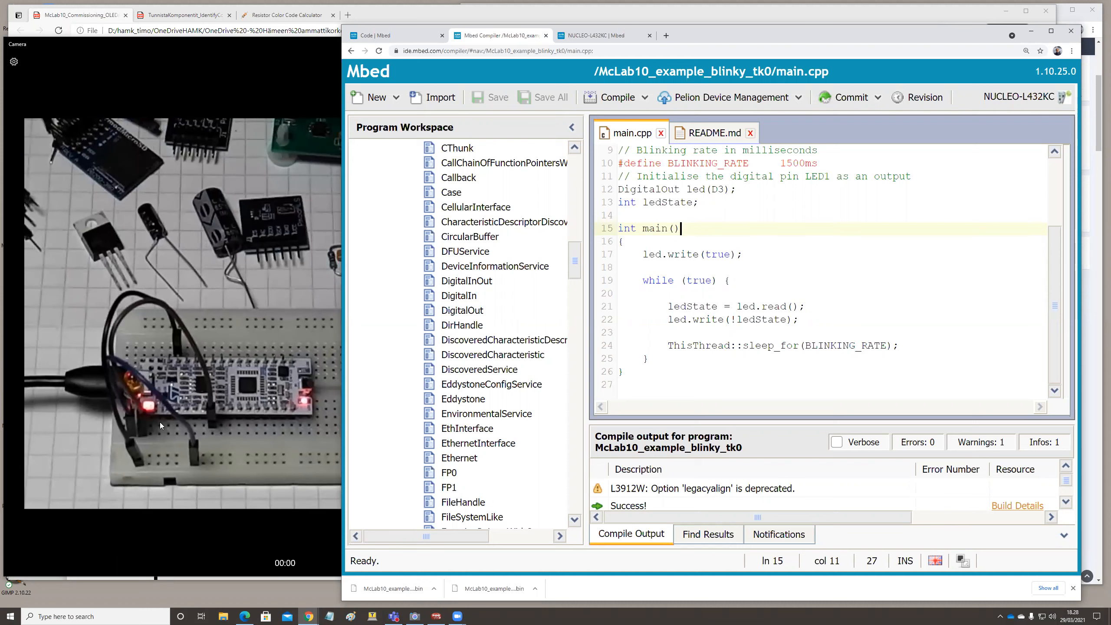
mouse_move(206, 406)
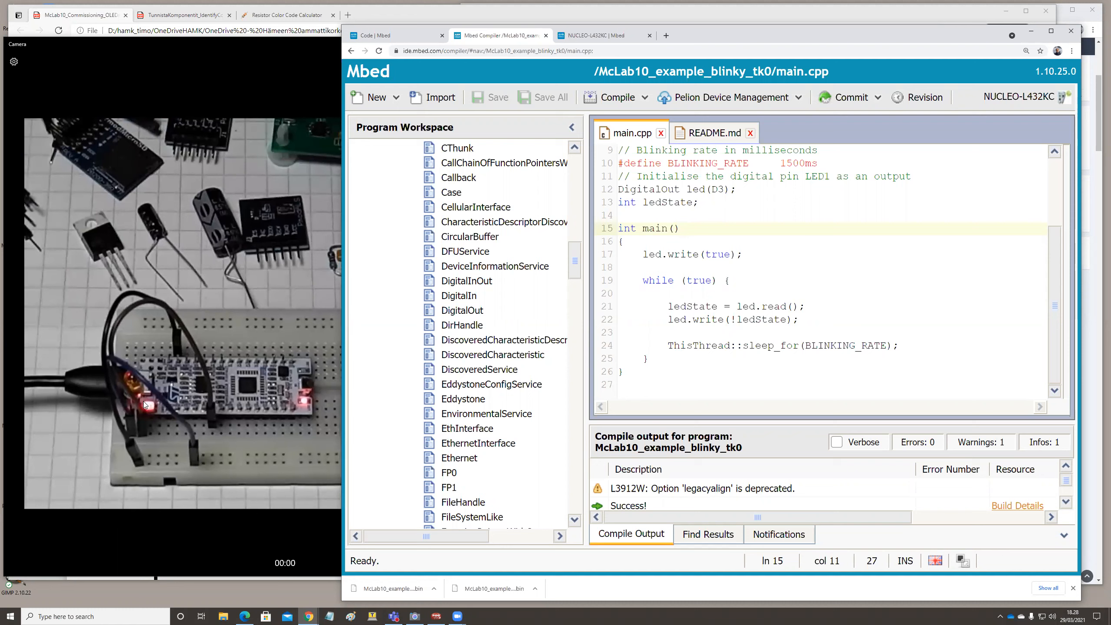
mouse_move(210, 433)
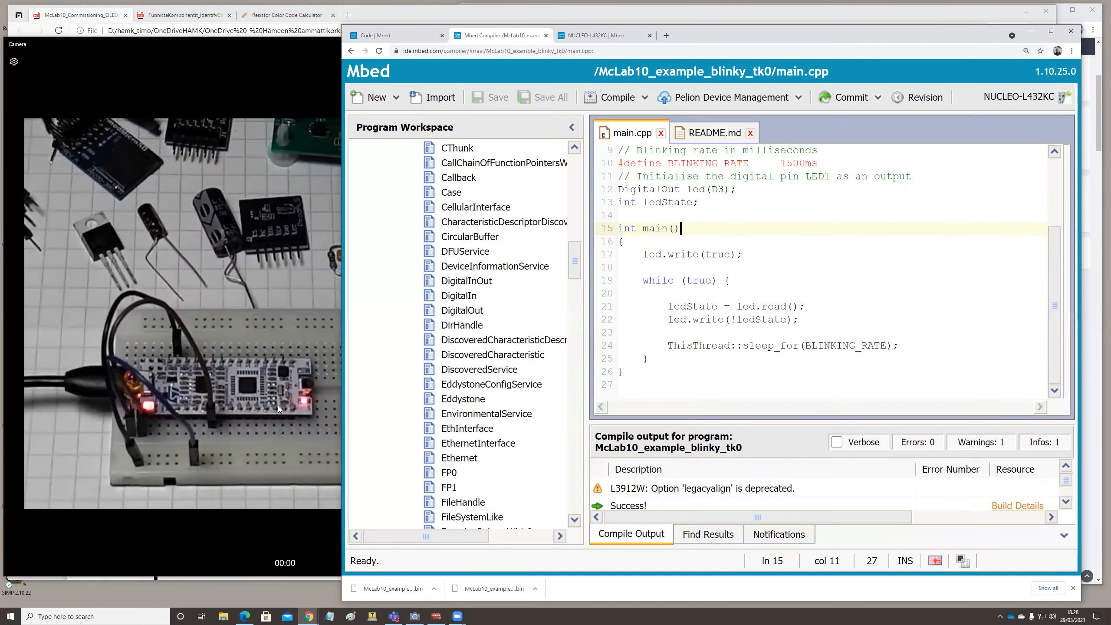
mouse_move(234, 373)
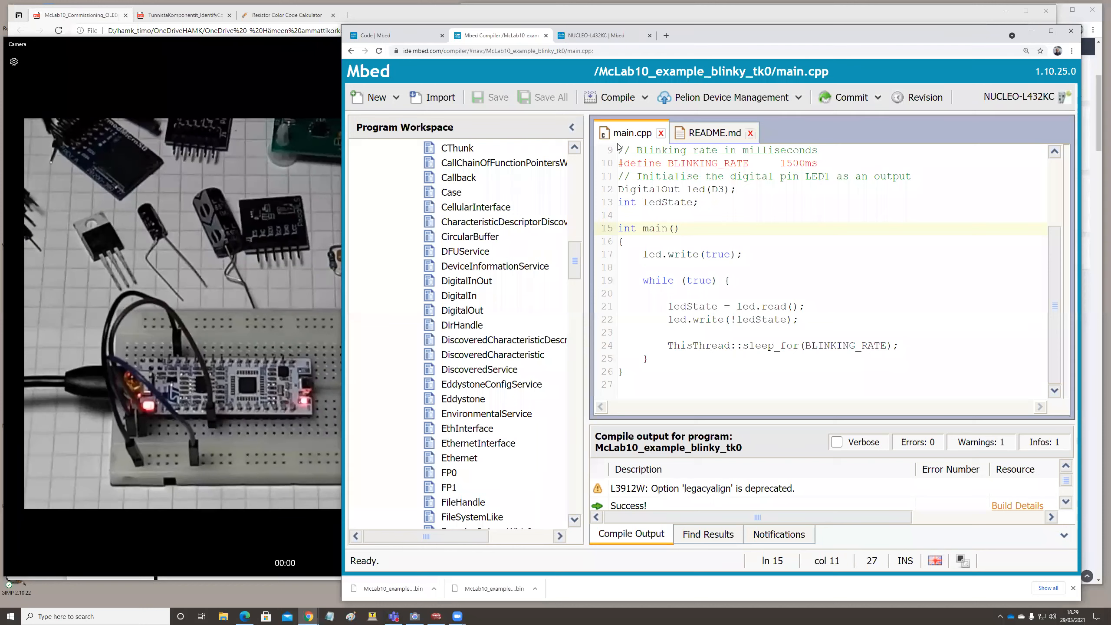
mouse_move(519, 203)
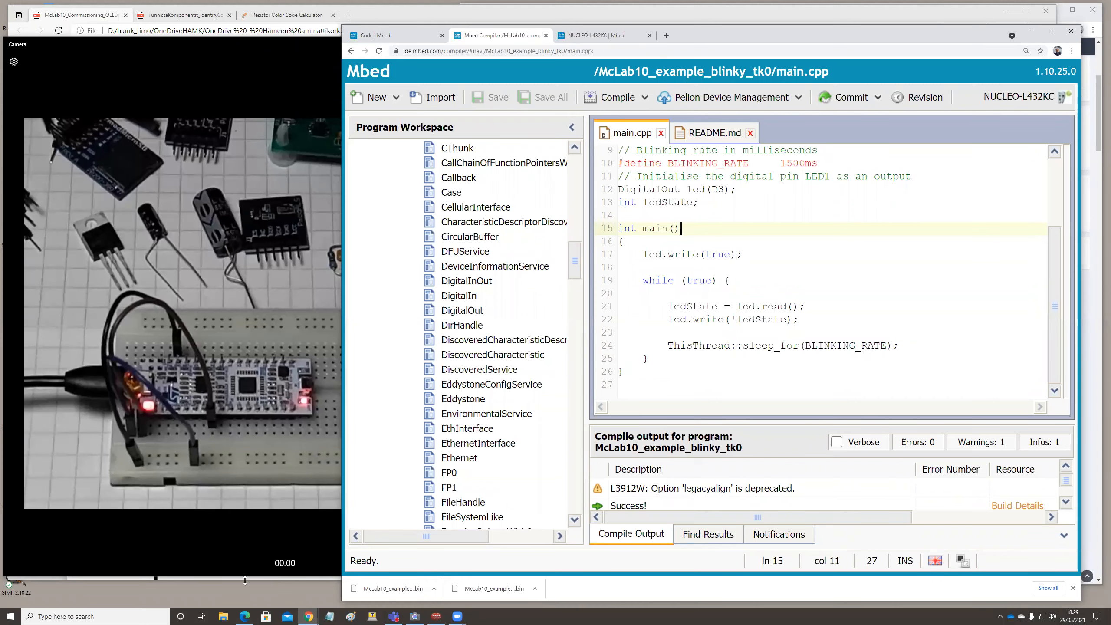
click(222, 616)
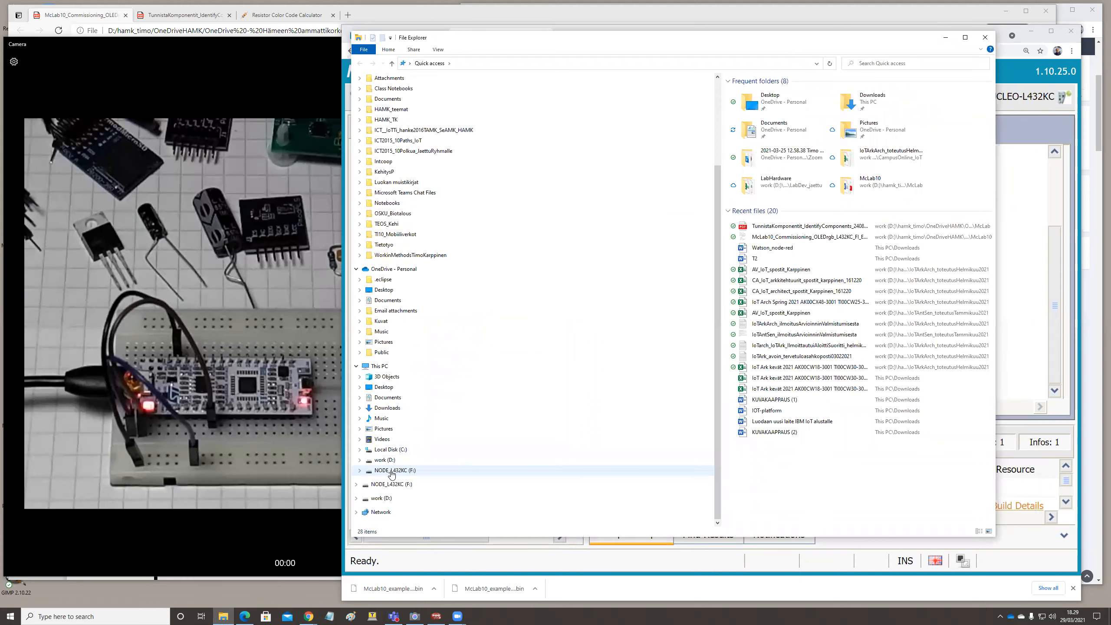
Open the MBED.HTM file on the NODE_L432KC (F:) drive
click(394, 470)
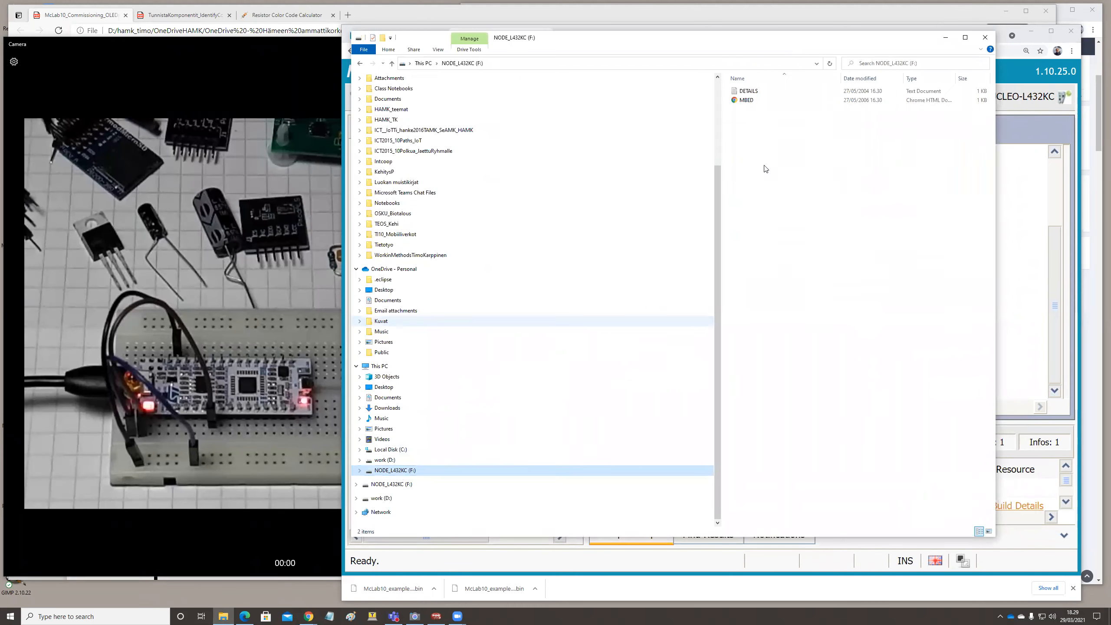
mouse_move(827, 91)
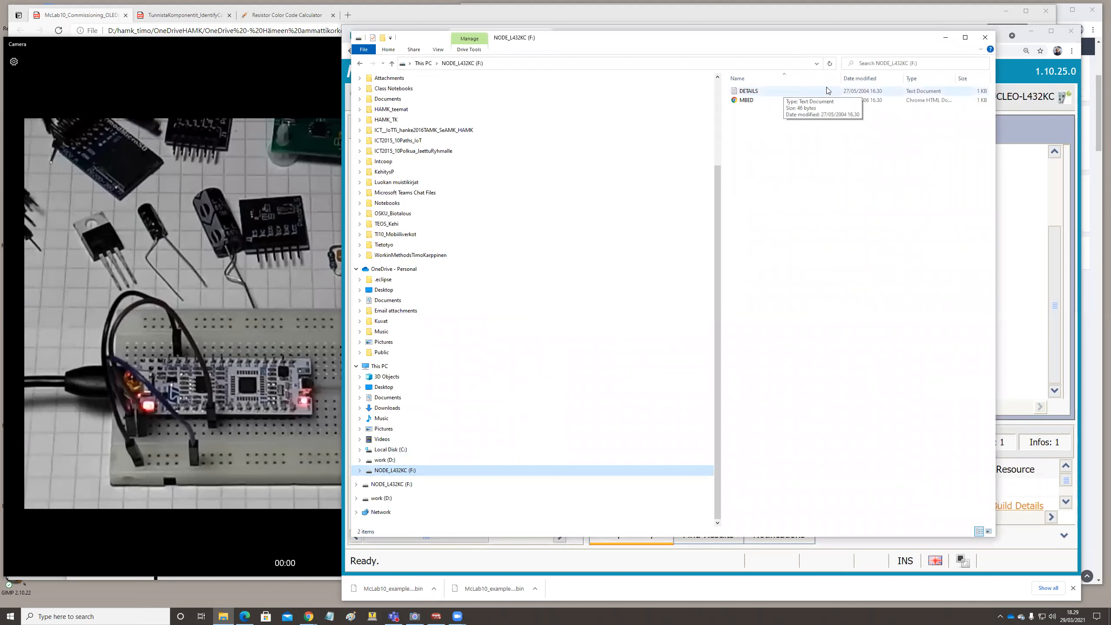
mouse_move(746, 100)
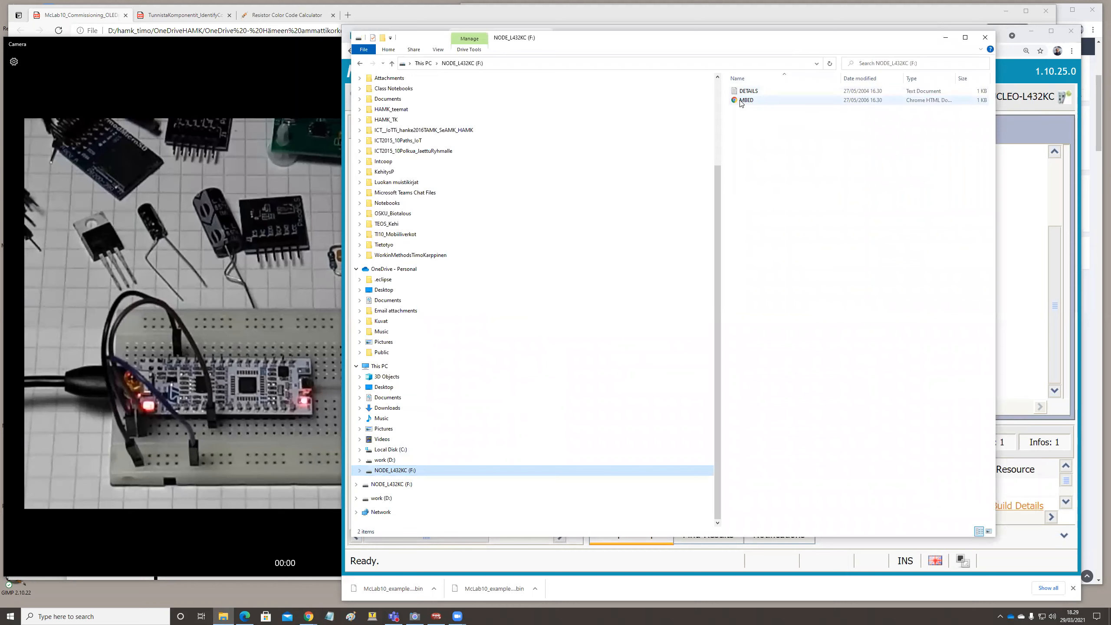
mouse_move(950, 106)
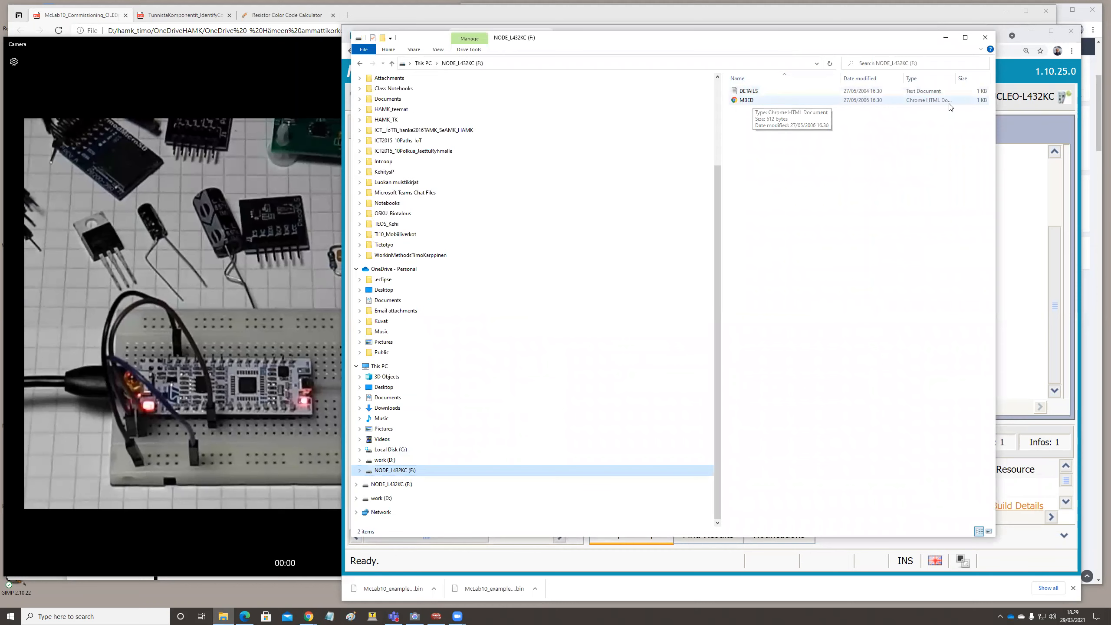
mouse_move(775, 104)
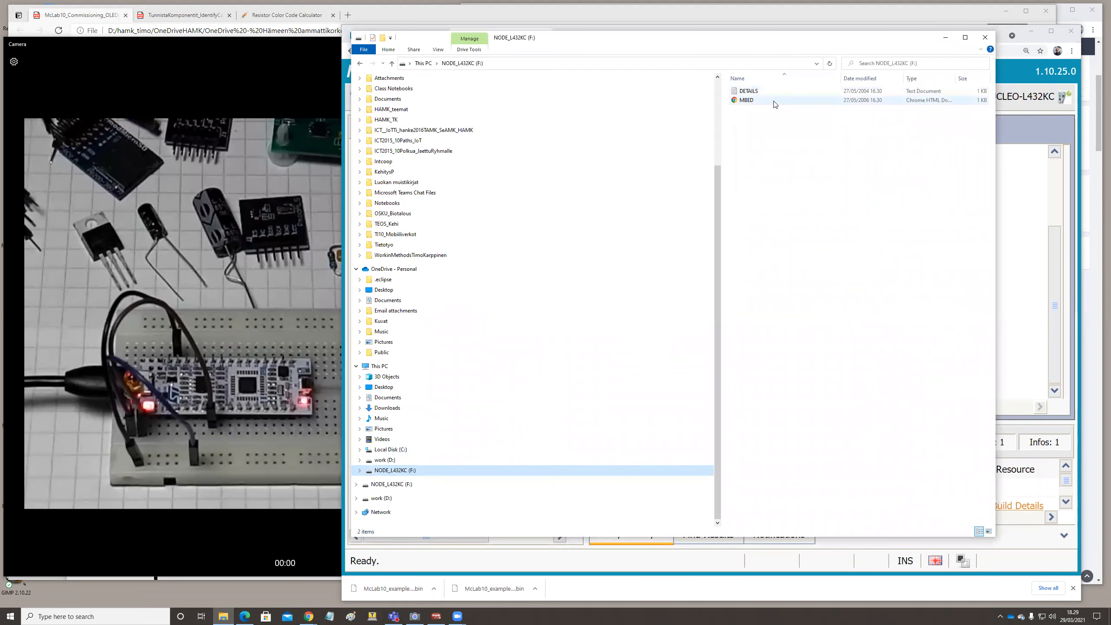
mouse_move(774, 100)
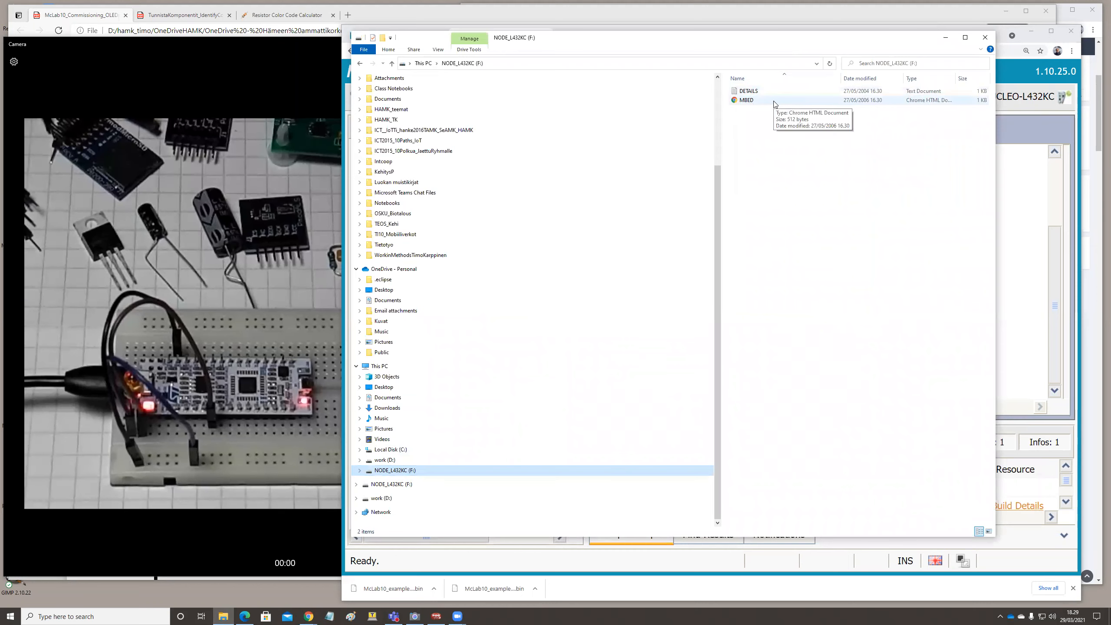
mouse_move(782, 104)
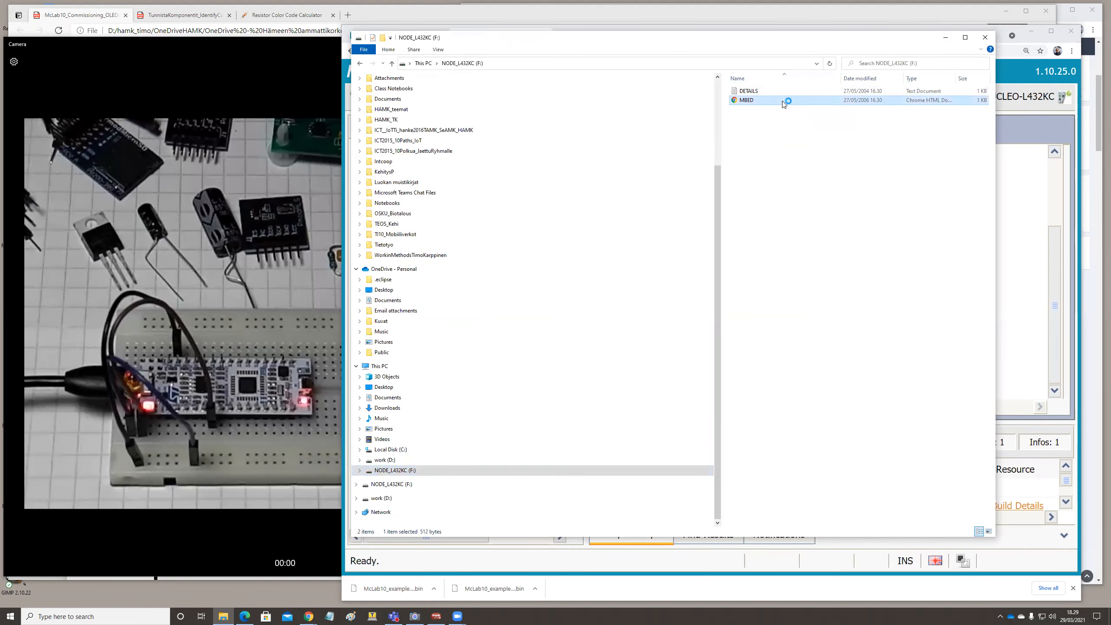
double_click(745, 100)
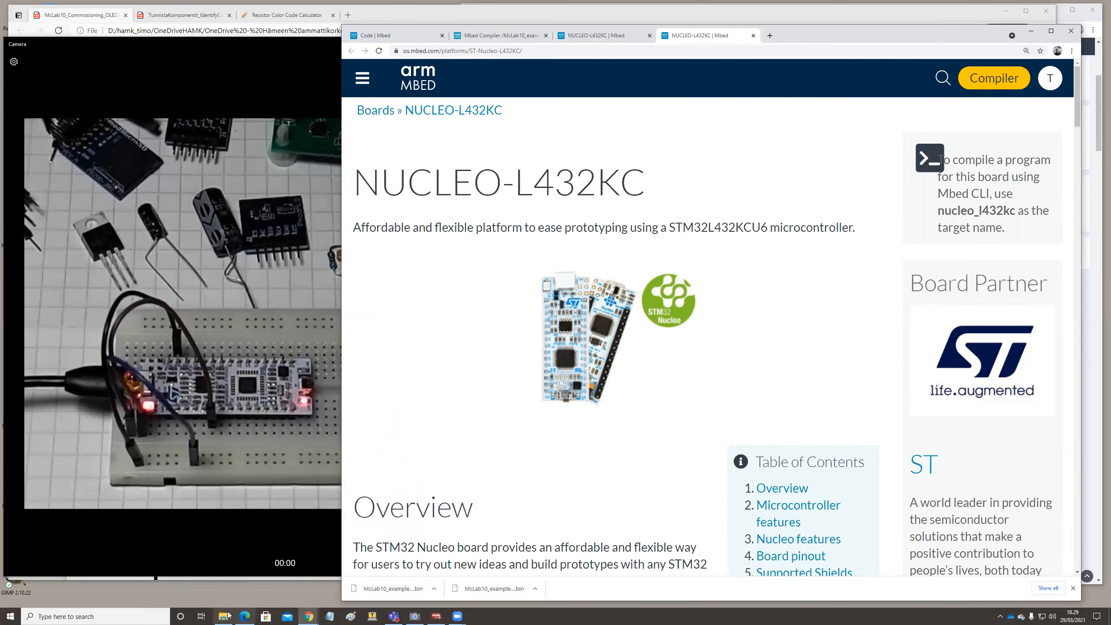
Bring File Explorer forward and browse to the Downloads folder
click(223, 616)
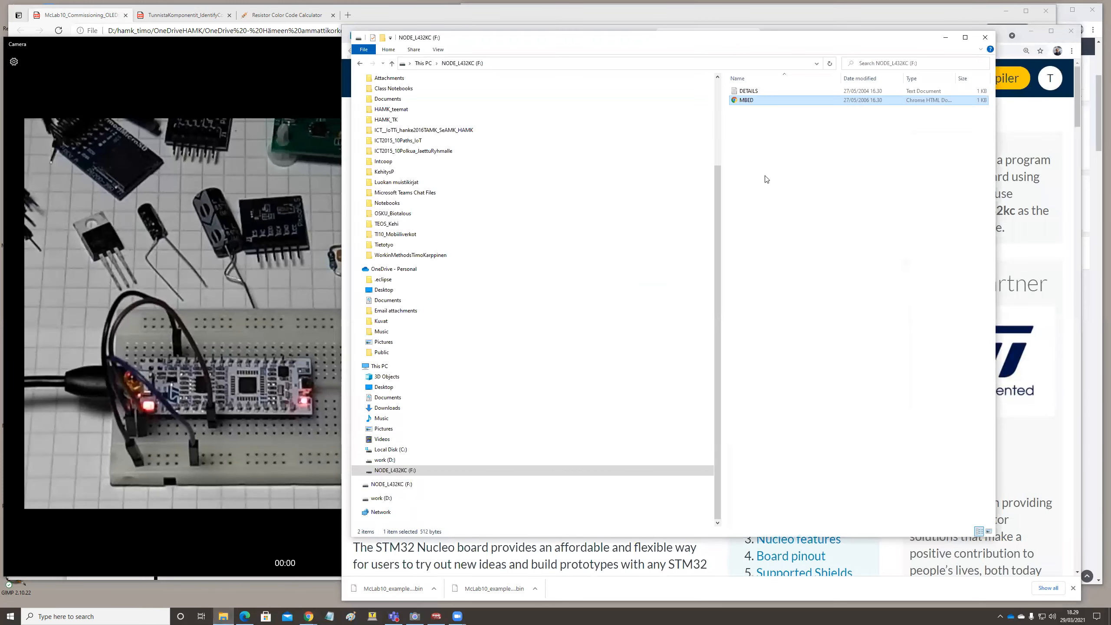
click(394, 470)
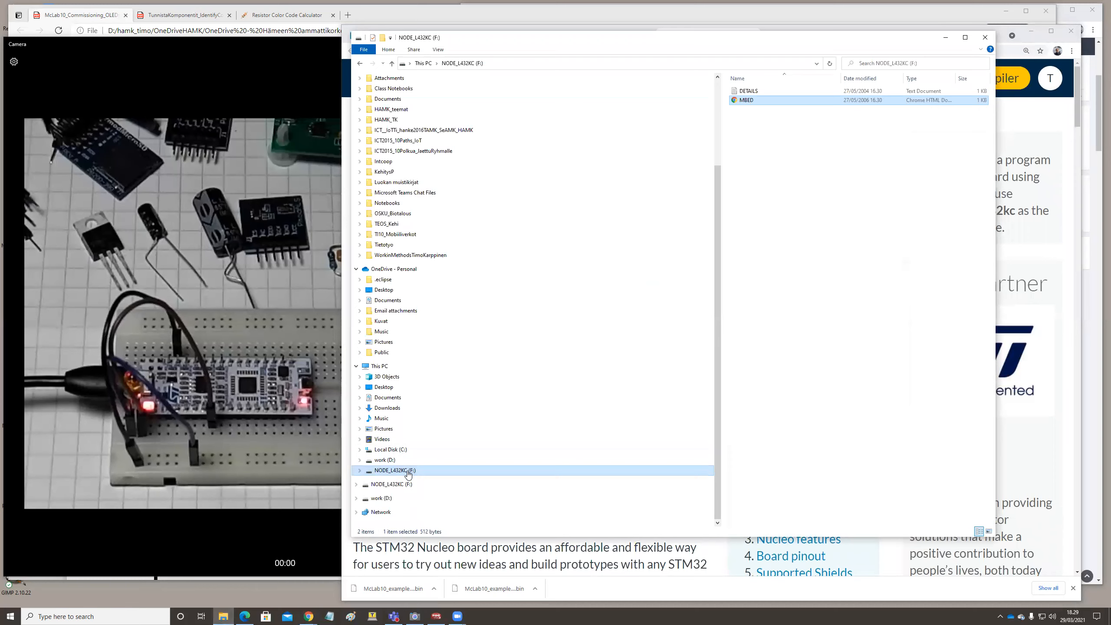
mouse_move(611, 471)
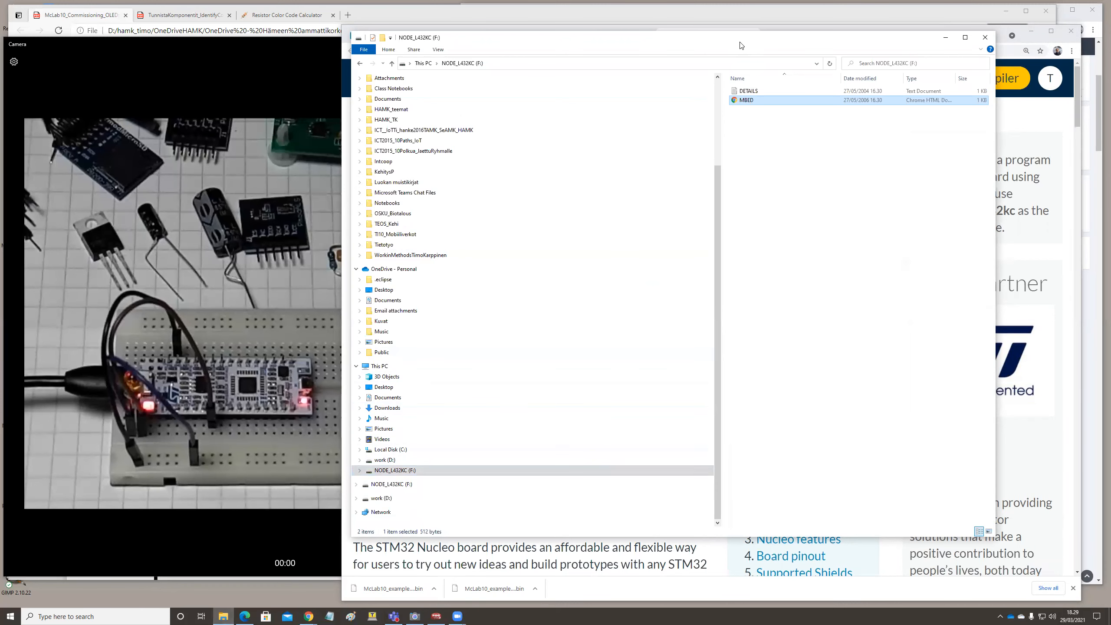
click(387, 407)
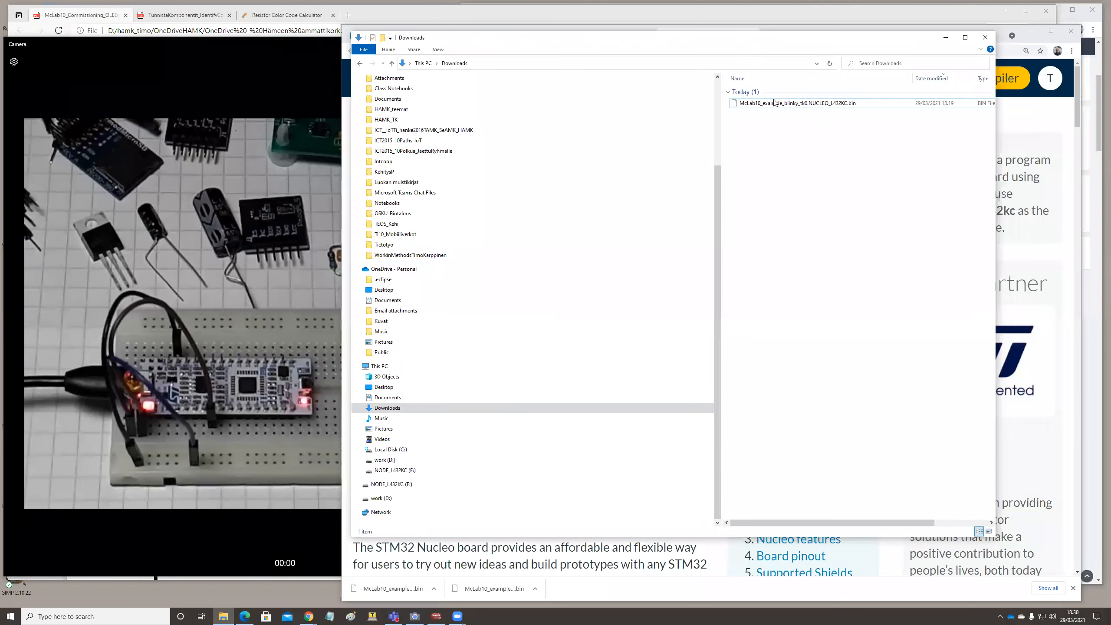
Move the compiled blinky .bin file from Downloads onto the NODE_L432KC (F:) drive
click(793, 103)
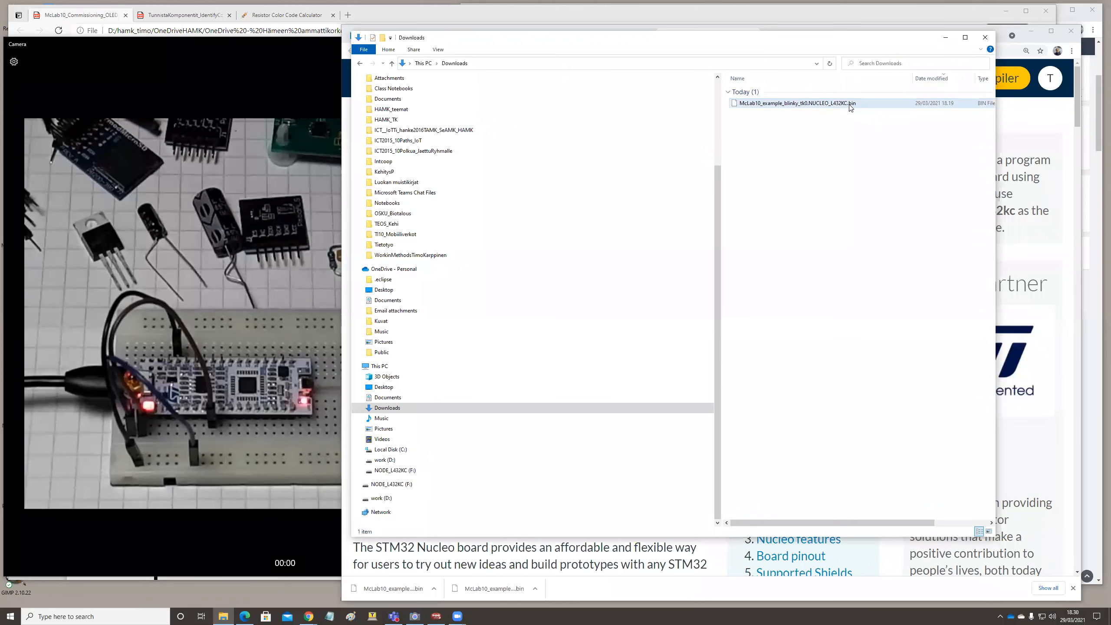
mouse_move(778, 112)
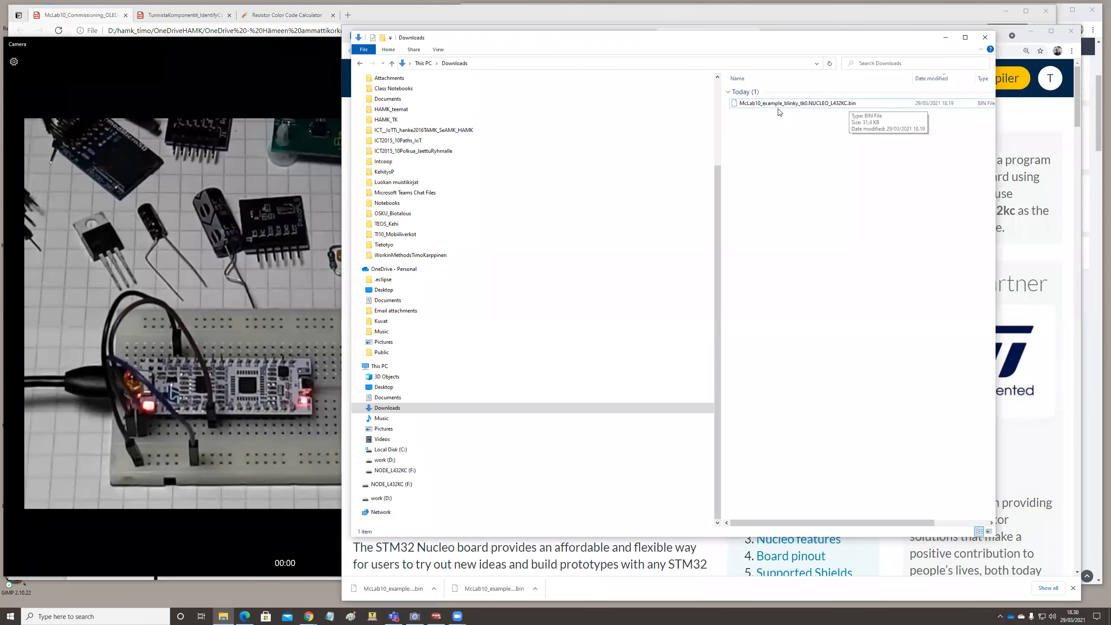
mouse_move(839, 103)
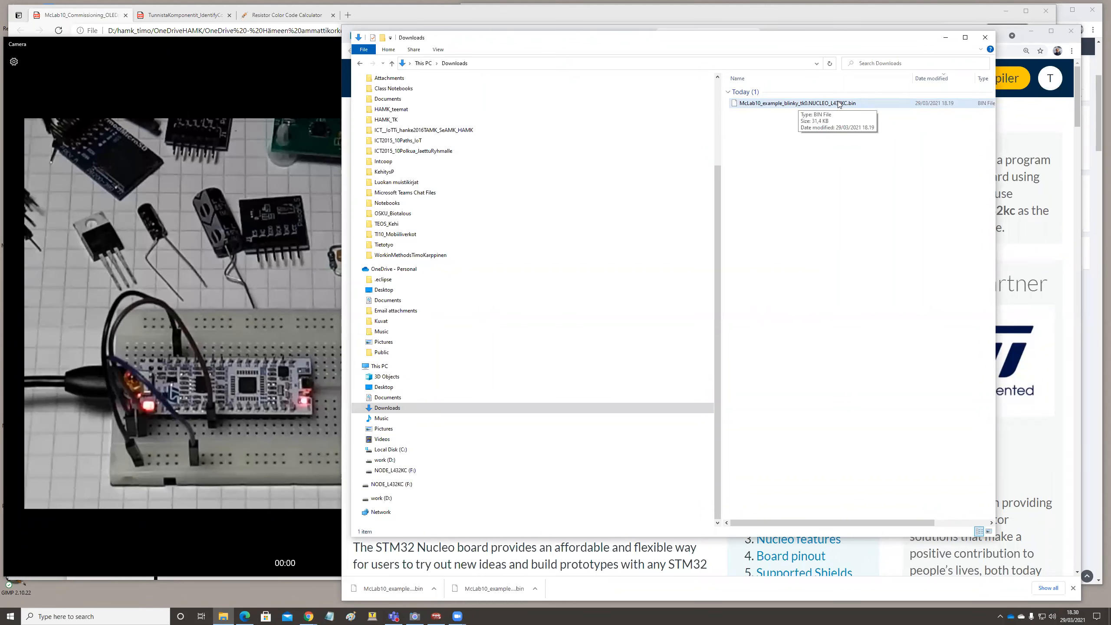
mouse_move(872, 259)
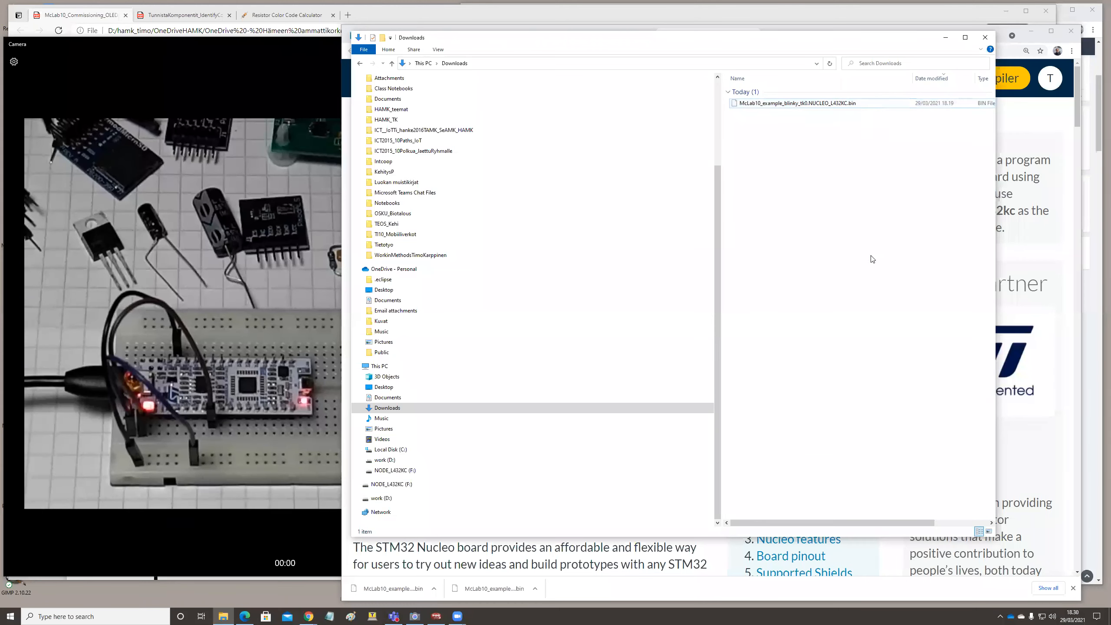
mouse_move(822, 103)
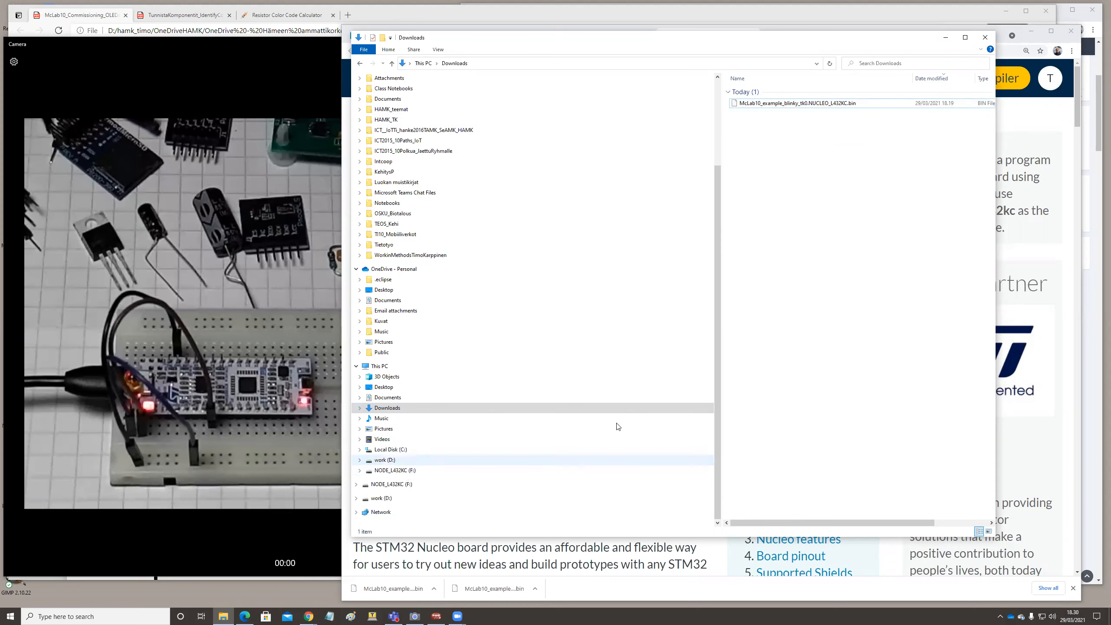
mouse_move(795, 103)
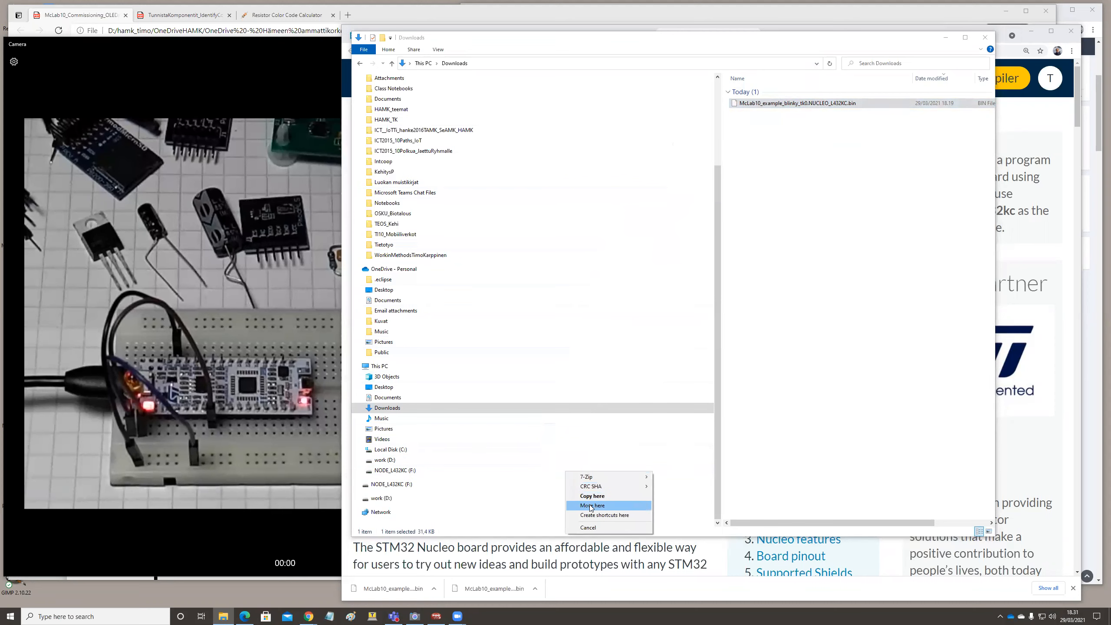
click(593, 505)
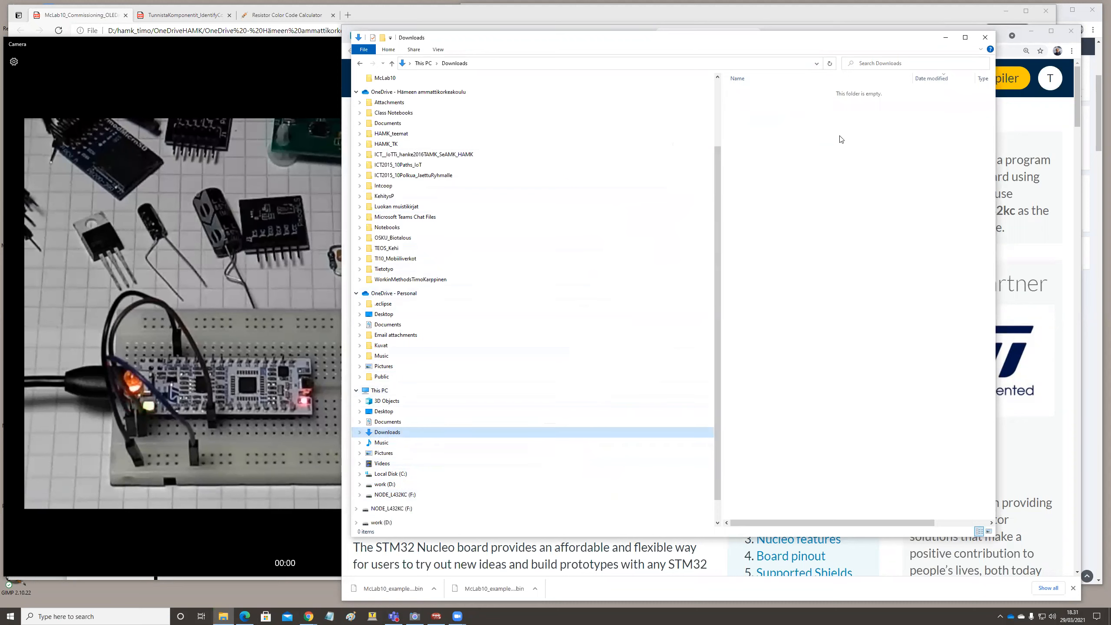
mouse_move(826, 108)
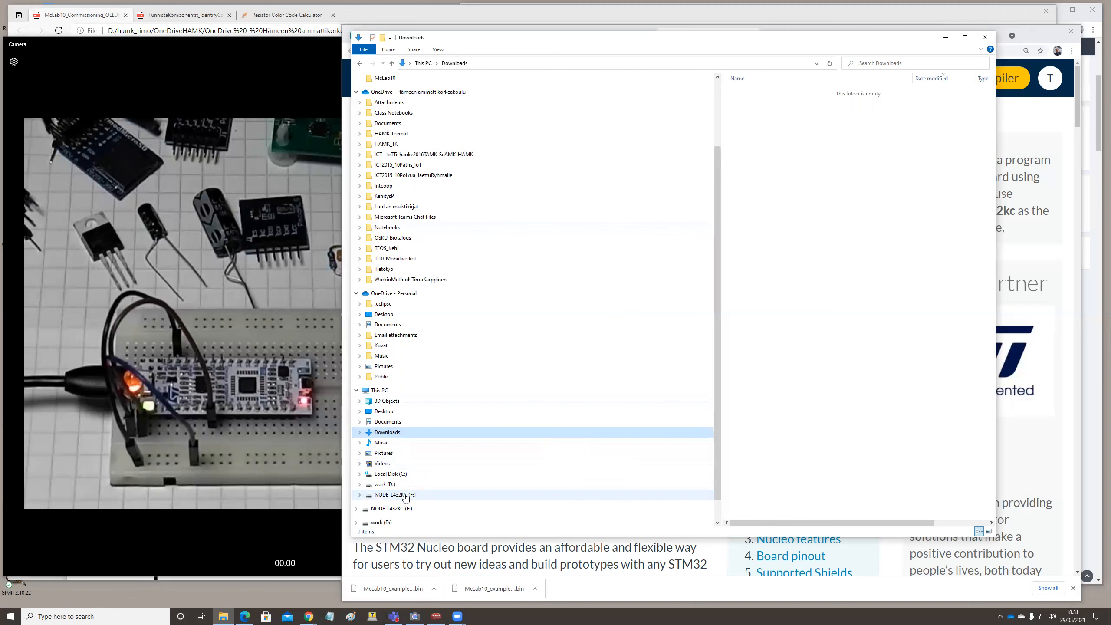
View the NODE_L432KC (F:) drive to confirm it holds only DETAILS and MBED
click(394, 495)
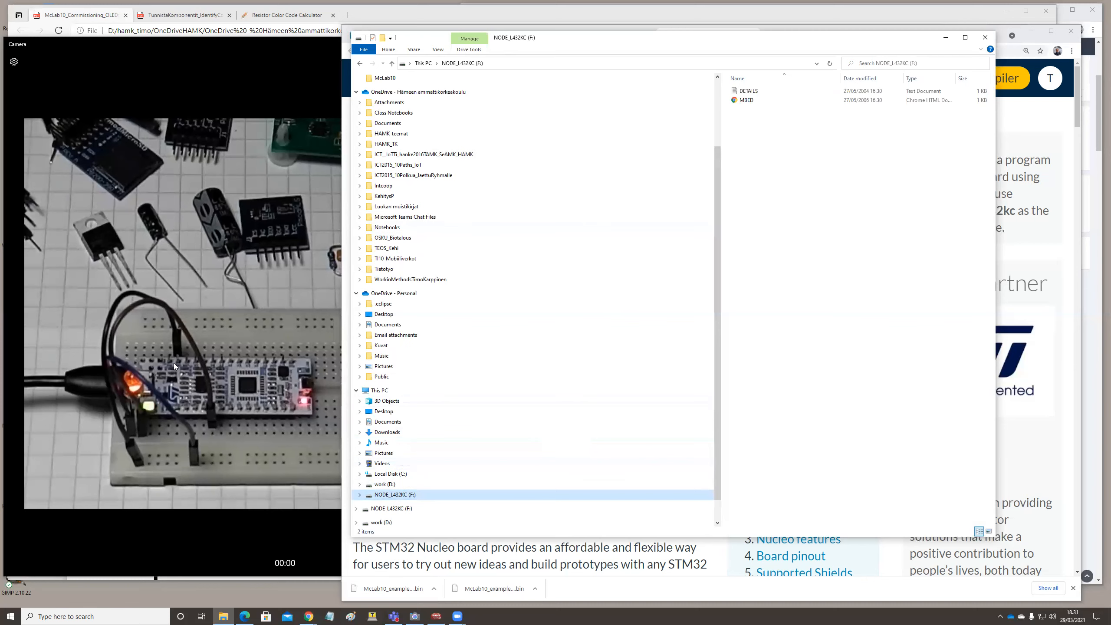
mouse_move(188, 388)
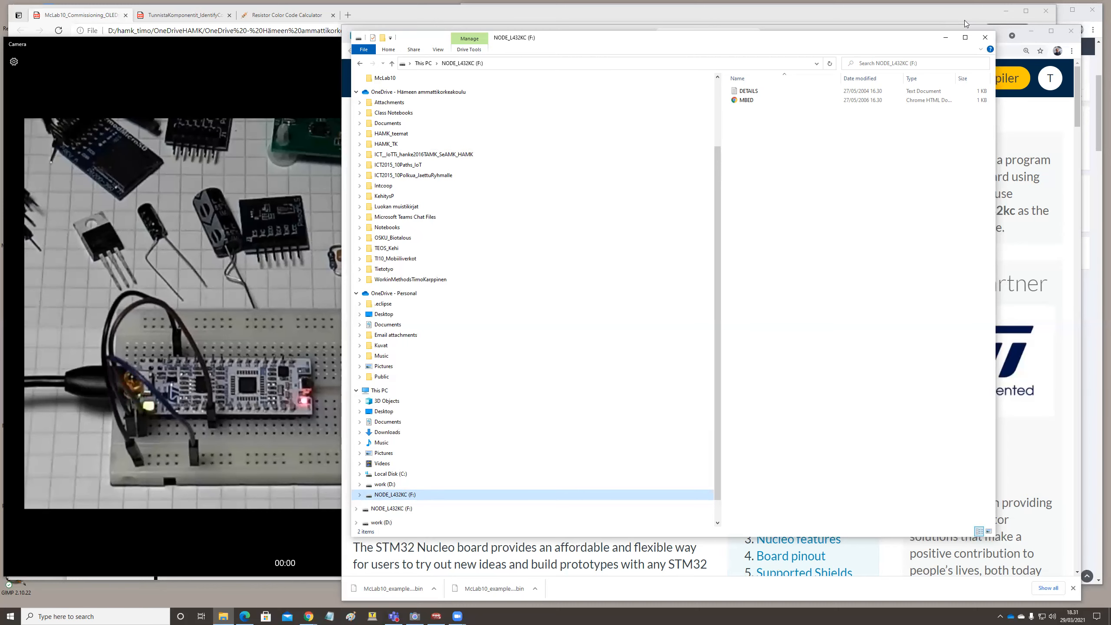
mouse_move(944, 31)
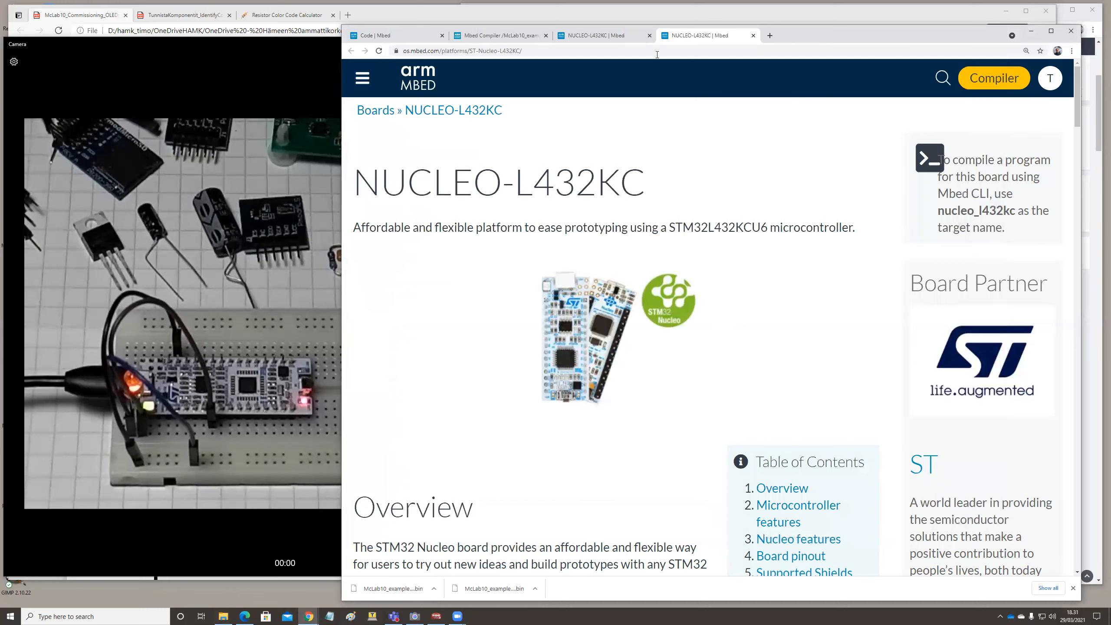
Switch to the Mbed Compiler browser tab showing blinky main.cpp and its zero-error build
click(499, 34)
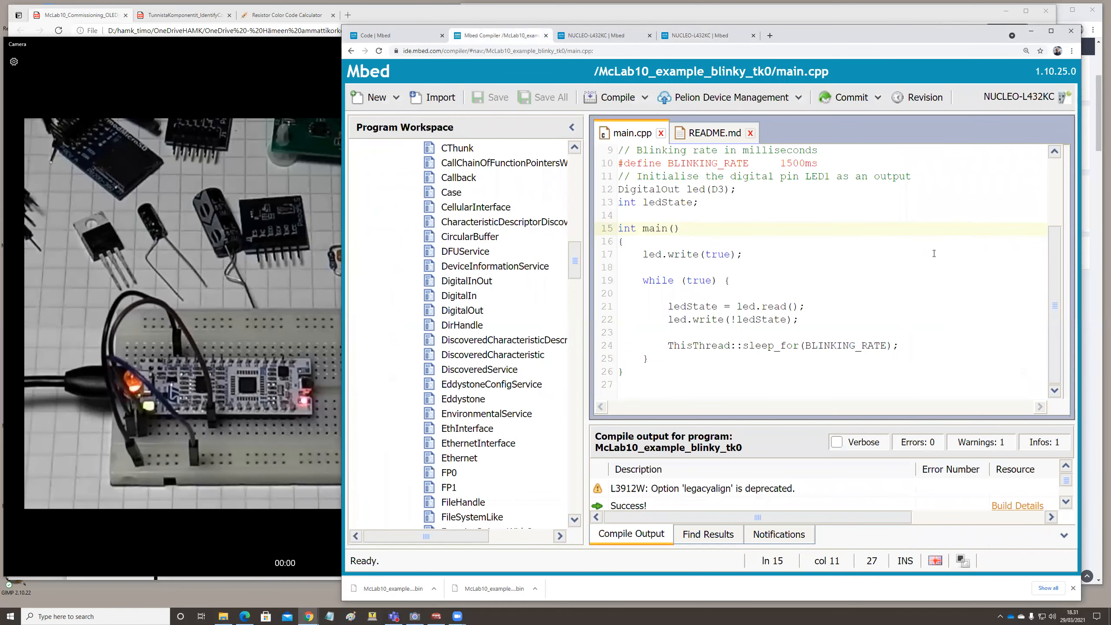
mouse_move(830, 276)
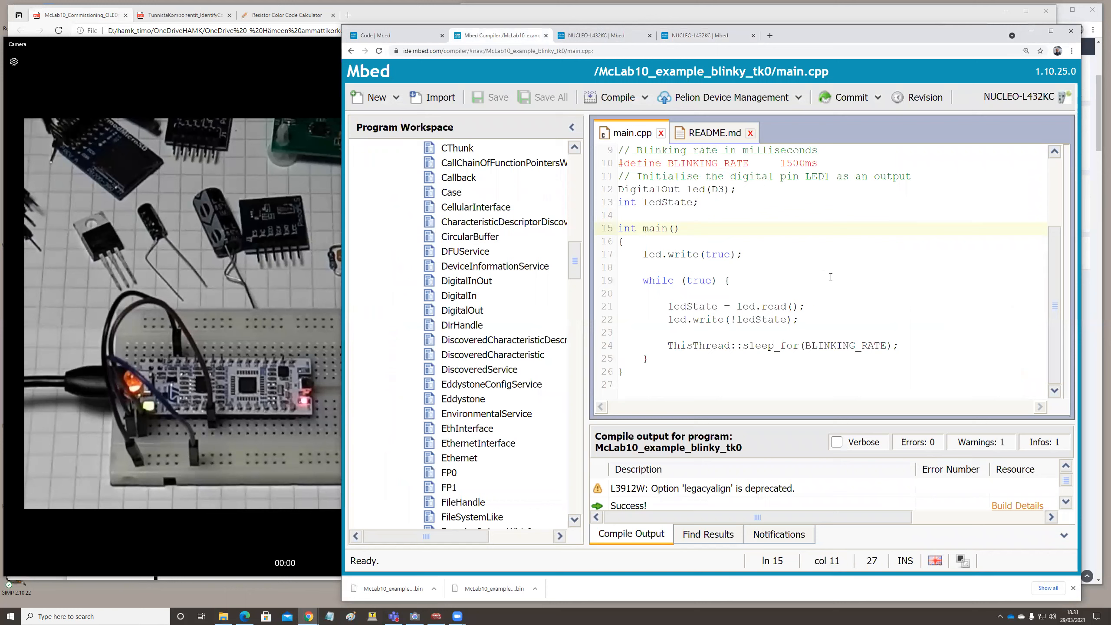